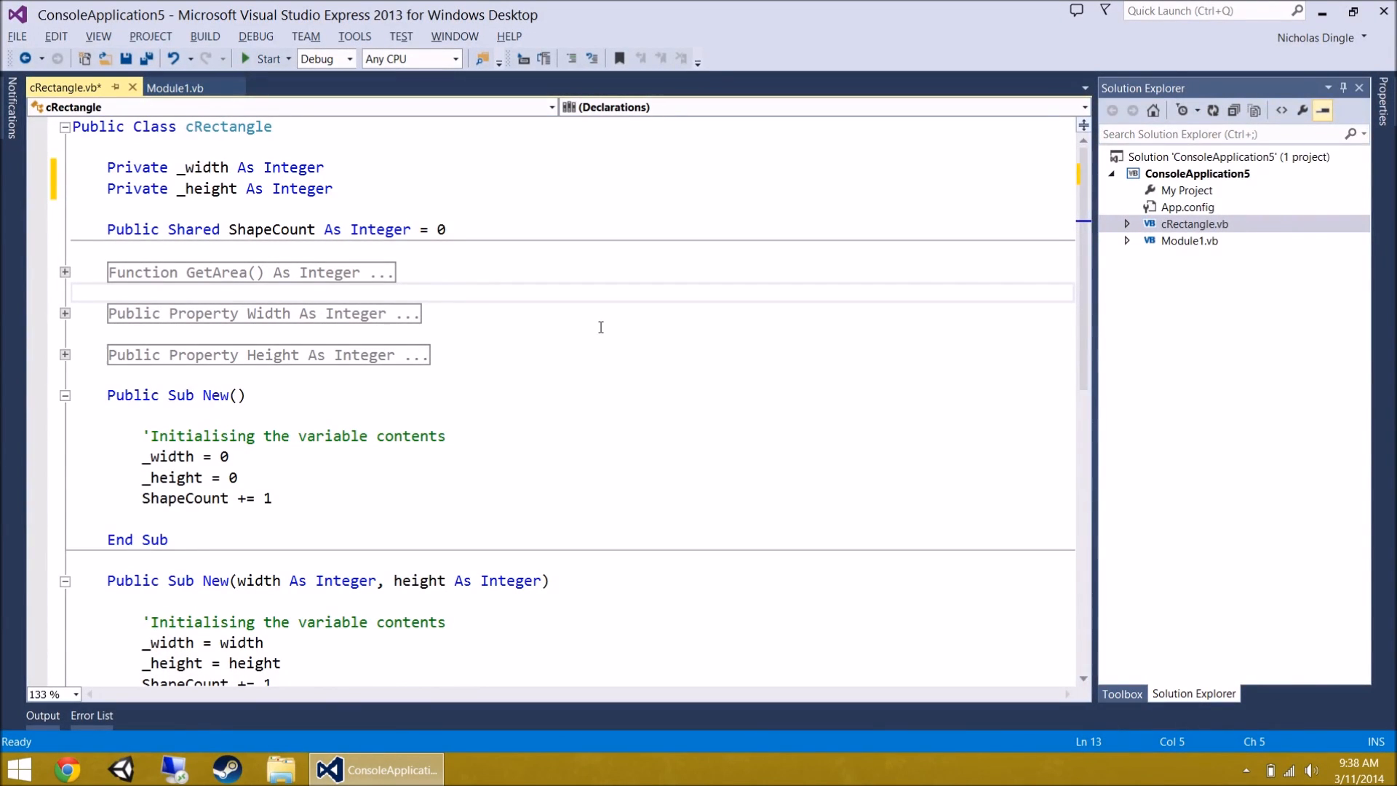
- Review cRectangle's two constructors and move to the top of cRectangle.vb
left_click(117, 292)
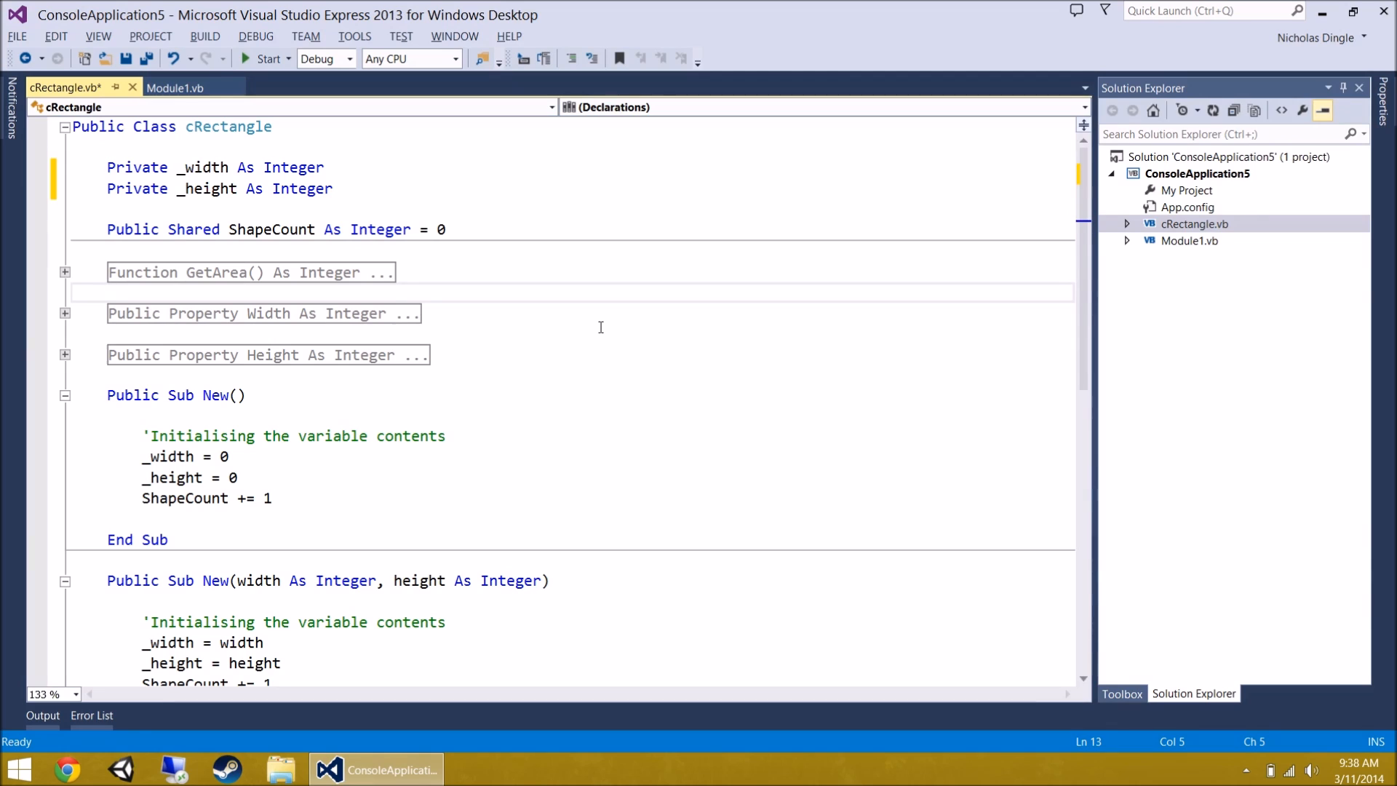
left_click_drag(106, 165, 231, 188)
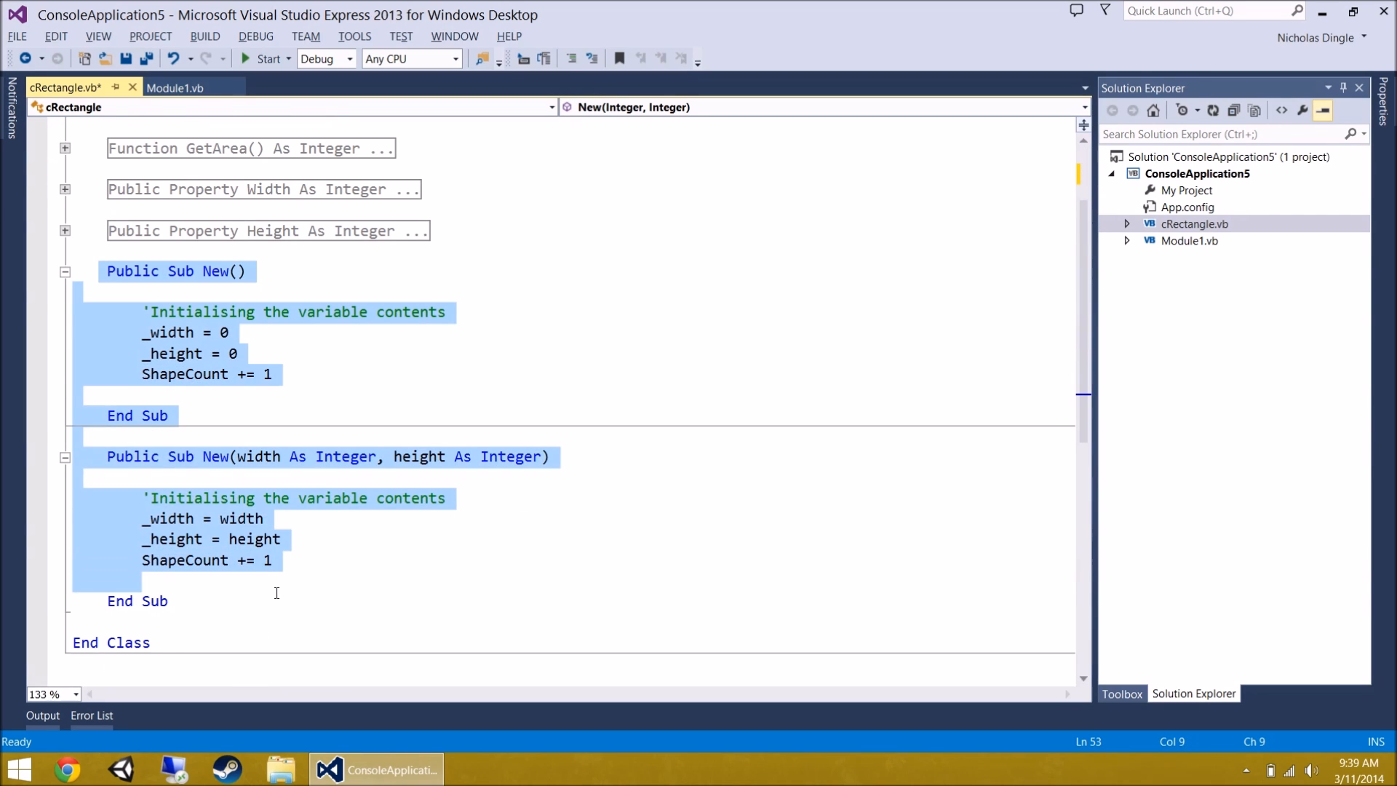
scroll("up", 3)
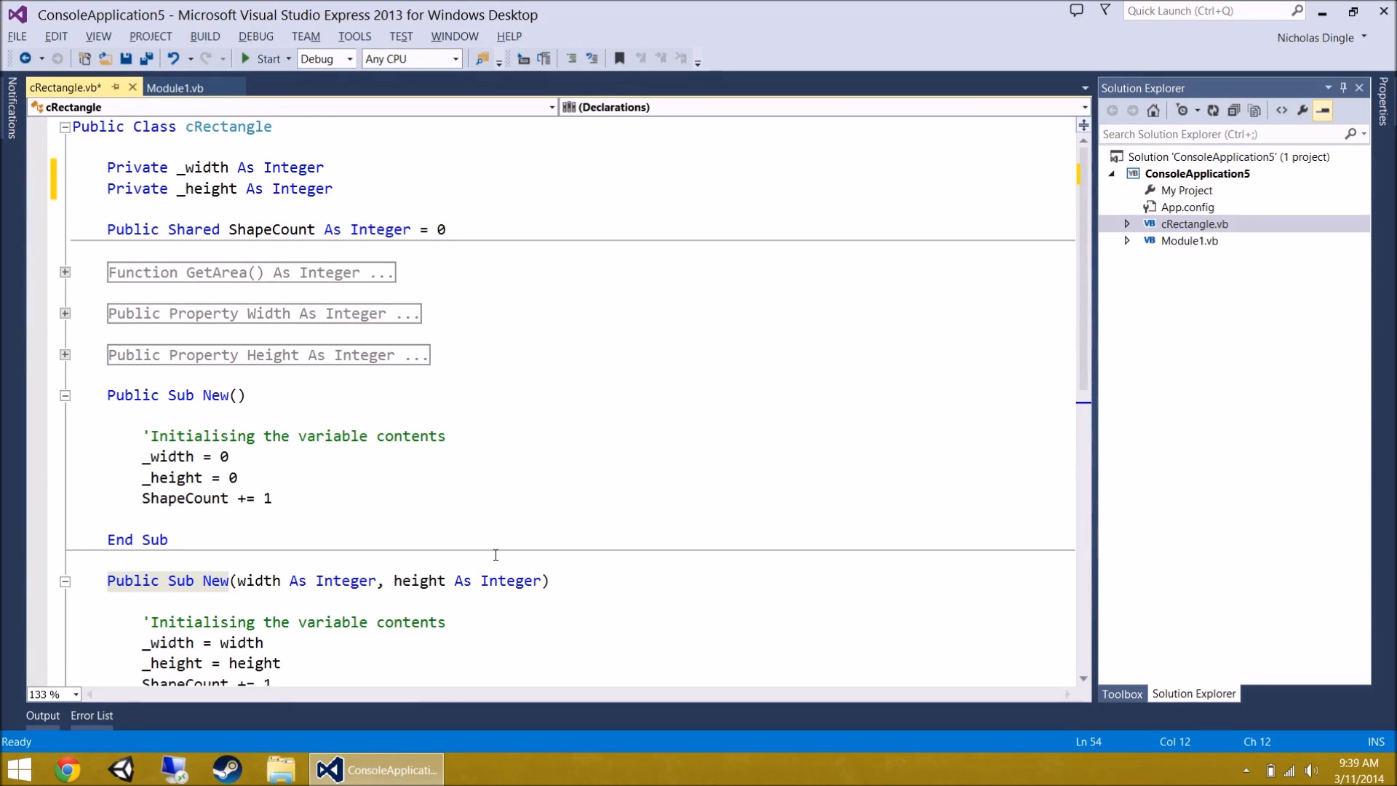
mouse_move(387, 319)
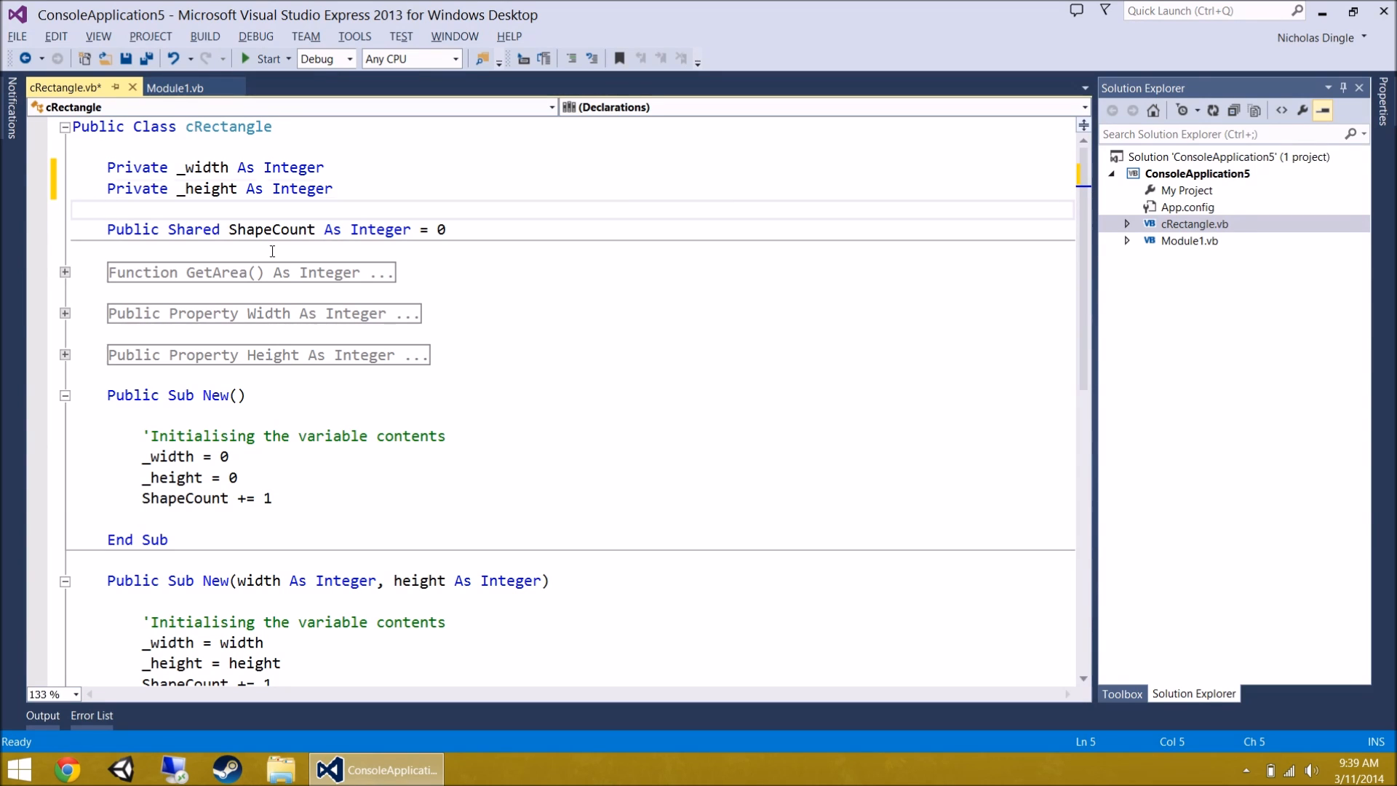
scroll("up", 3)
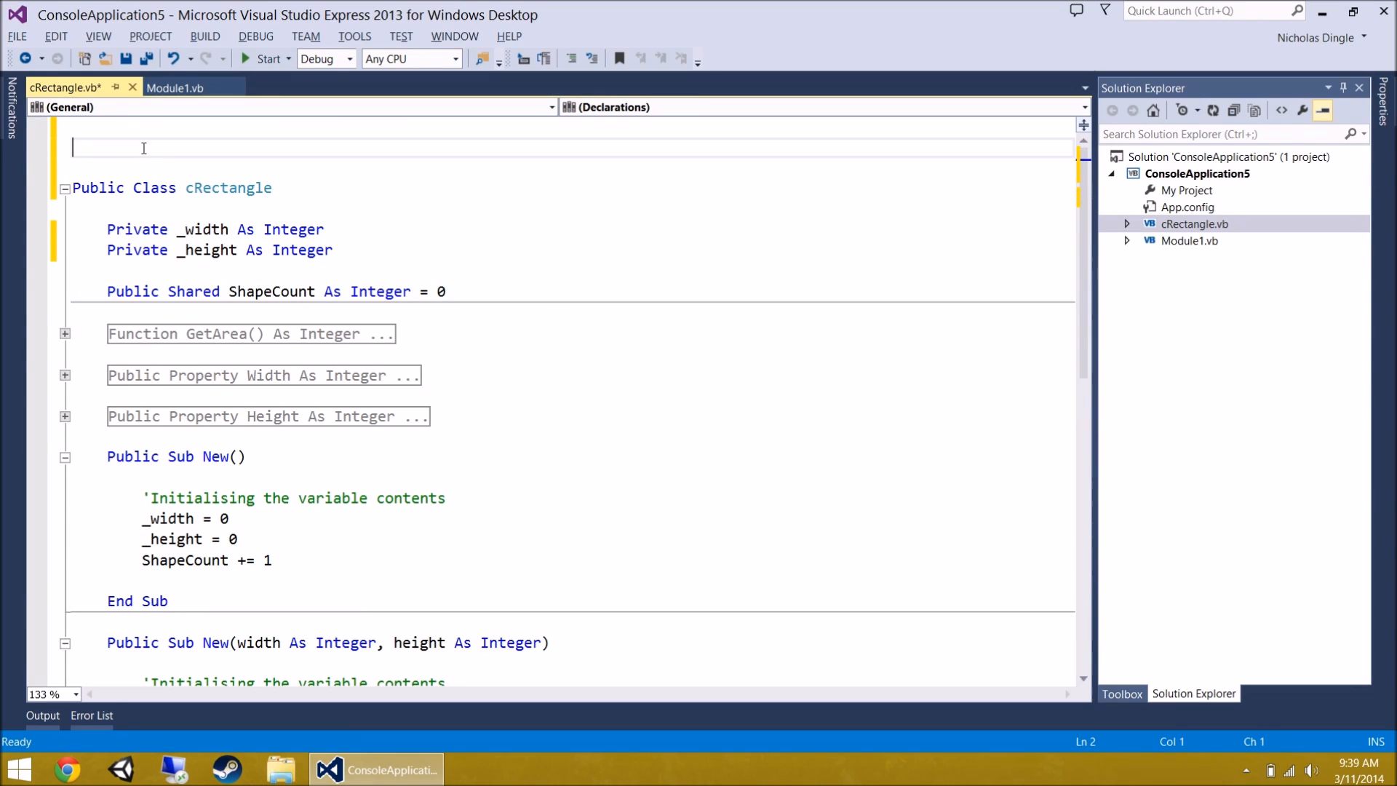
scroll("up", 3)
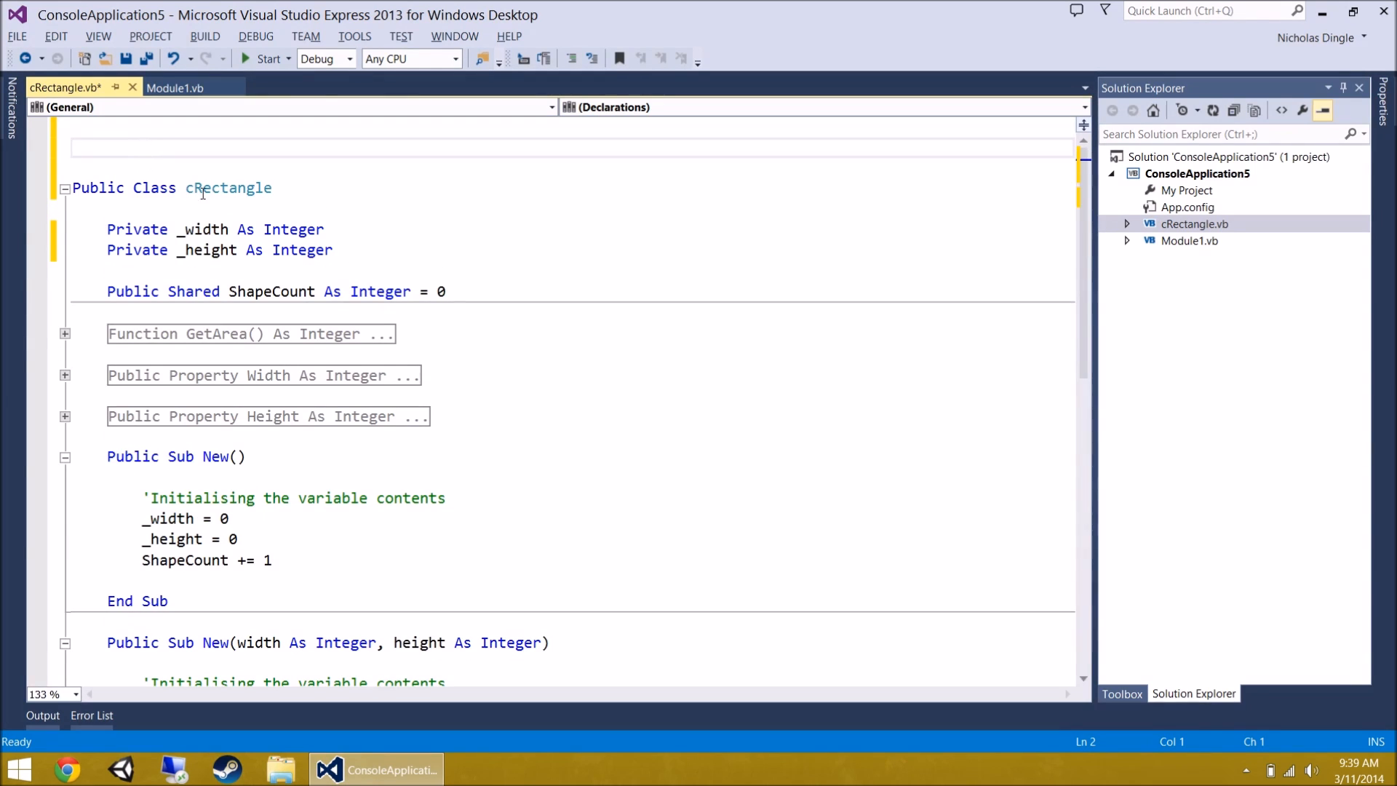
double_click(229, 188)
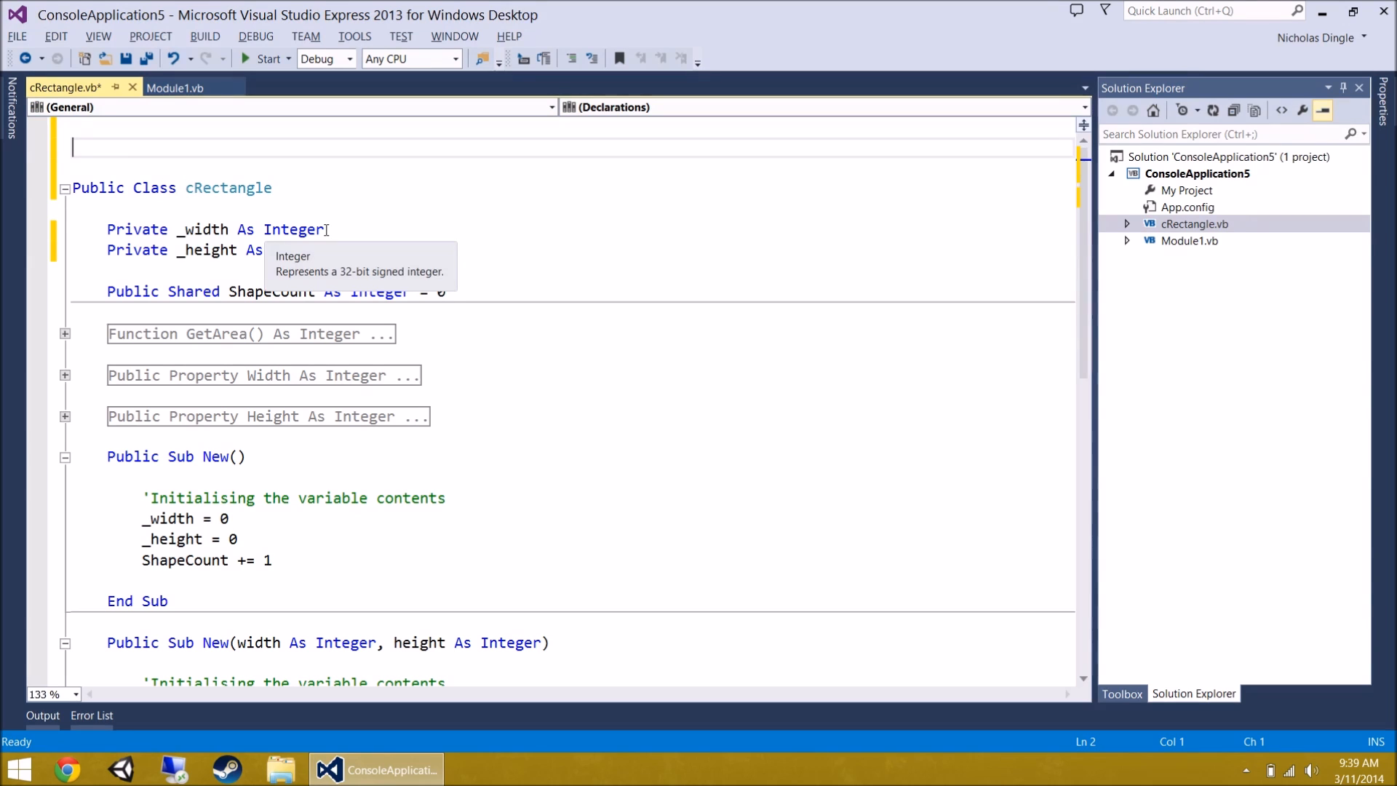
mouse_move(701, 374)
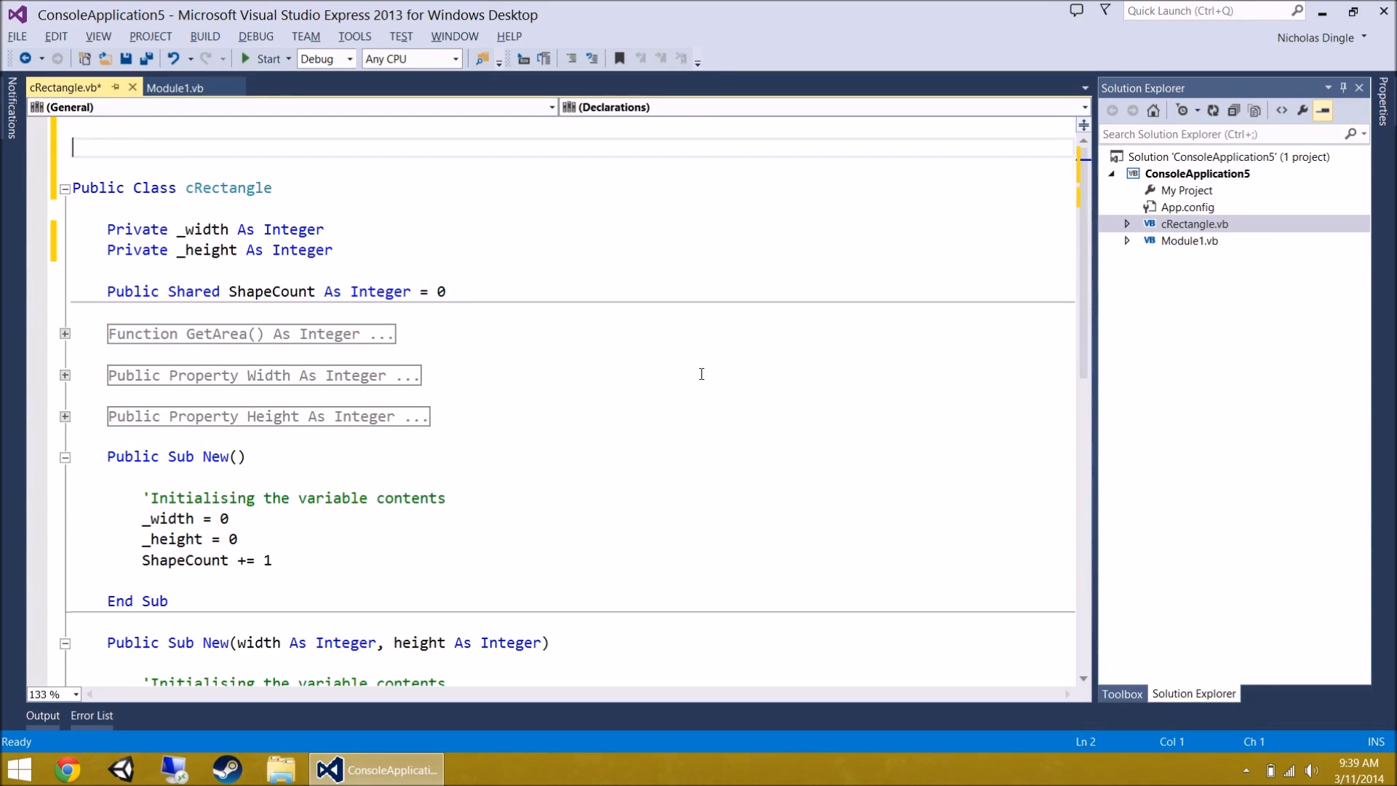
- Declare an empty Public Class cCube above cRectangle, with End Class auto-added
type("pu")
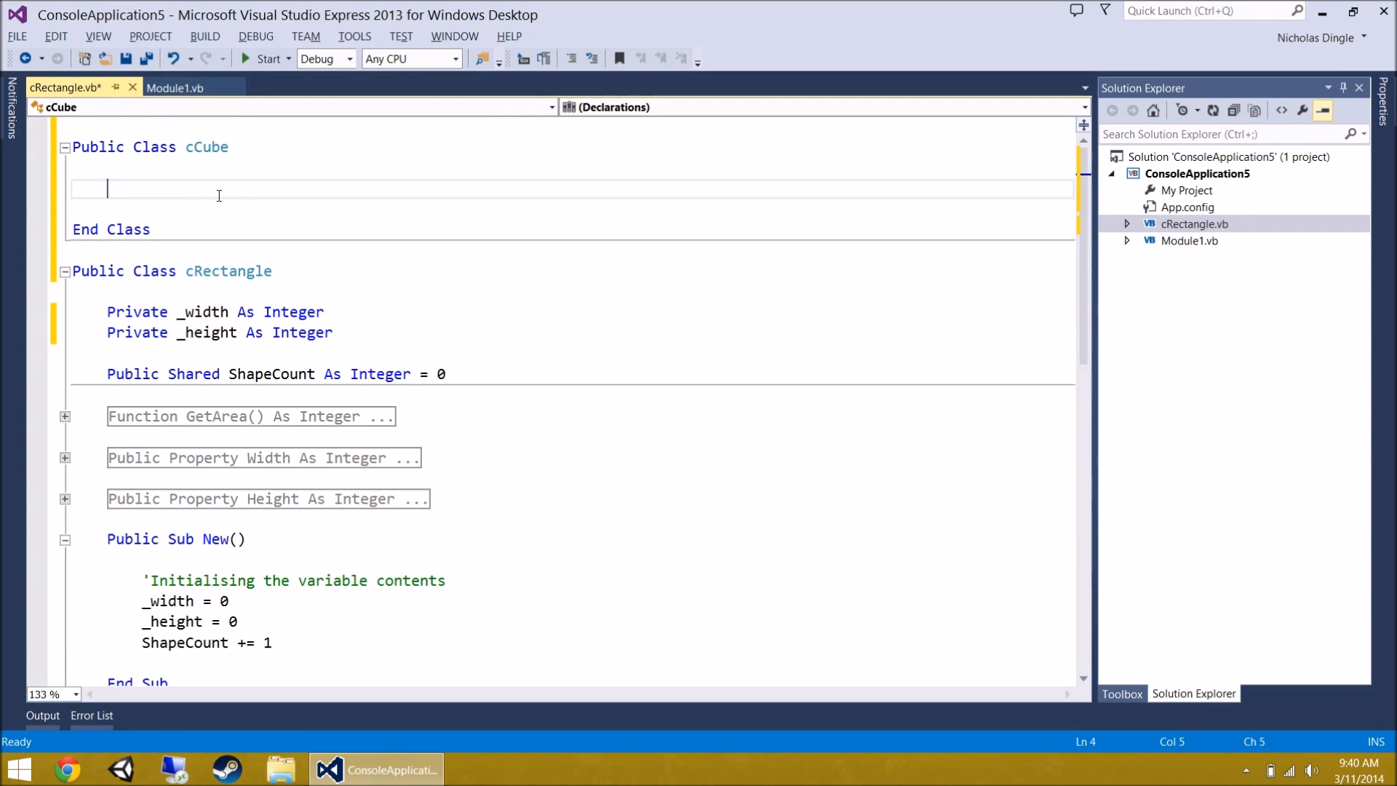
mouse_move(919, 210)
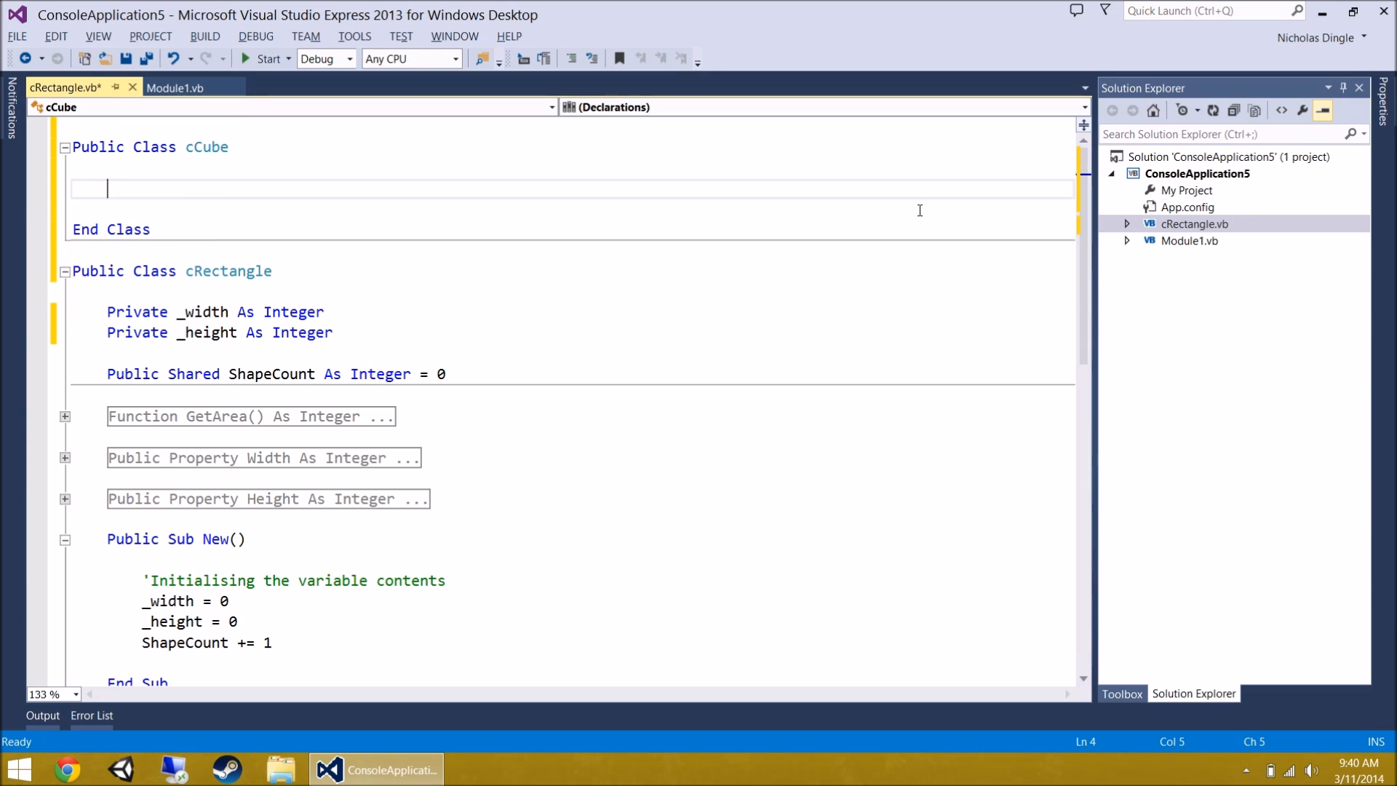
left_click(1193, 224)
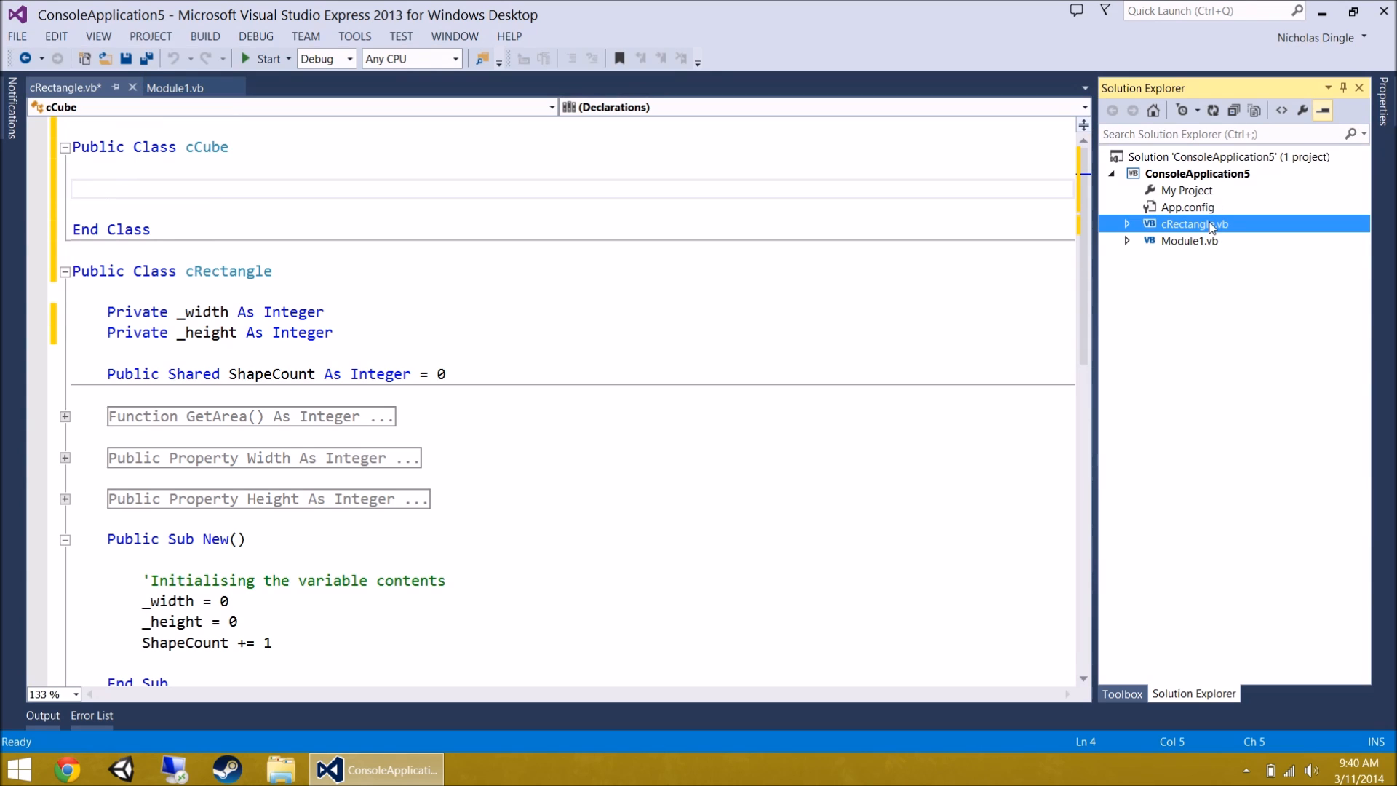
left_click(248, 288)
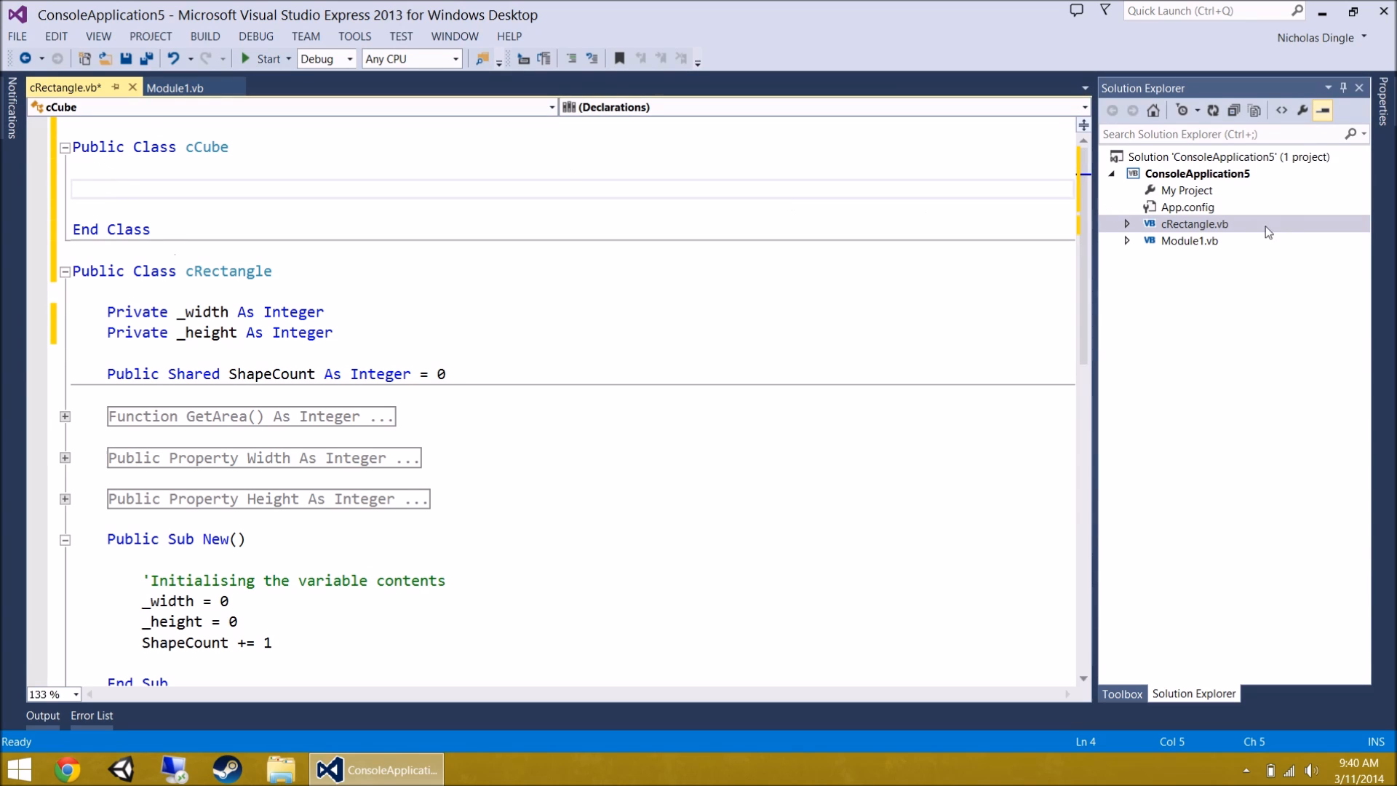
left_click(1193, 225)
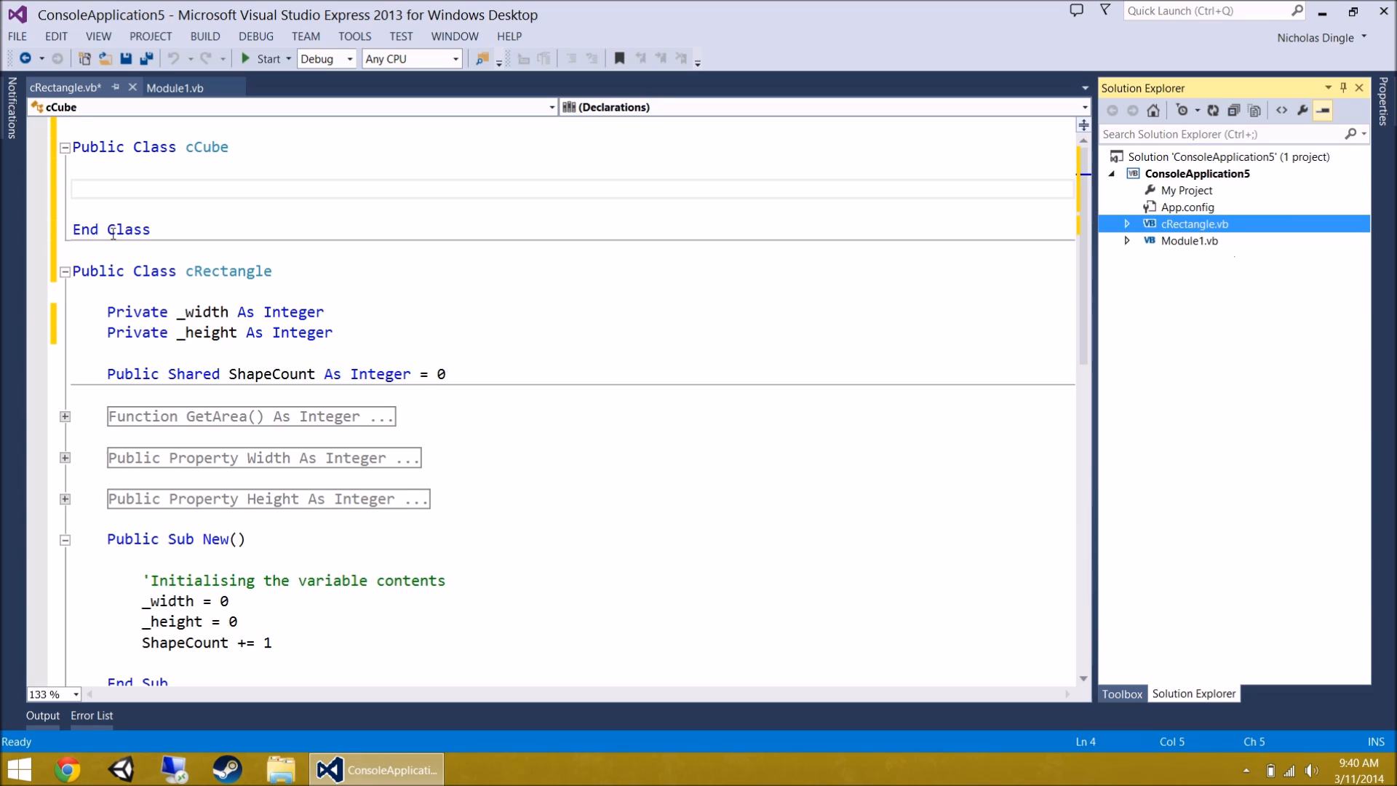
left_click(106, 188)
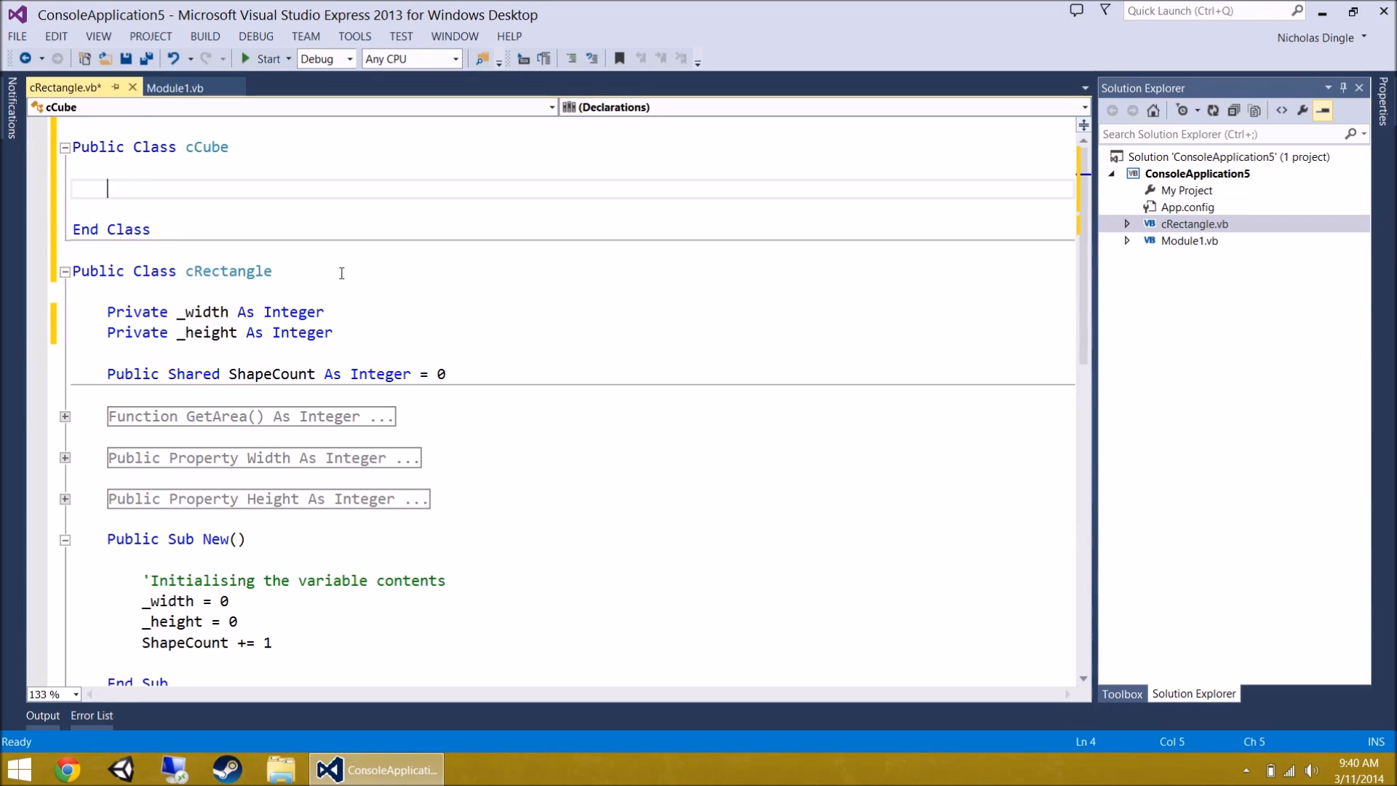
double_click(228, 270)
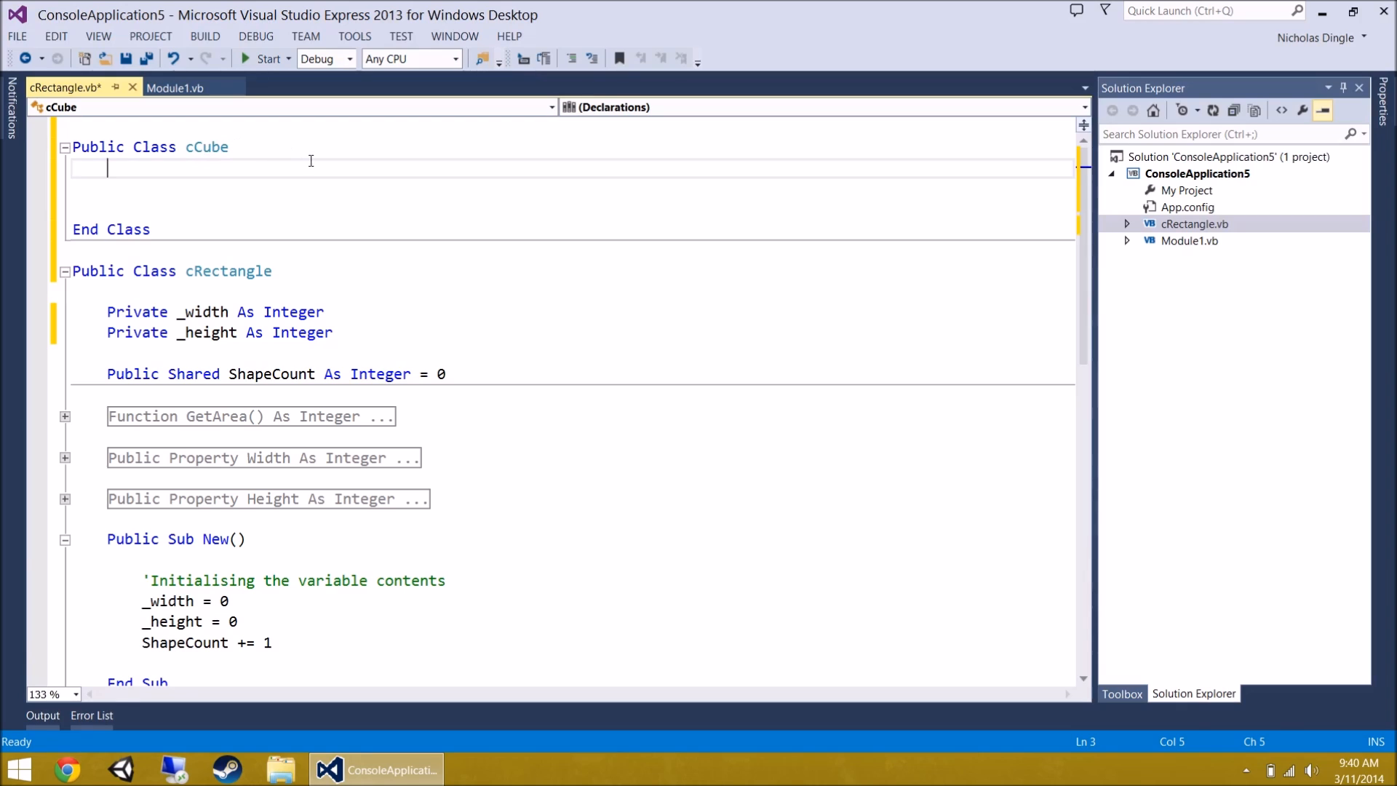
- Make cCube inherit cRectangle and add a Sub New() constructor starting with Me
type("Inherits")
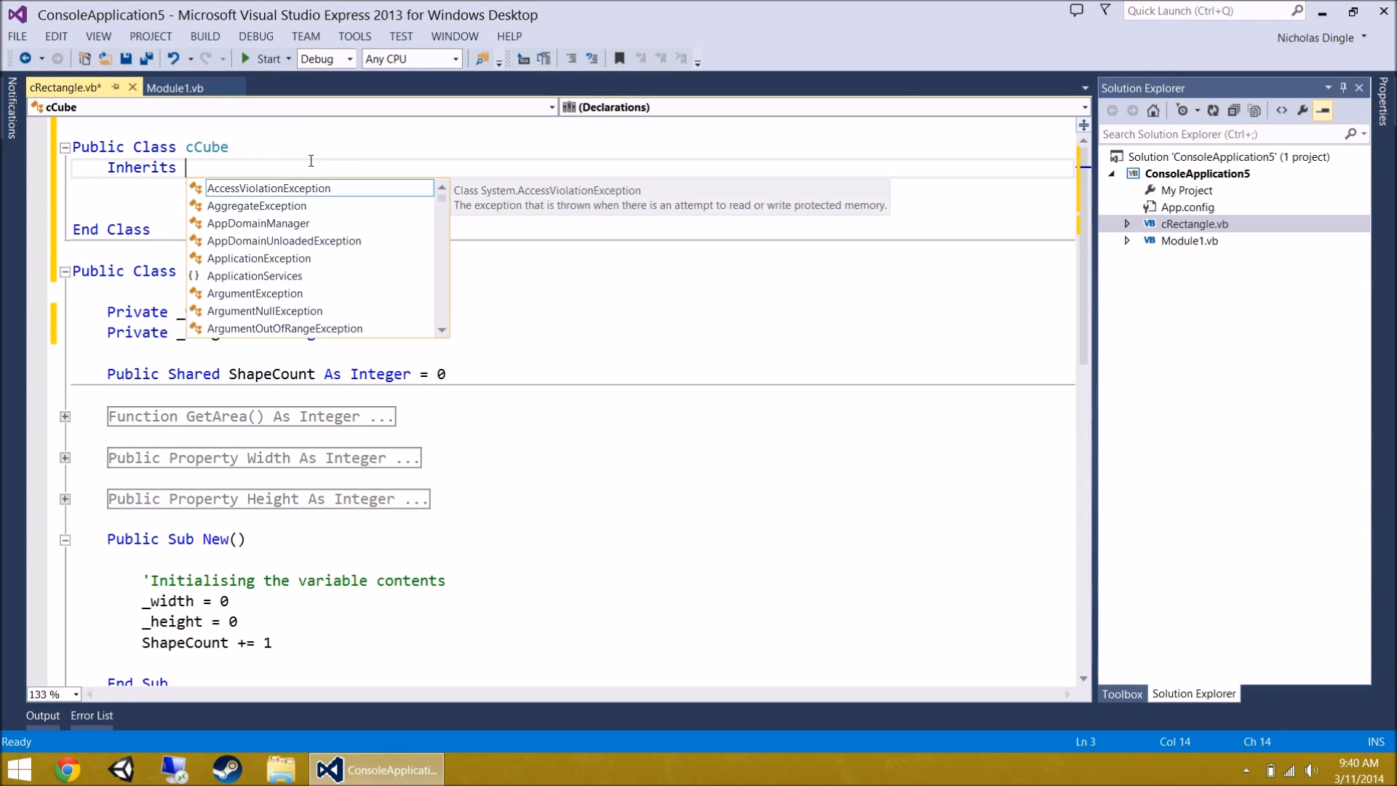
type("cRectangle")
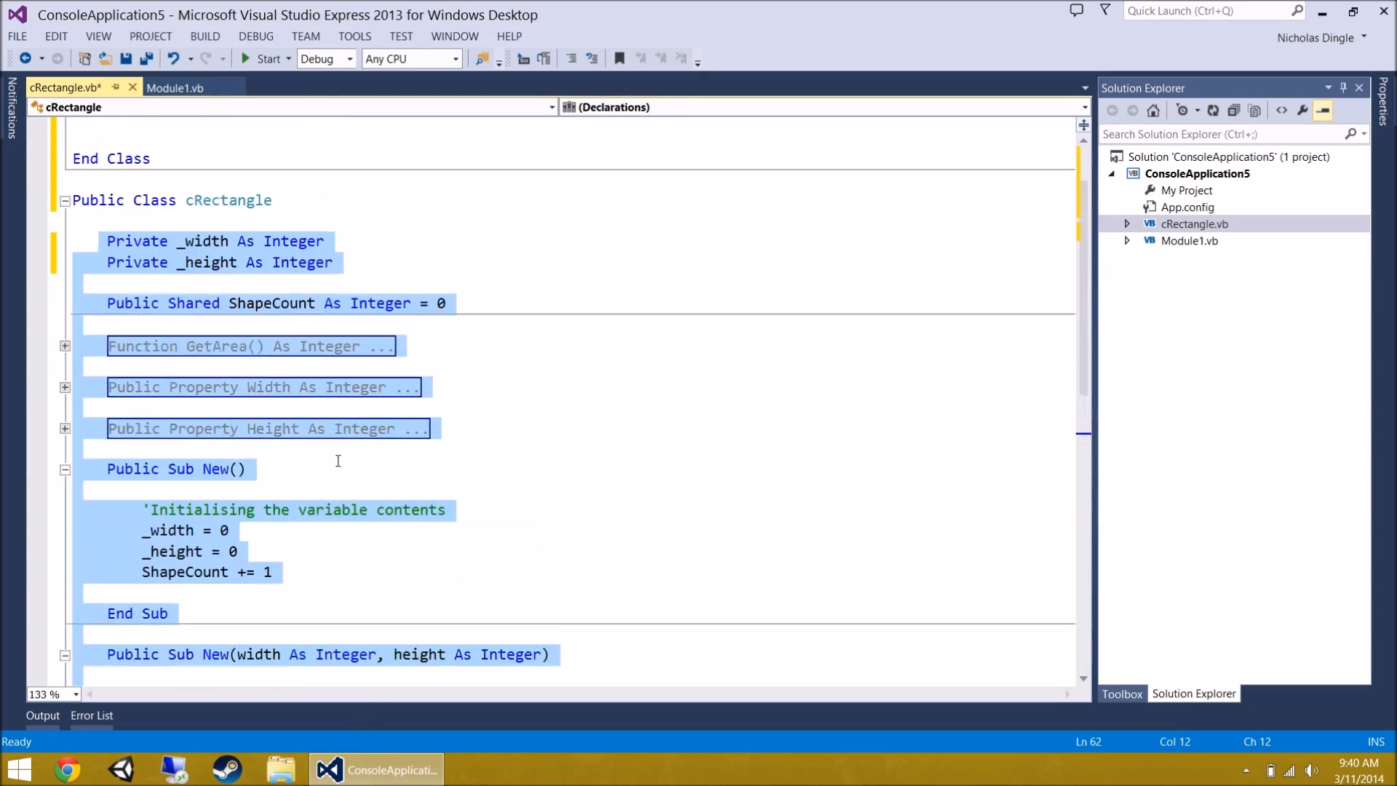
scroll("up", 3)
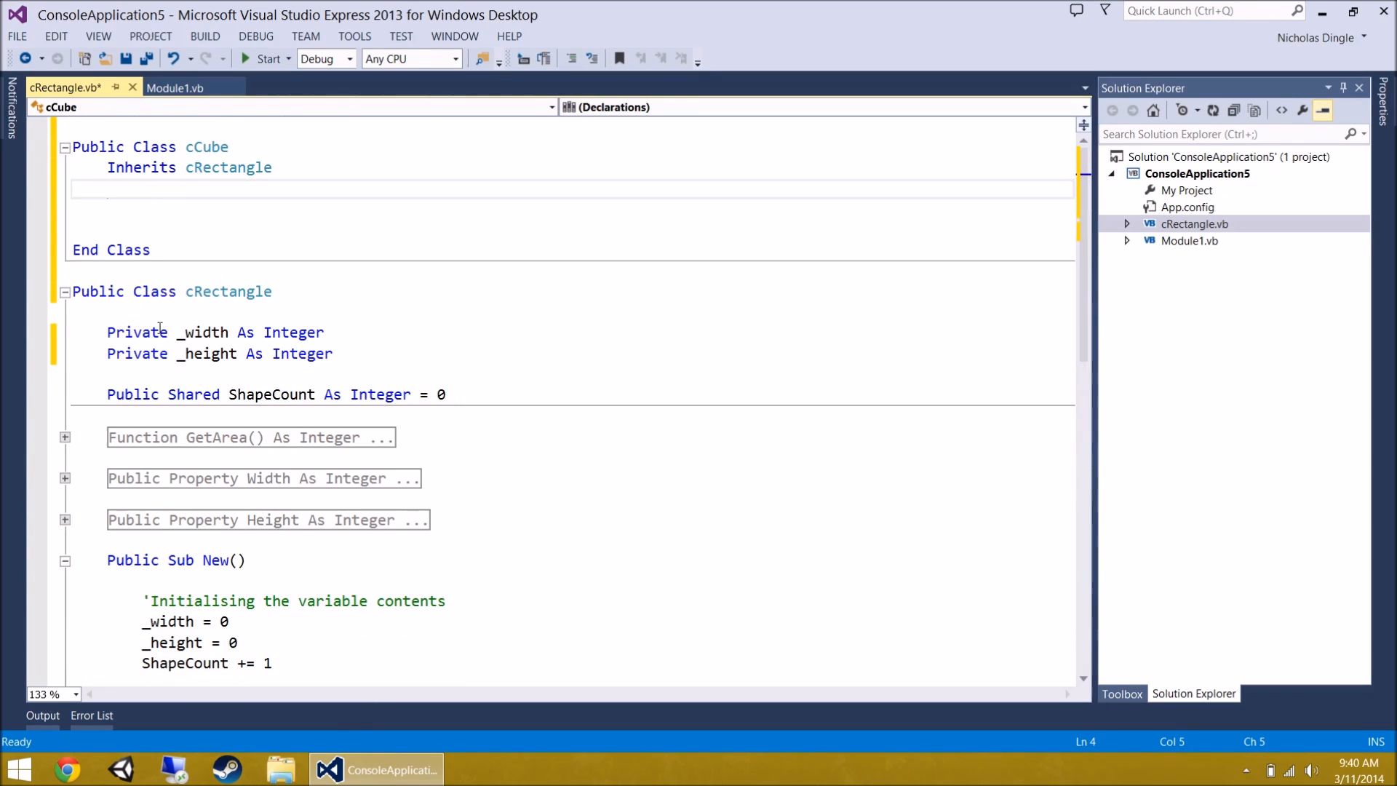
mouse_move(345, 436)
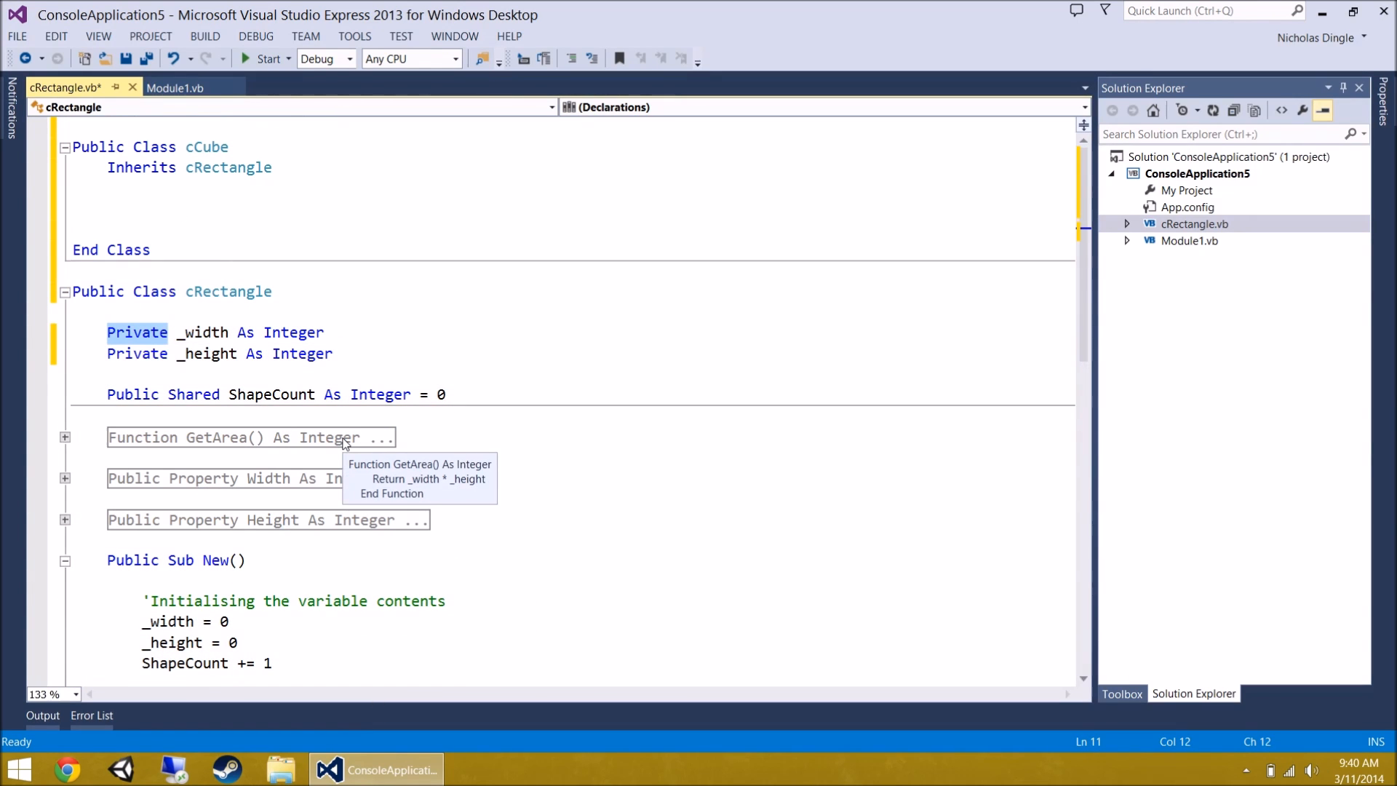
mouse_move(311, 236)
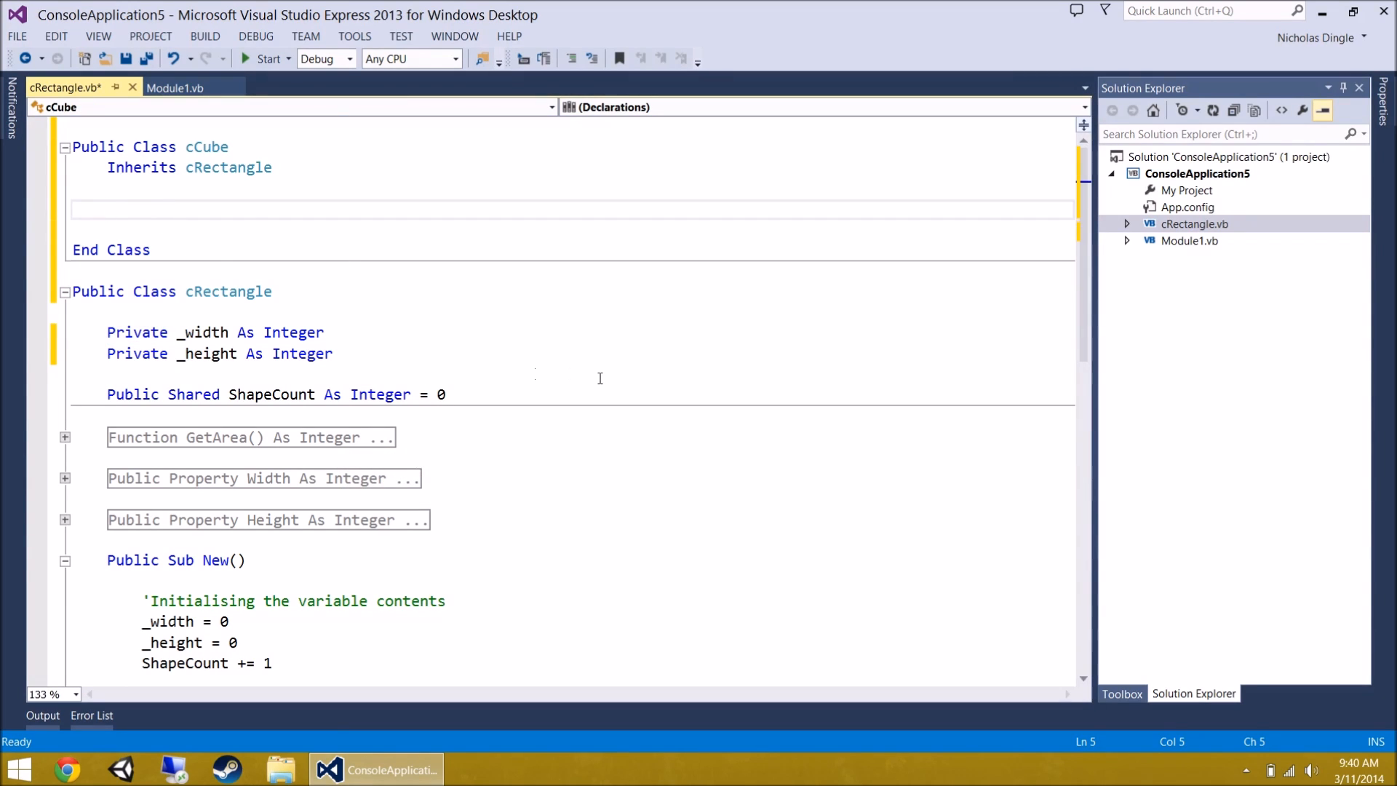
type("Sub New()")
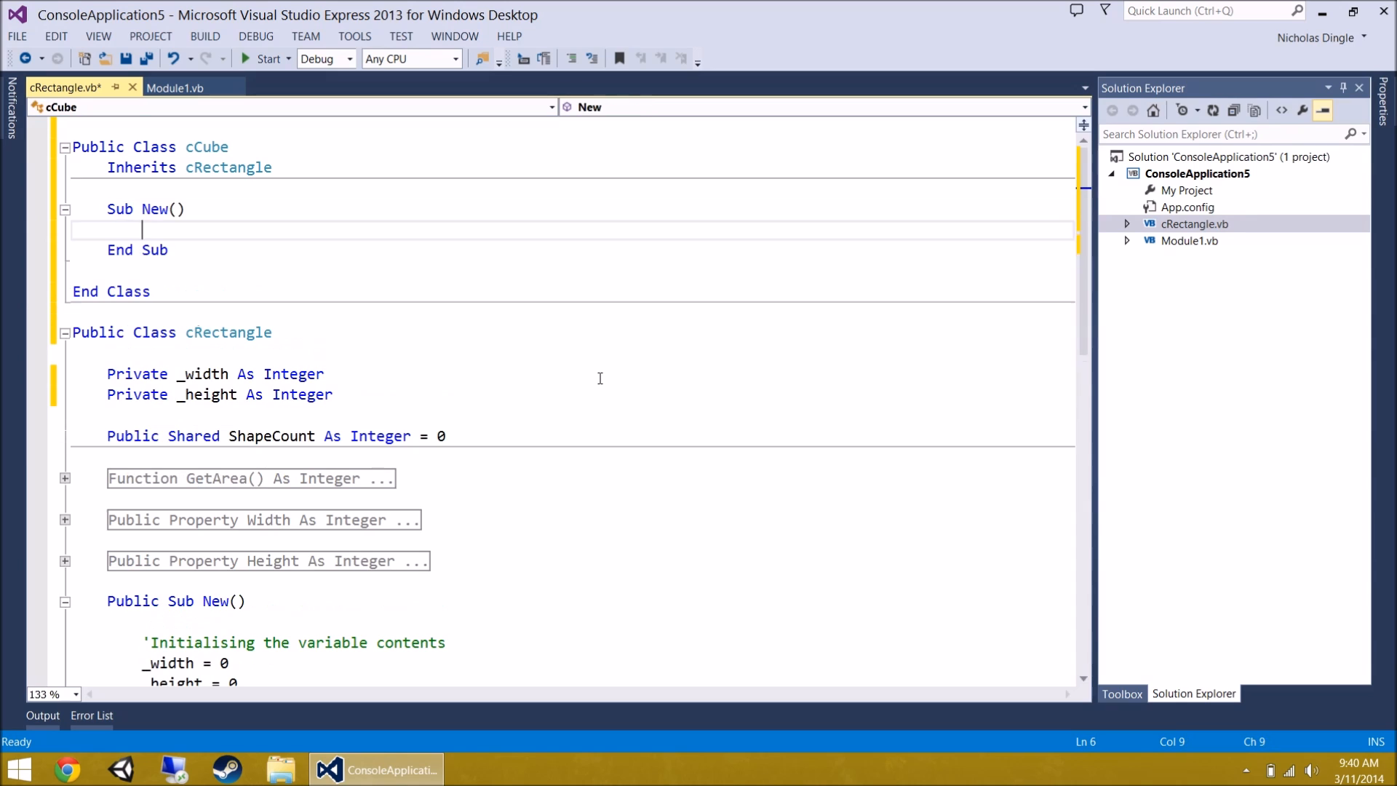
mouse_move(415, 372)
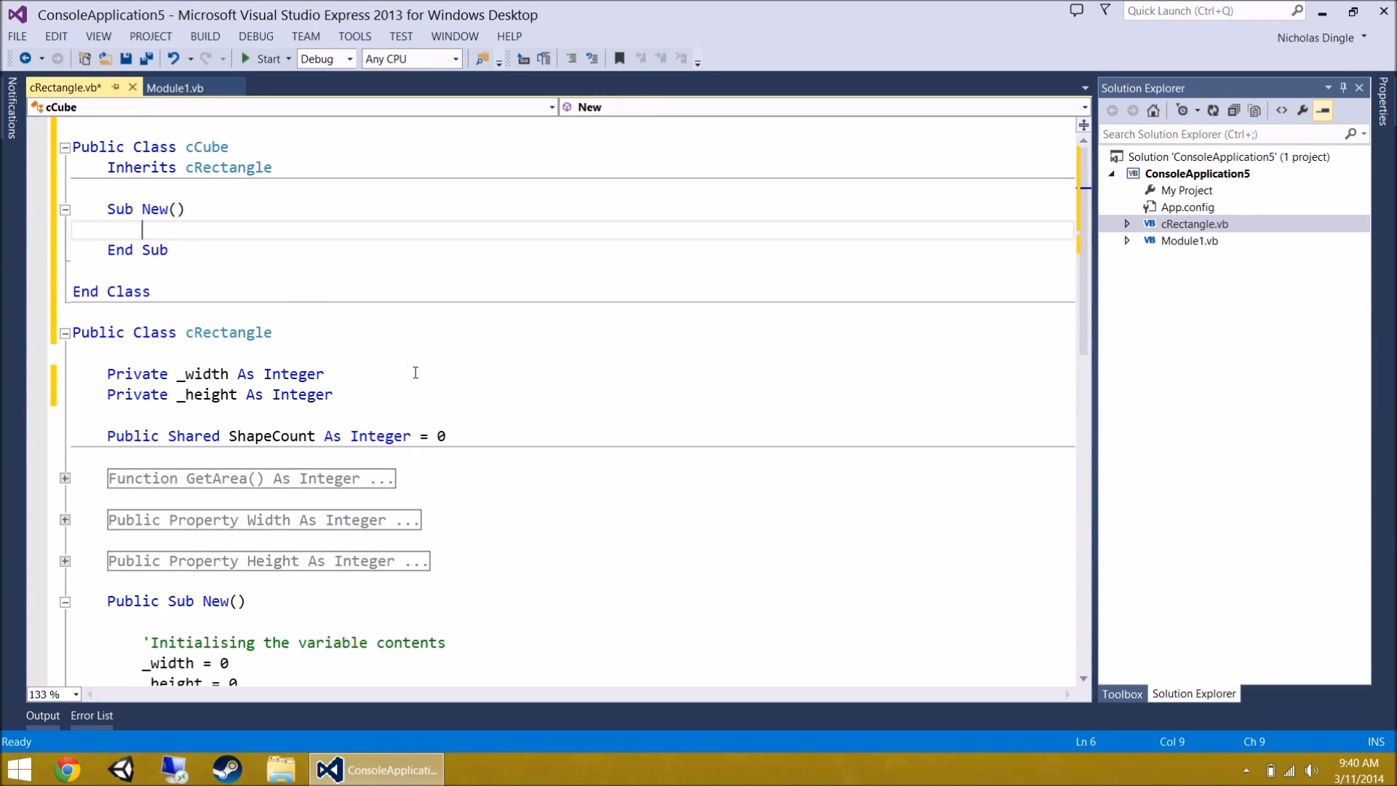
type("Me.")
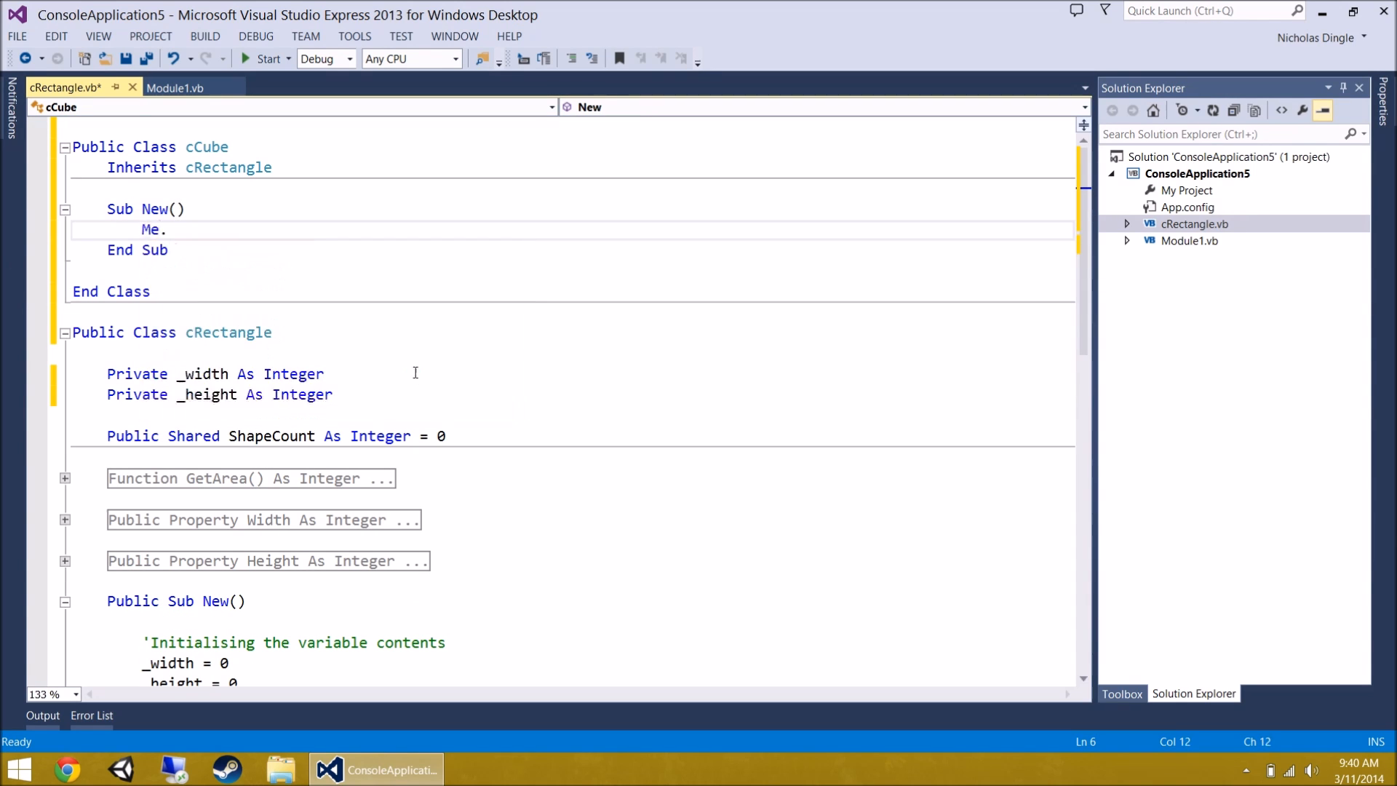
type(".")
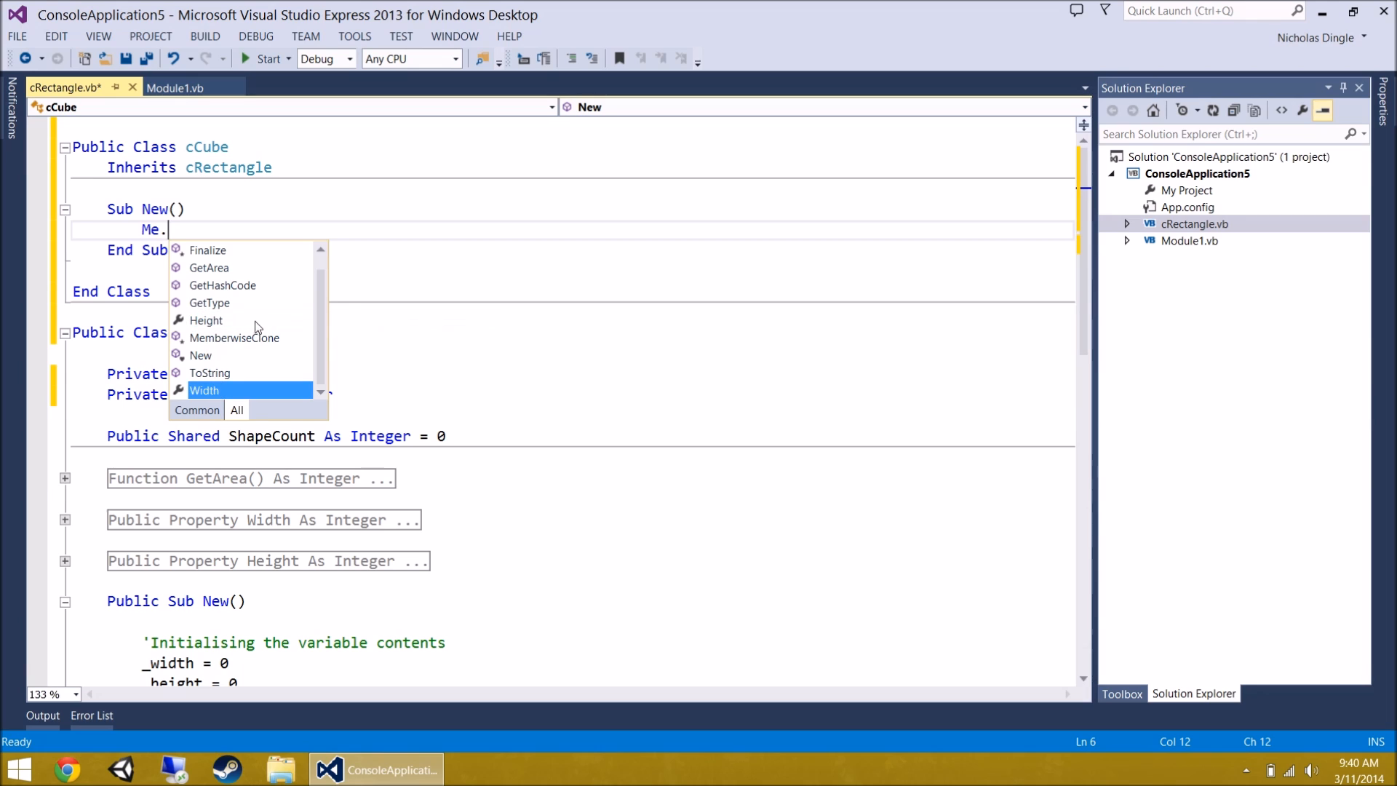
scroll("up", 3)
type("_height()")
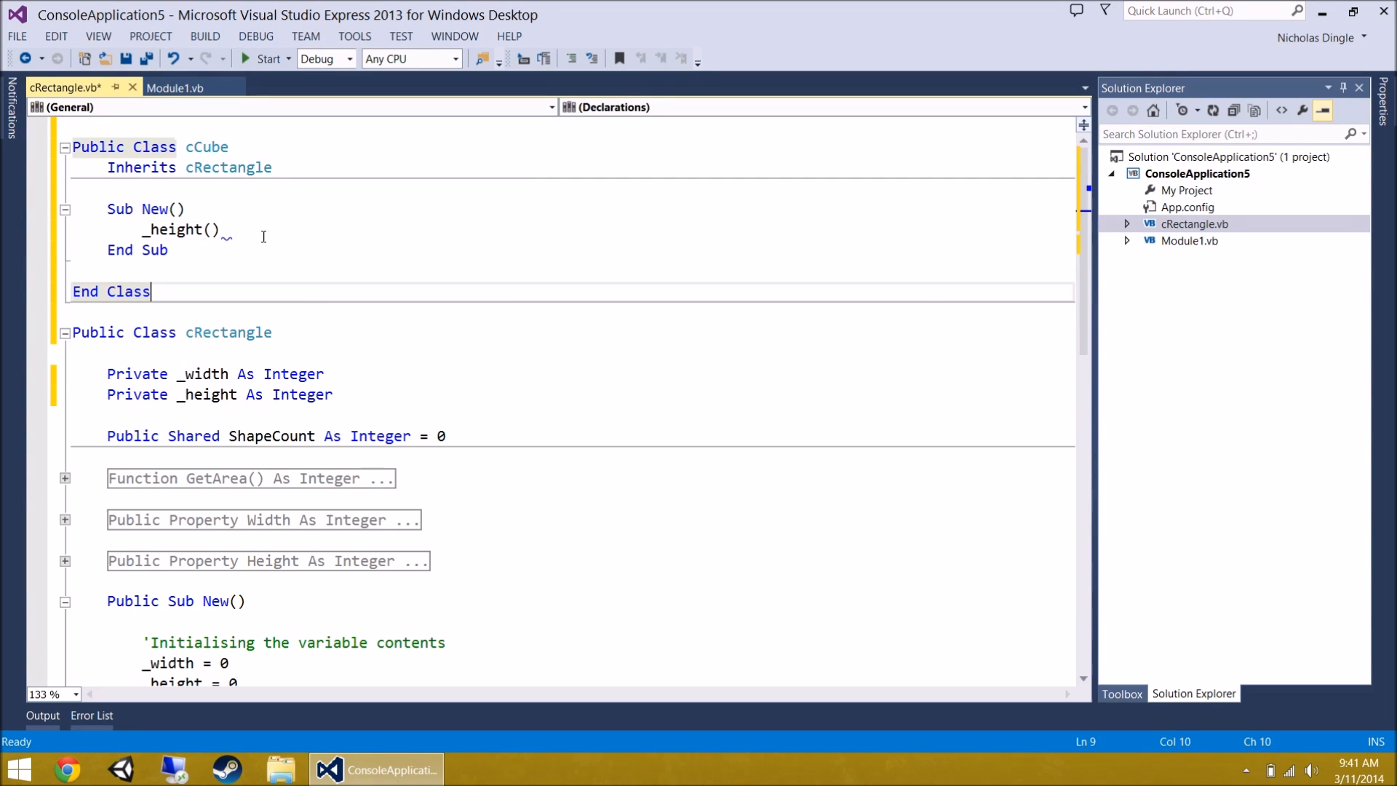
mouse_move(173, 230)
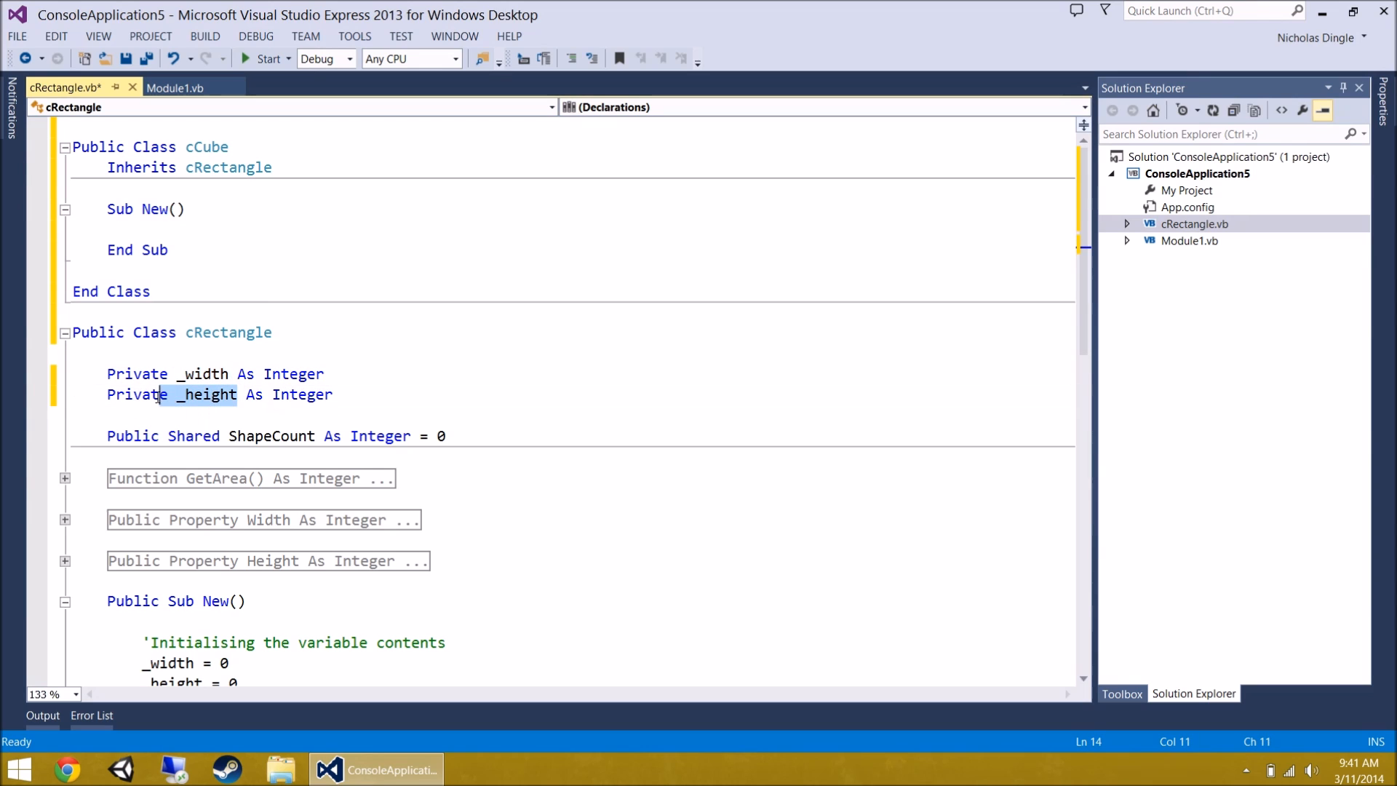
left_click(184, 394)
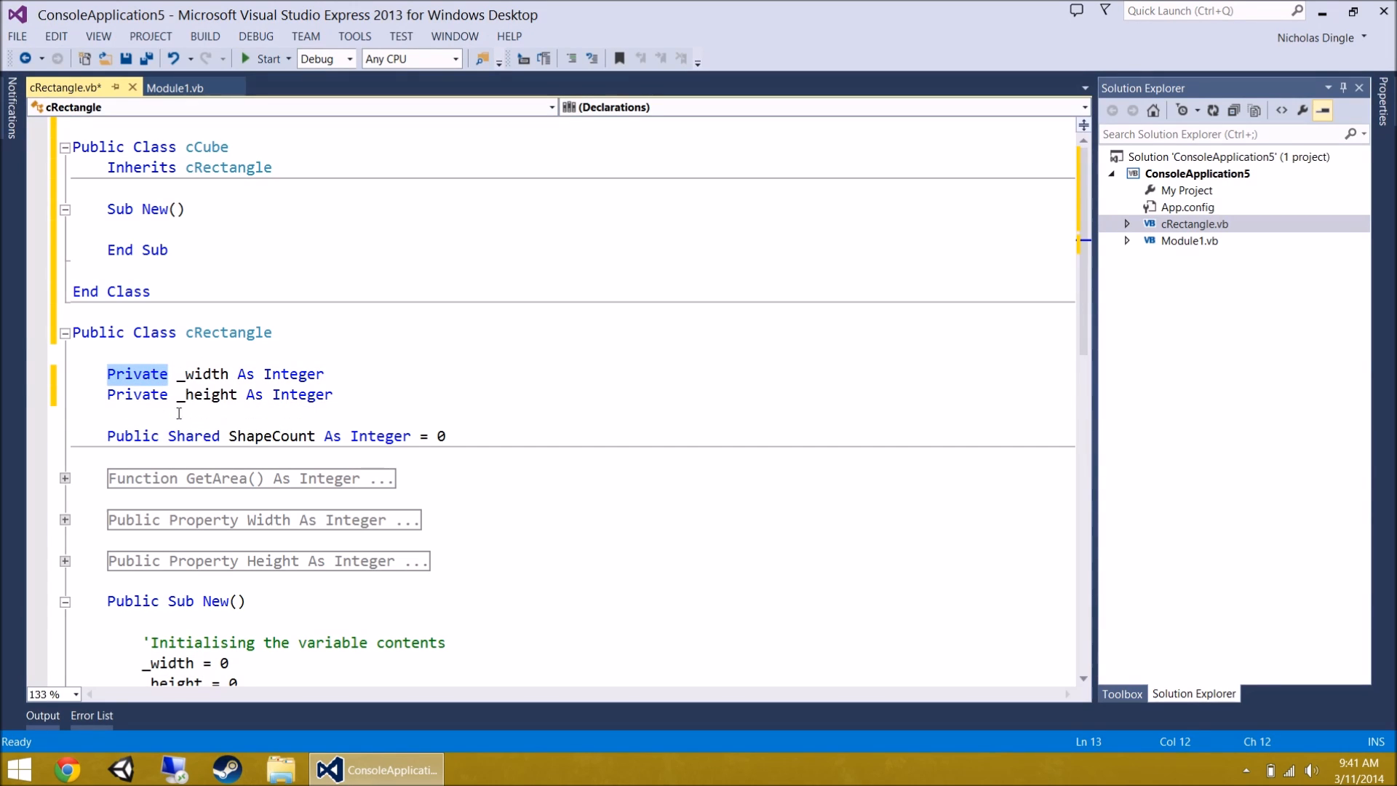
scroll("down", 3)
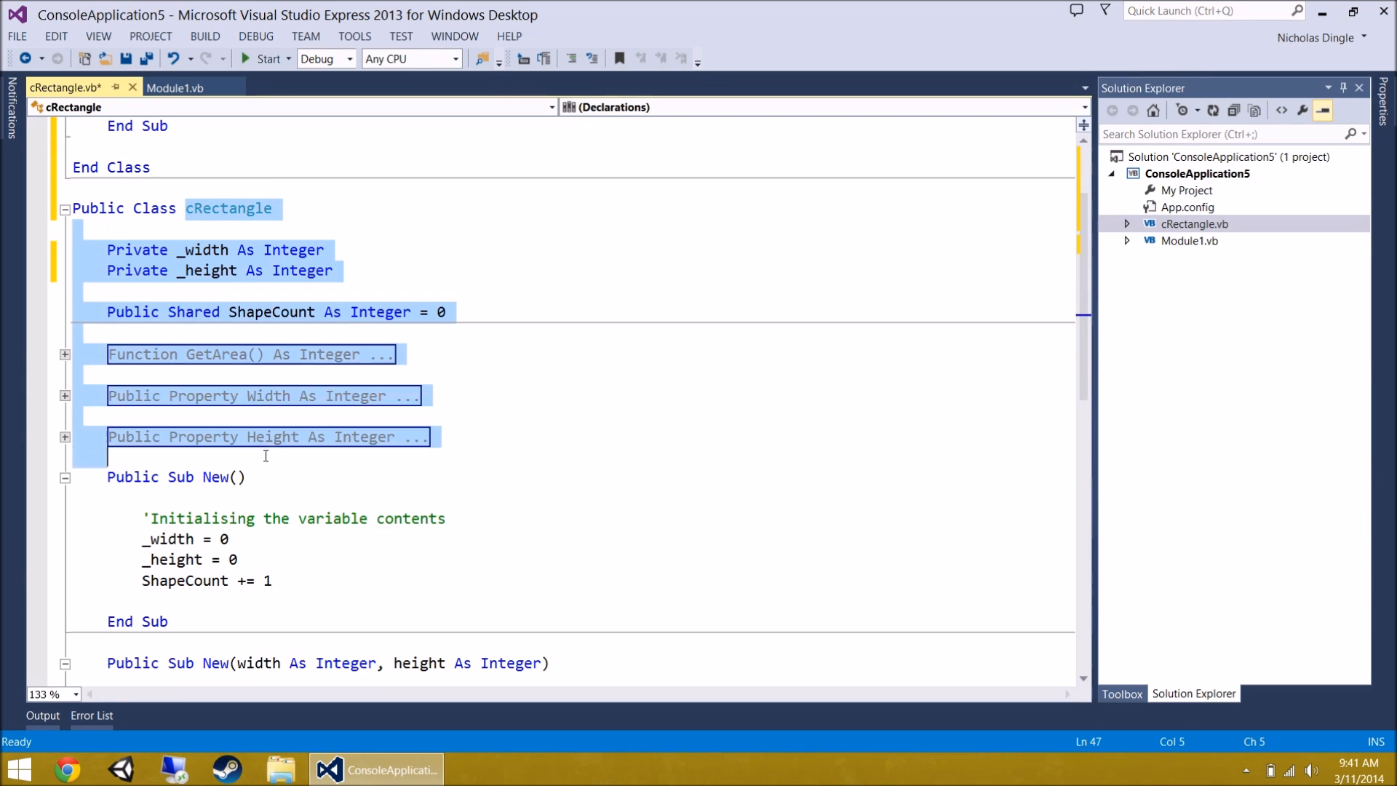
scroll("up", 3)
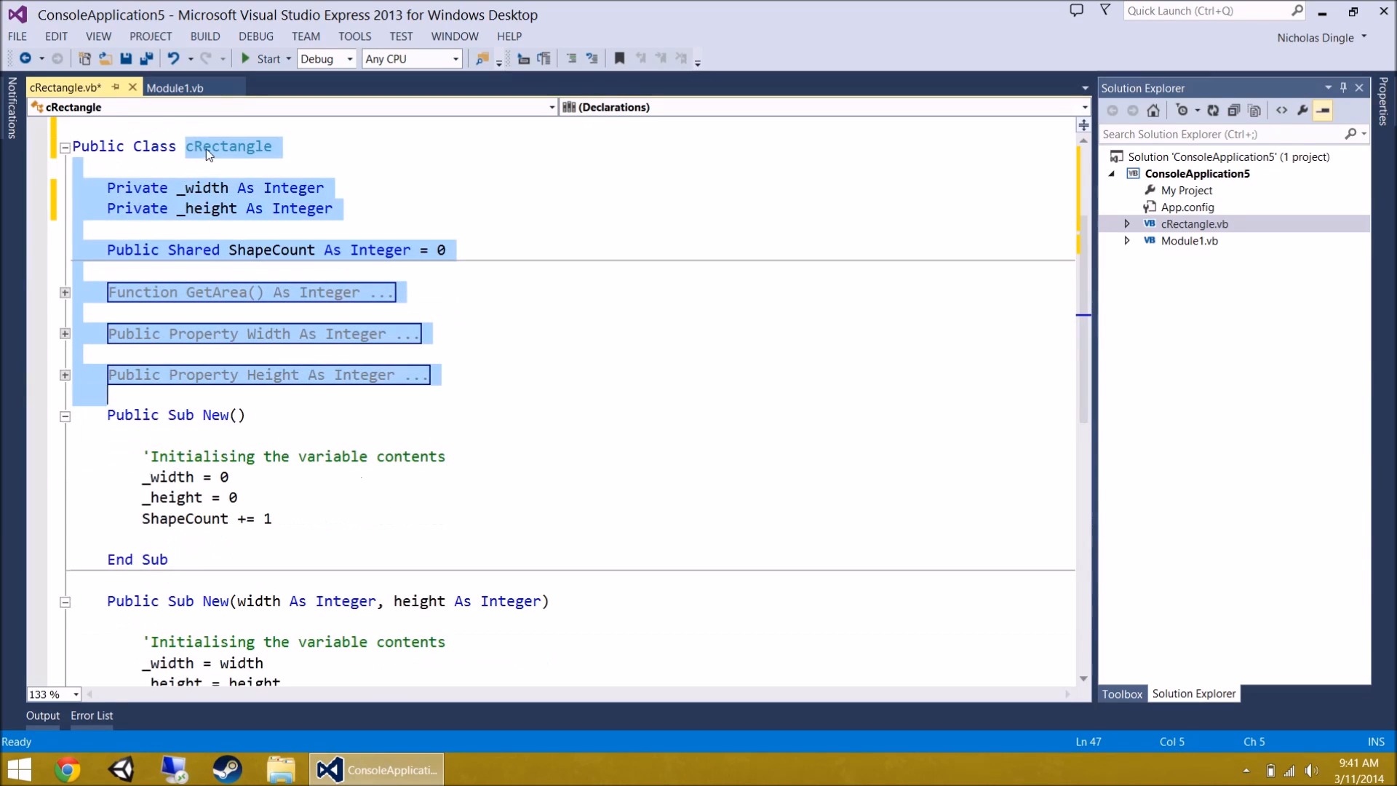
mouse_move(247, 383)
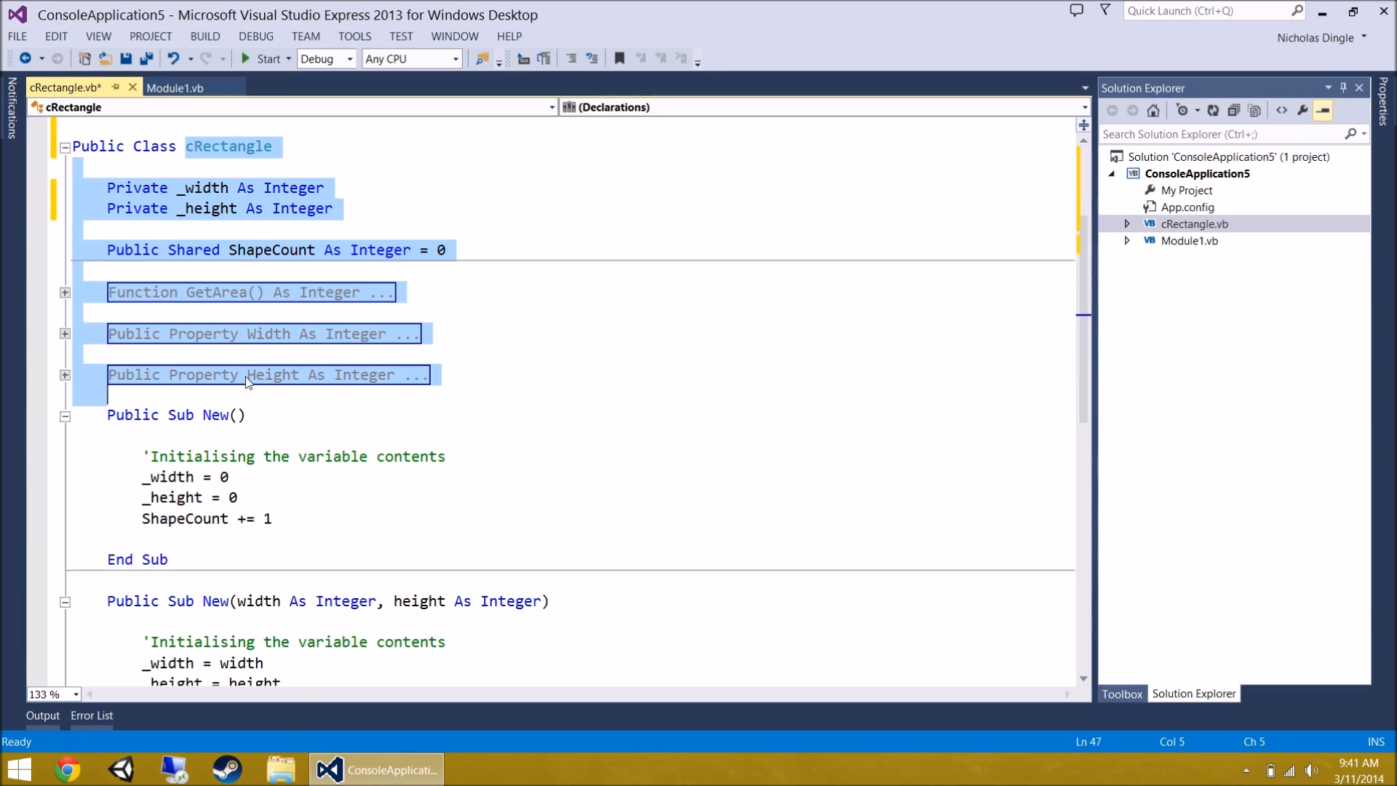
scroll("down", 3)
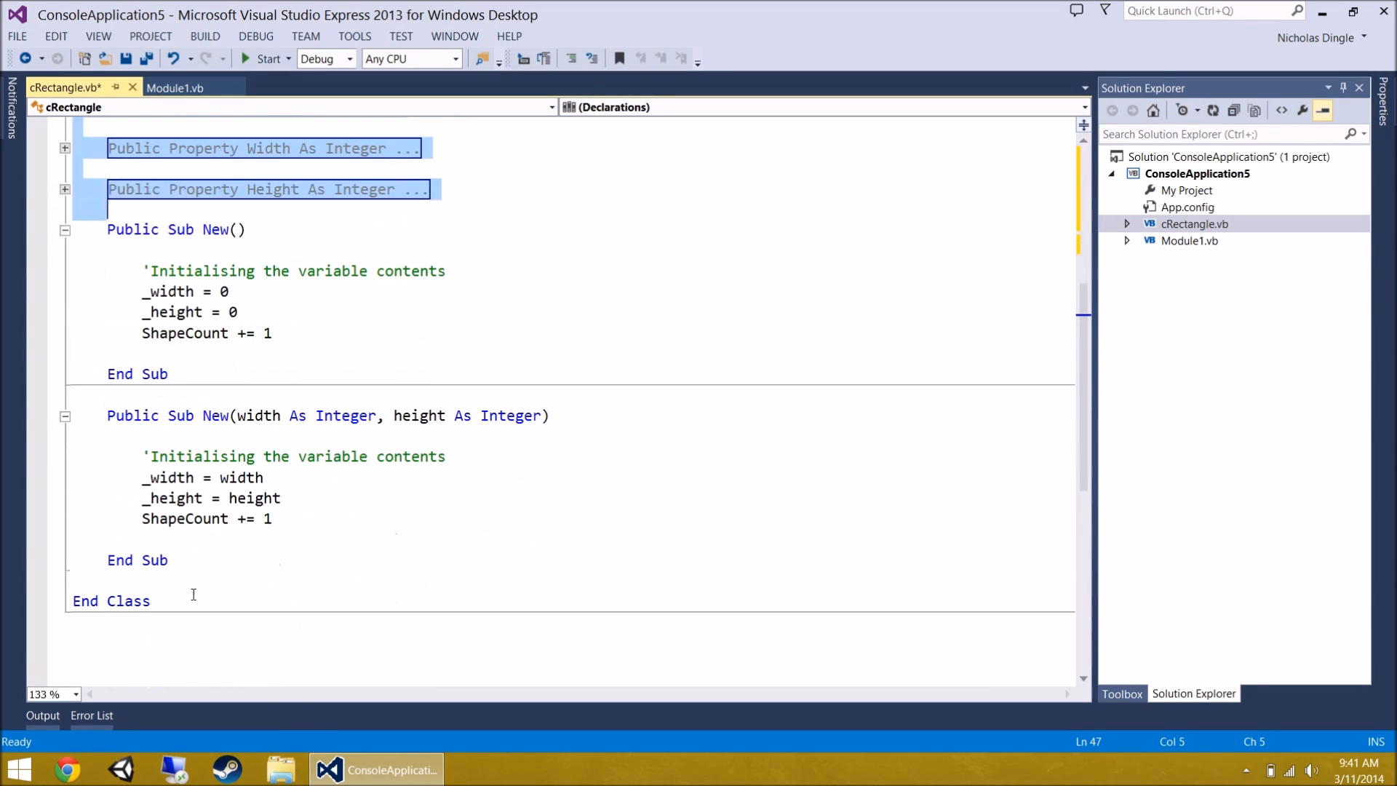
scroll("up", 3)
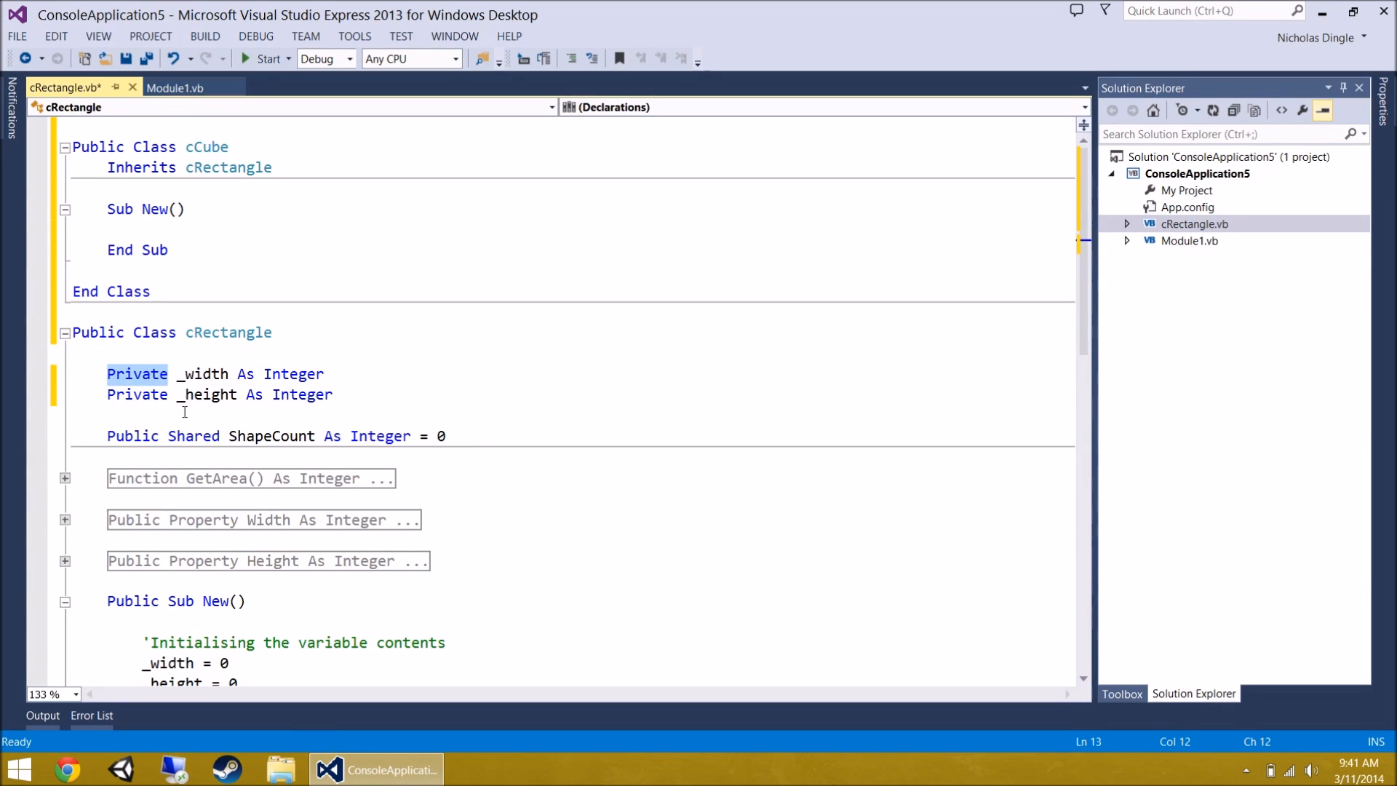
mouse_move(303, 672)
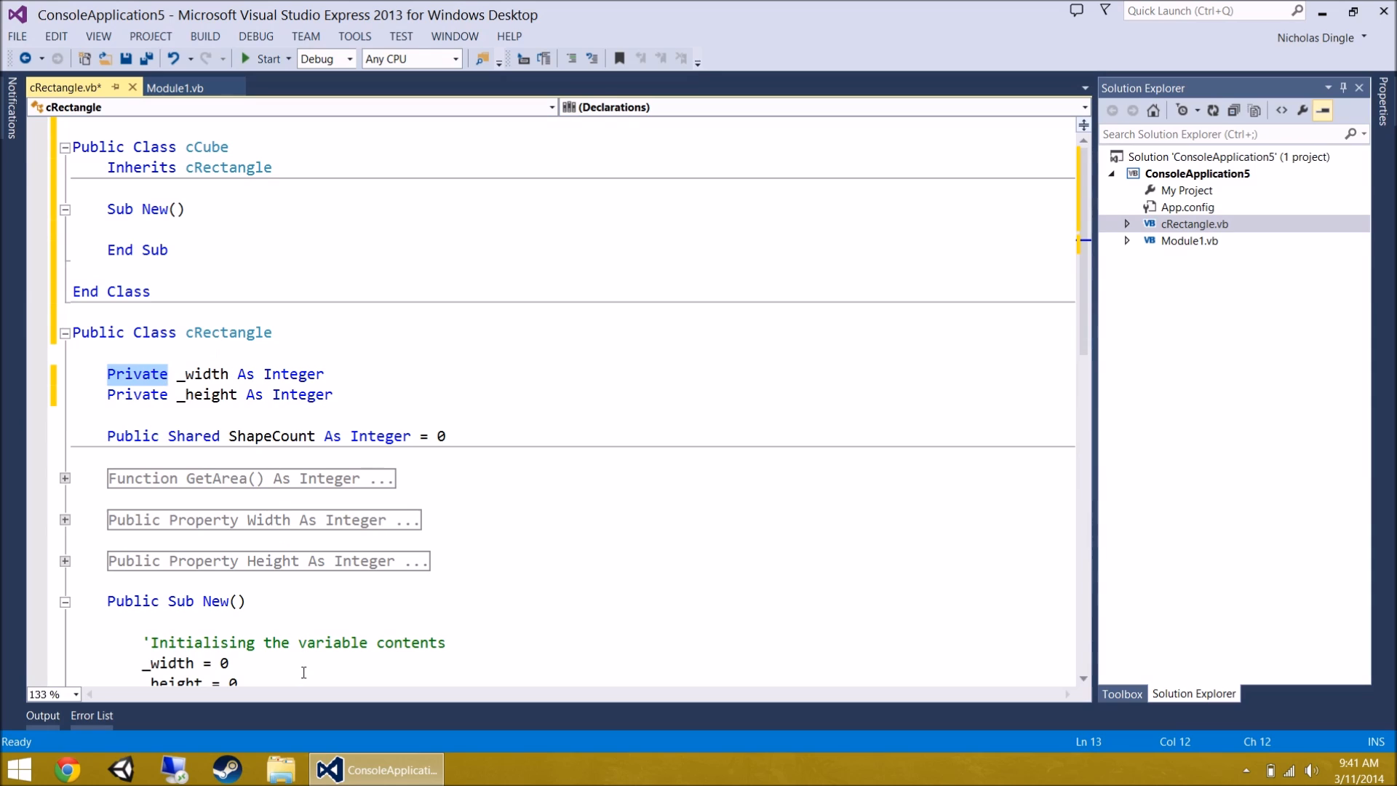
left_click(106, 168)
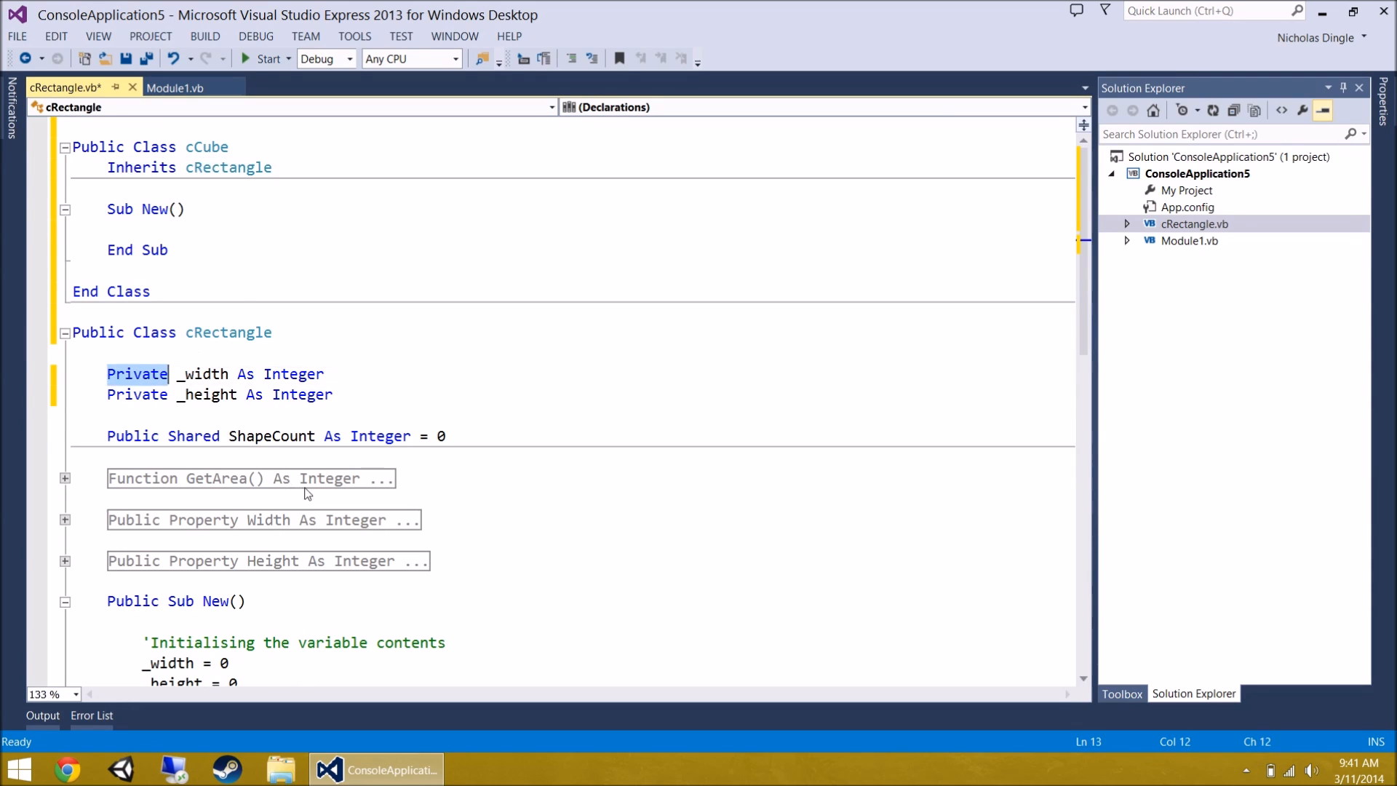
- Declare cRectangle's _width and _height fields Protected instead of Private
type("protected")
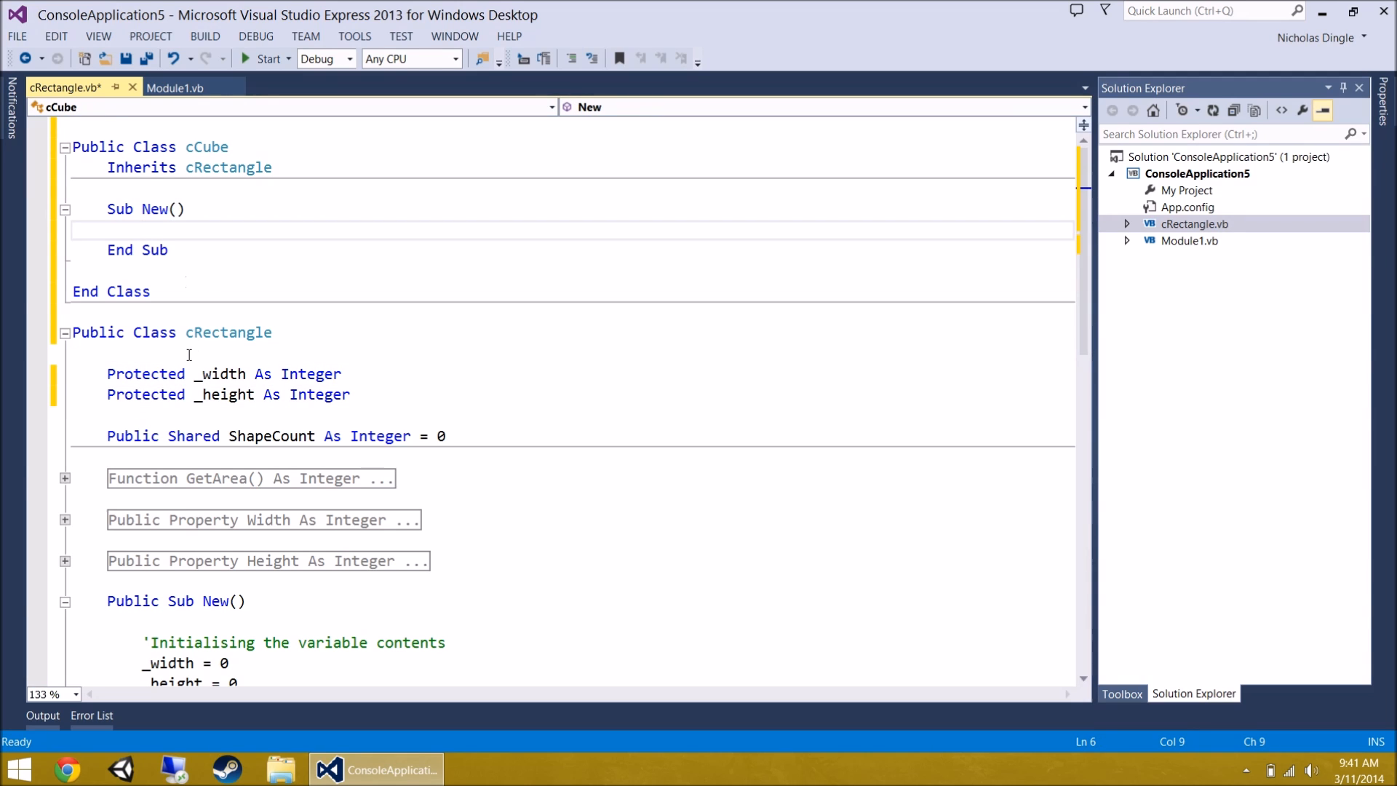
type("_he")
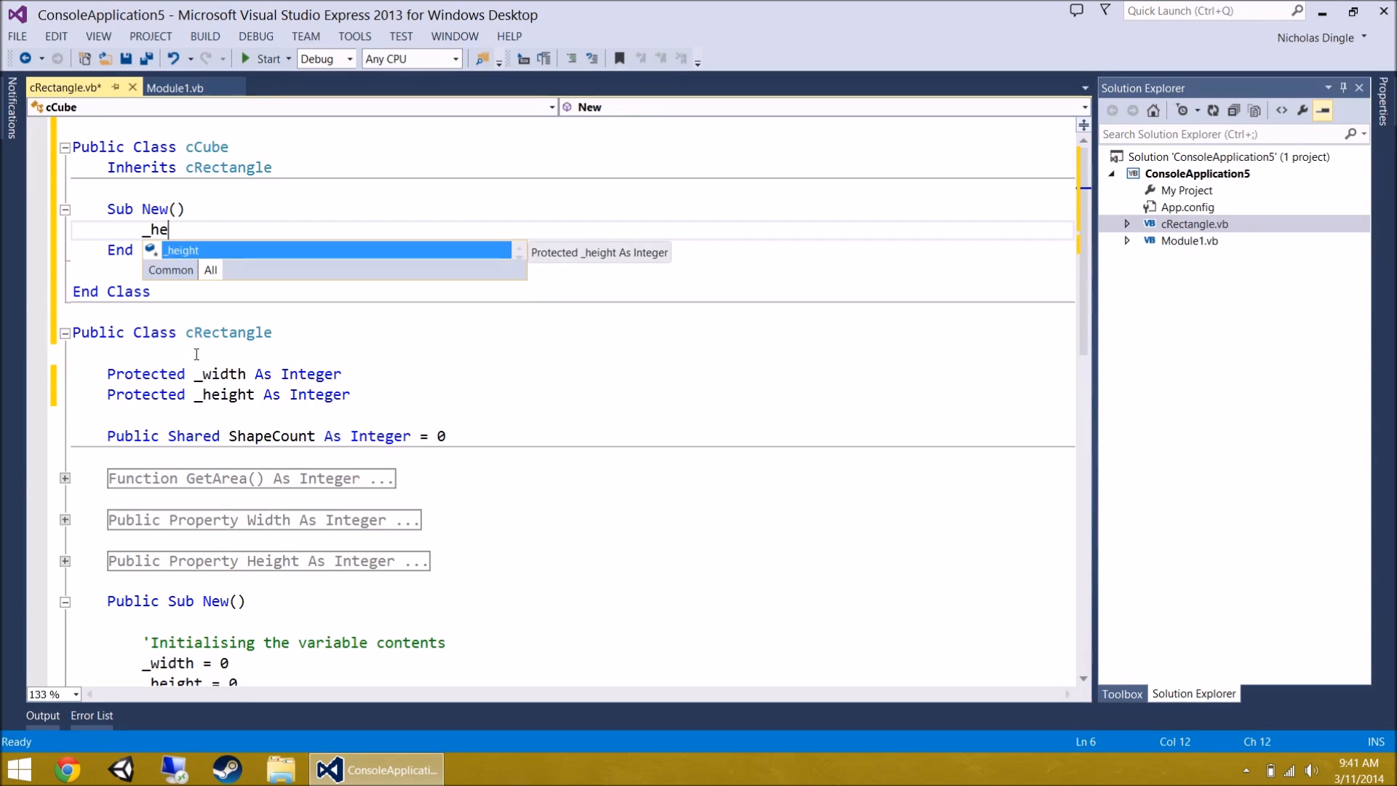
mouse_move(227, 355)
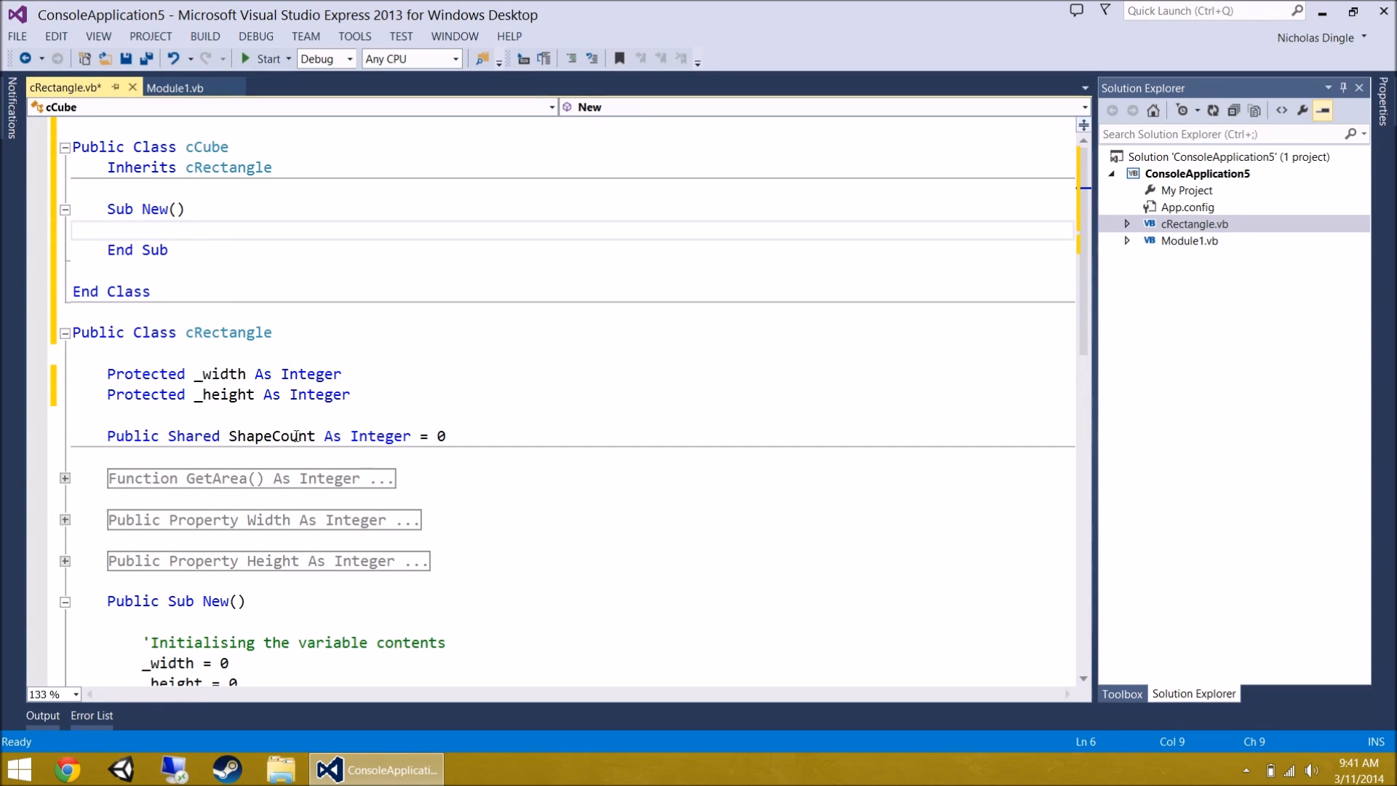
scroll("down", 3)
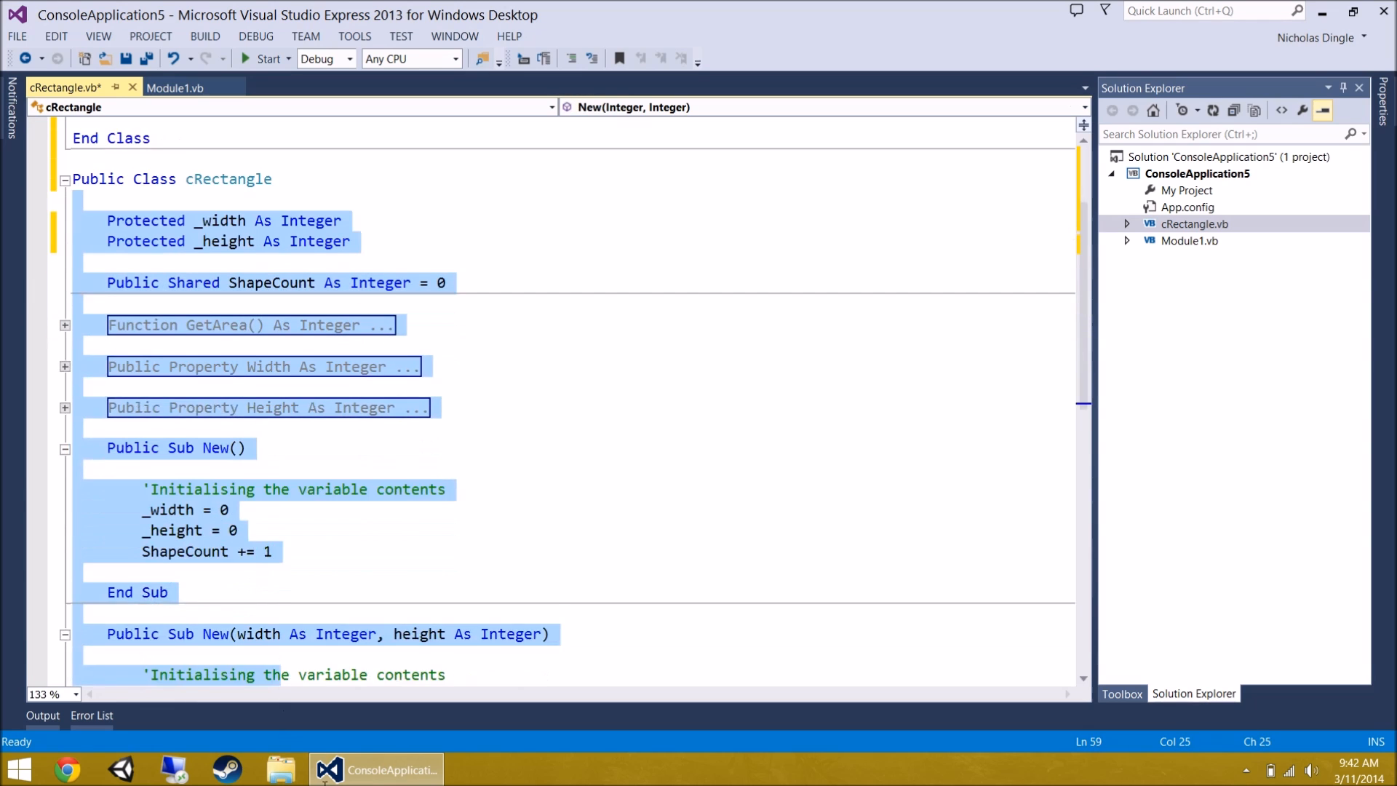
left_click(268, 674)
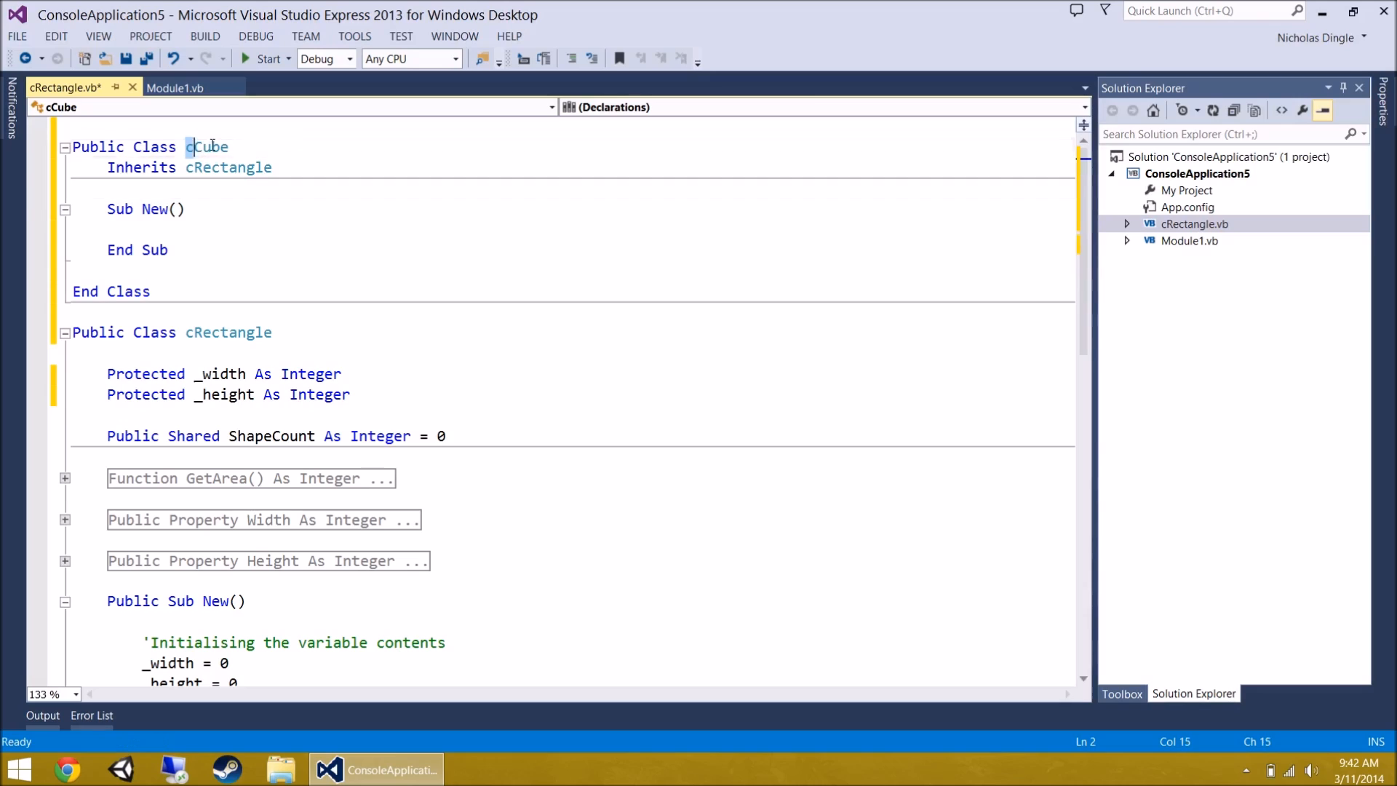
left_click(211, 249)
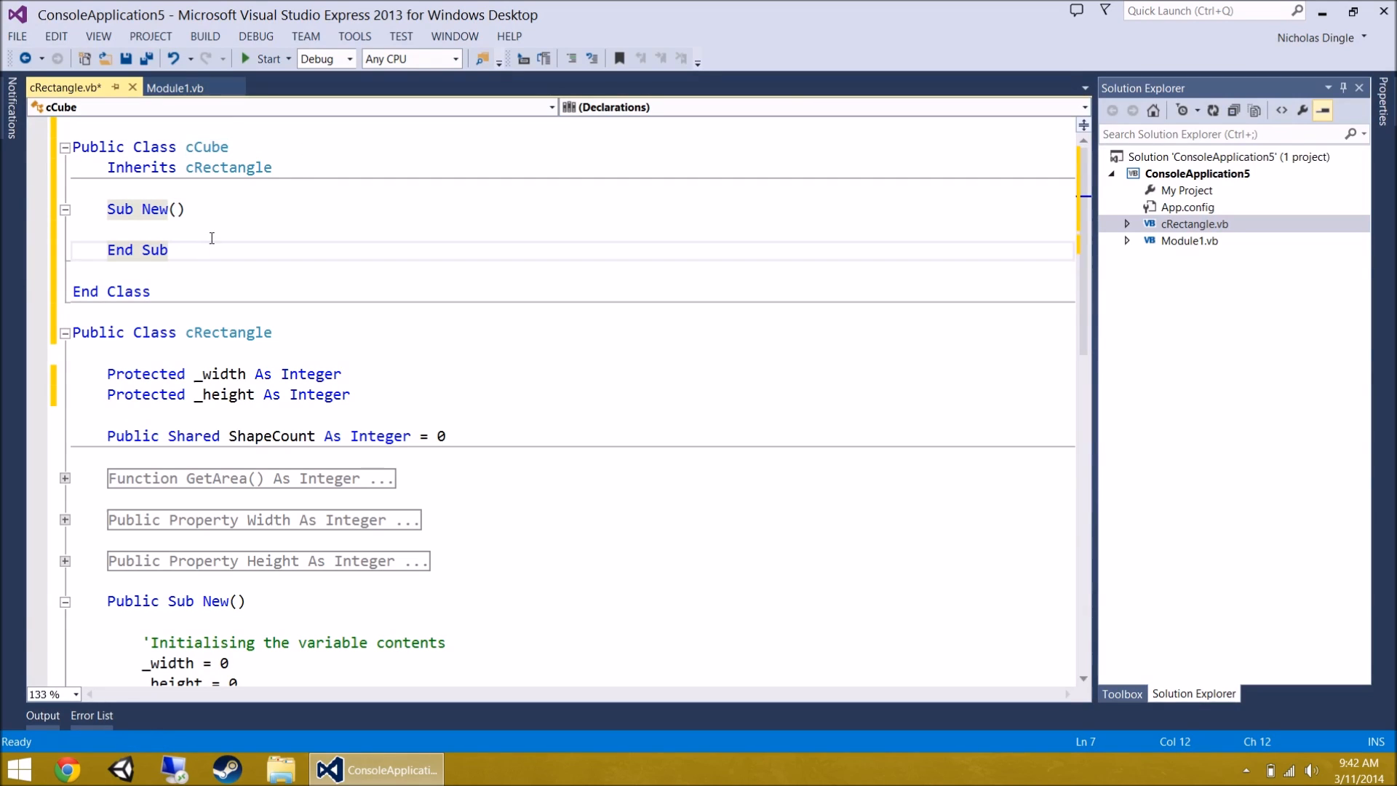
mouse_move(140, 373)
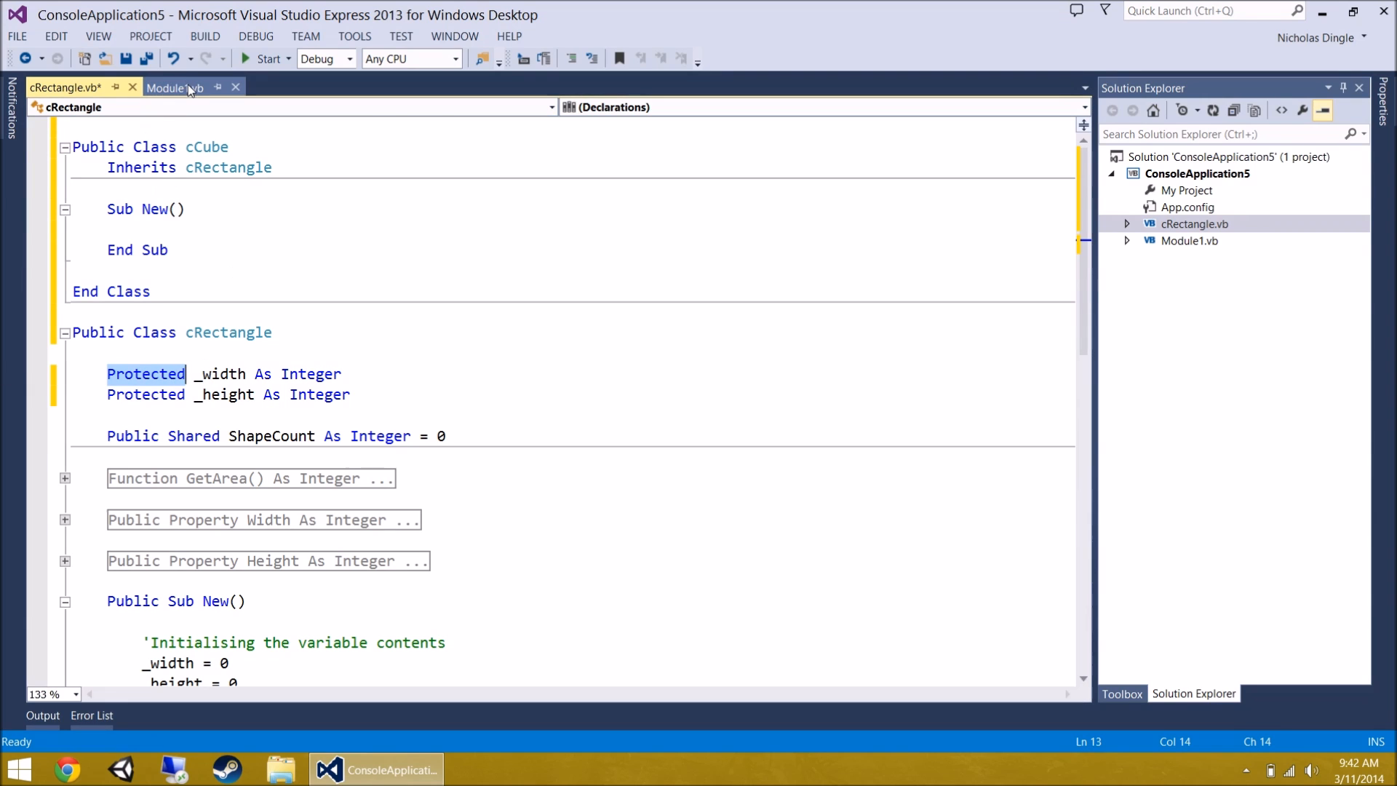
- Declare Dim cube1 As New cCube() in Module1's Main and return to cRectangle.vb
left_click(176, 87)
type("Dim")
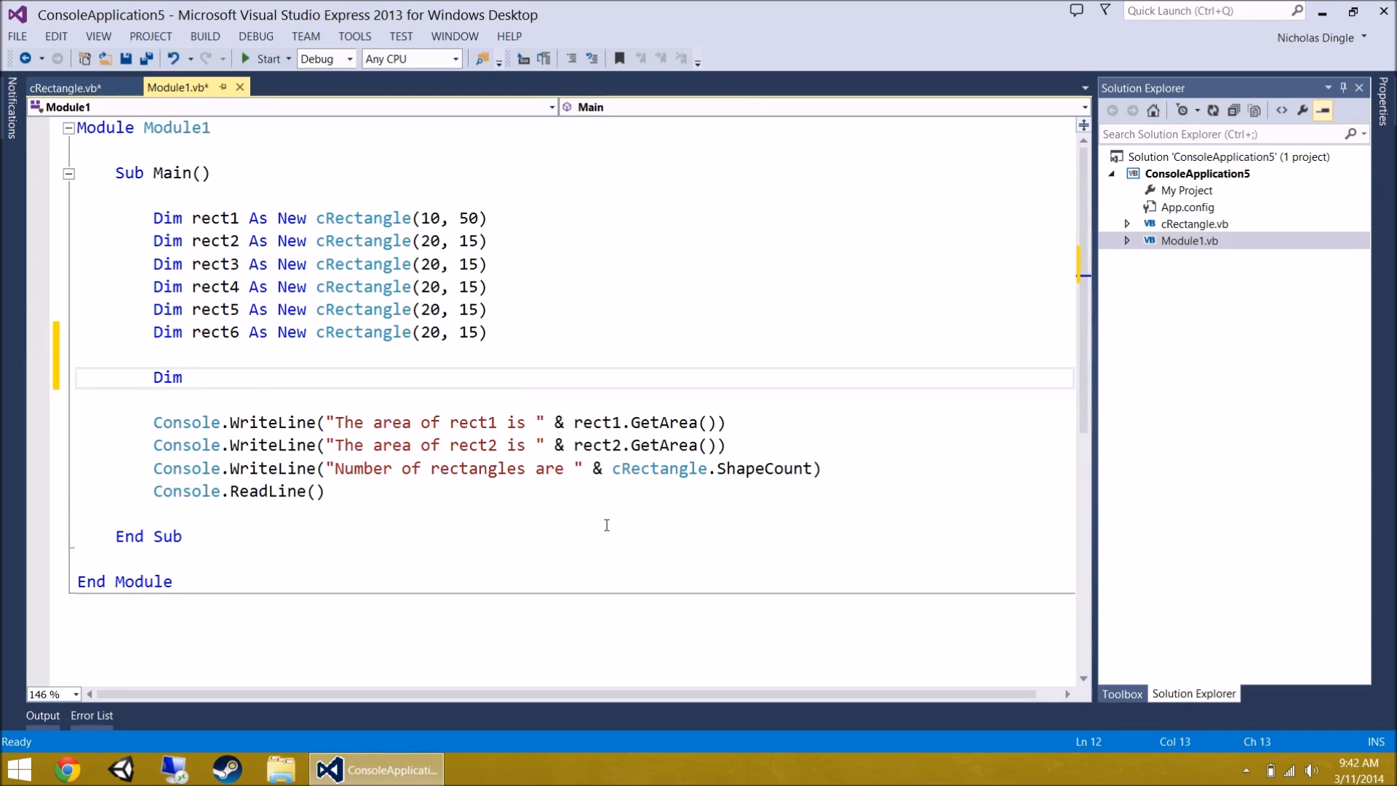
type("cube1 As new cCube(")
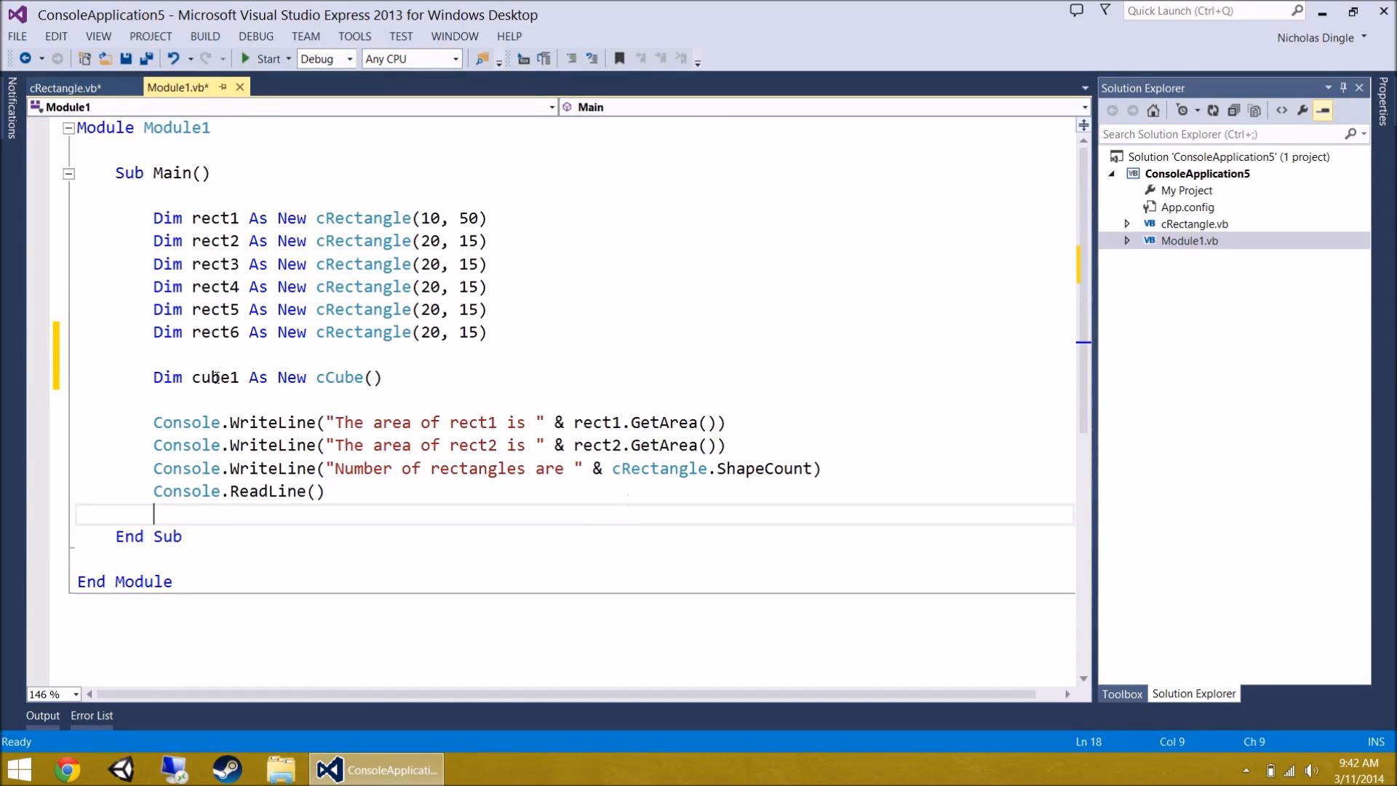
type("cube1.")
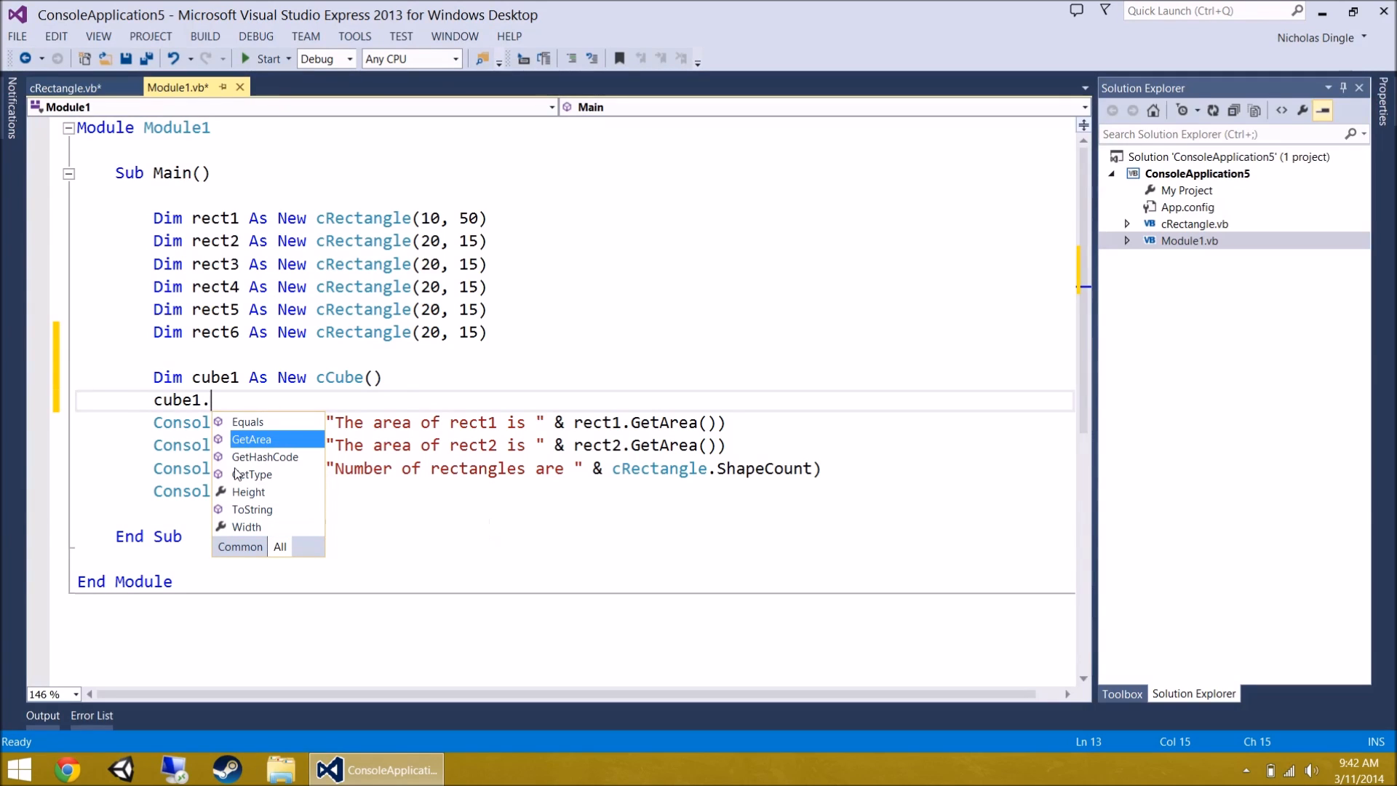
mouse_move(252, 438)
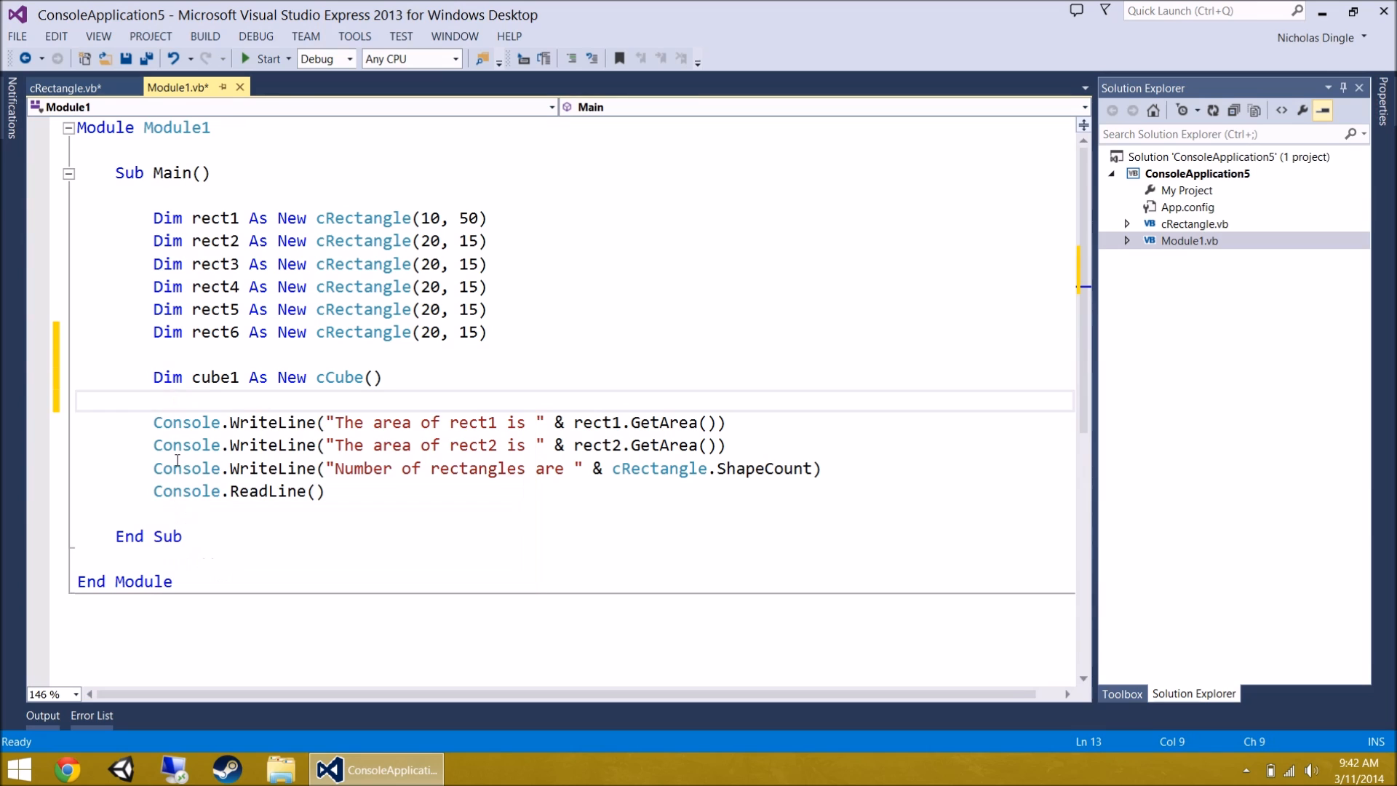
left_click(63, 86)
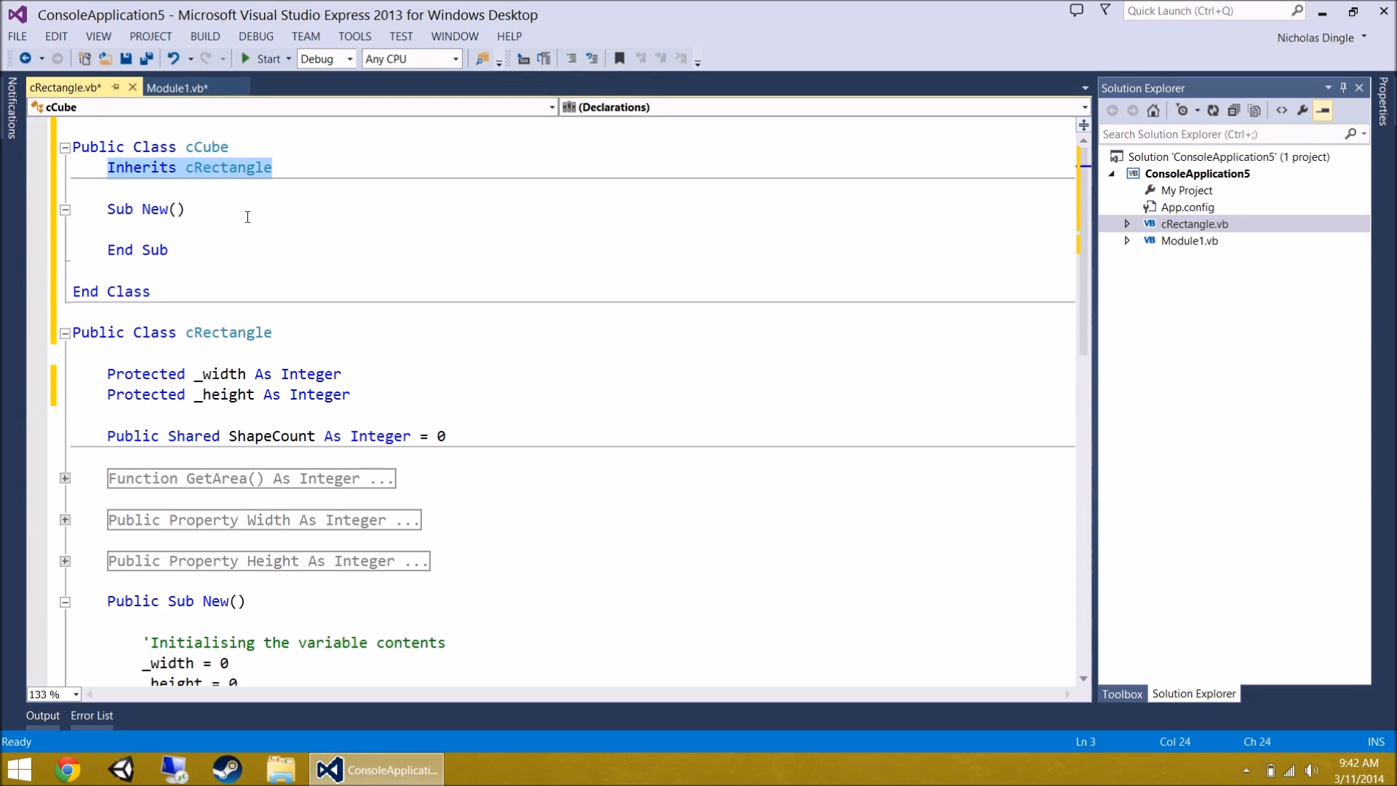
- Remove cCube's empty Sub New and declare Protected _depth As Integer
left_click(196, 231)
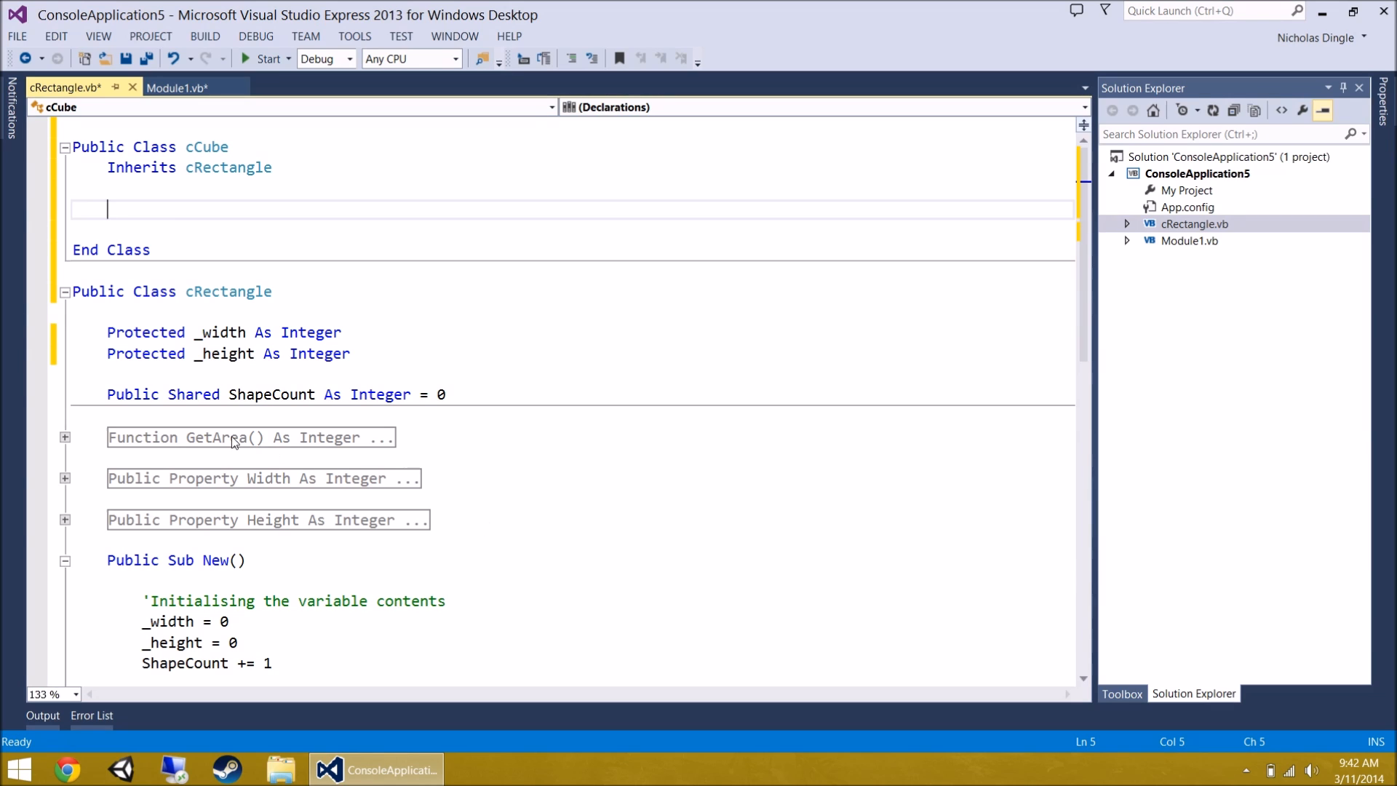
mouse_move(205, 222)
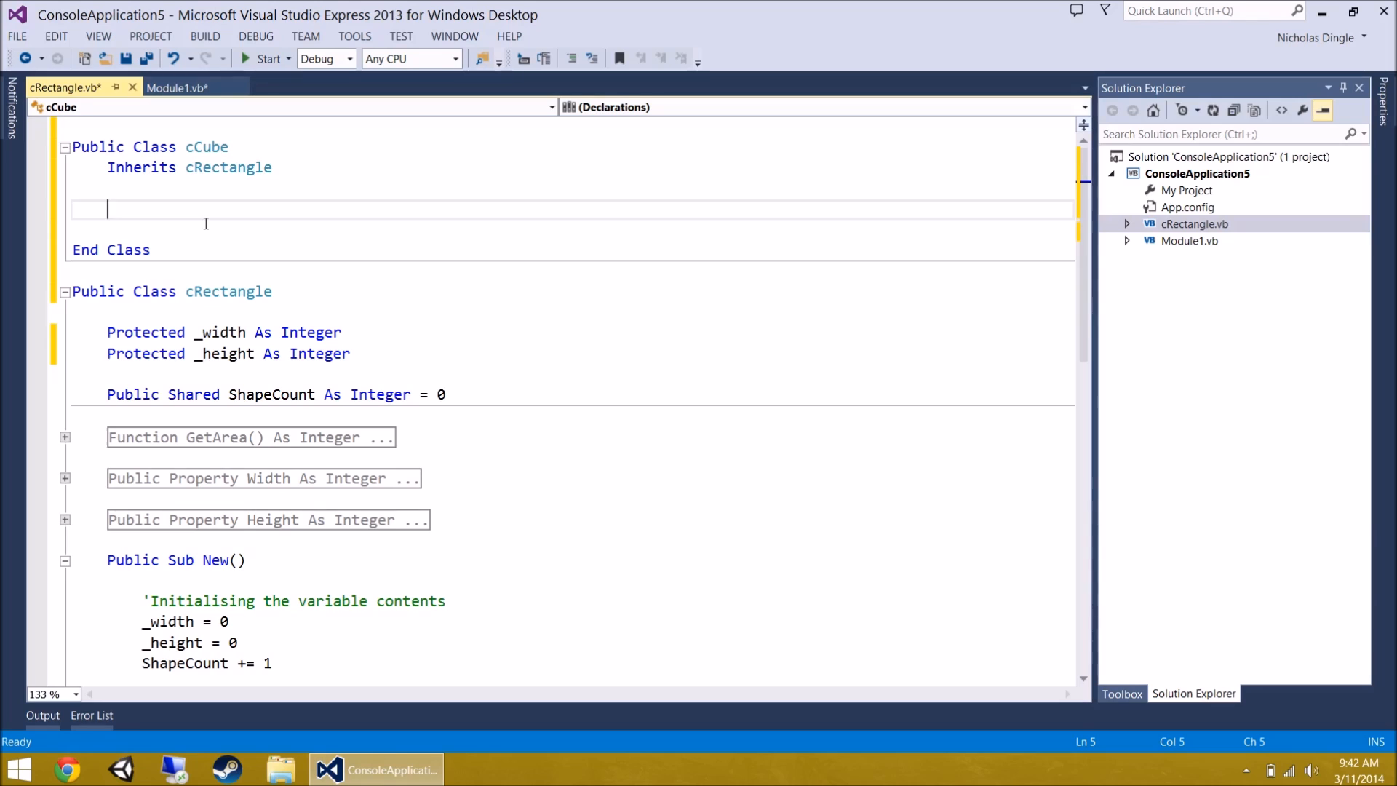
type("Protected")
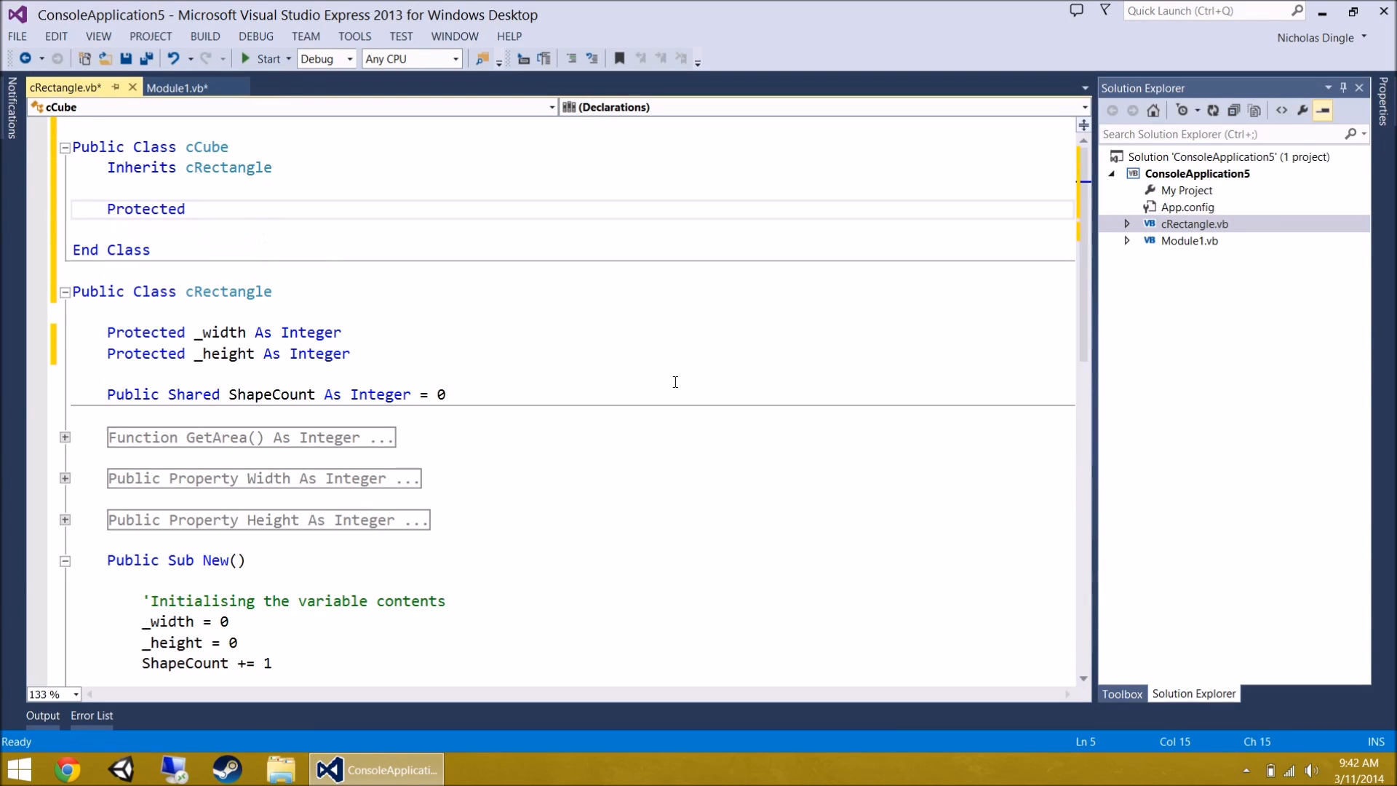
type("_depth as")
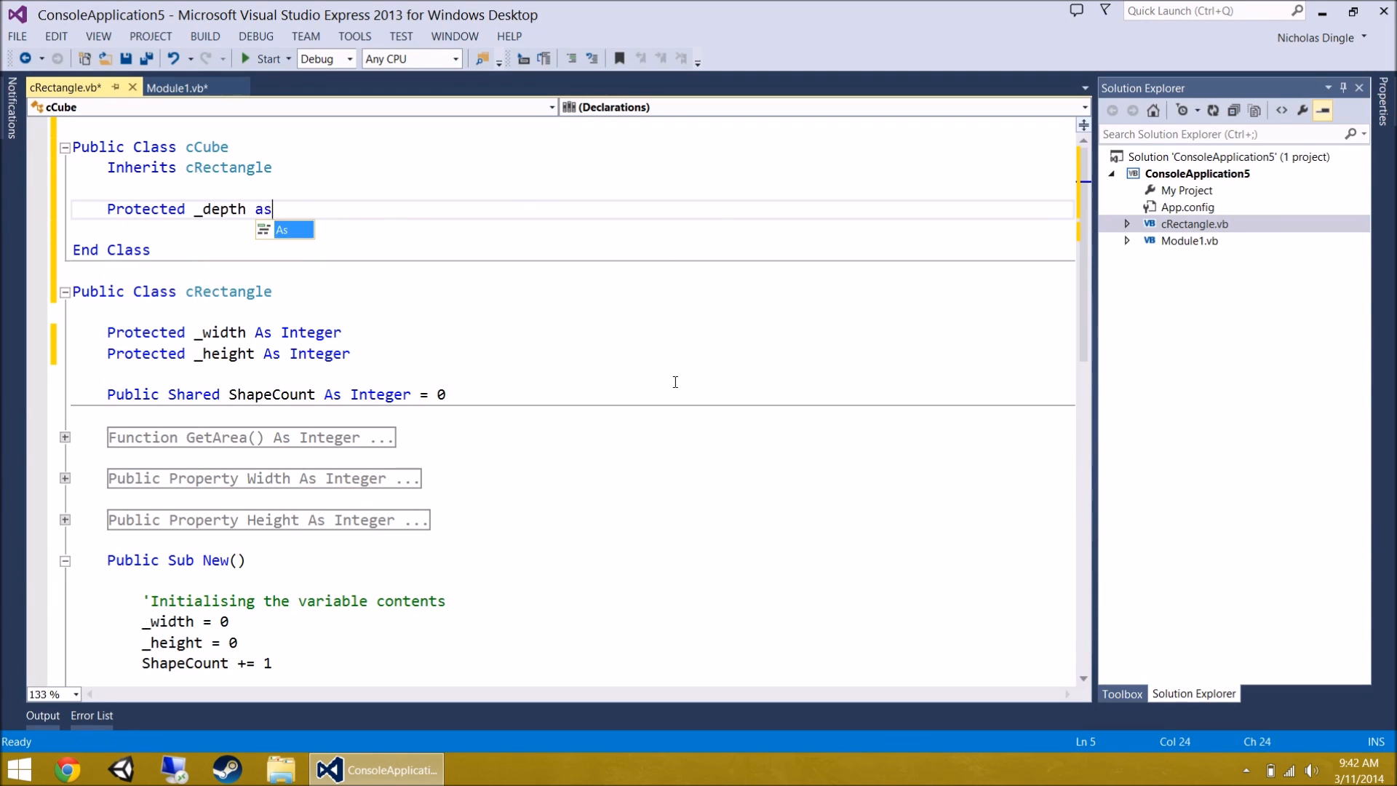
type("integer")
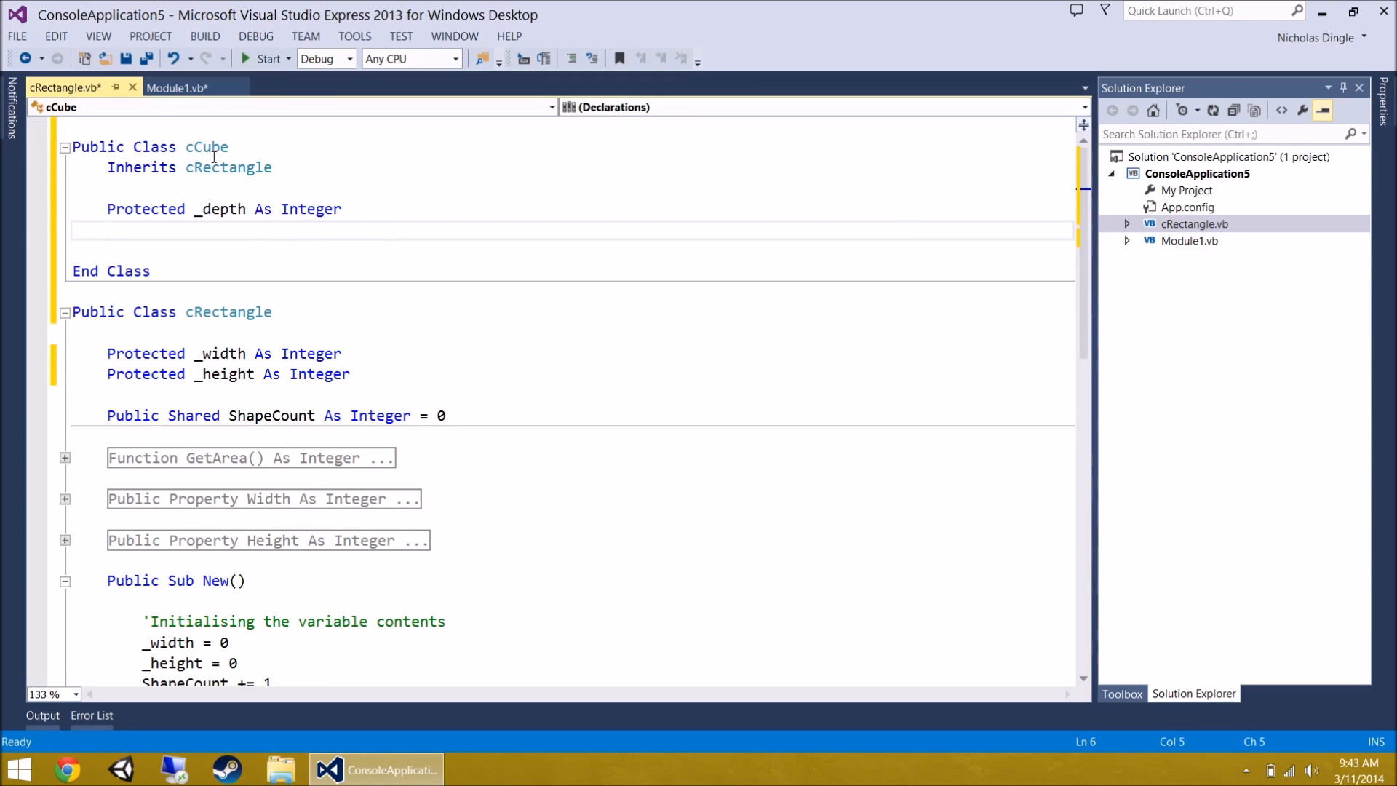
left_click(230, 374)
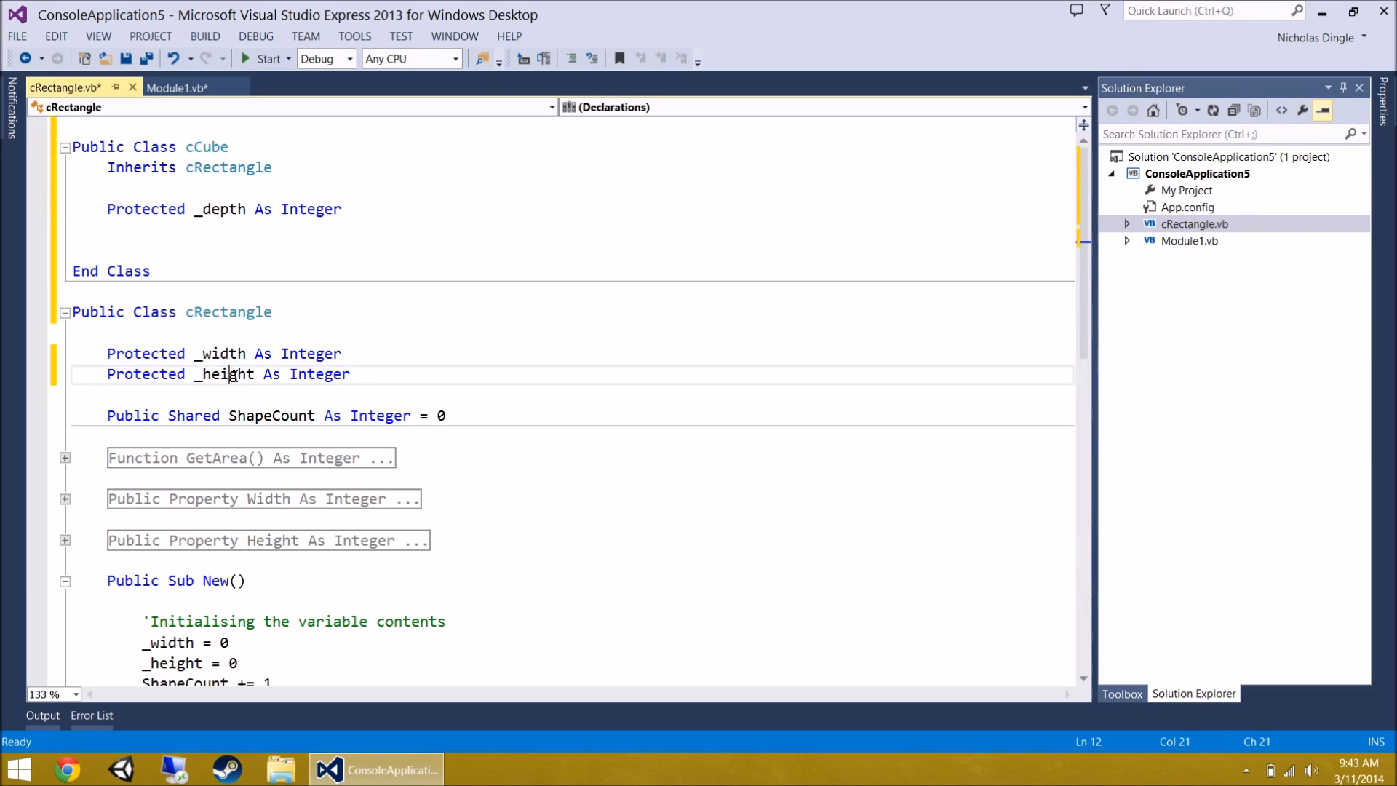
left_click(189, 250)
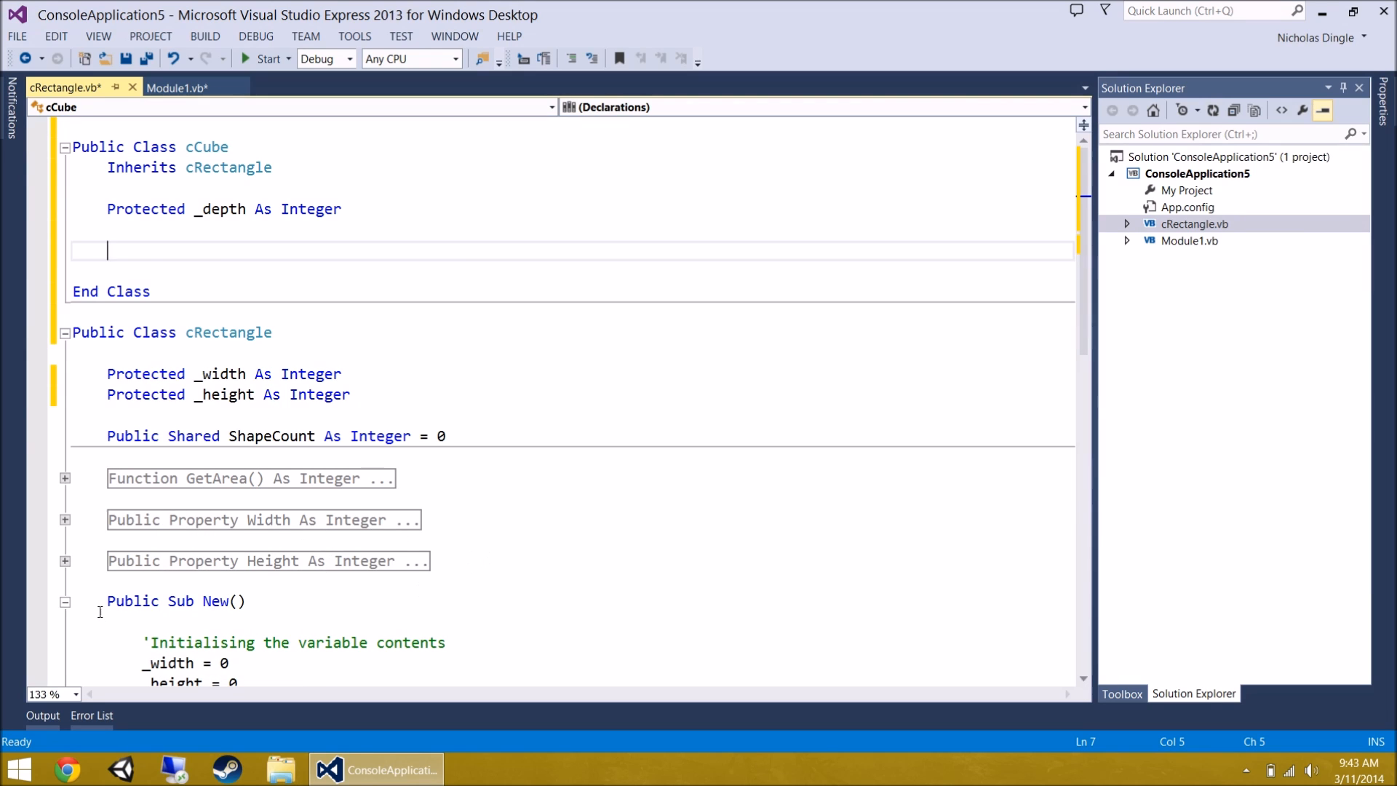
mouse_move(607, 485)
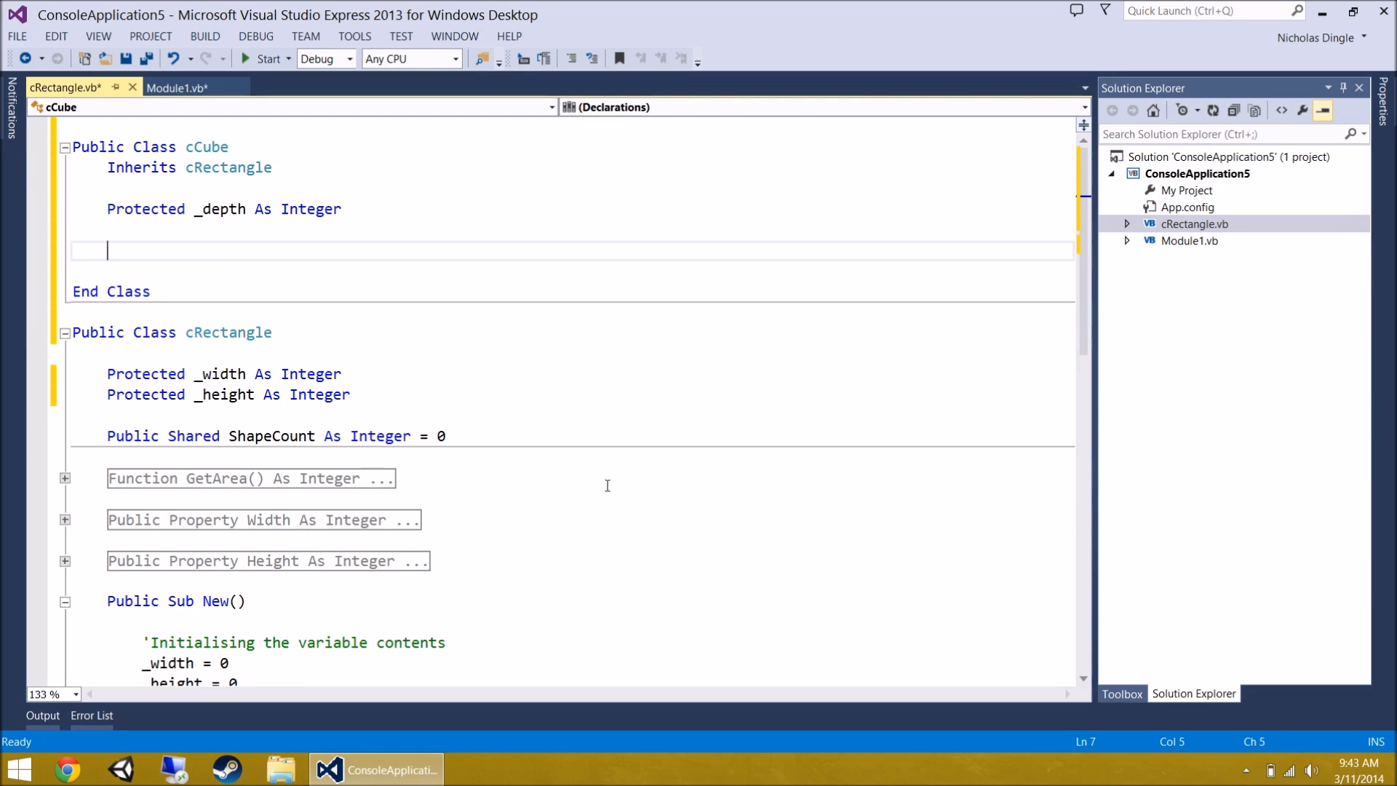
- Add a Depth property setting _depth only when value >= 0 and returning _depth, then collapse it
type("Public Property")
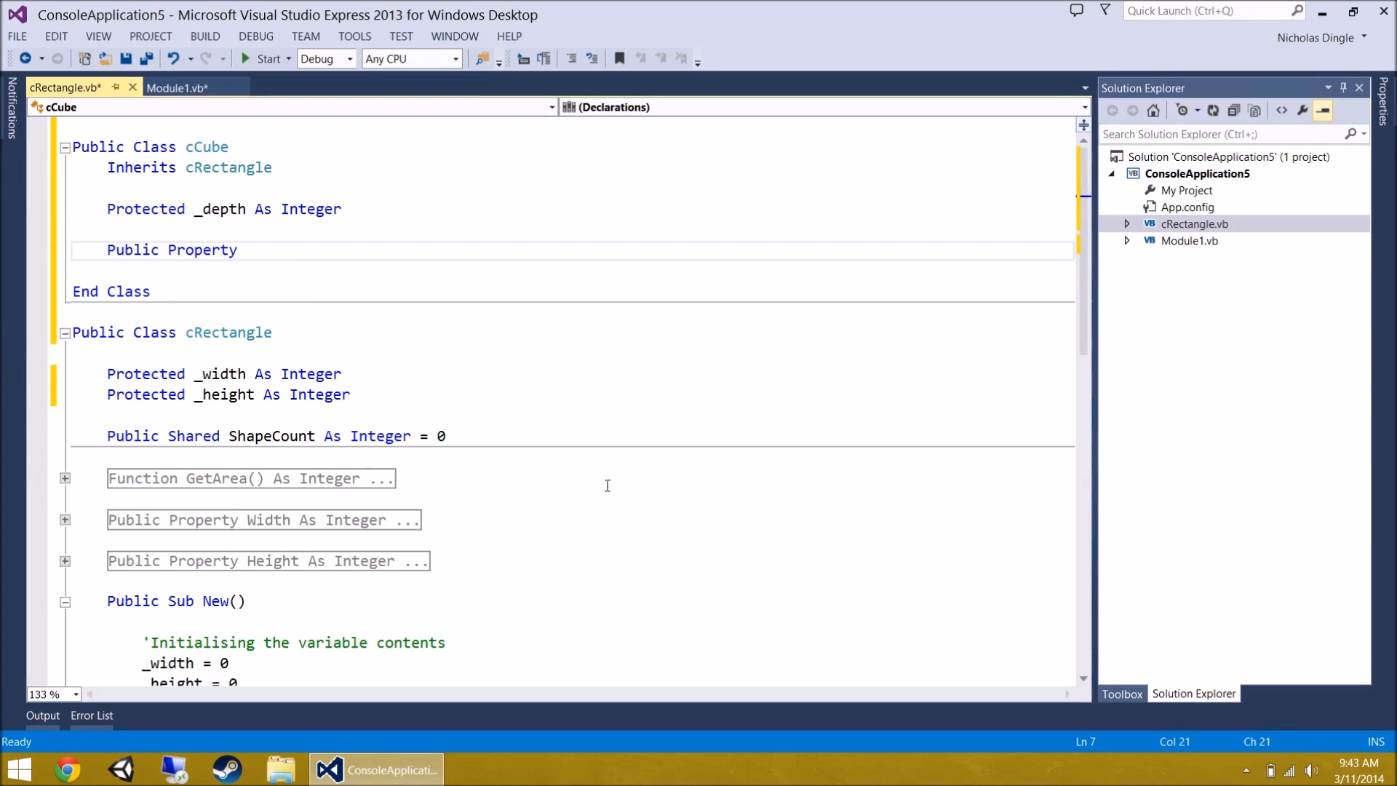
type("Depth As in")
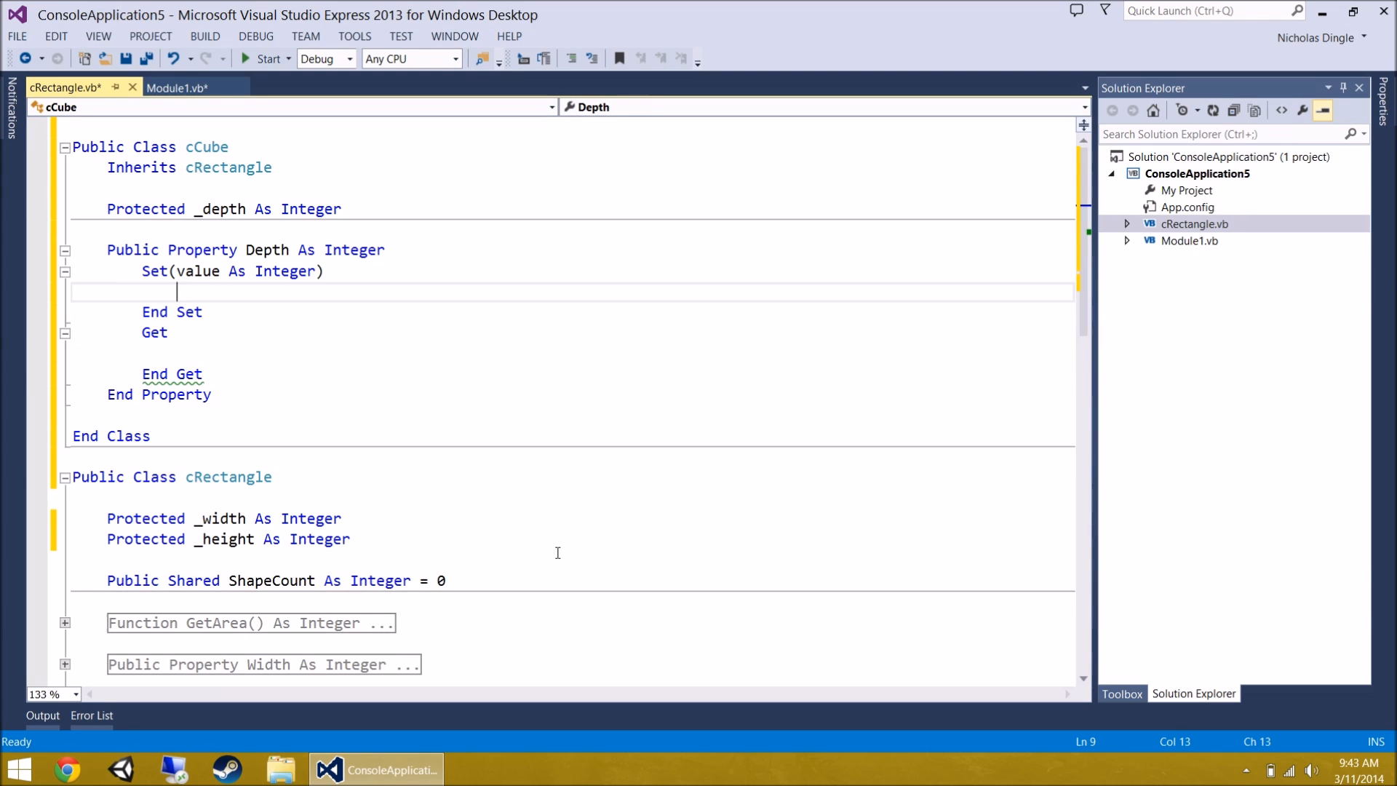
type("If value >=")
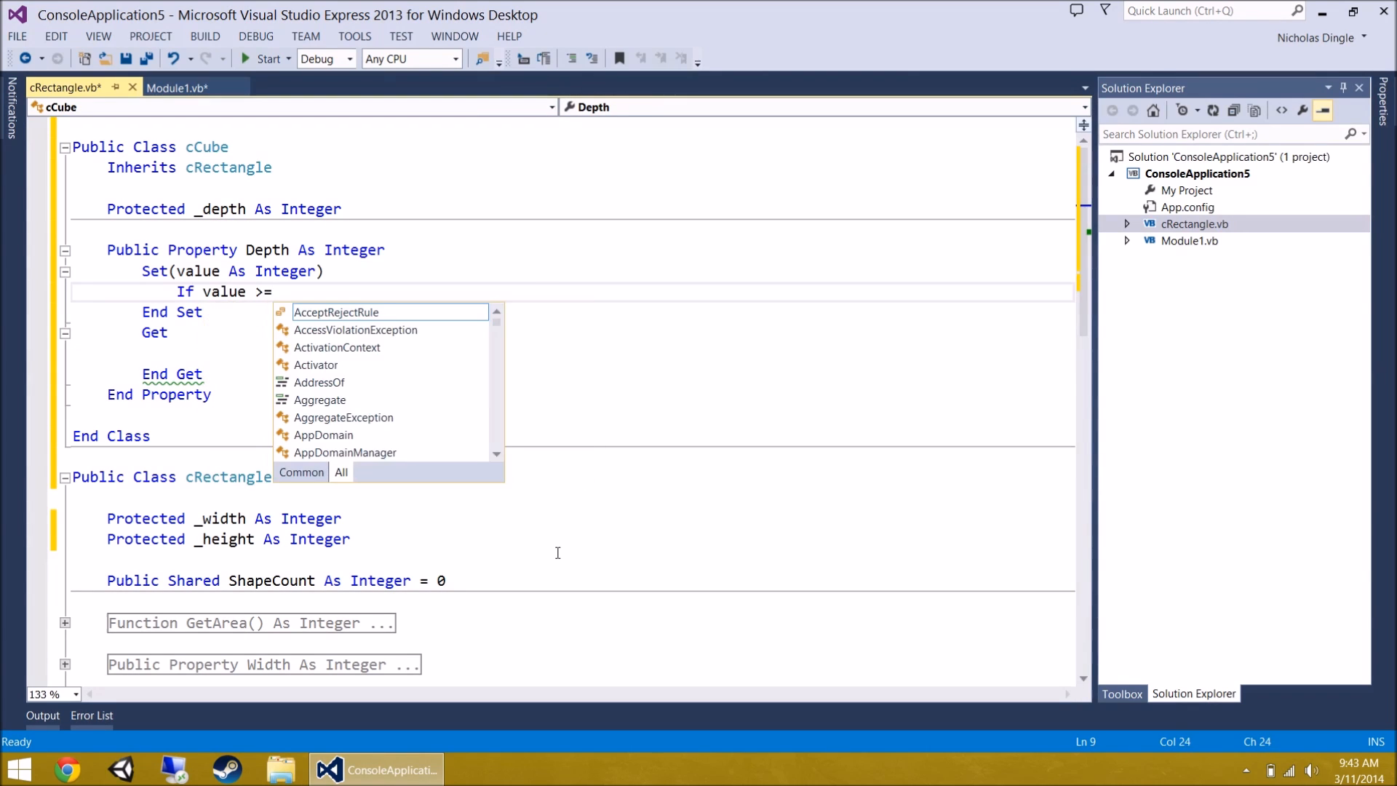
type("0 Then")
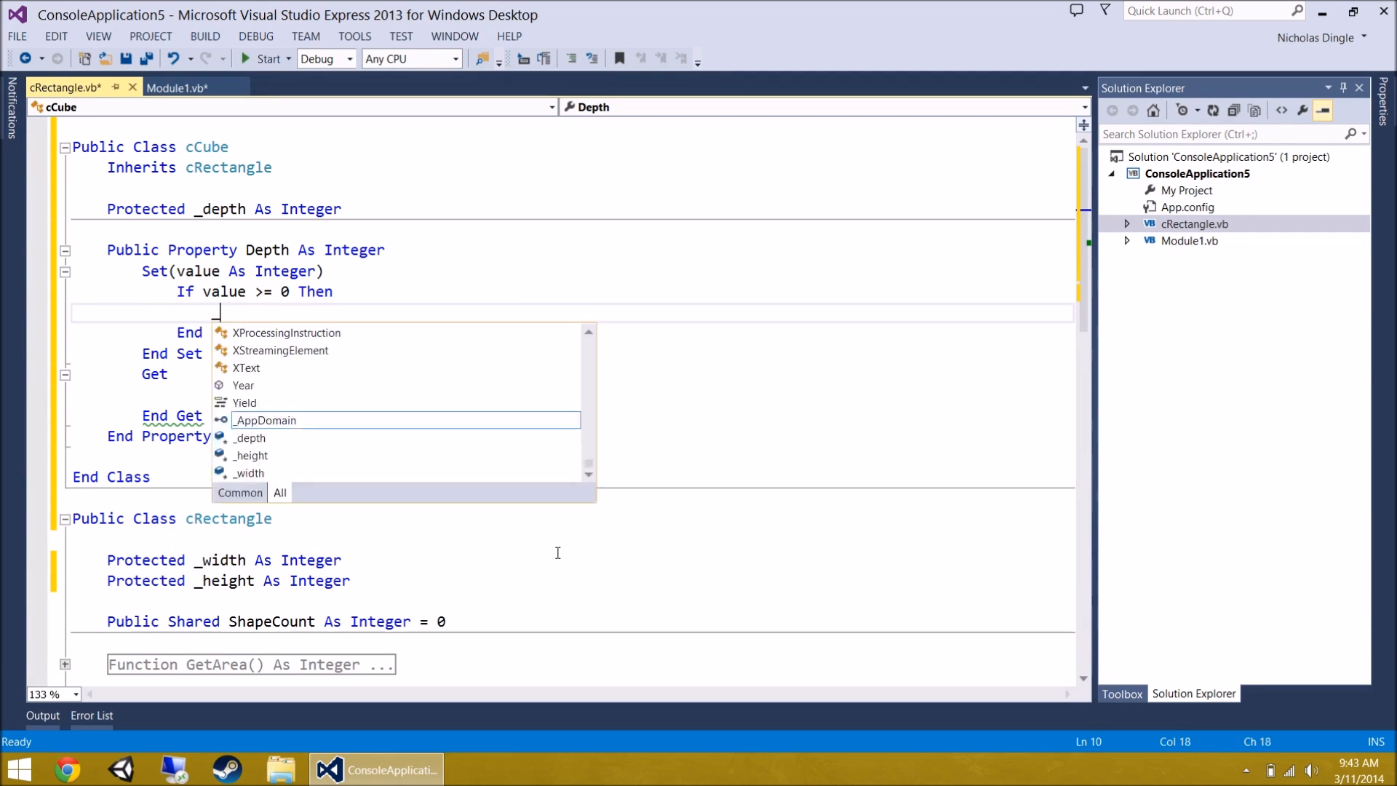
type("_depth = value")
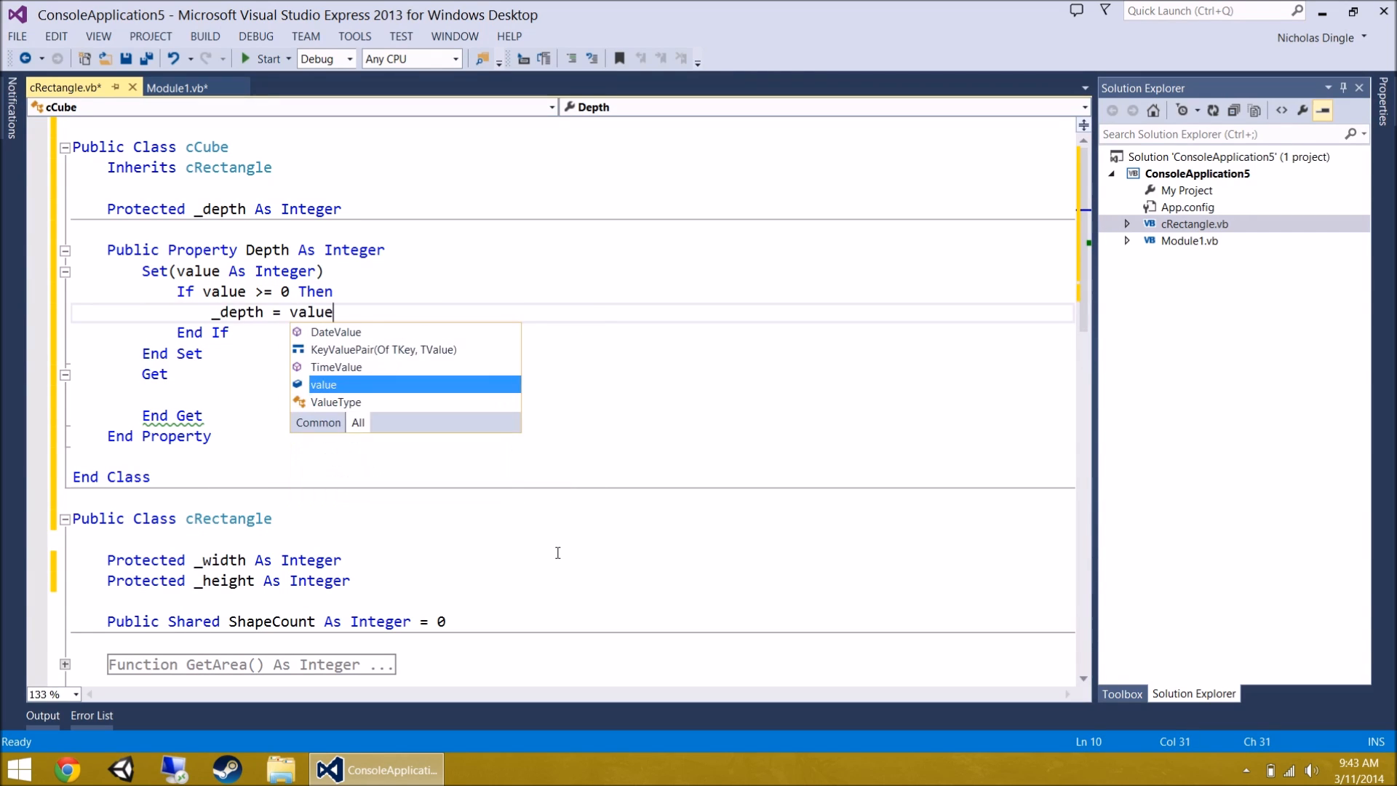
type("return _depth")
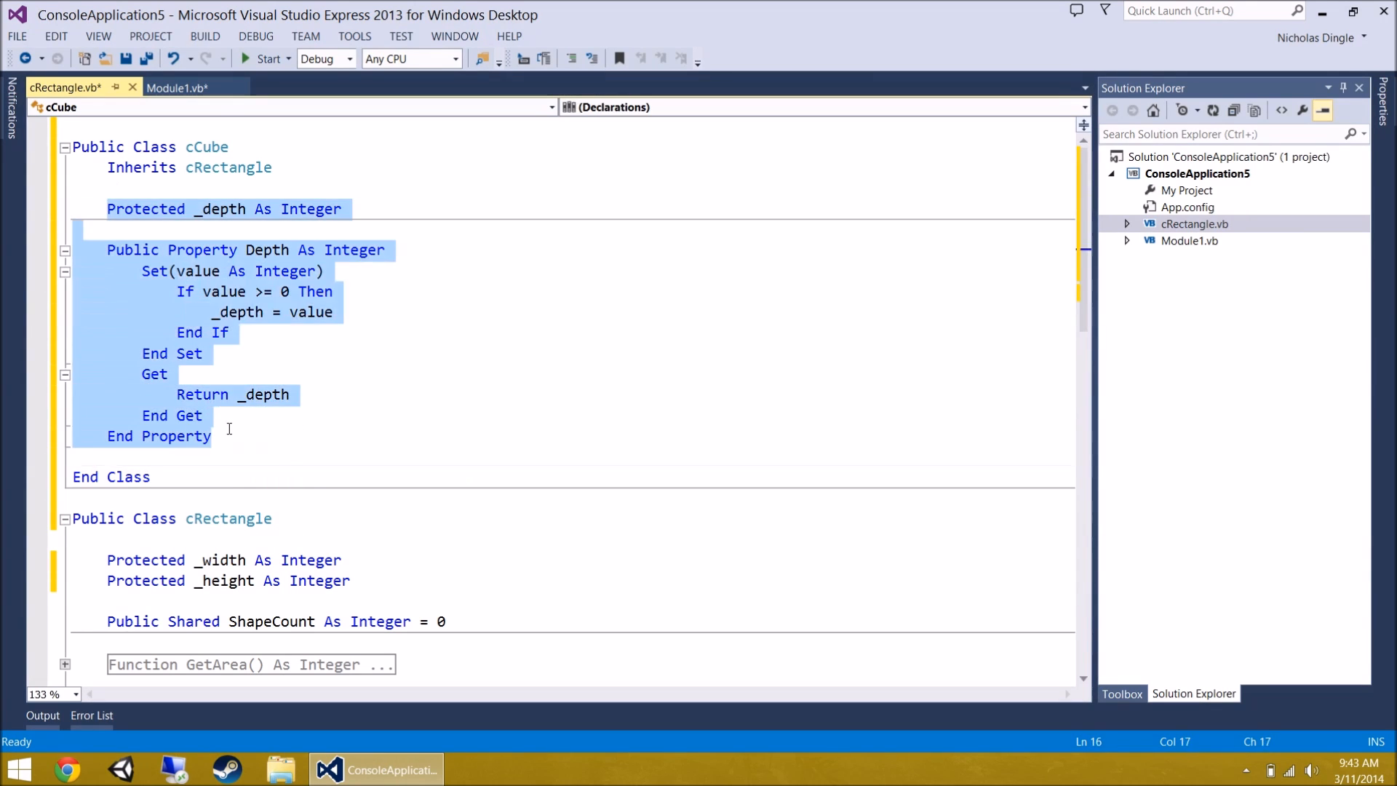
left_click(64, 250)
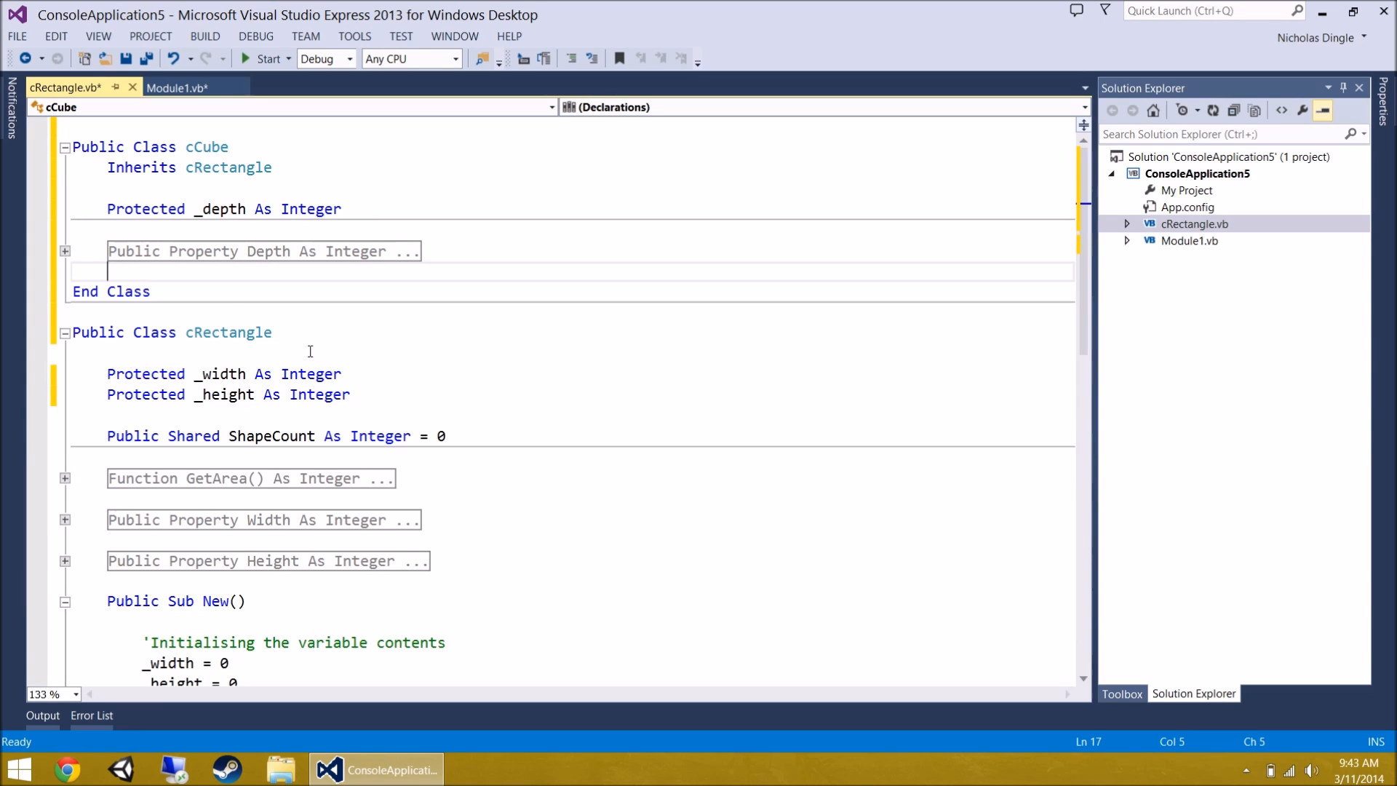
scroll("down", 3)
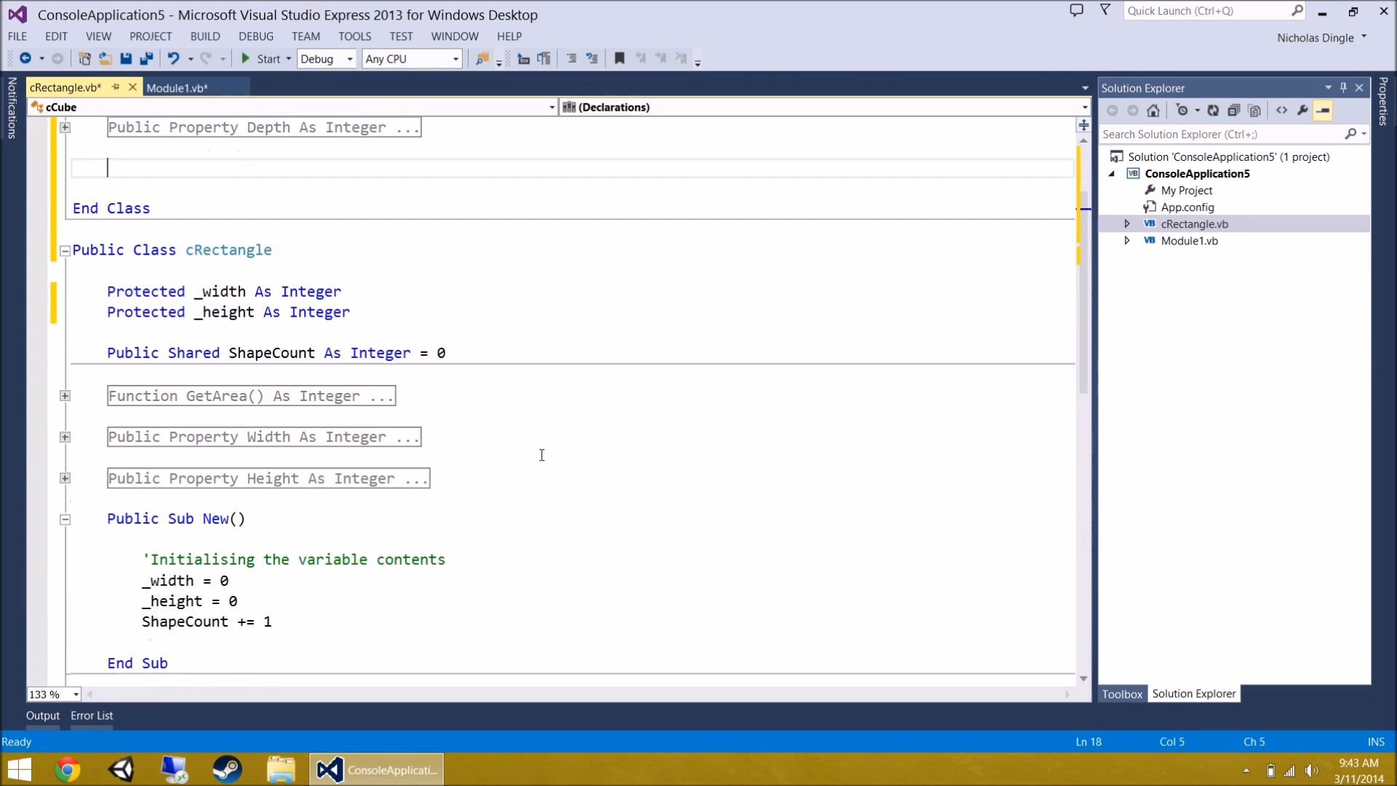
scroll("down", 3)
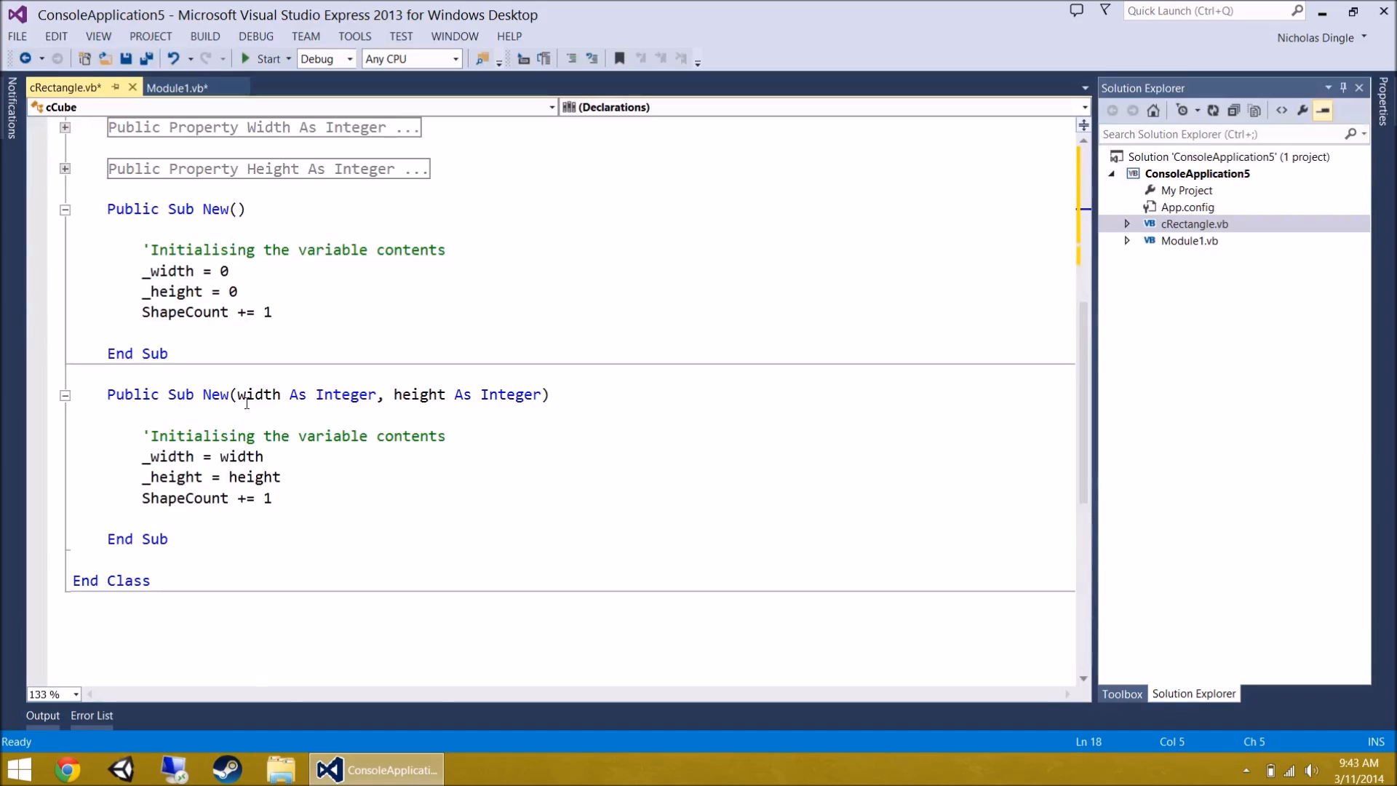
scroll("up", 3)
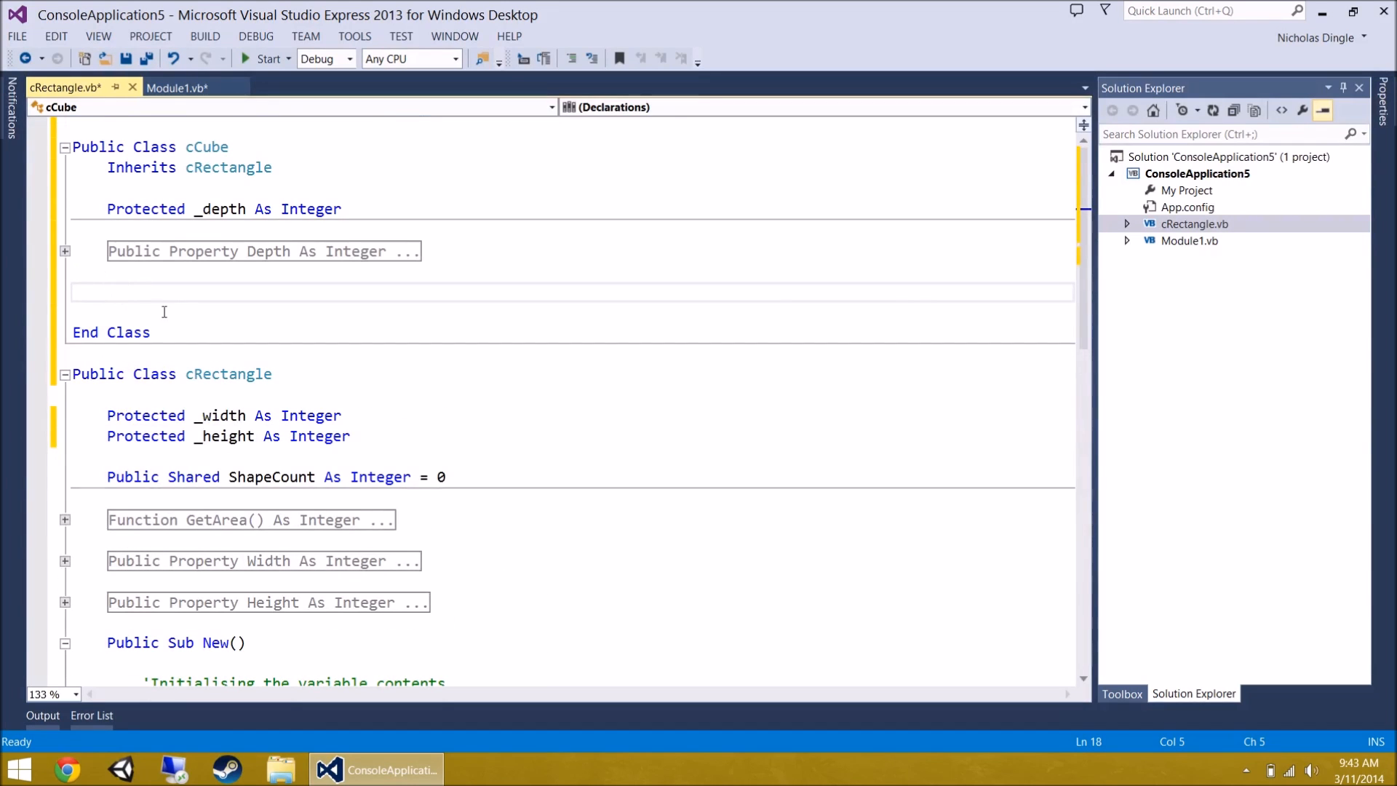
mouse_move(598, 522)
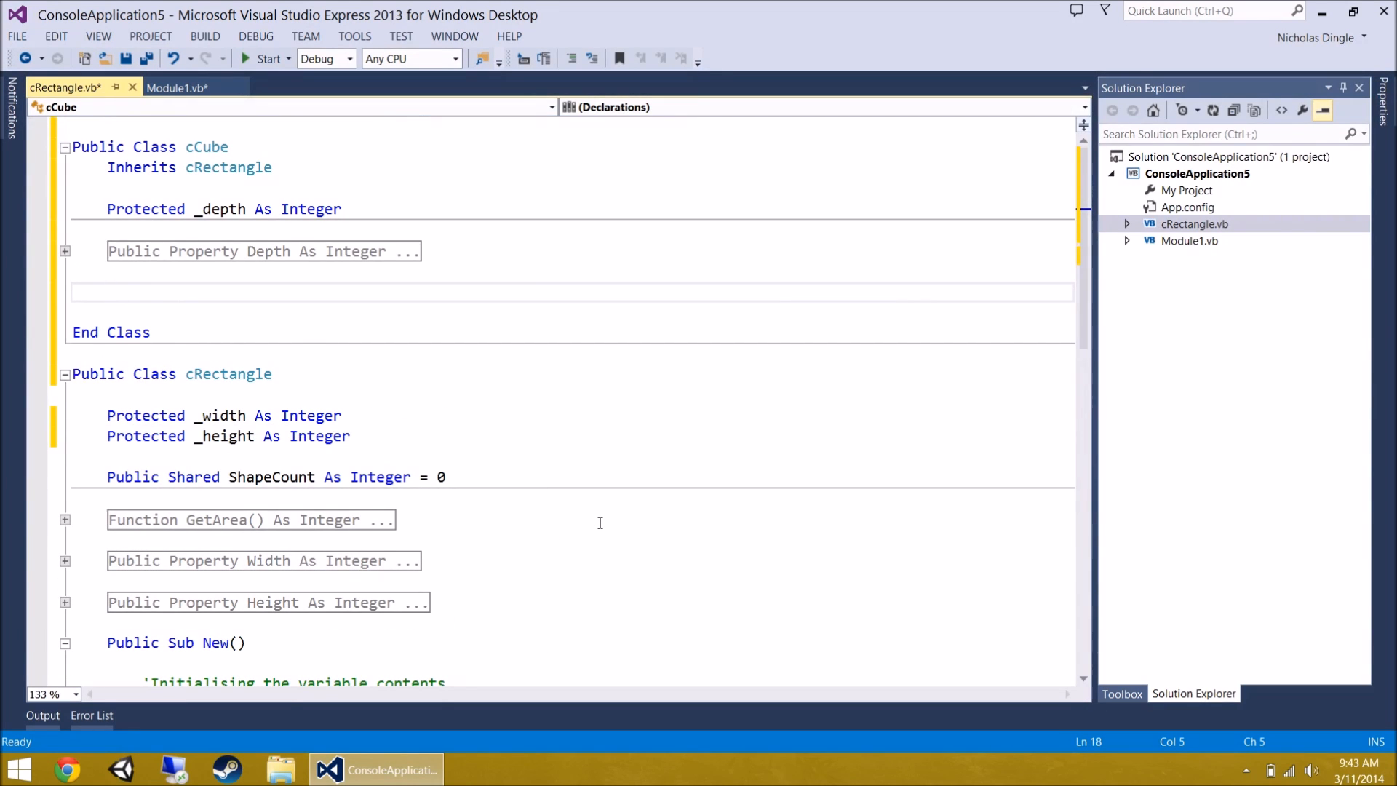
scroll("down", 3)
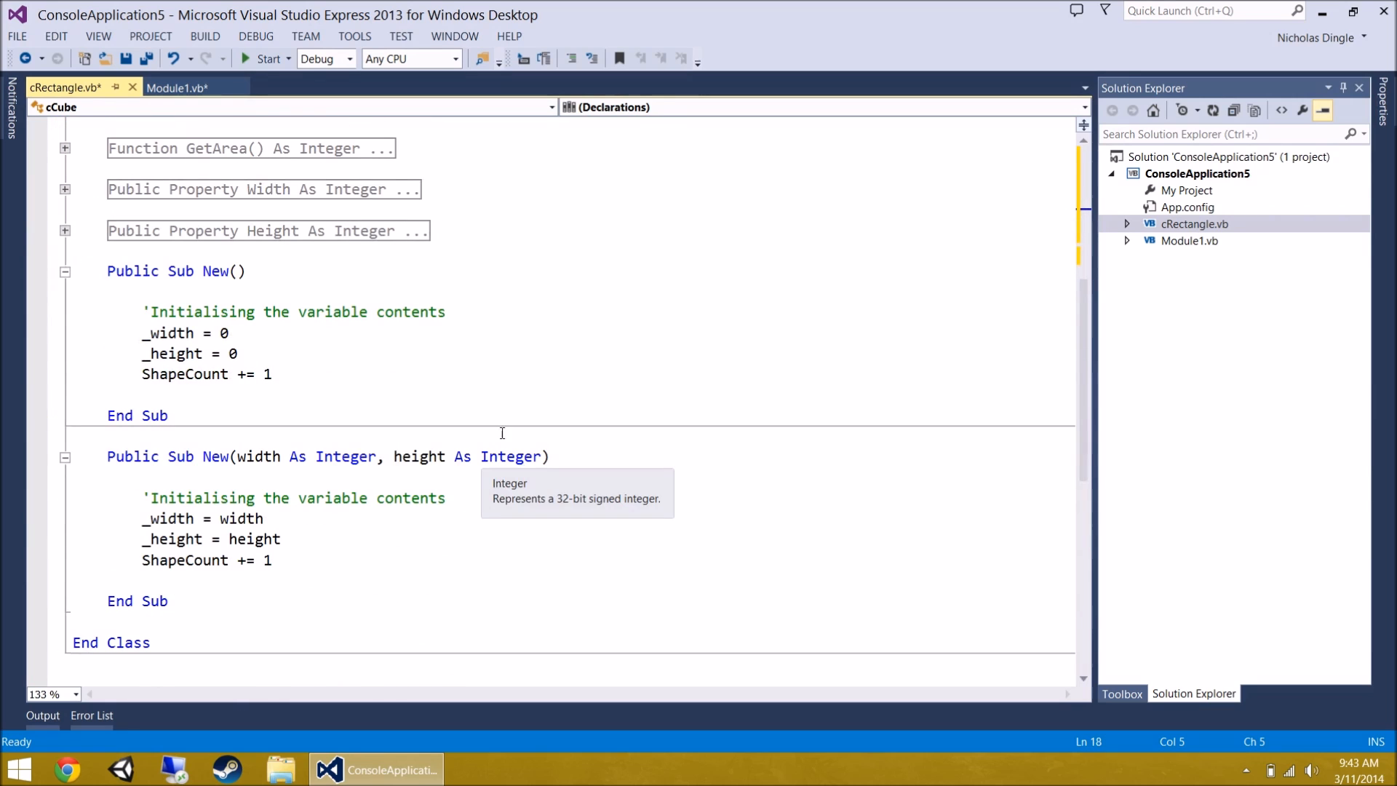
mouse_move(351, 290)
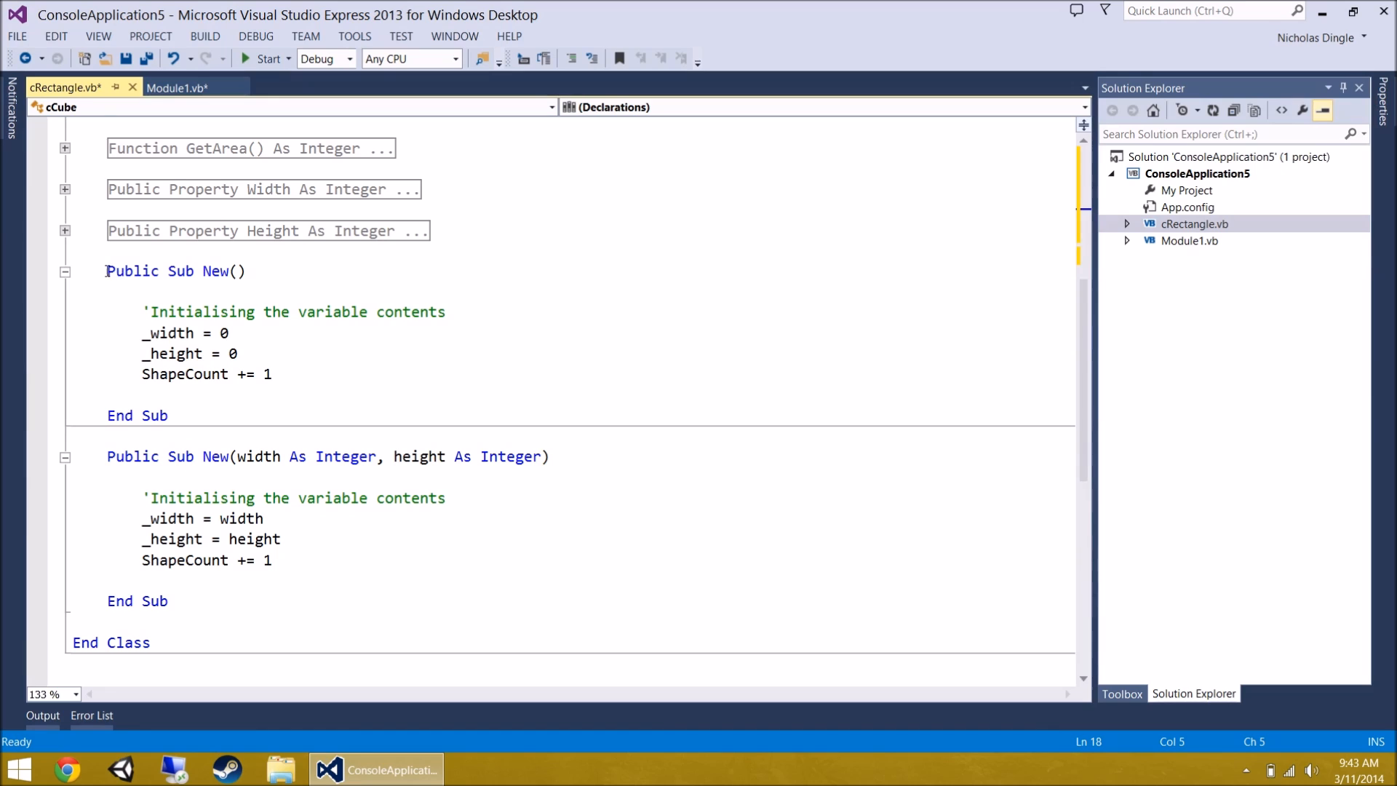
left_click(268, 292)
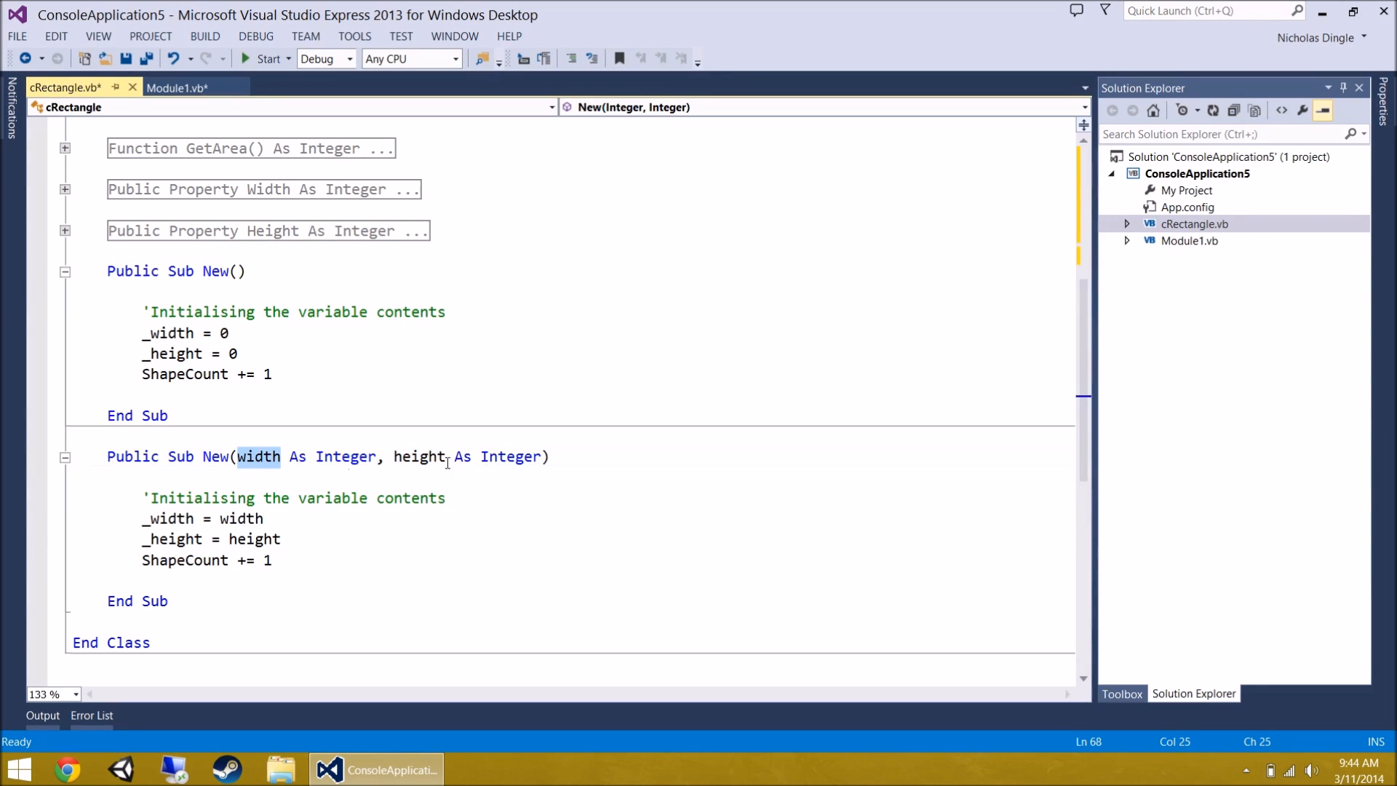
left_click(541, 553)
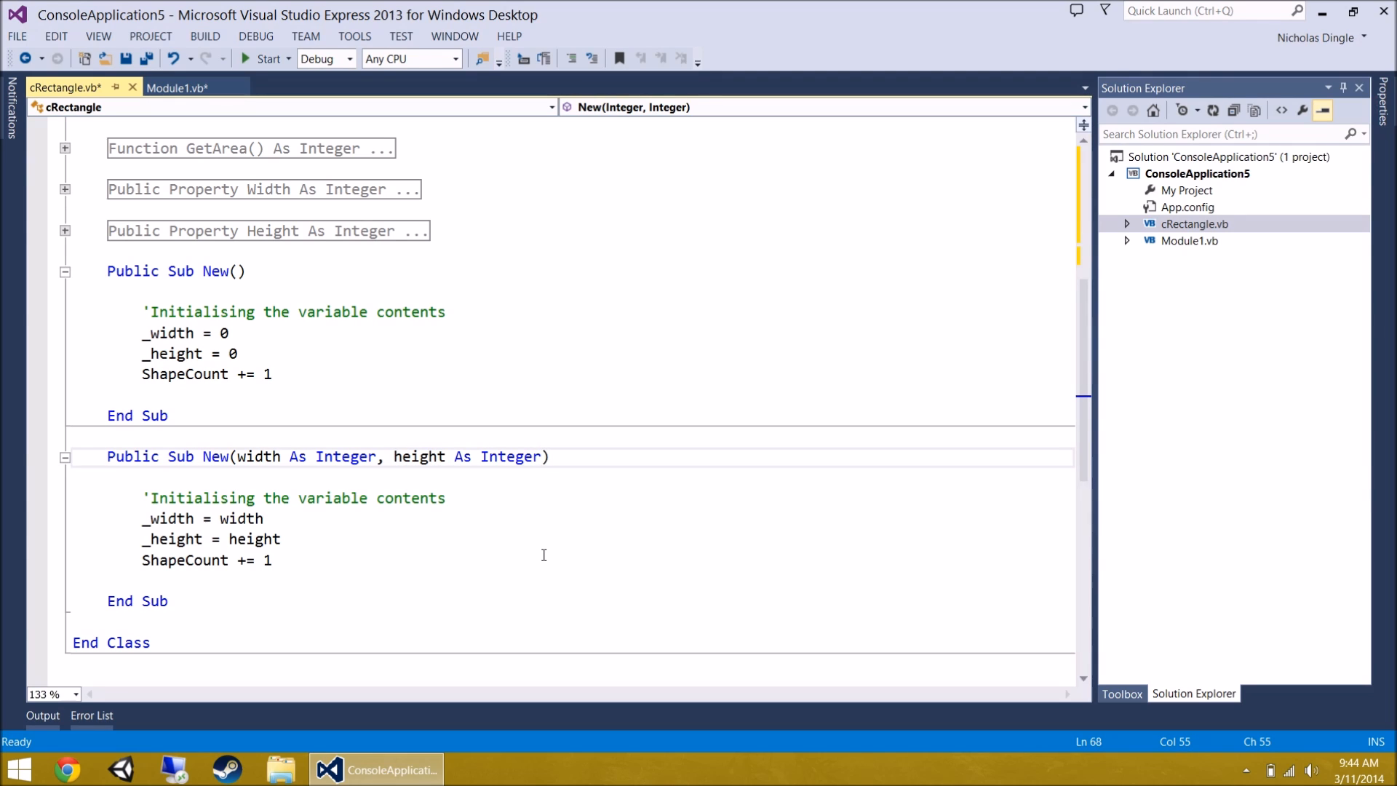
mouse_move(443, 275)
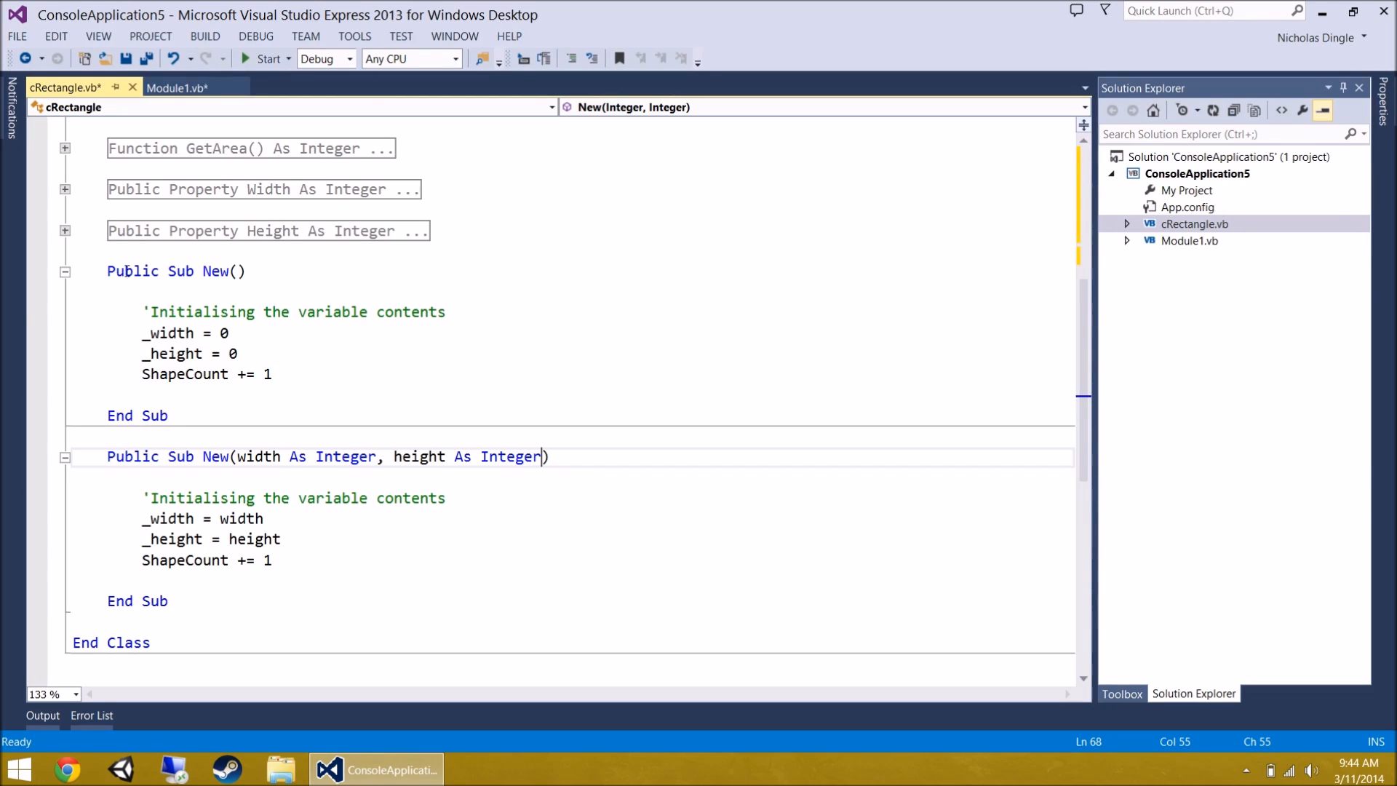
double_click(167, 332)
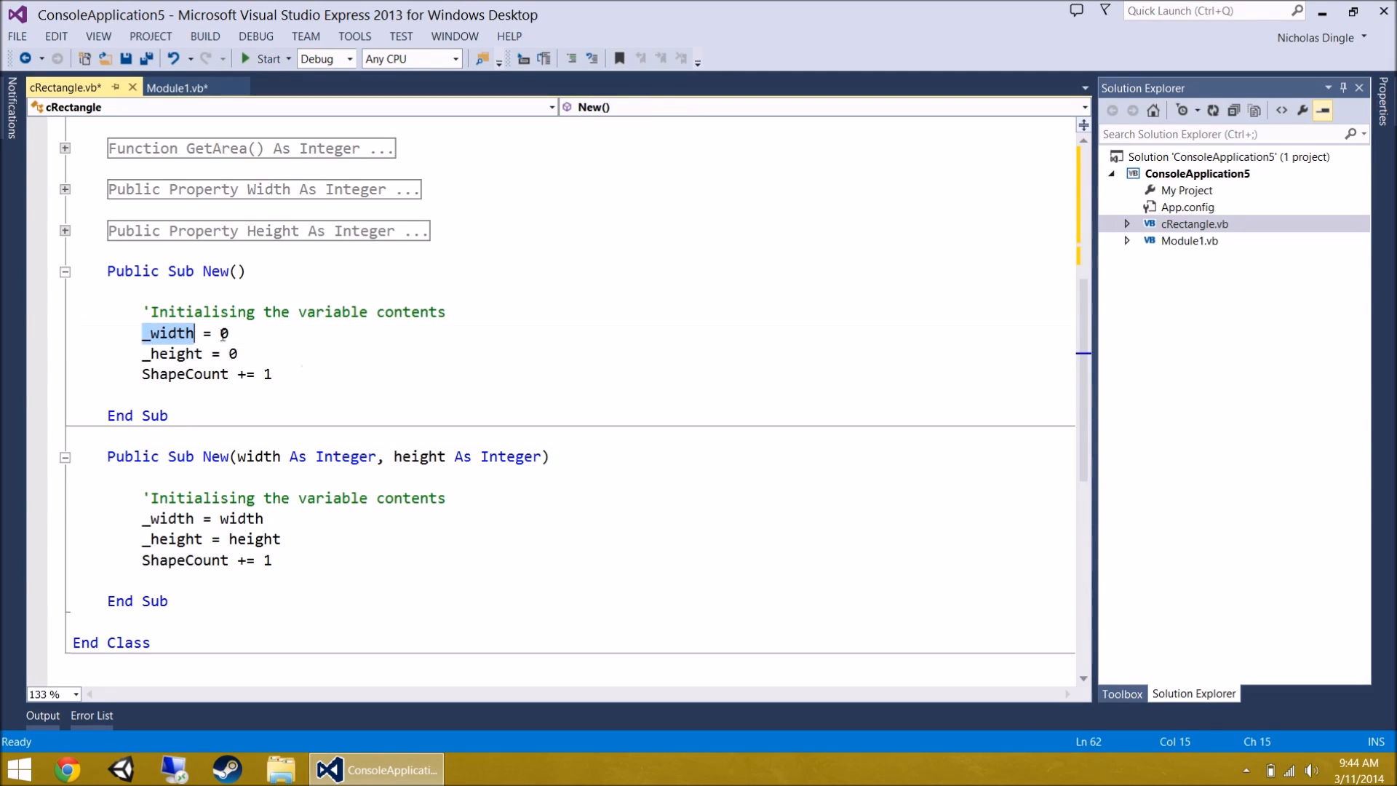
left_click(171, 352)
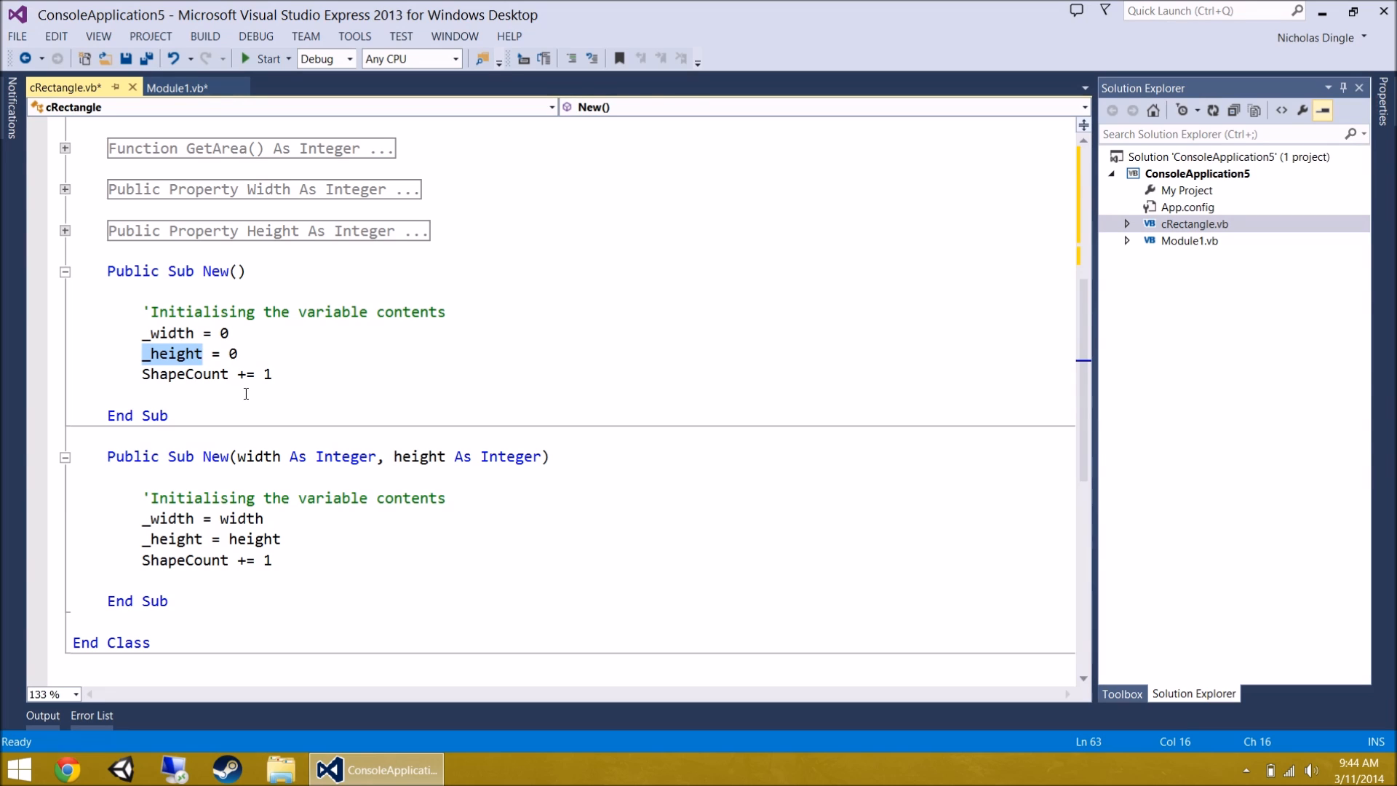
mouse_move(166, 493)
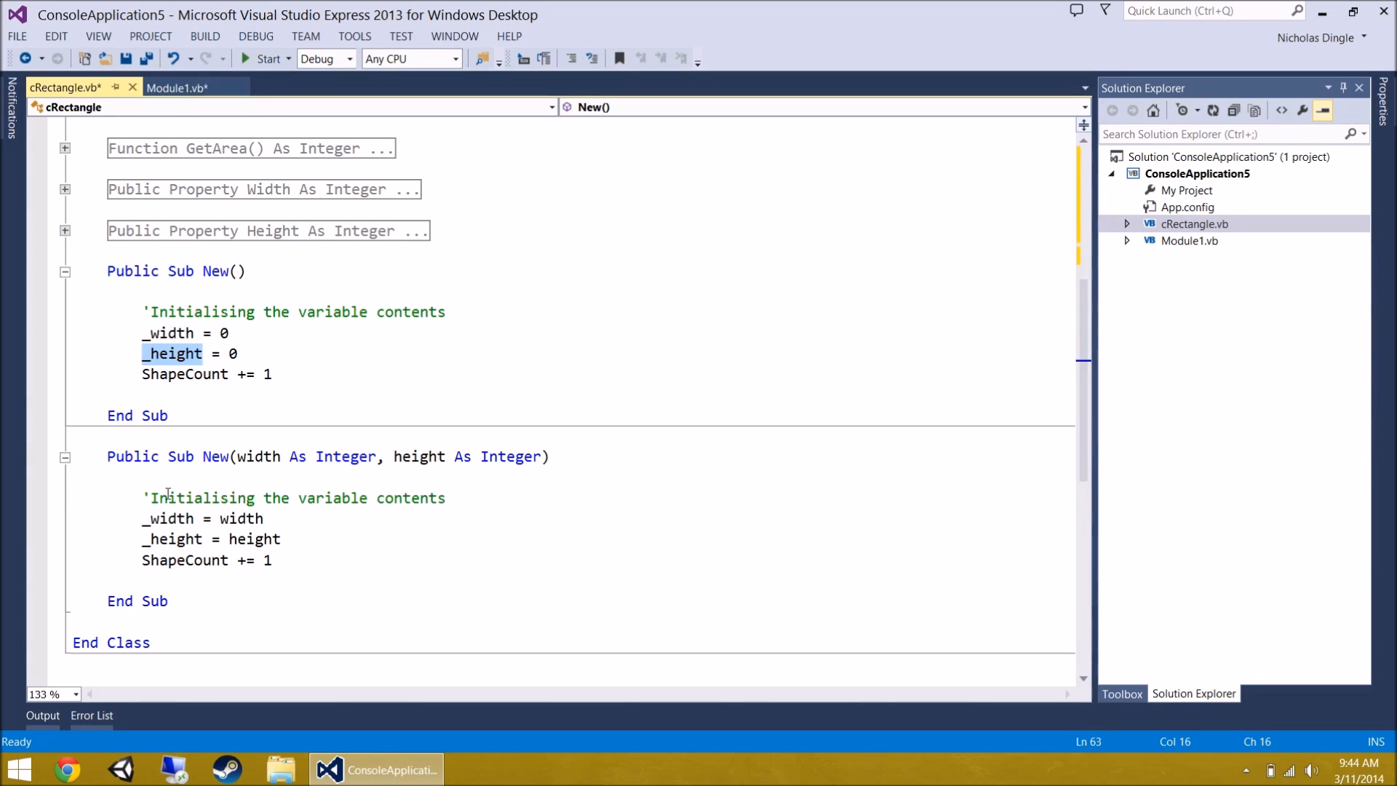
scroll("up", 3)
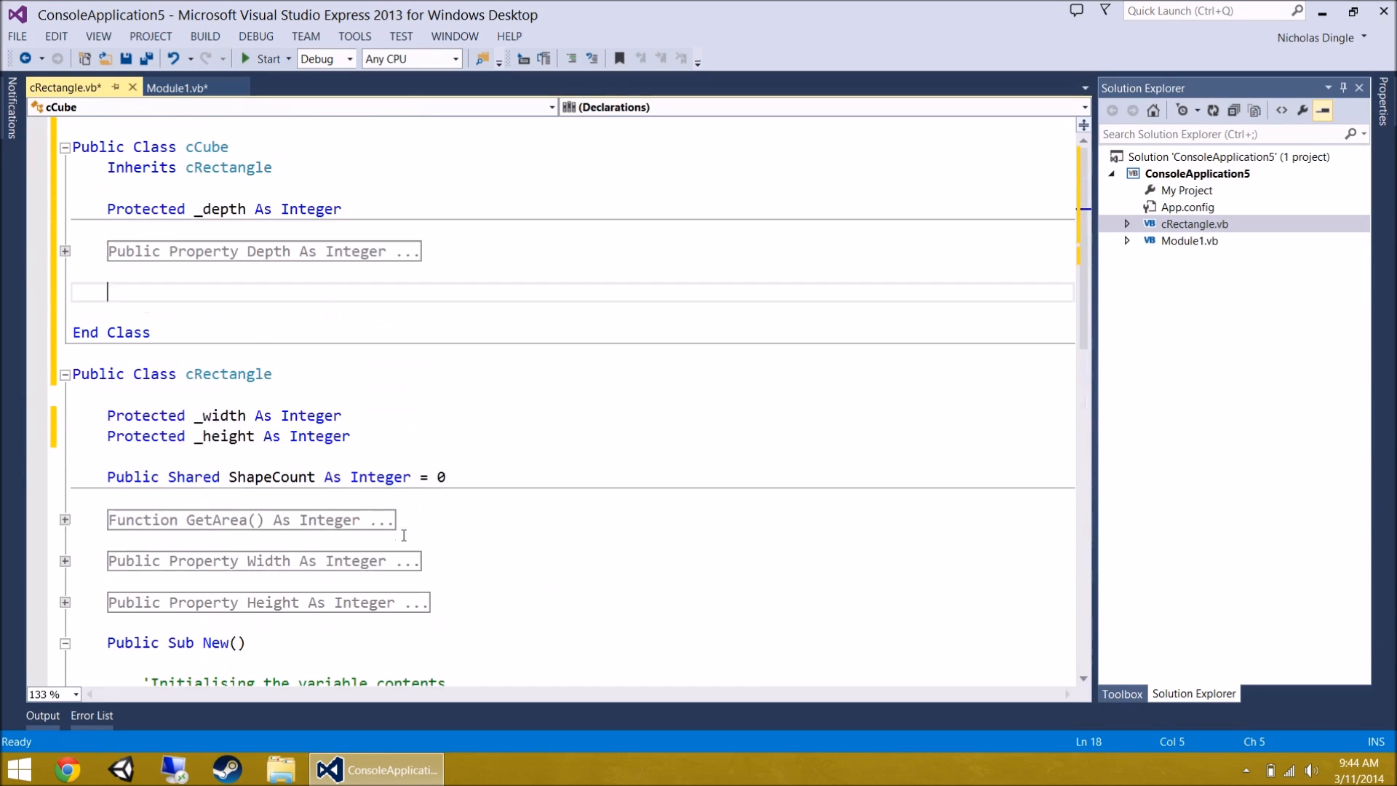
- Give cCube a Sub New() whose body calls MyBase.New()
type("Sub New(")
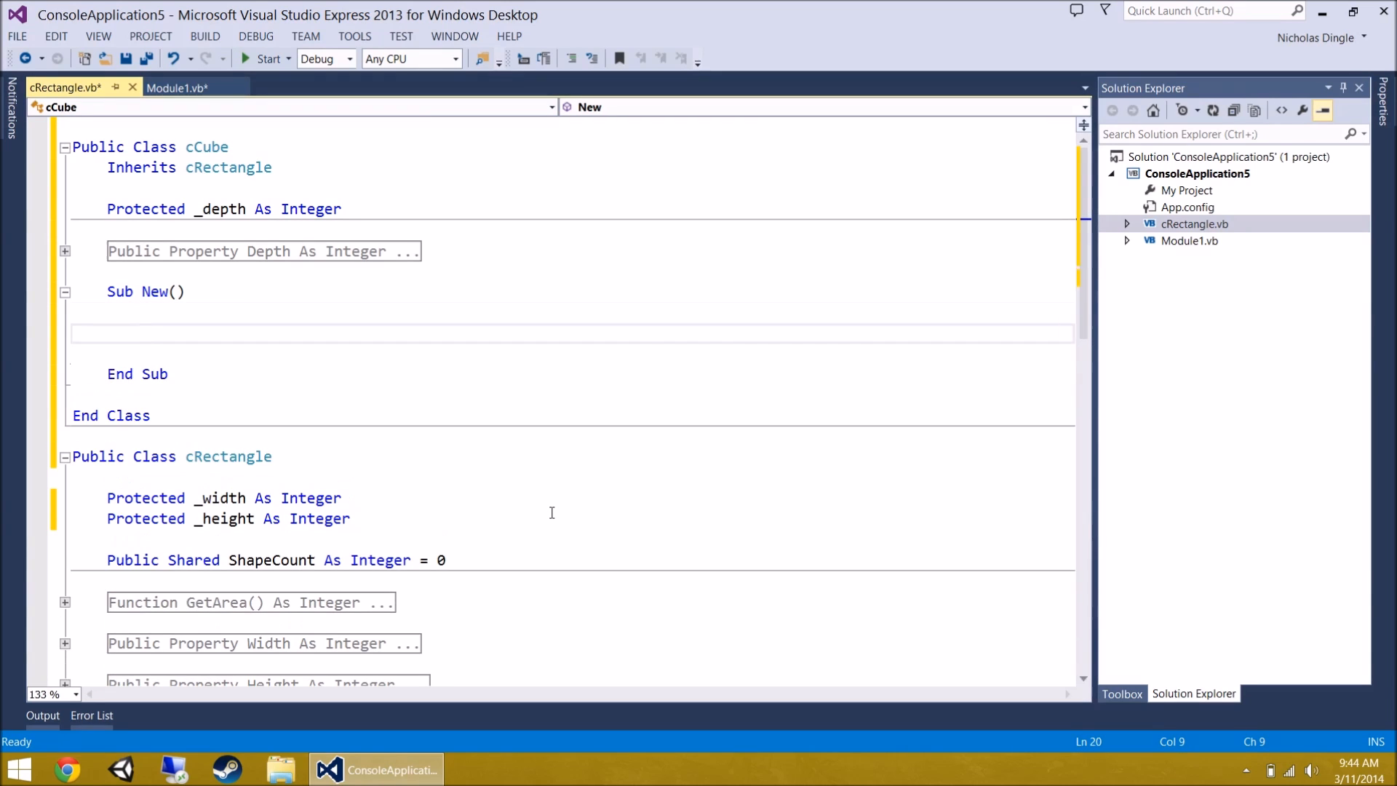
scroll("down", 3)
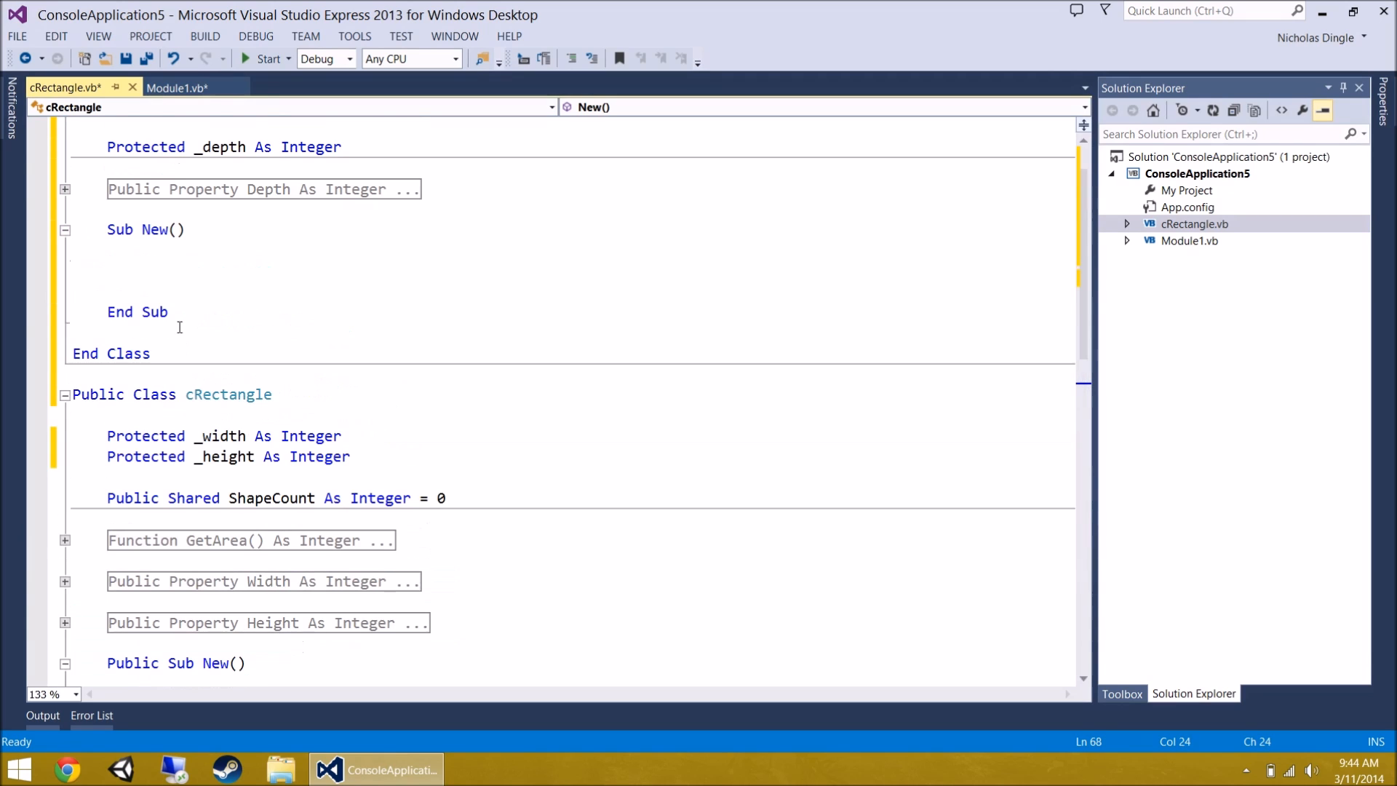
left_click(182, 270)
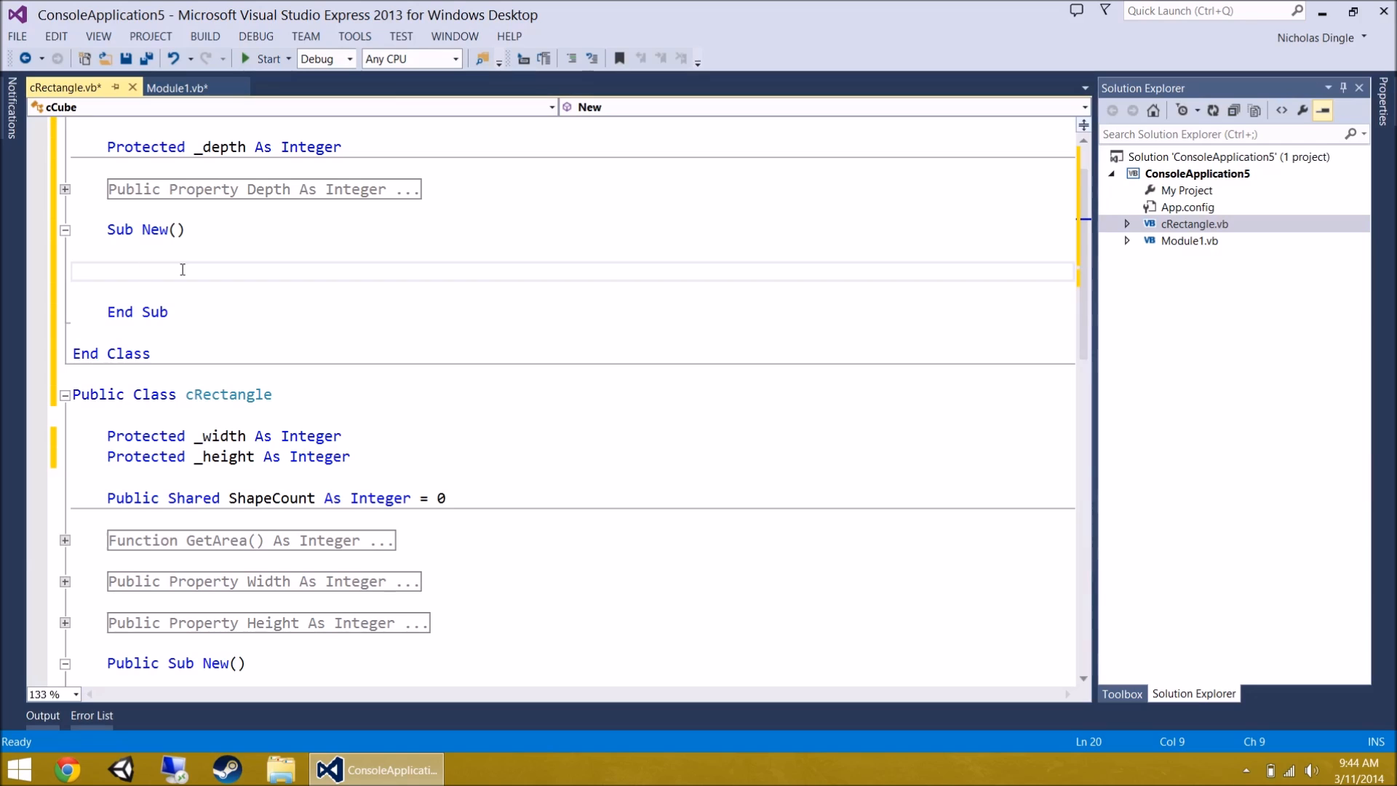
scroll("down", 3)
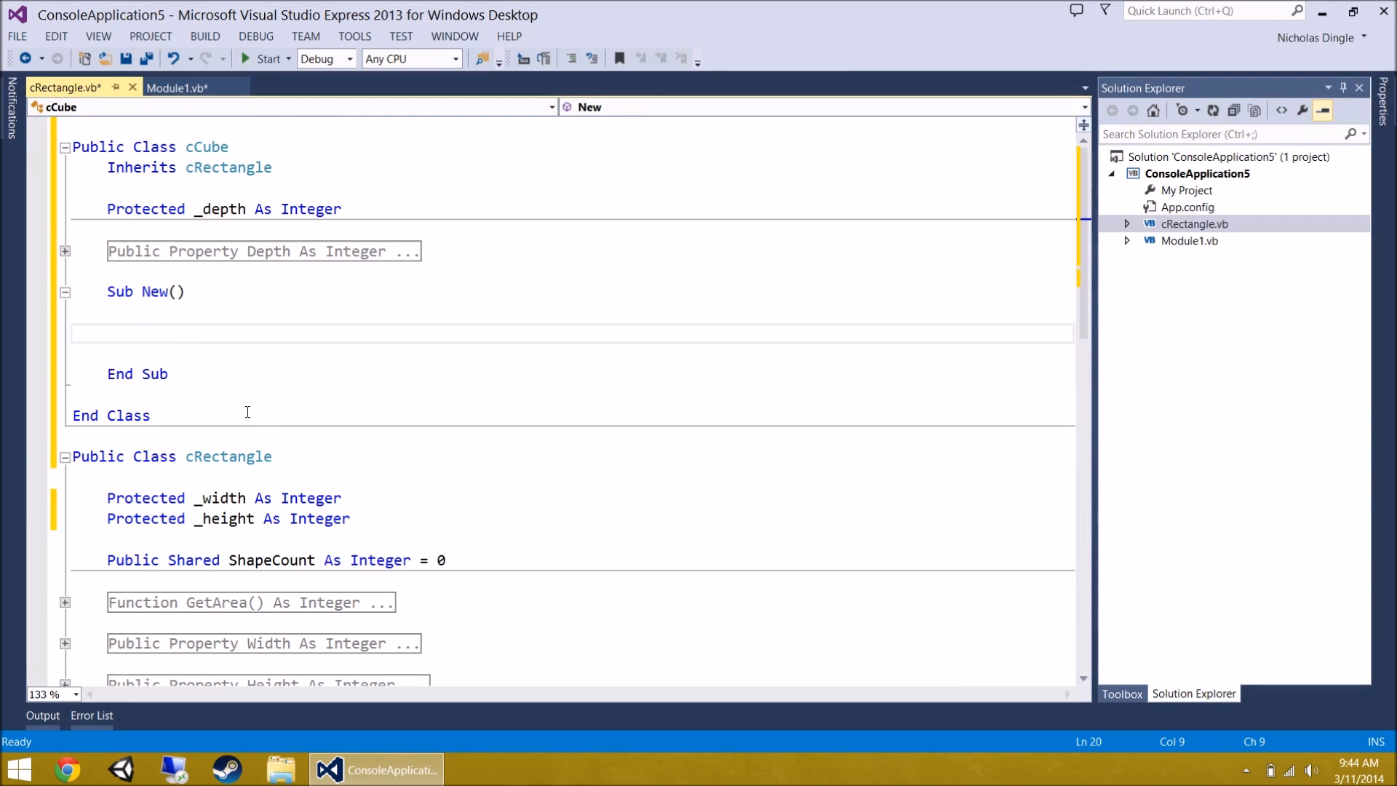
type("MyBase.")
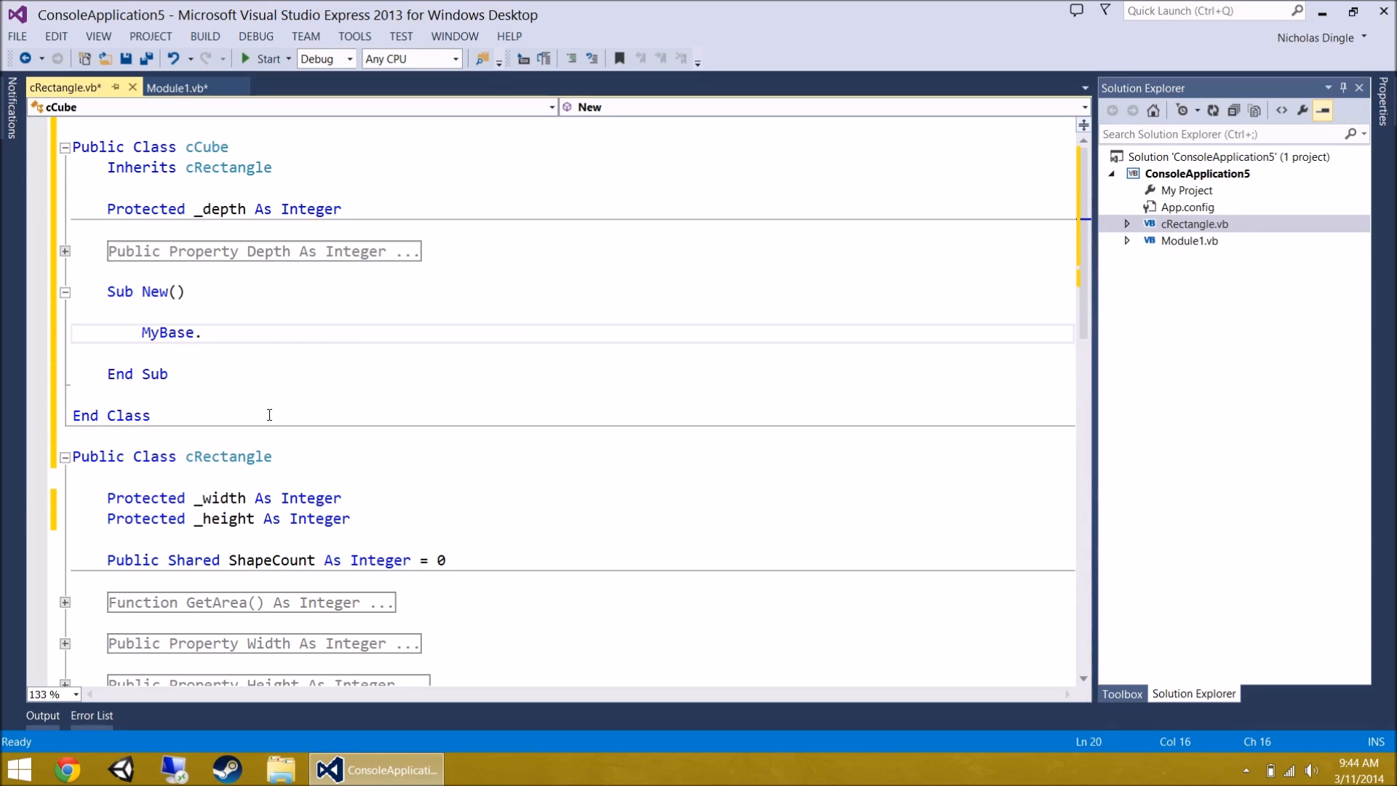
type("New()")
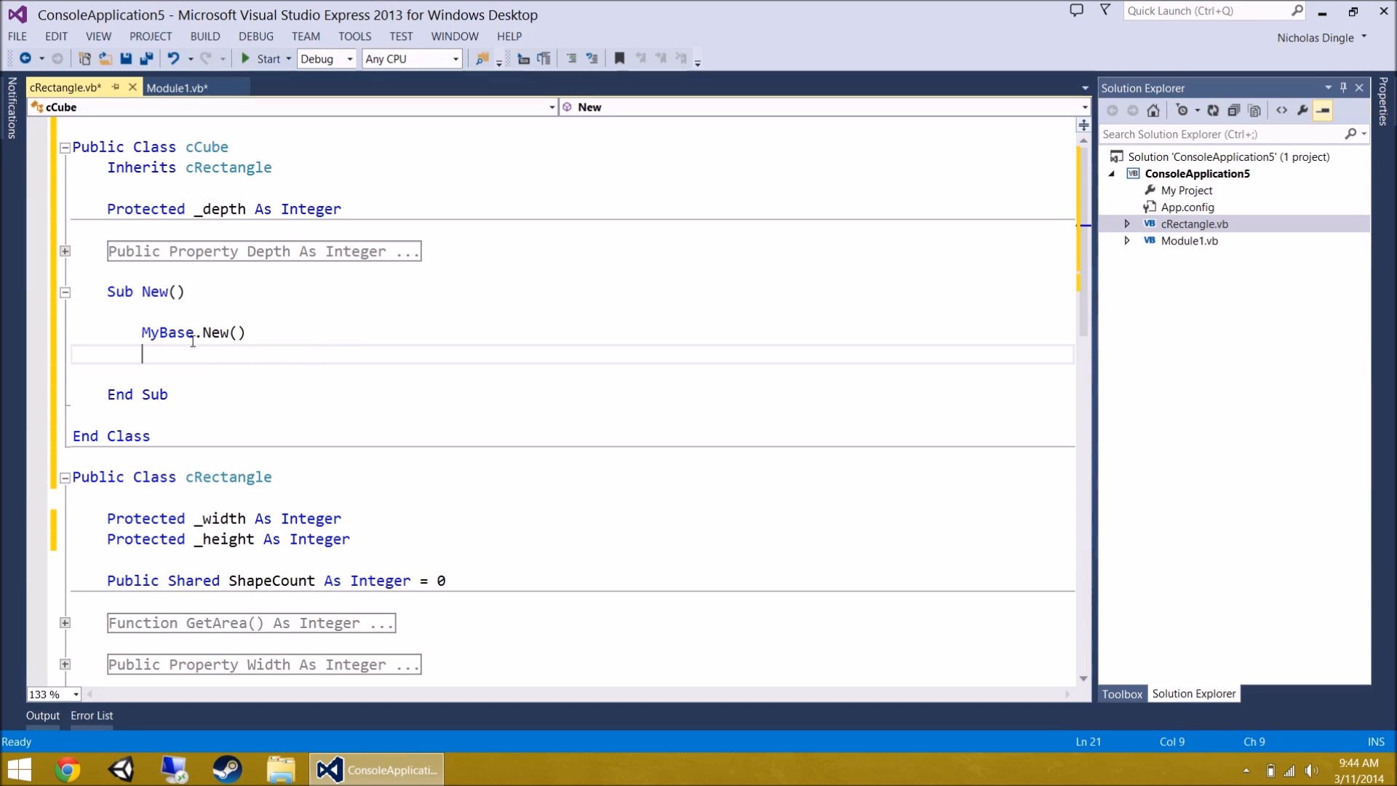
- Review cRectangle's default New, then set _depth = 0 after MyBase.New() in cCube
scroll("down", 3)
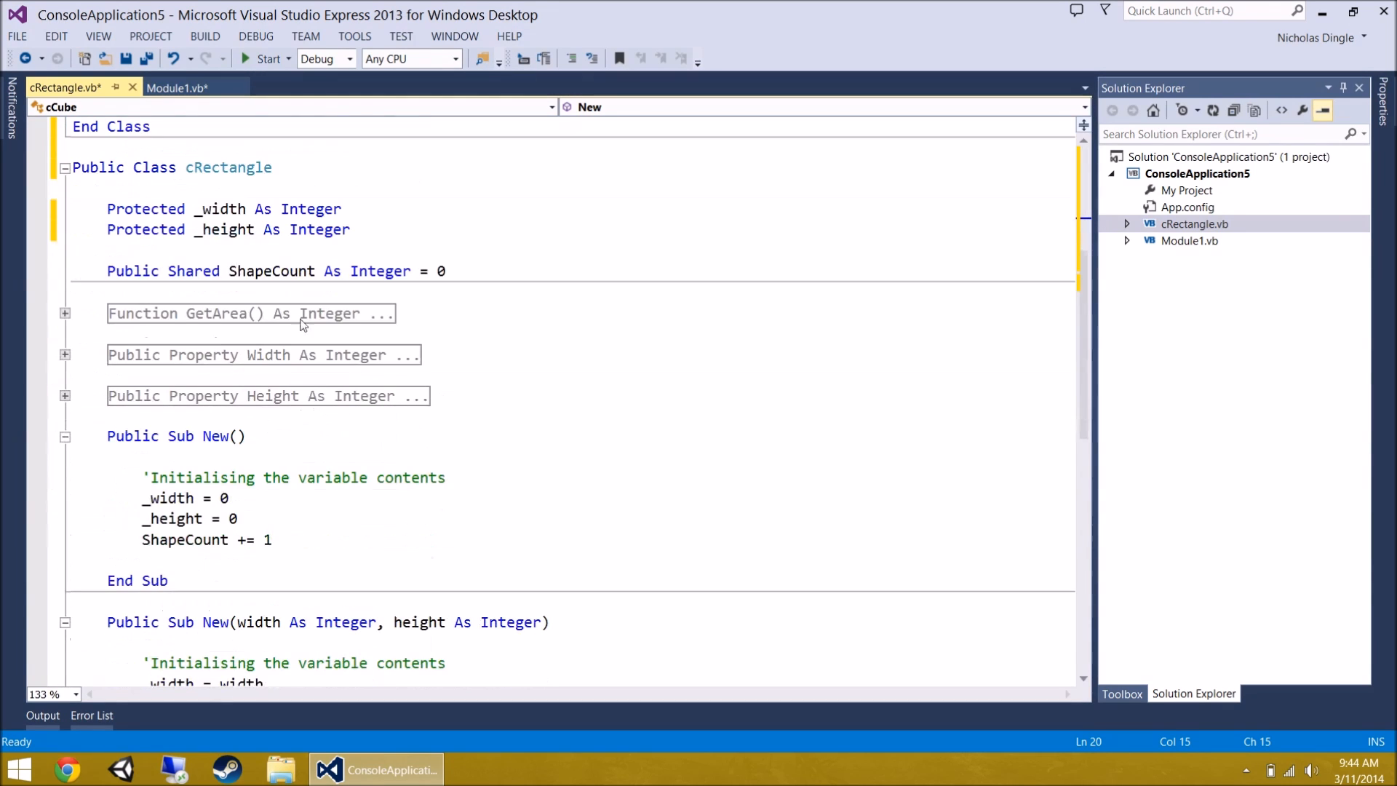
double_click(228, 168)
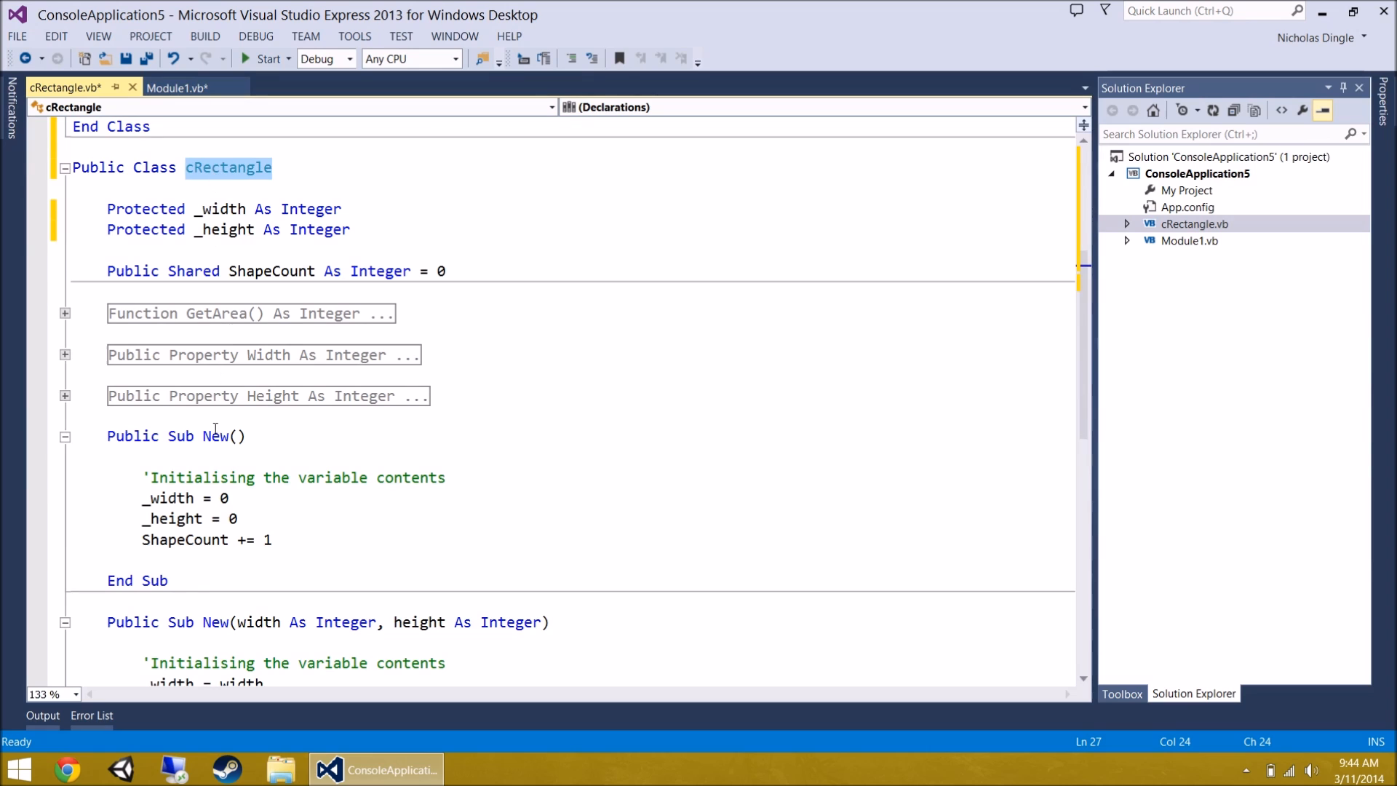
left_click(223, 478)
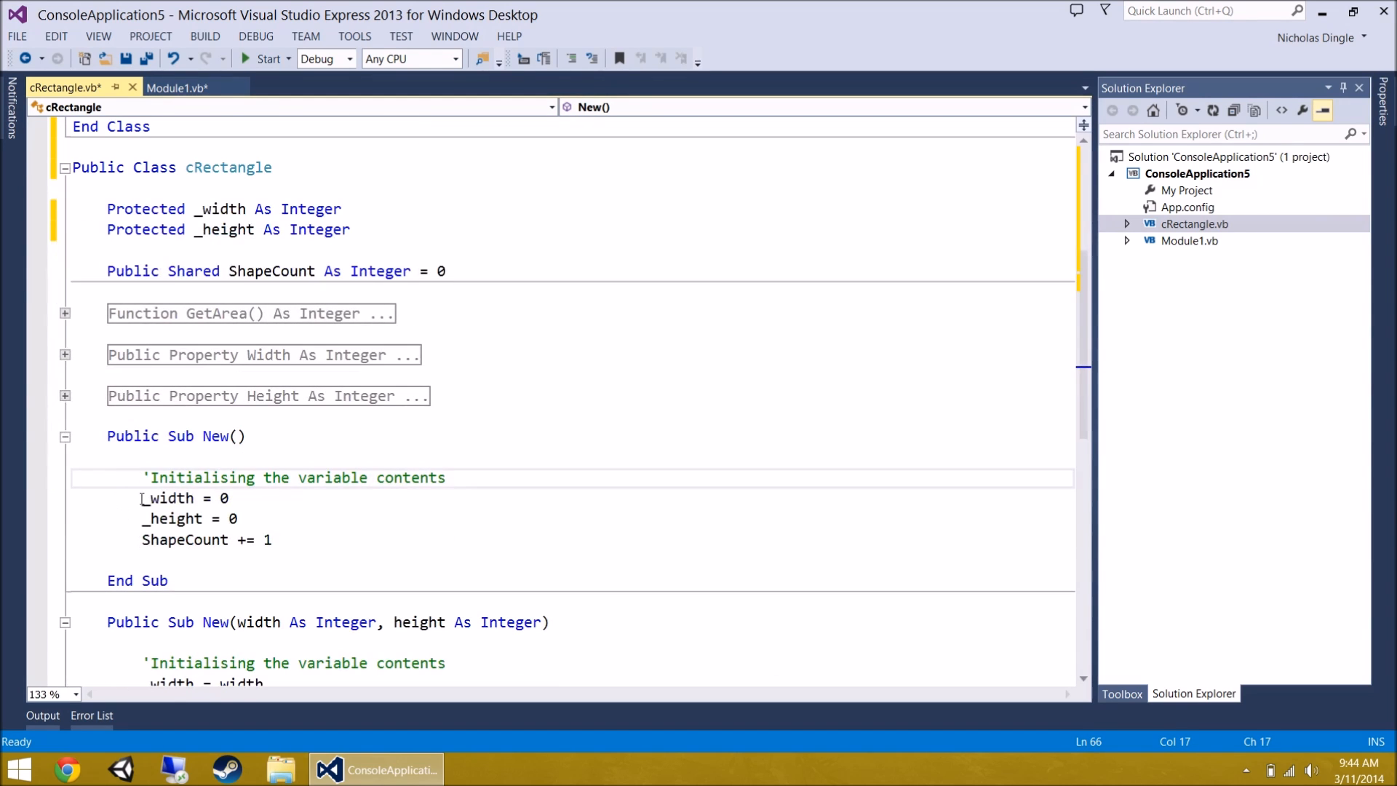
double_click(184, 540)
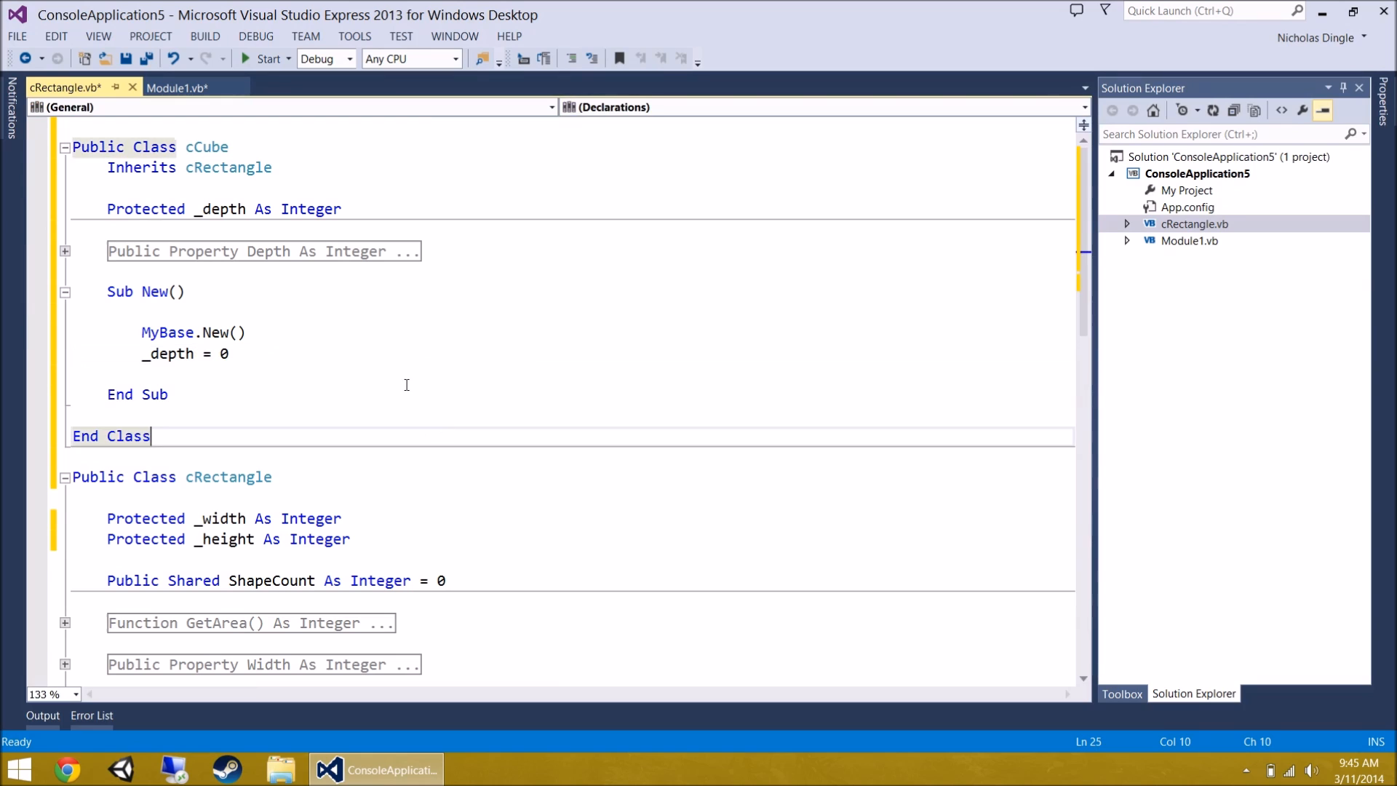
- Comment cCube's constructor with 'Call the original New and set the depth'
type("'Call t")
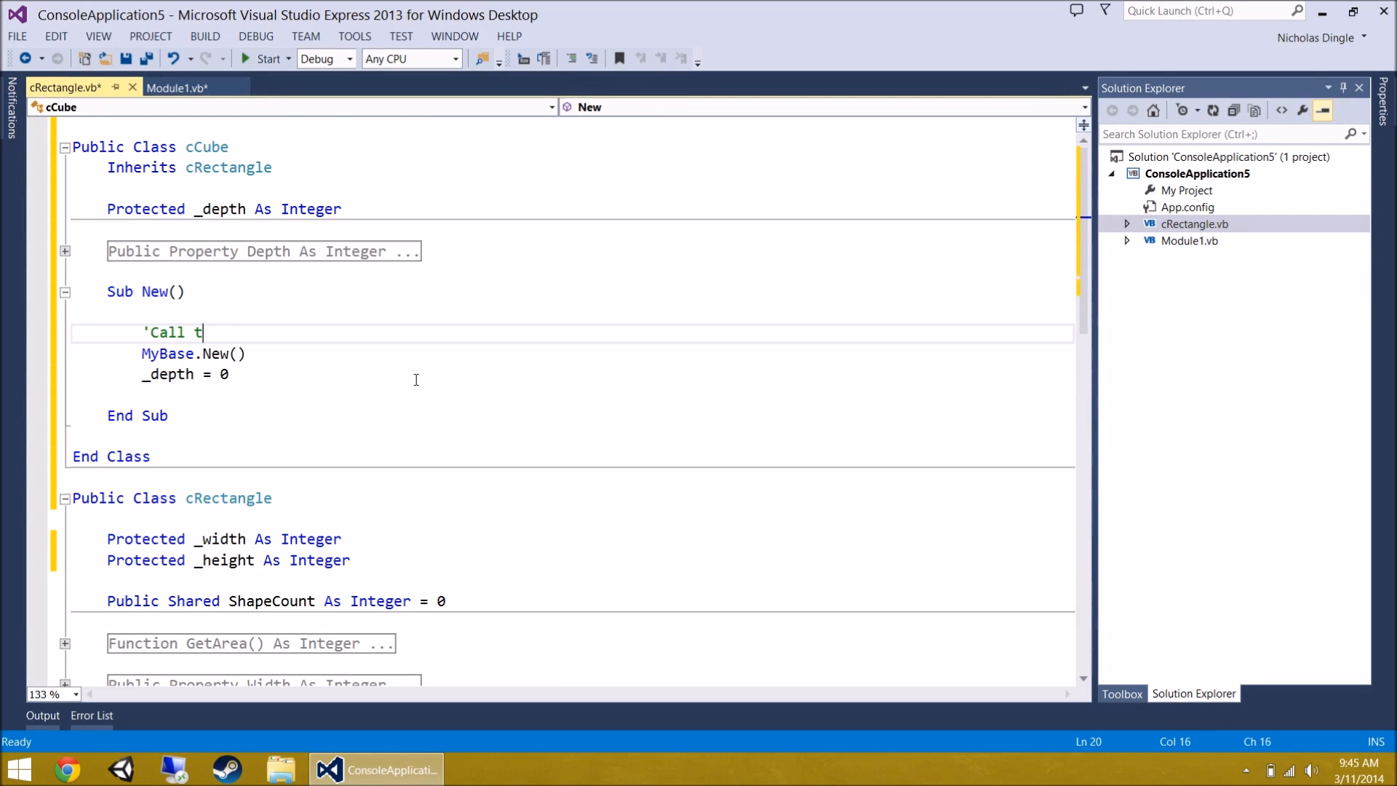
type("he original New and")
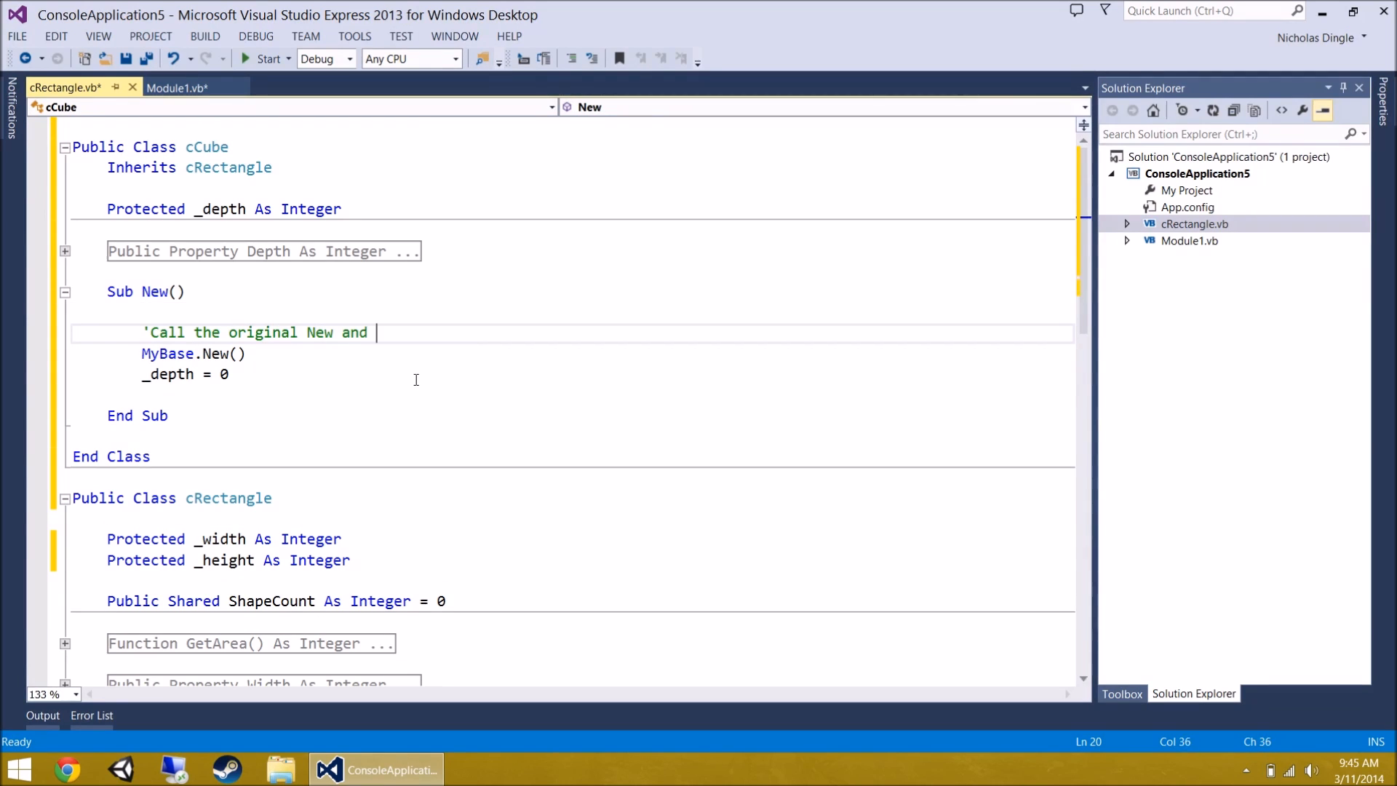
type("set the depth")
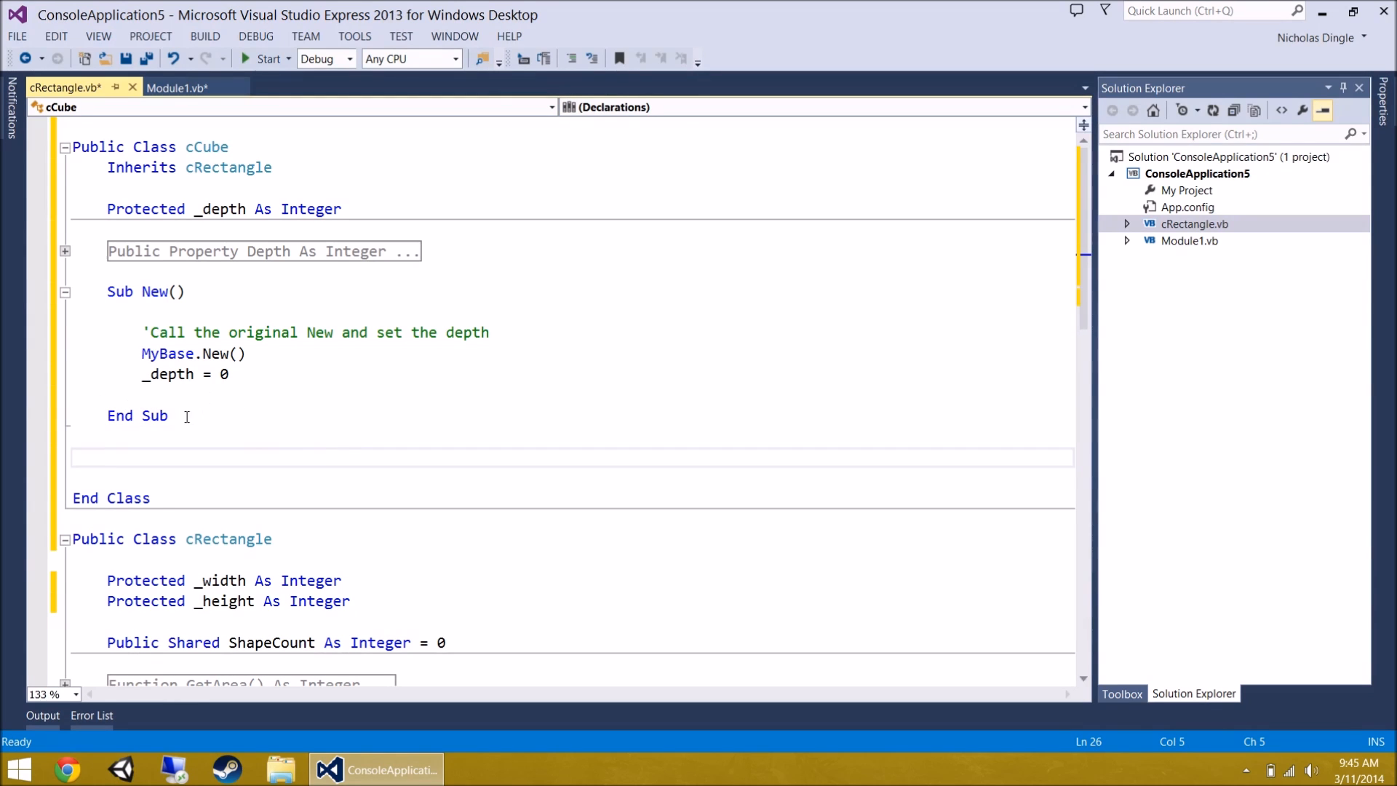
scroll("down", 3)
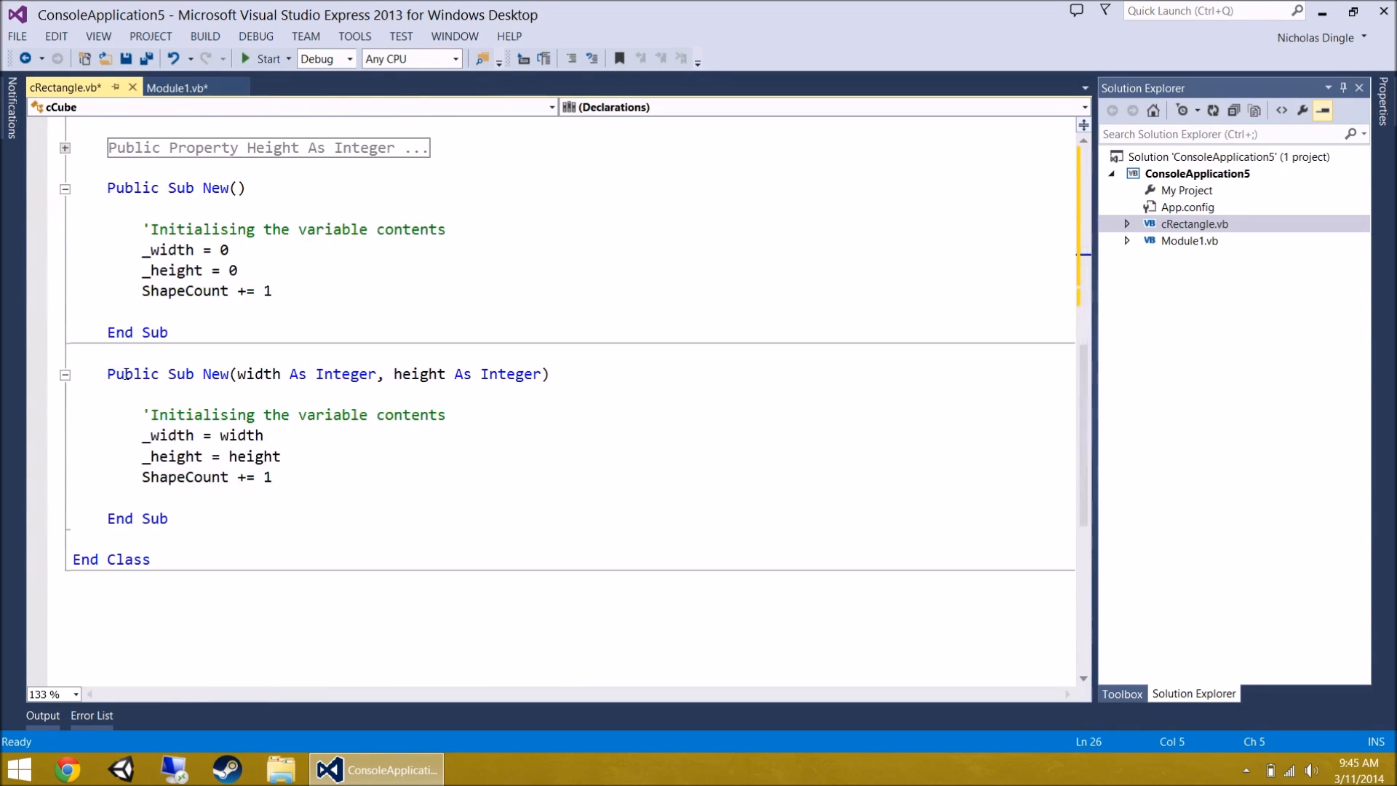
left_click(280, 455)
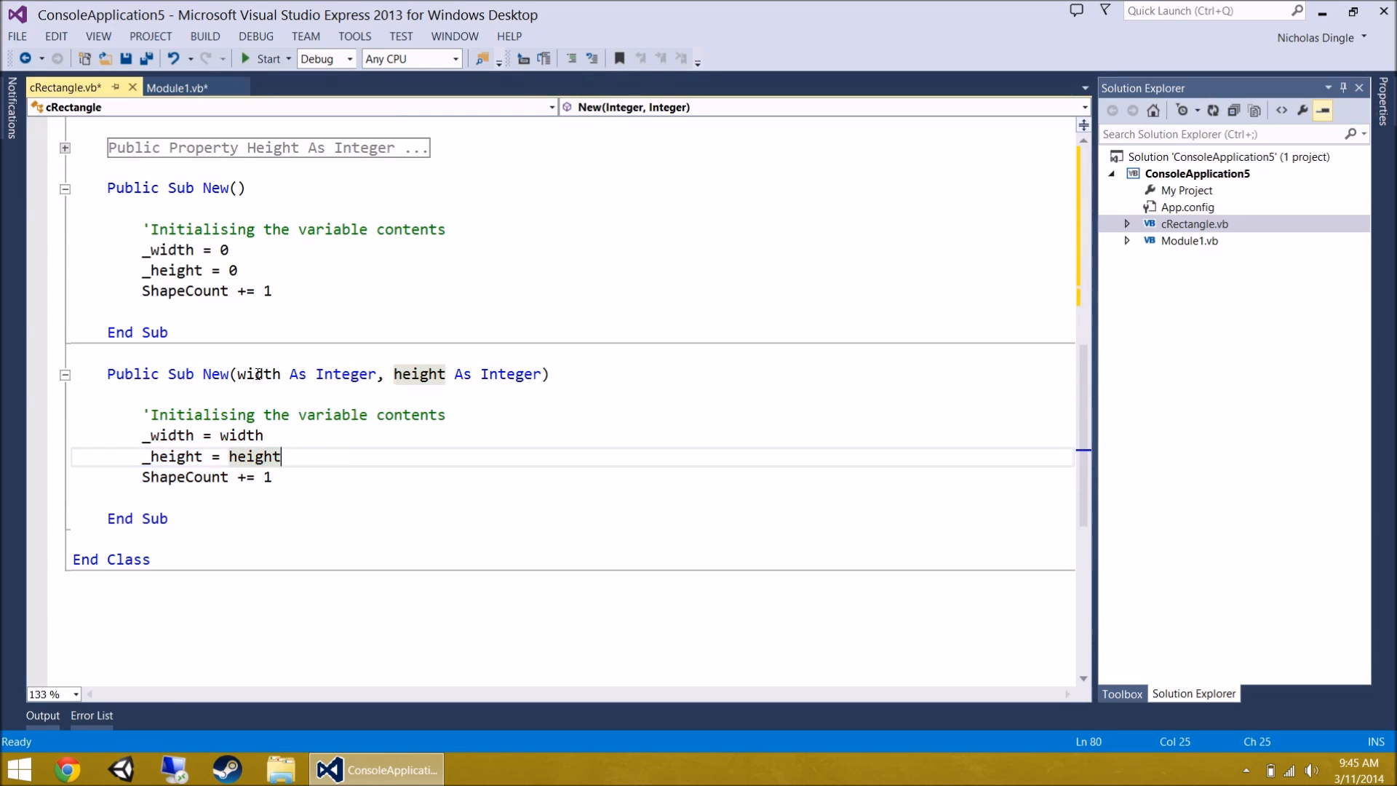
left_click(446, 415)
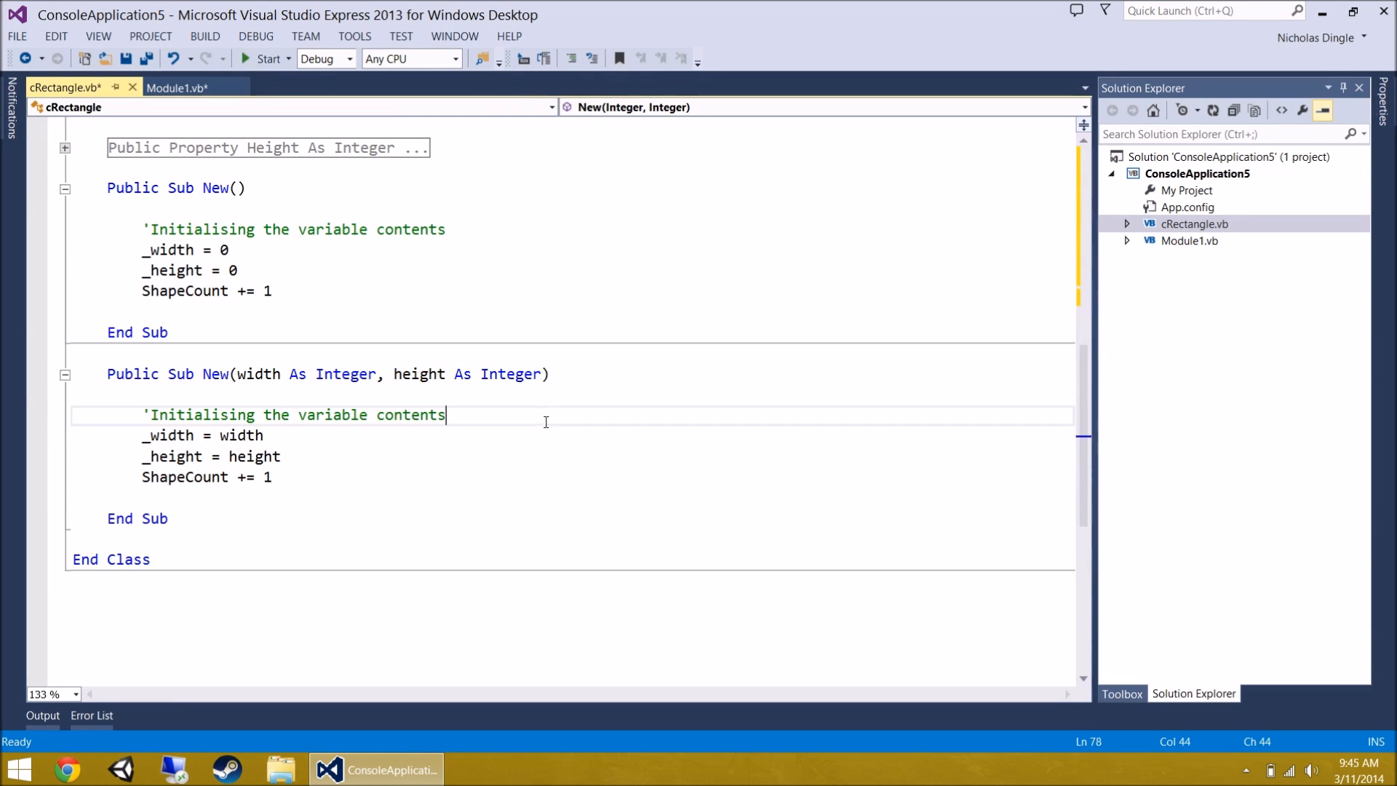
scroll("up", 3)
type("Sub new(width As in")
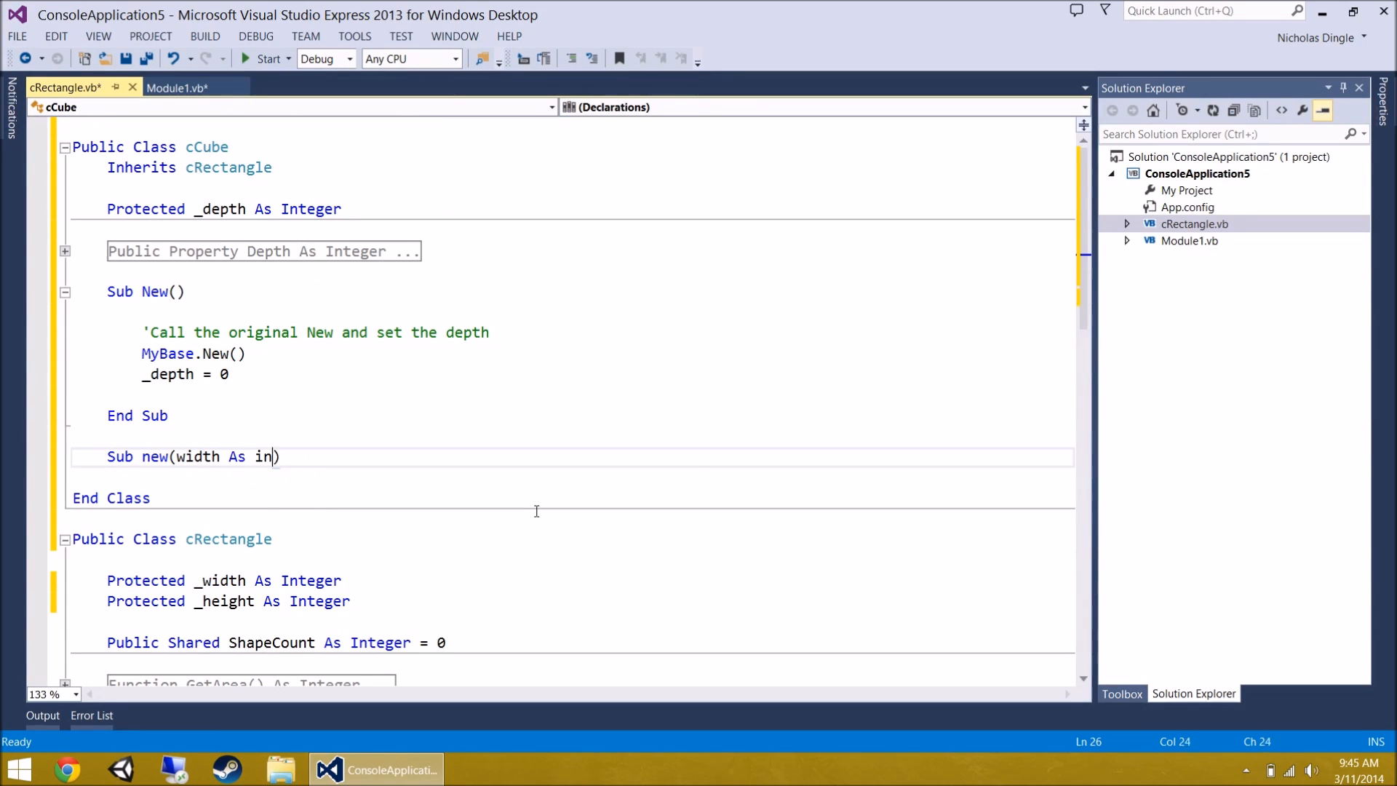
- Write a second Sub New(width, height, depth As Integer) signature in cCube
type("teger, hei")
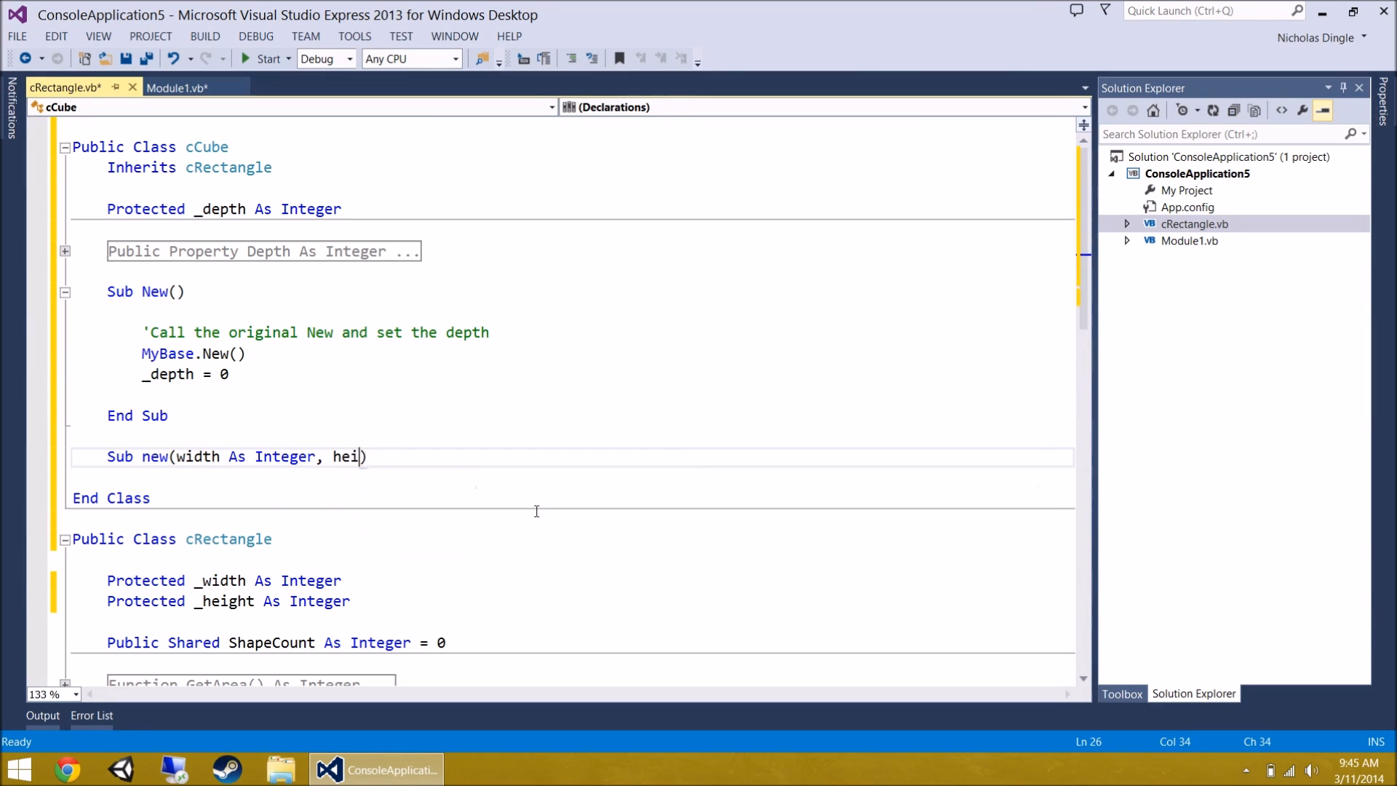
type("ght As integer")
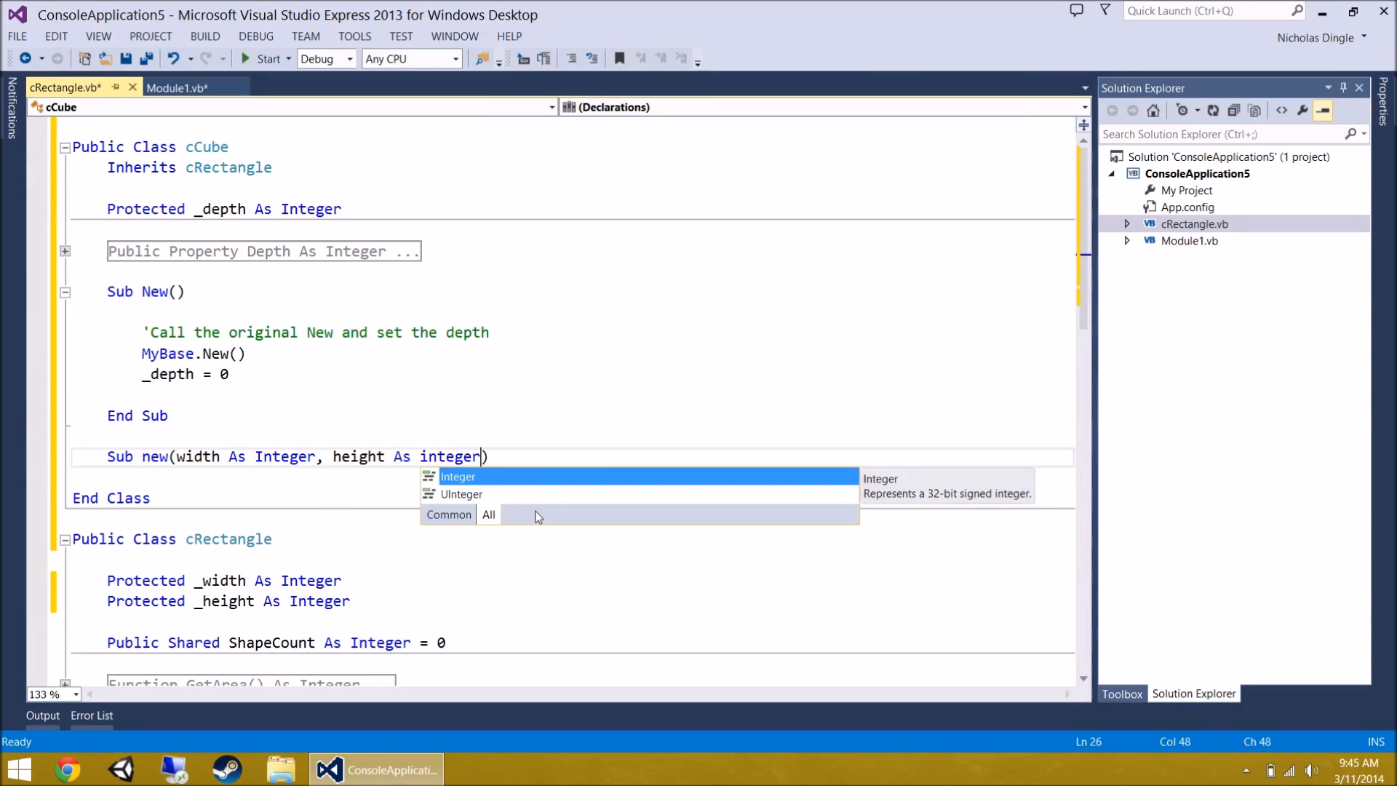
type(", depth As in")
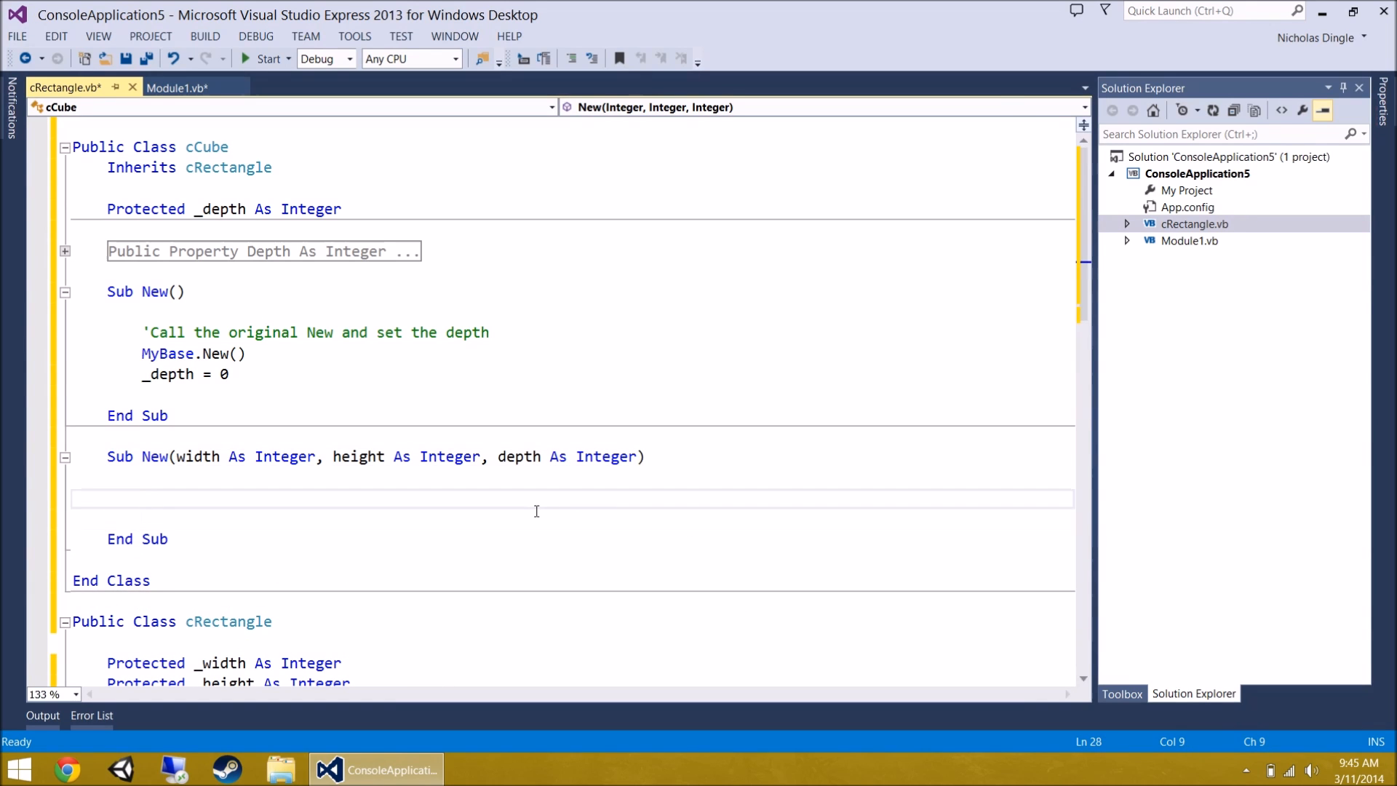
scroll("down", 3)
type("mybase")
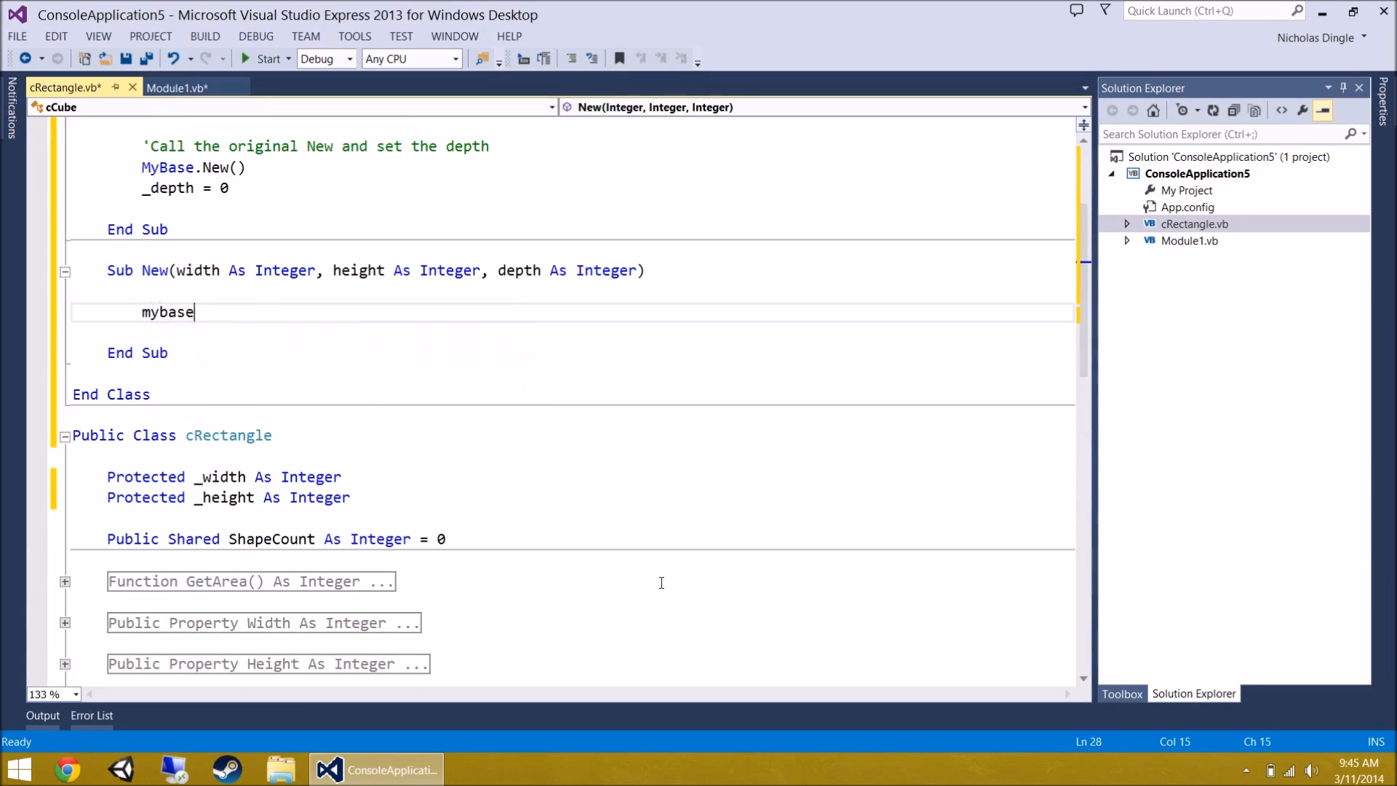
- Call MyBase.New(width, height) and set _depth = depth in the new constructor
type(".New(")
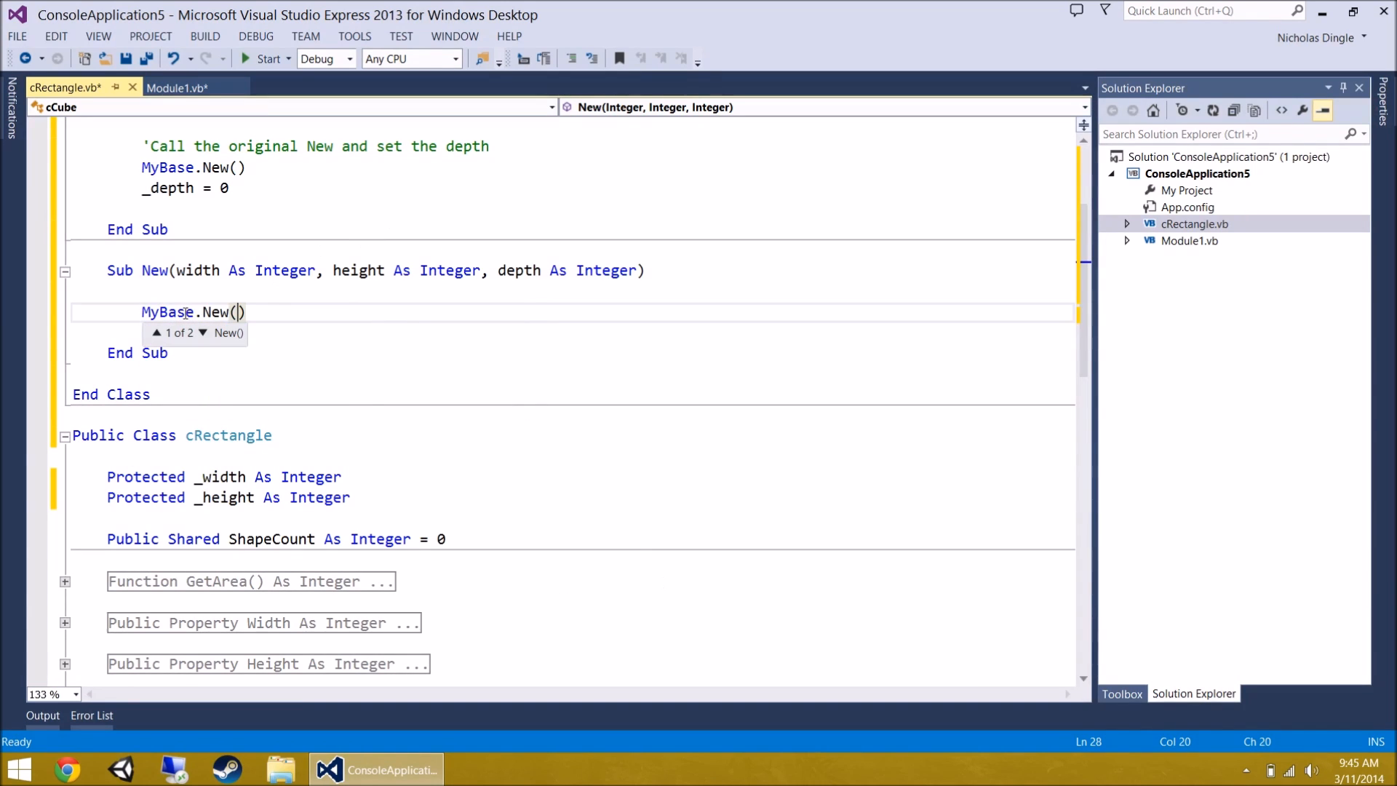
left_click(201, 332)
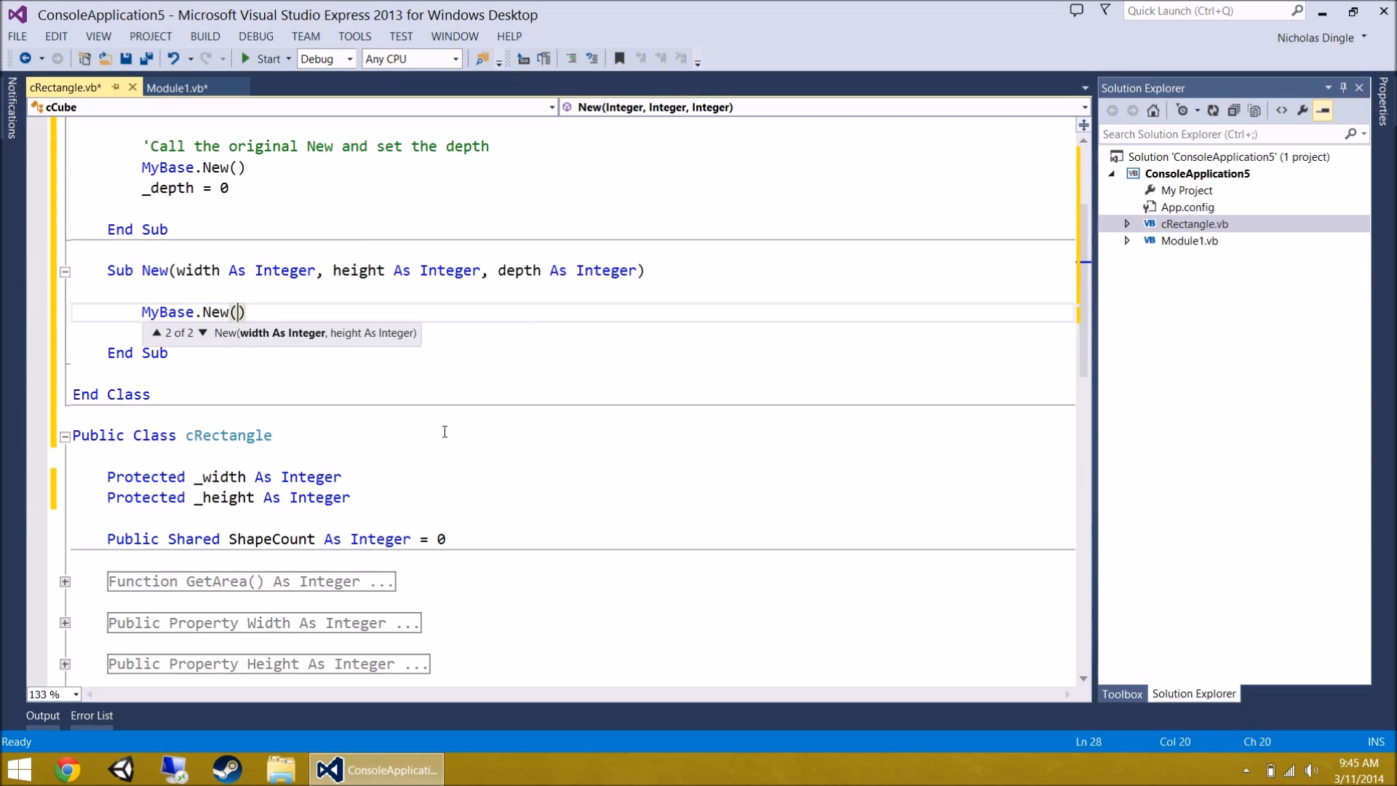
type("width,height)")
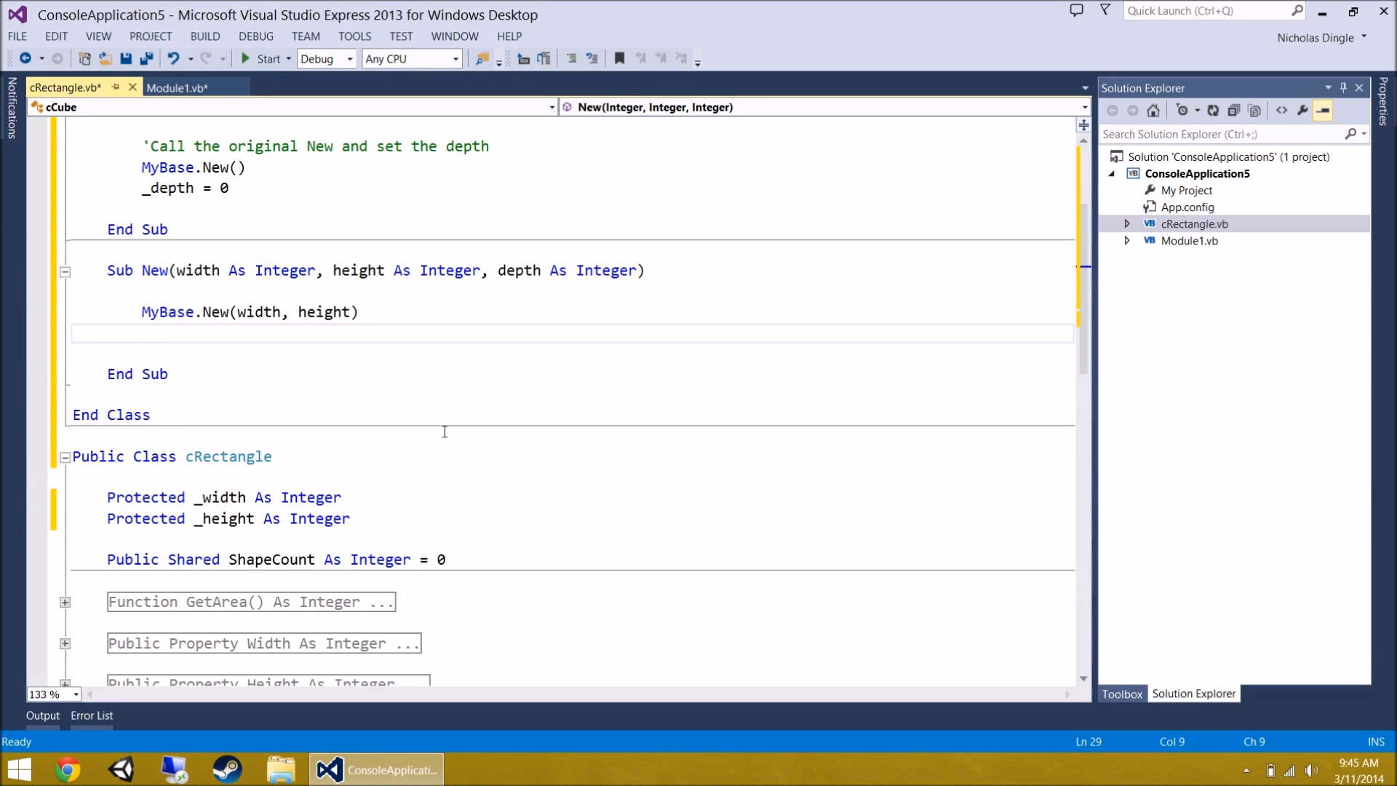
type("_depth = depth")
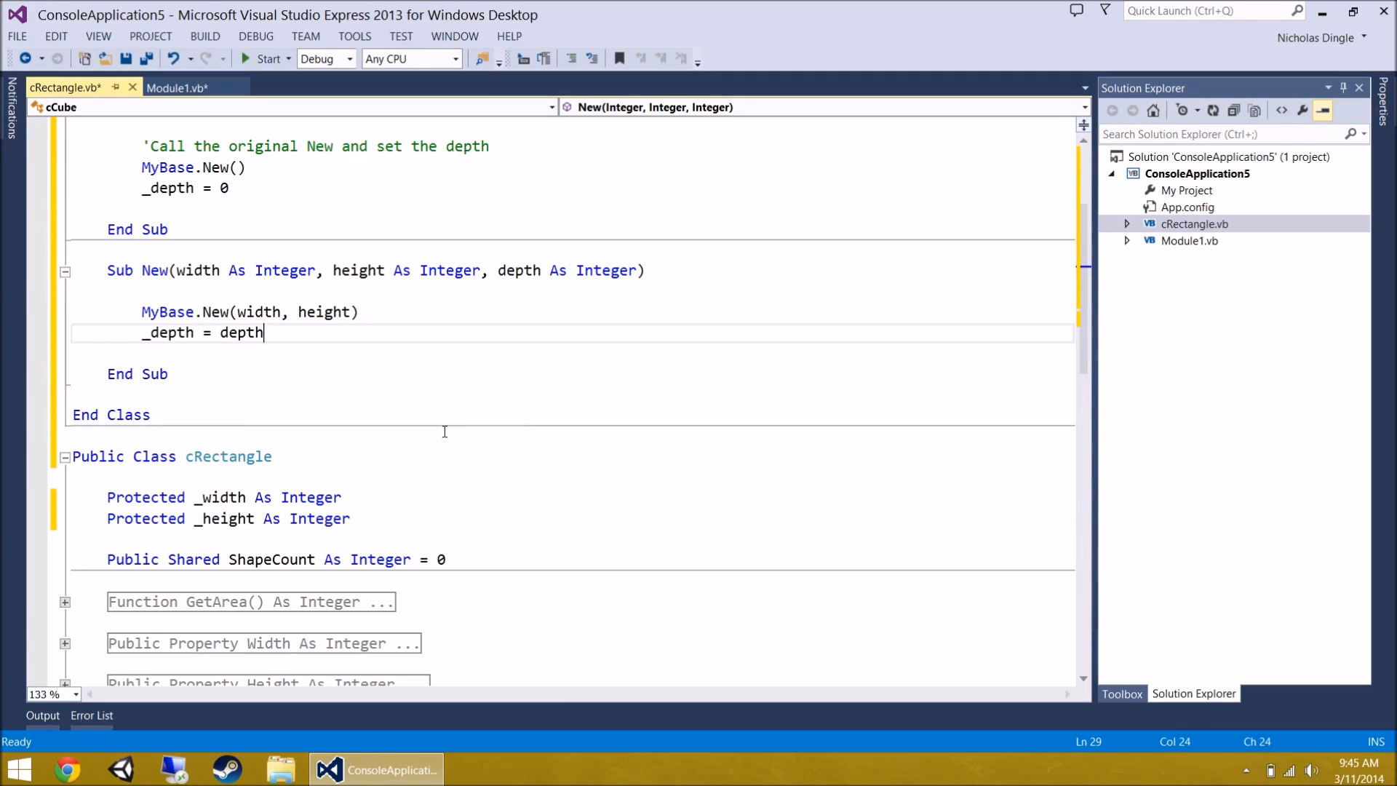
- Comment the constructor with 'call the original New and set'
type("'c")
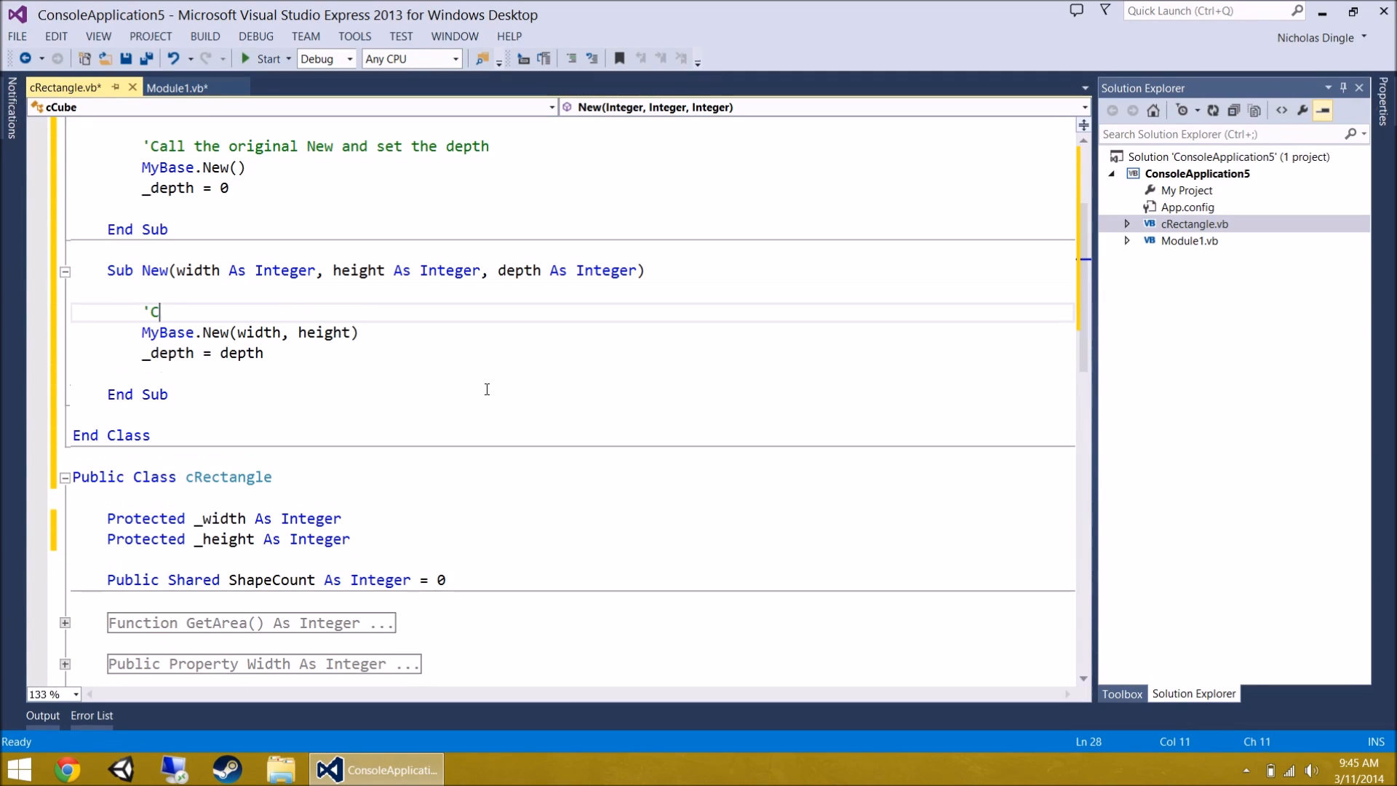
type("all the")
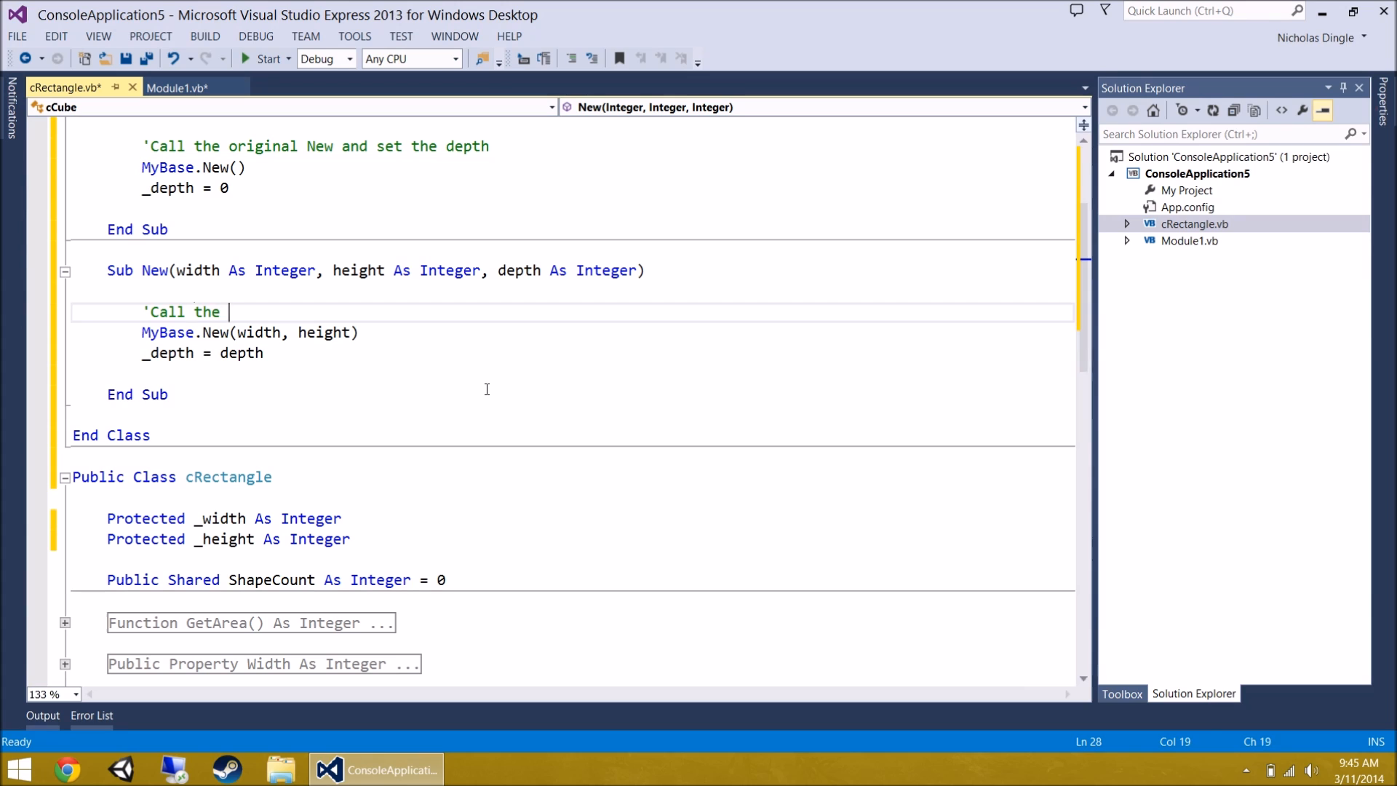
type("original New and set the depth")
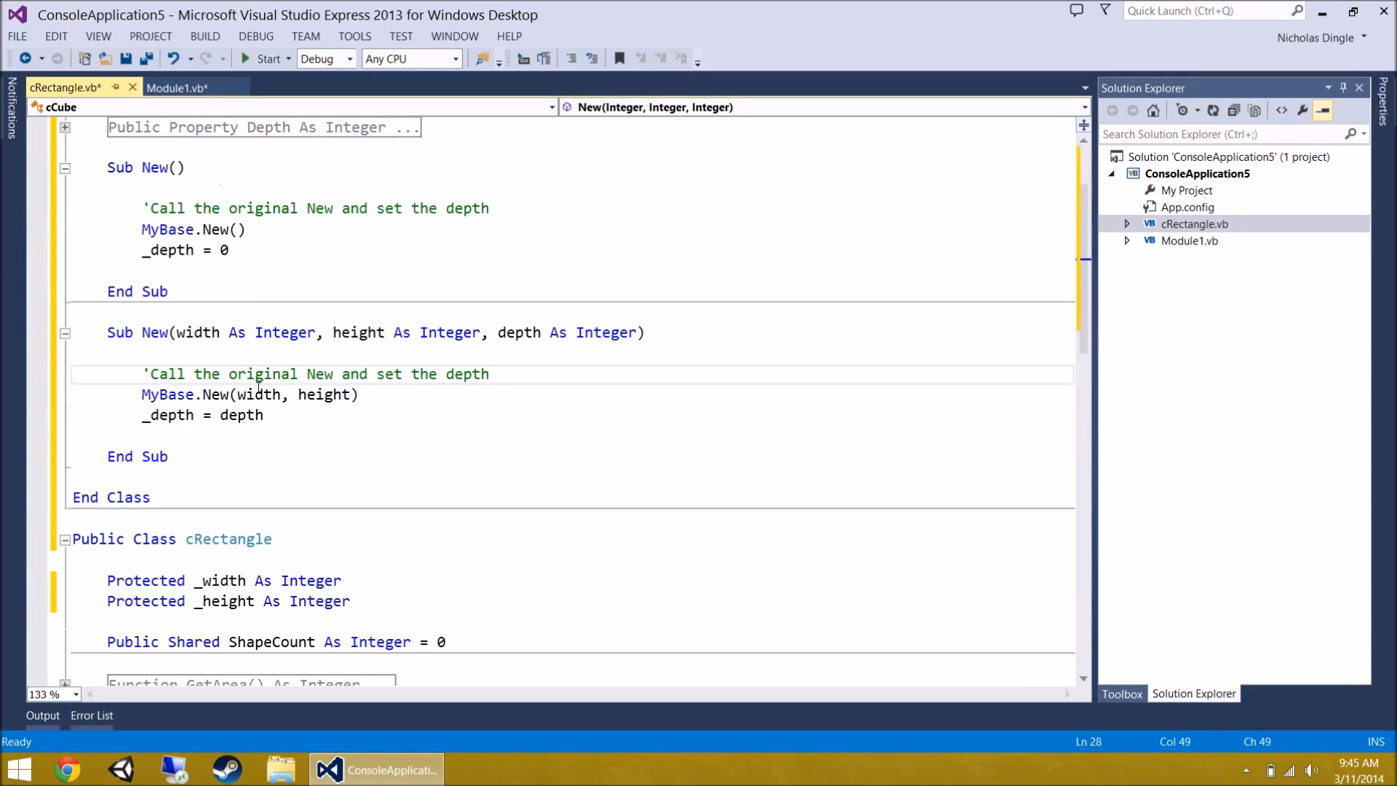
left_click(145, 415)
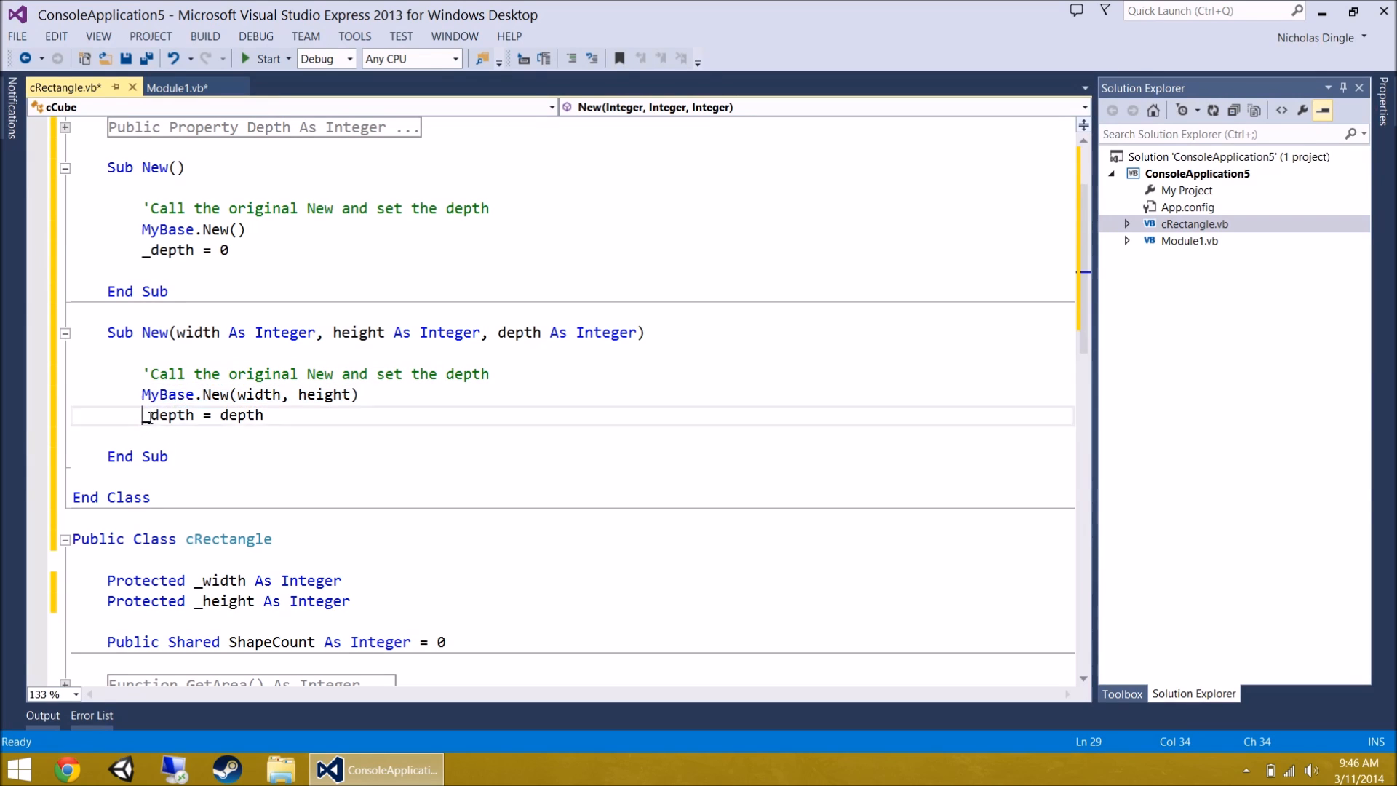
left_click(305, 419)
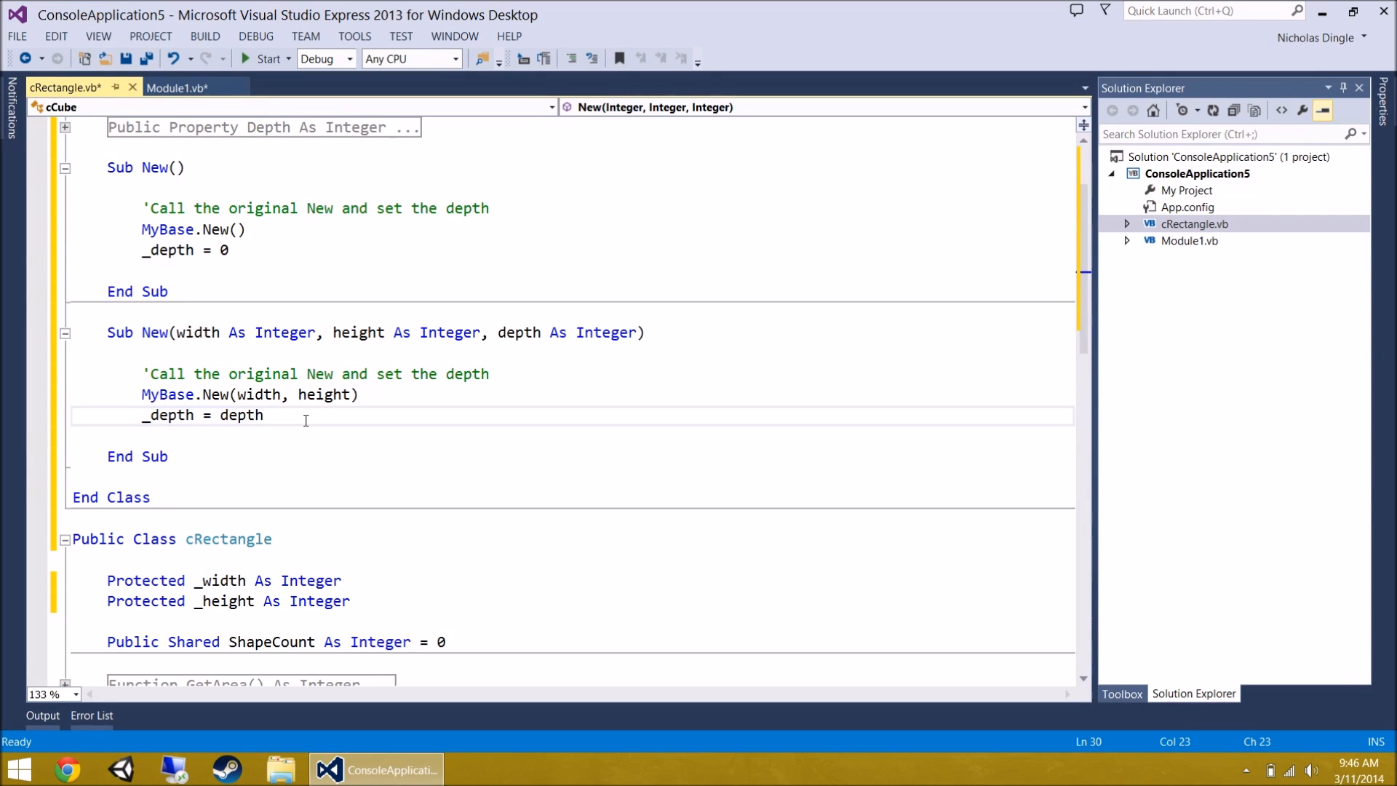
scroll("up", 3)
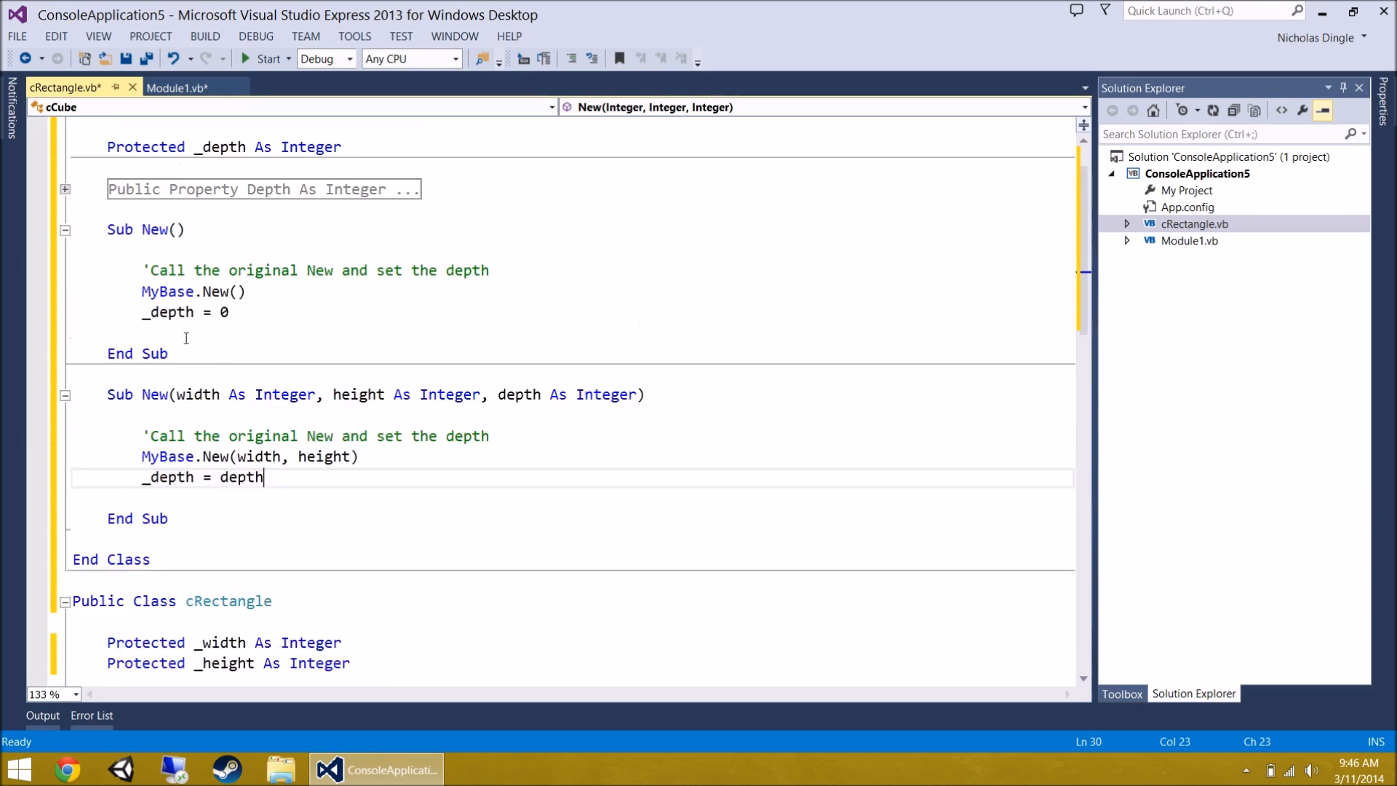
scroll("up", 3)
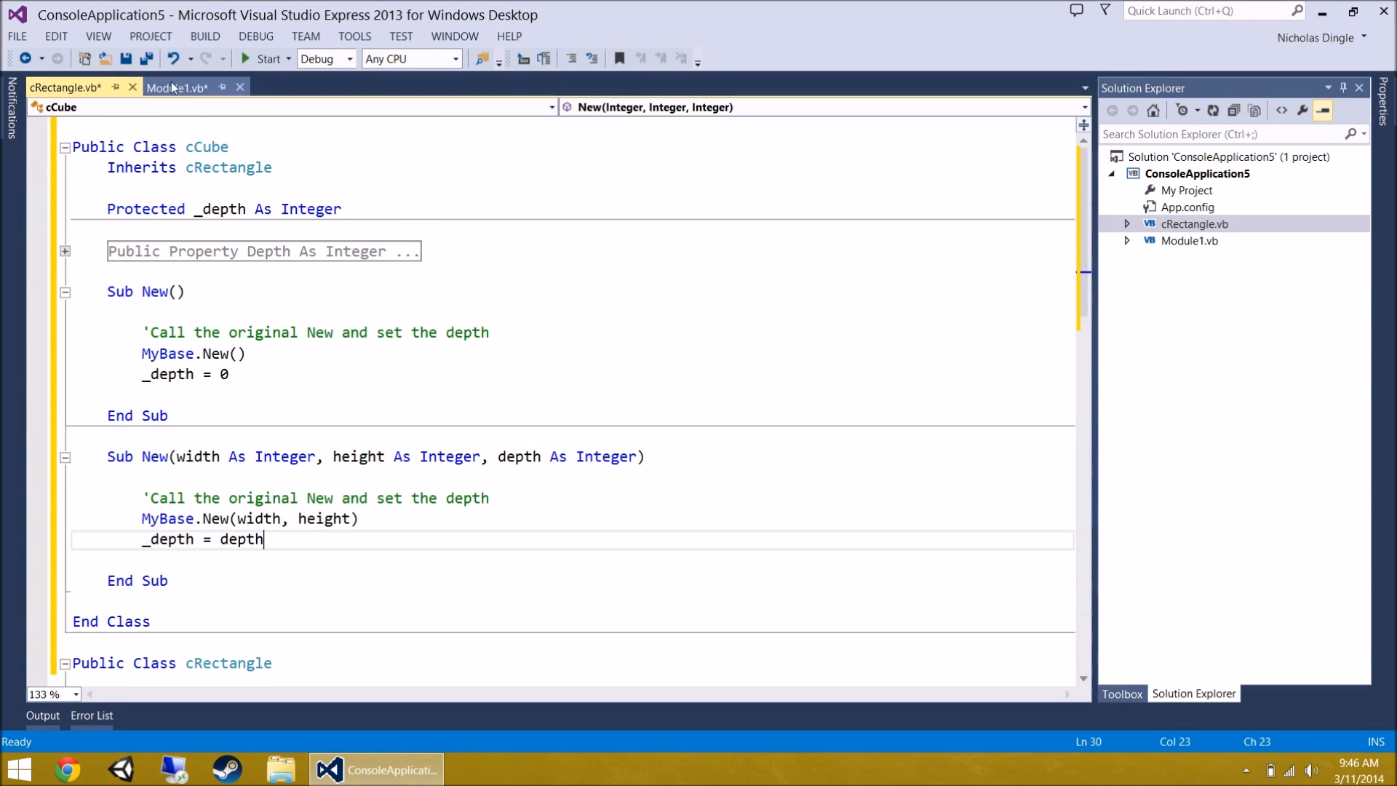
- In Module1, declare cube1 As New cCube(10, 20, 5)
left_click(177, 88)
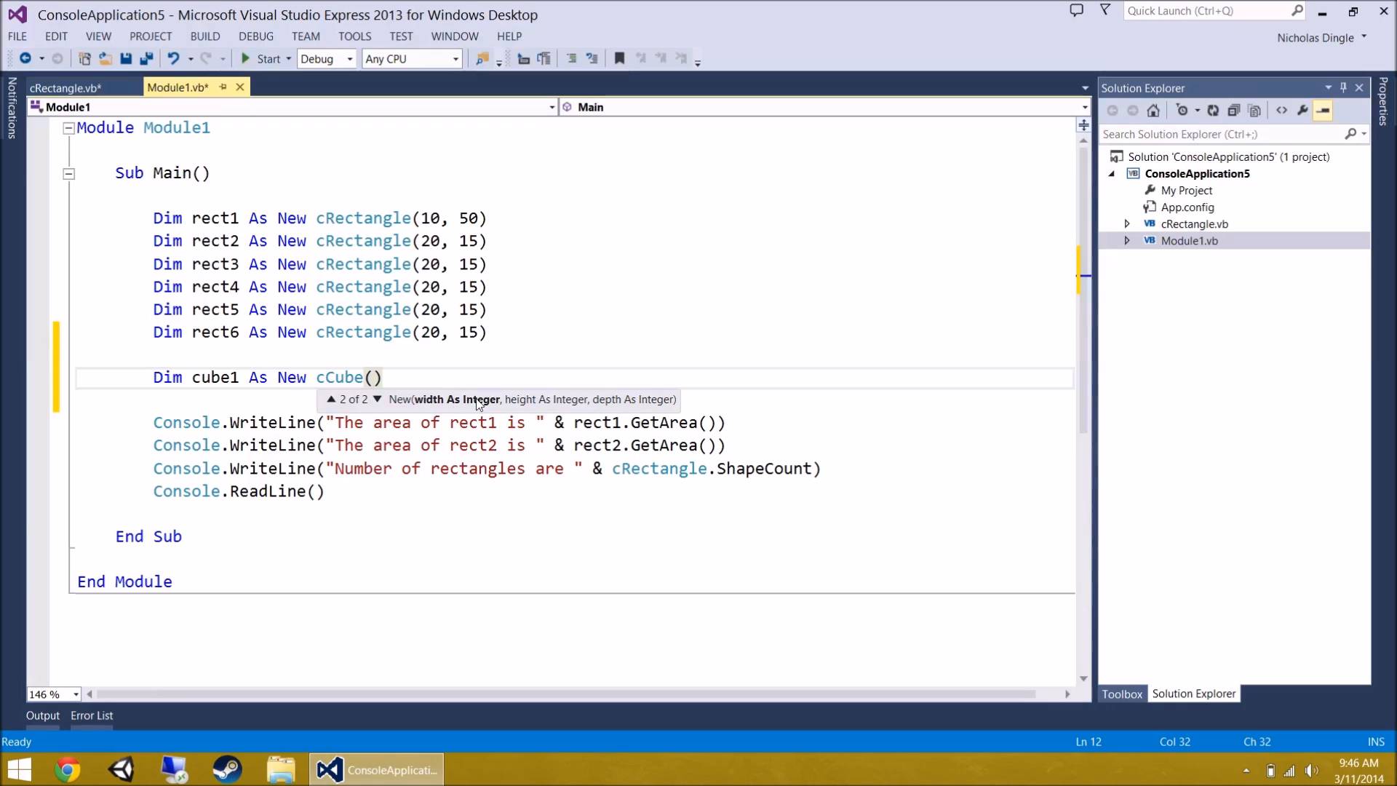
type("10")
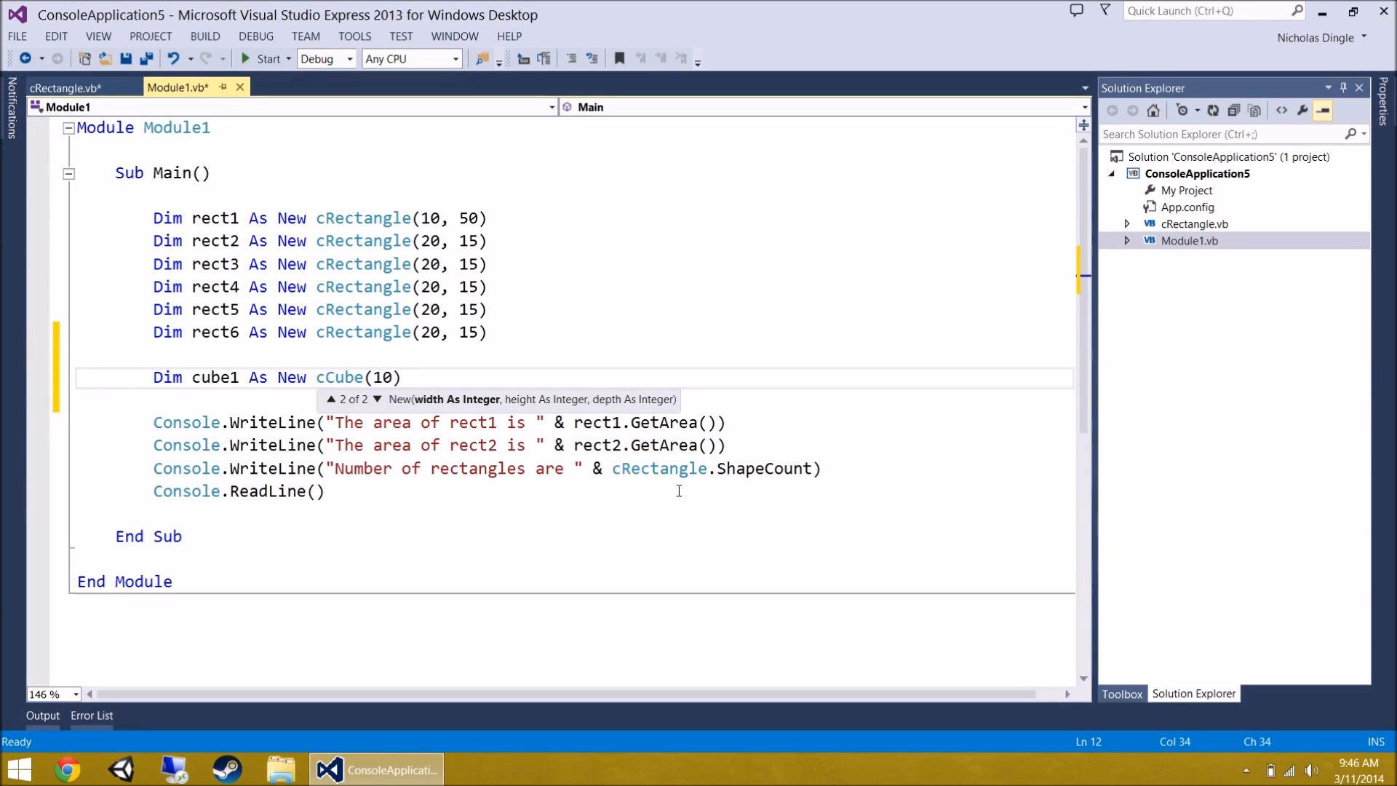
type("20,5")
left_click(439, 422)
type("cub")
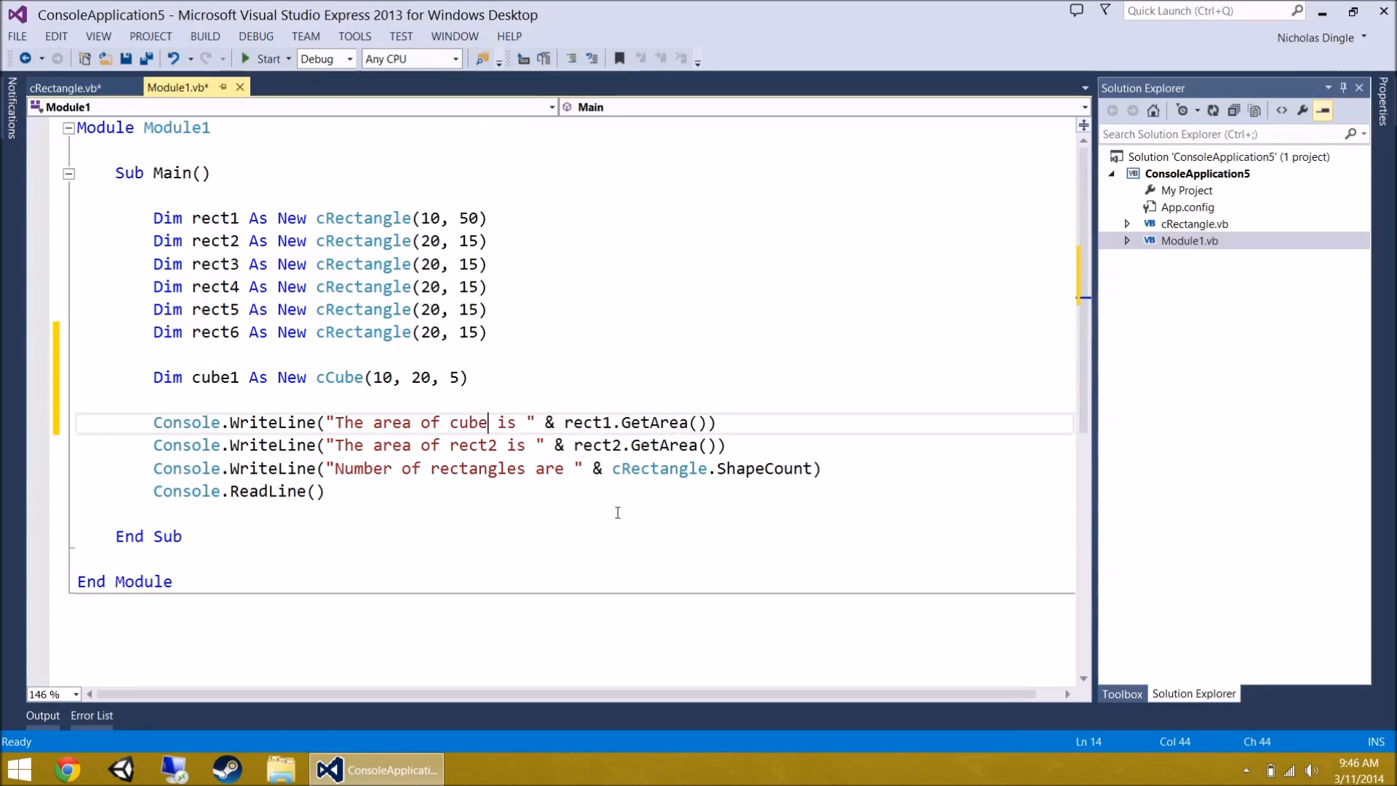
- Reword the WriteLine messages to 'cube' and 'shapes' for cube1, then start a build
double_click(390, 422)
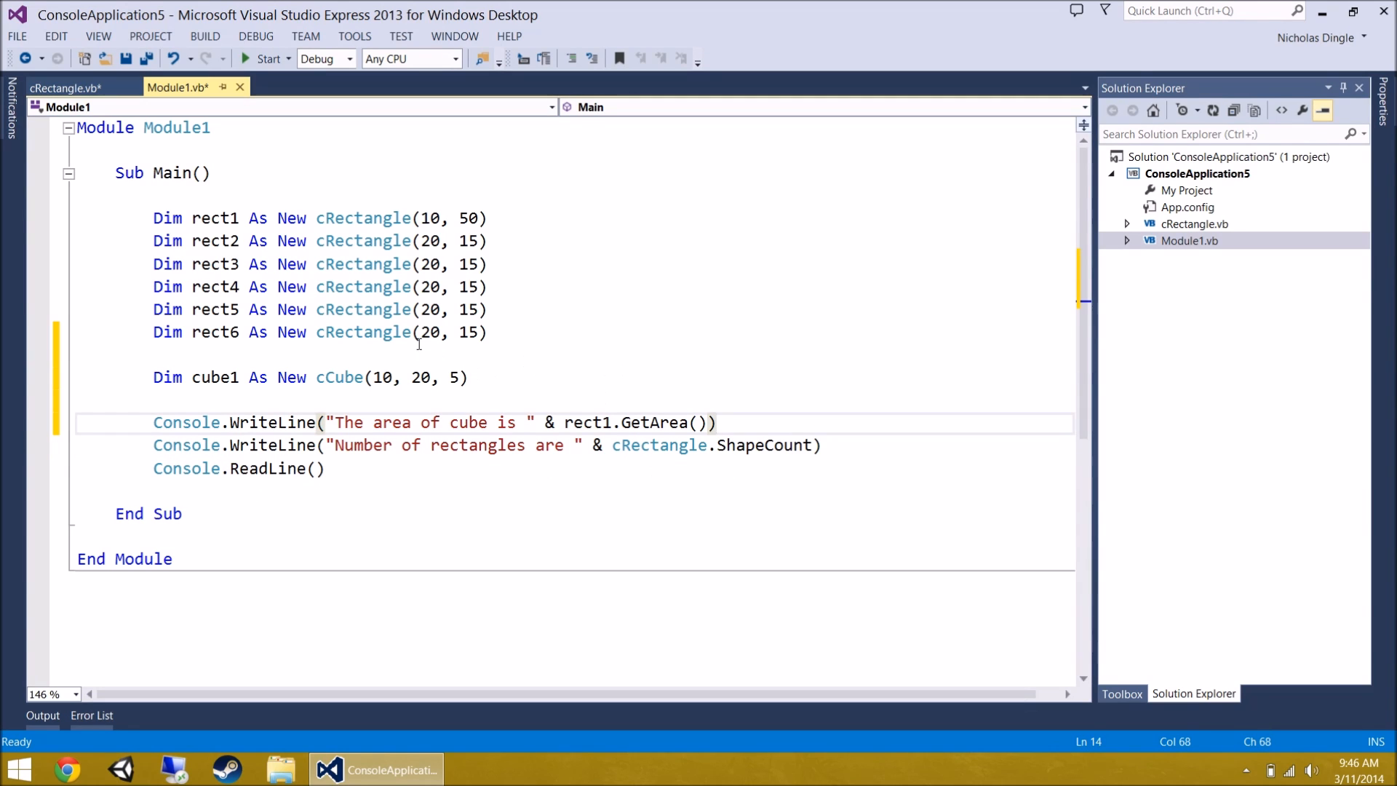
left_click(766, 445)
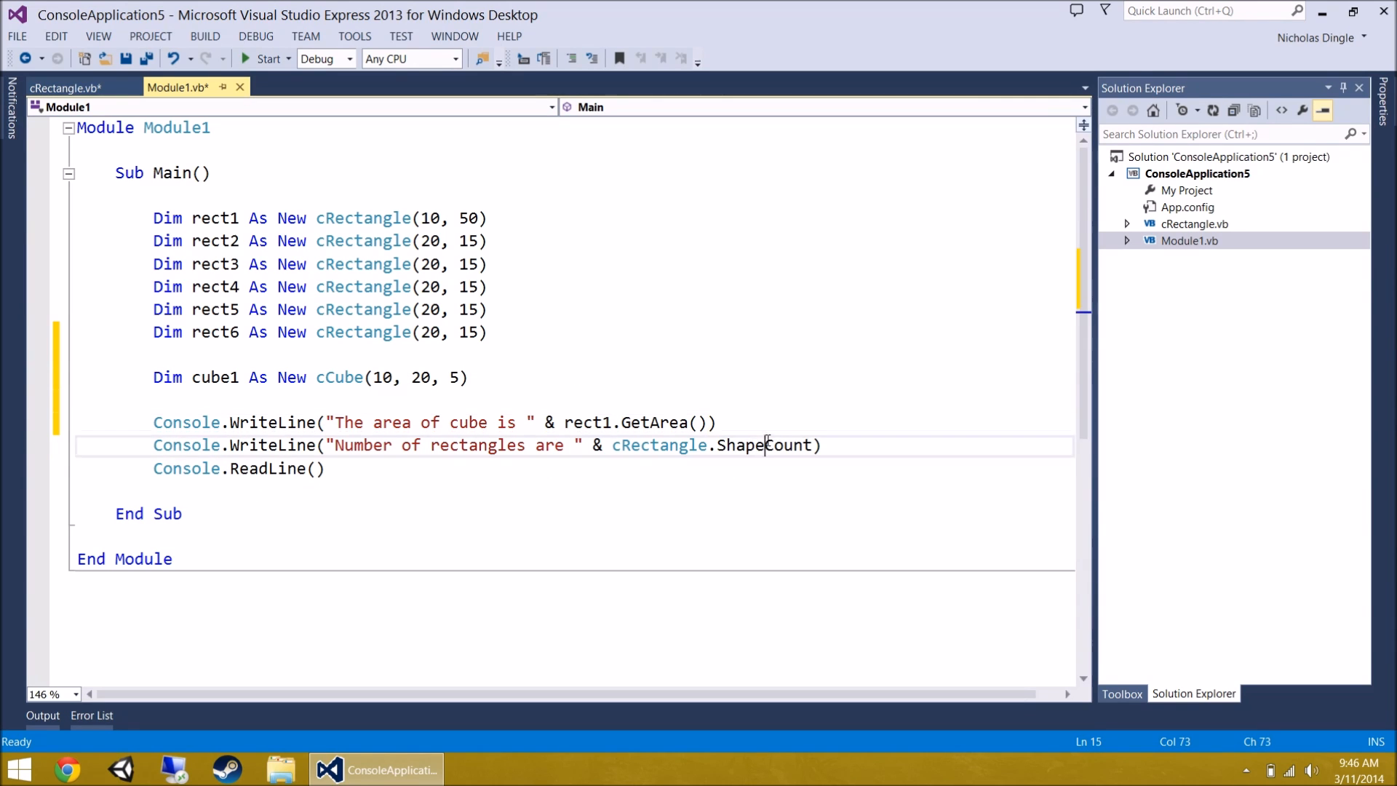
double_click(477, 446)
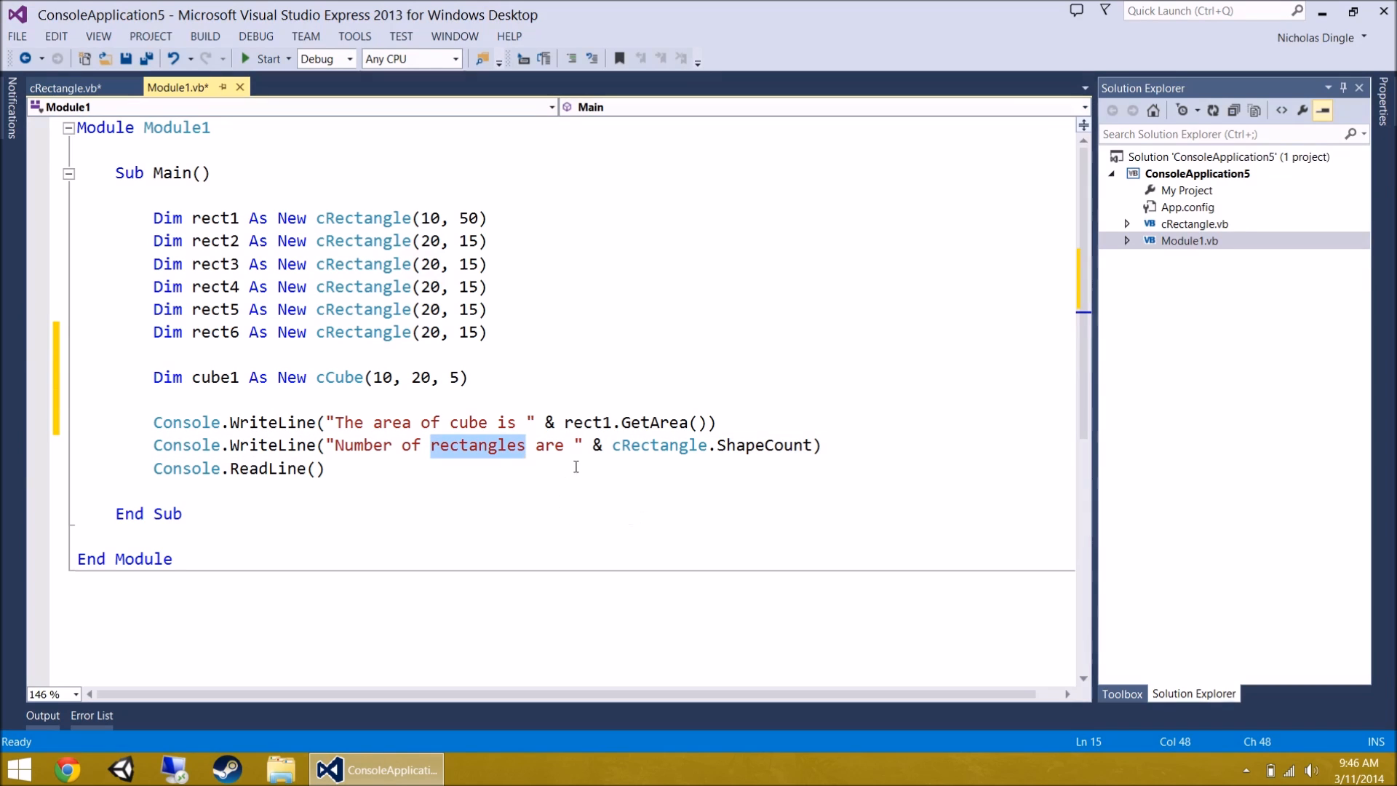
mouse_move(808, 468)
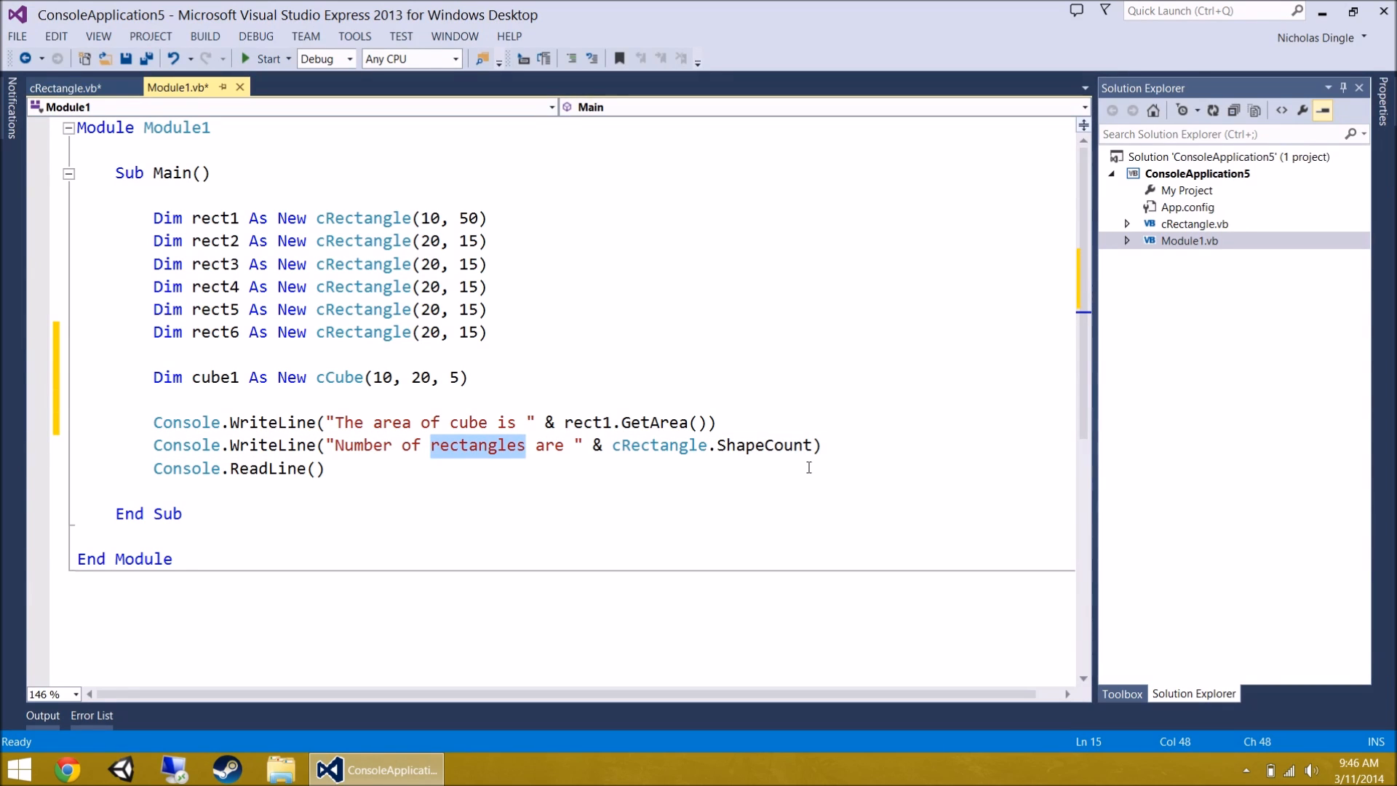
type("shapes")
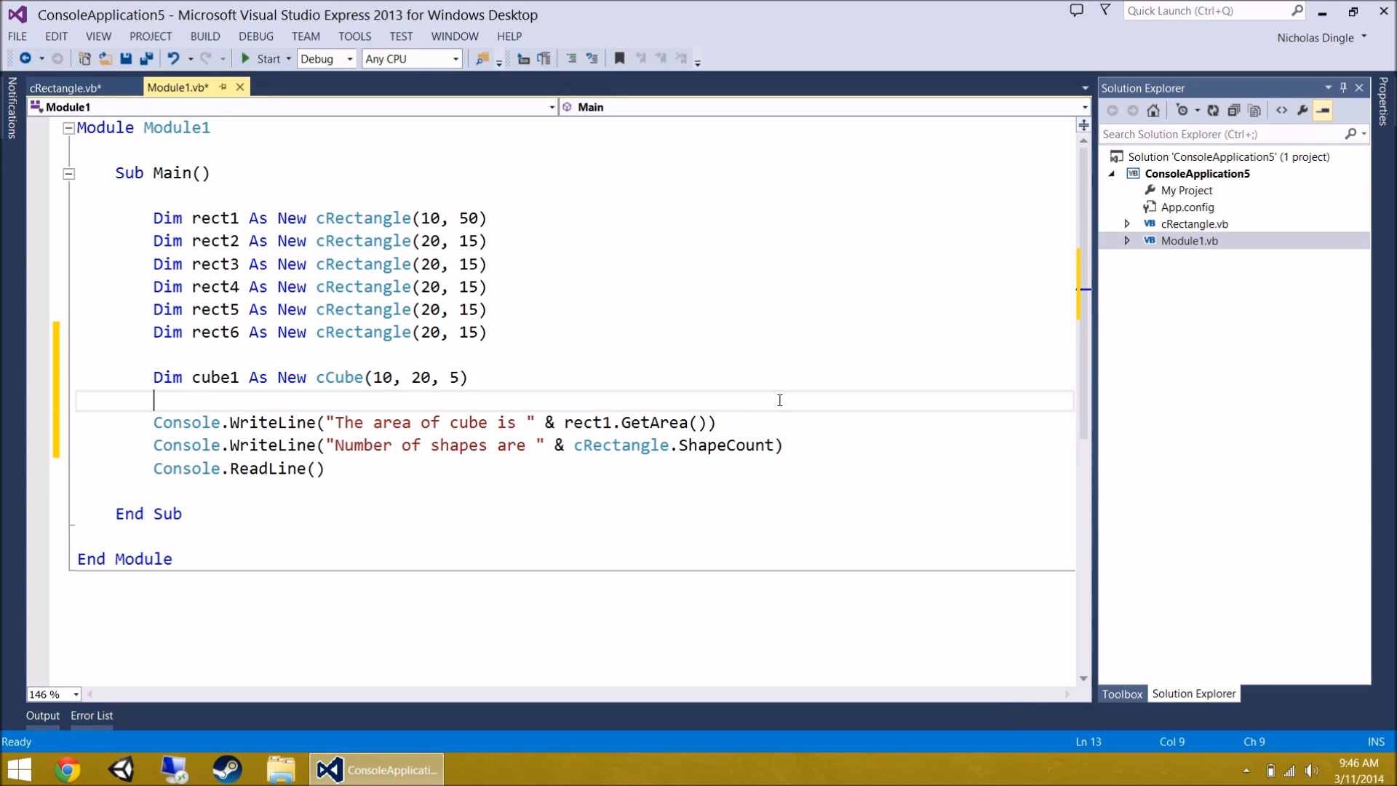
mouse_move(516, 422)
type("cub")
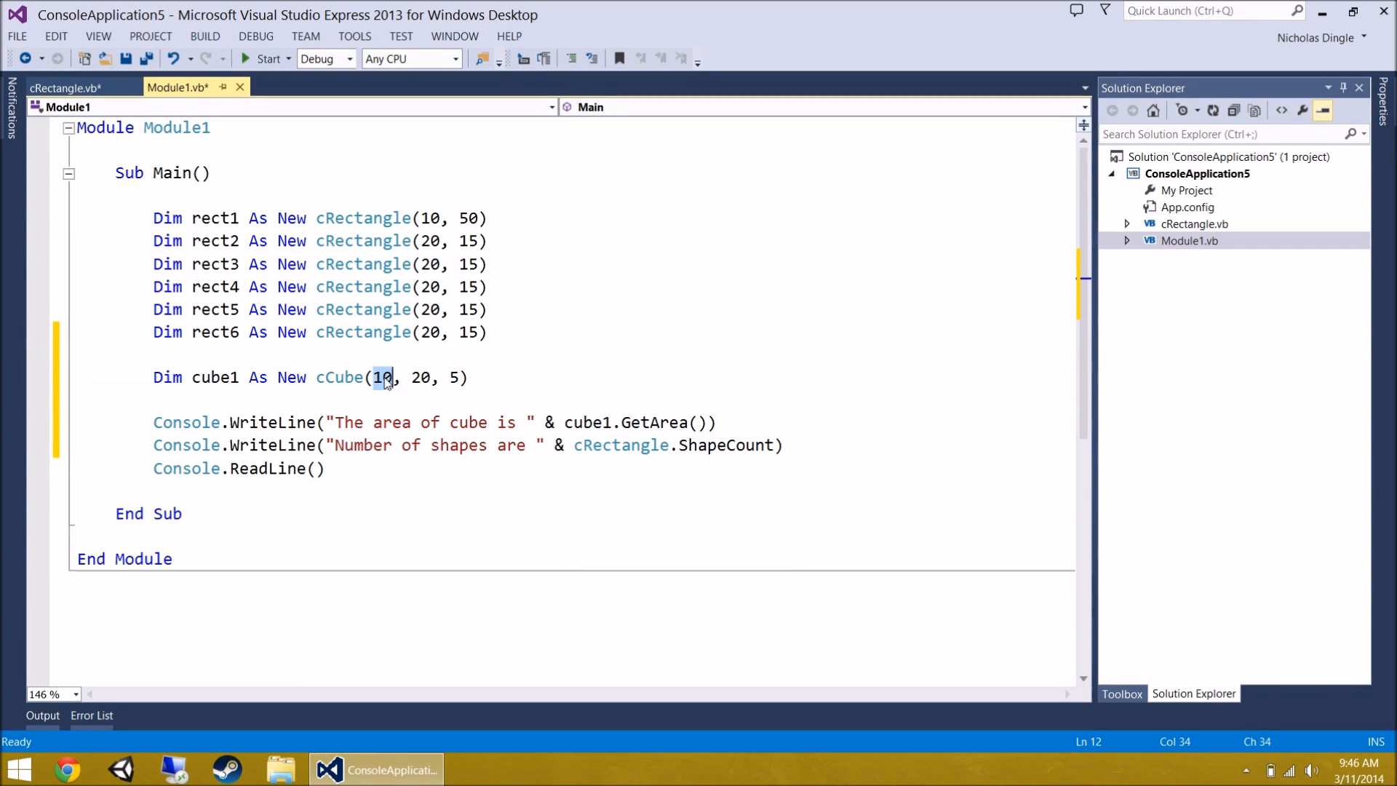
double_click(451, 377)
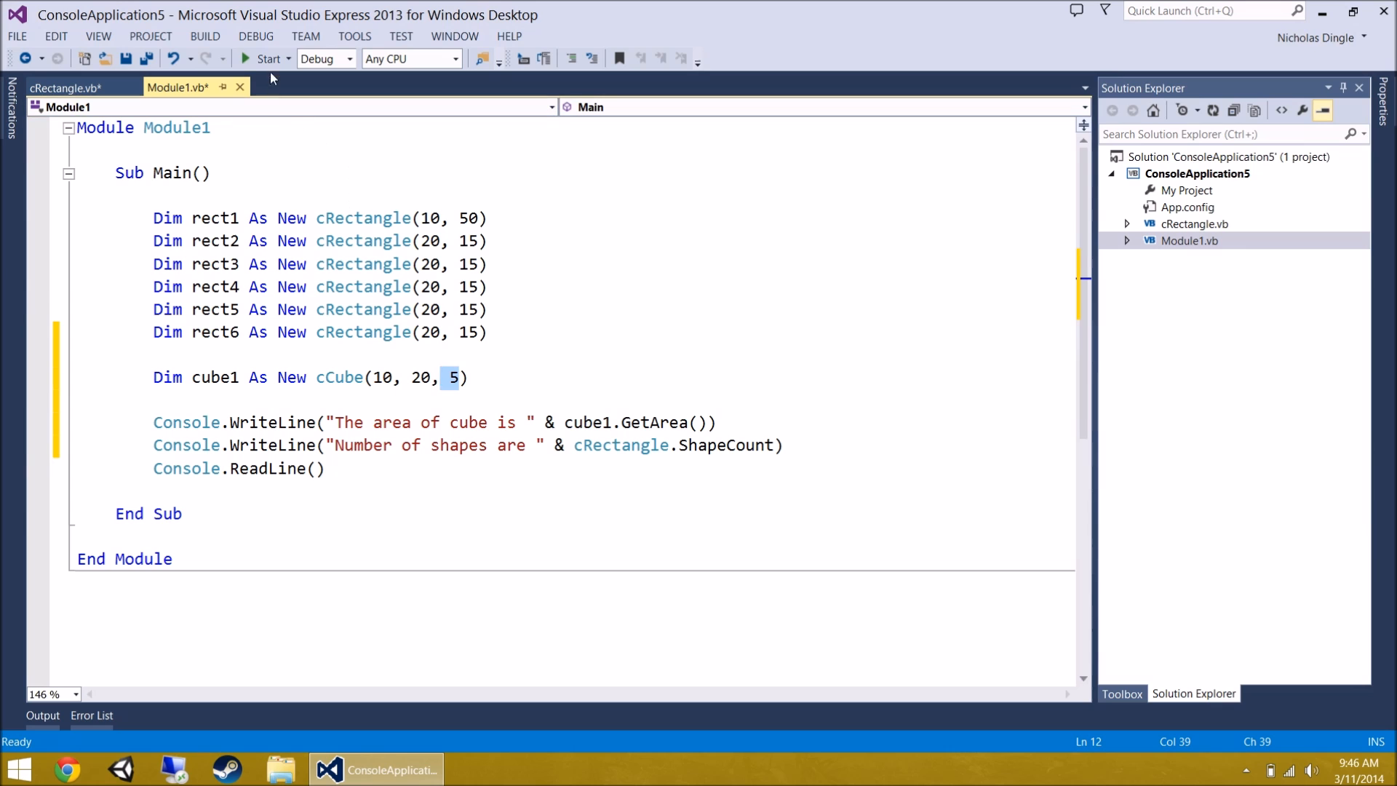
left_click(265, 58)
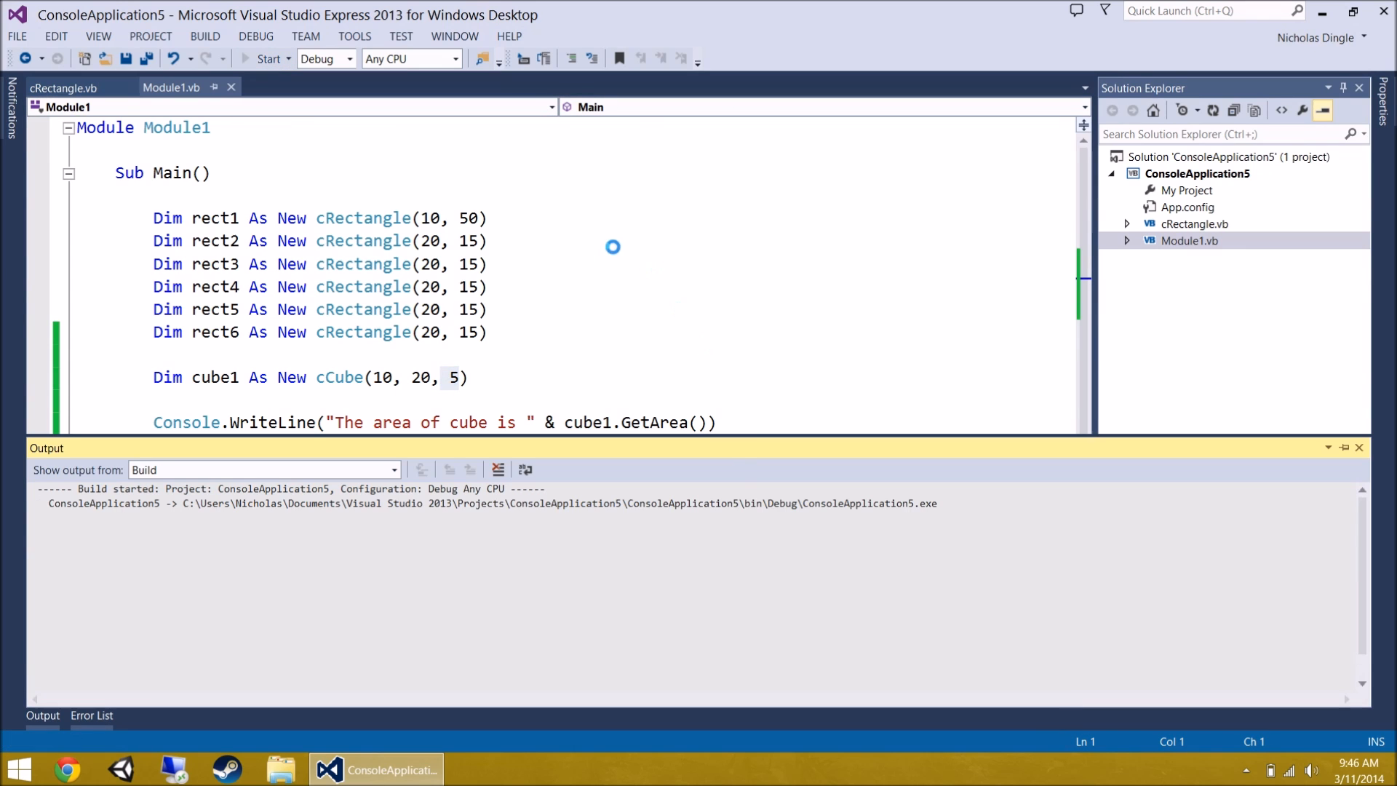
- Run the app, confirm cube area 200 and 7 shapes, and close the console
left_click(265, 58)
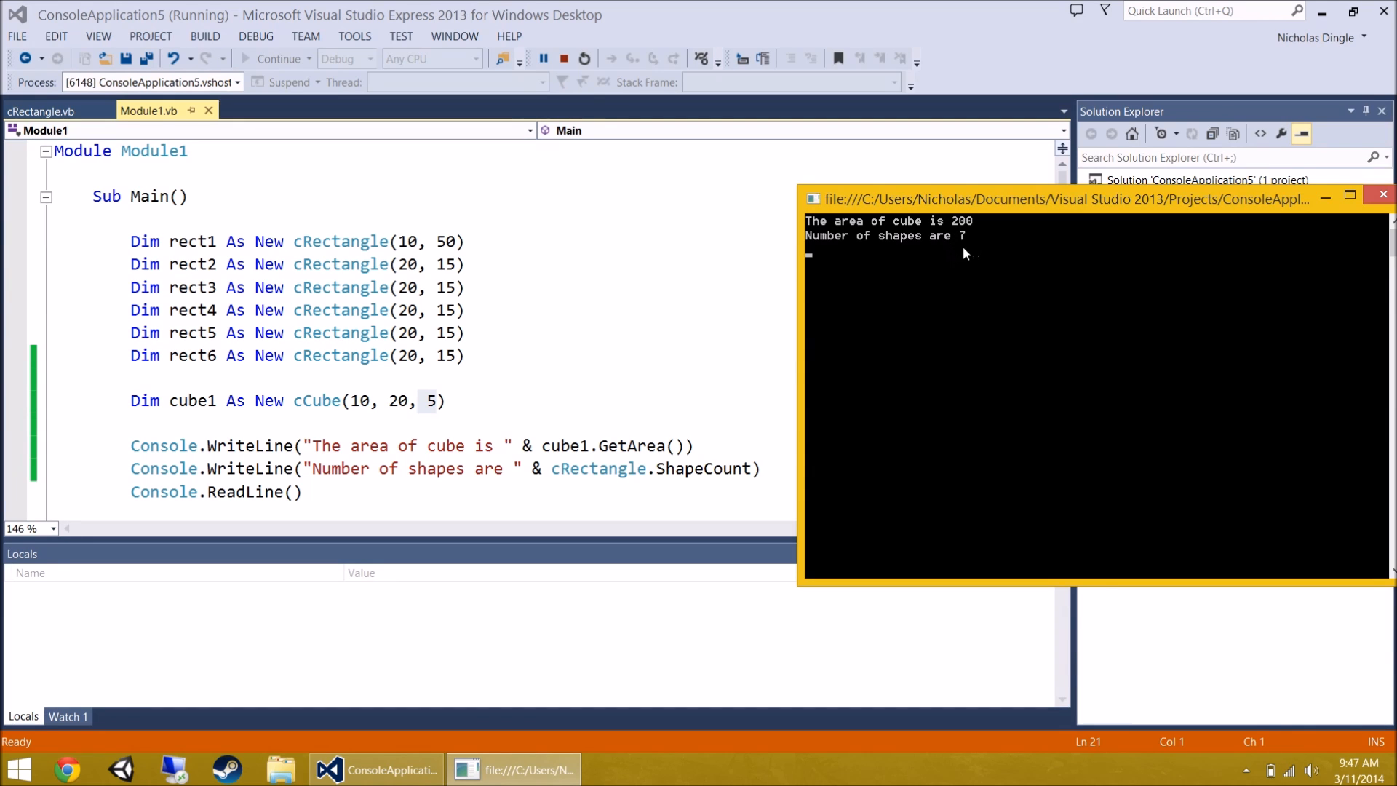
left_click(1384, 194)
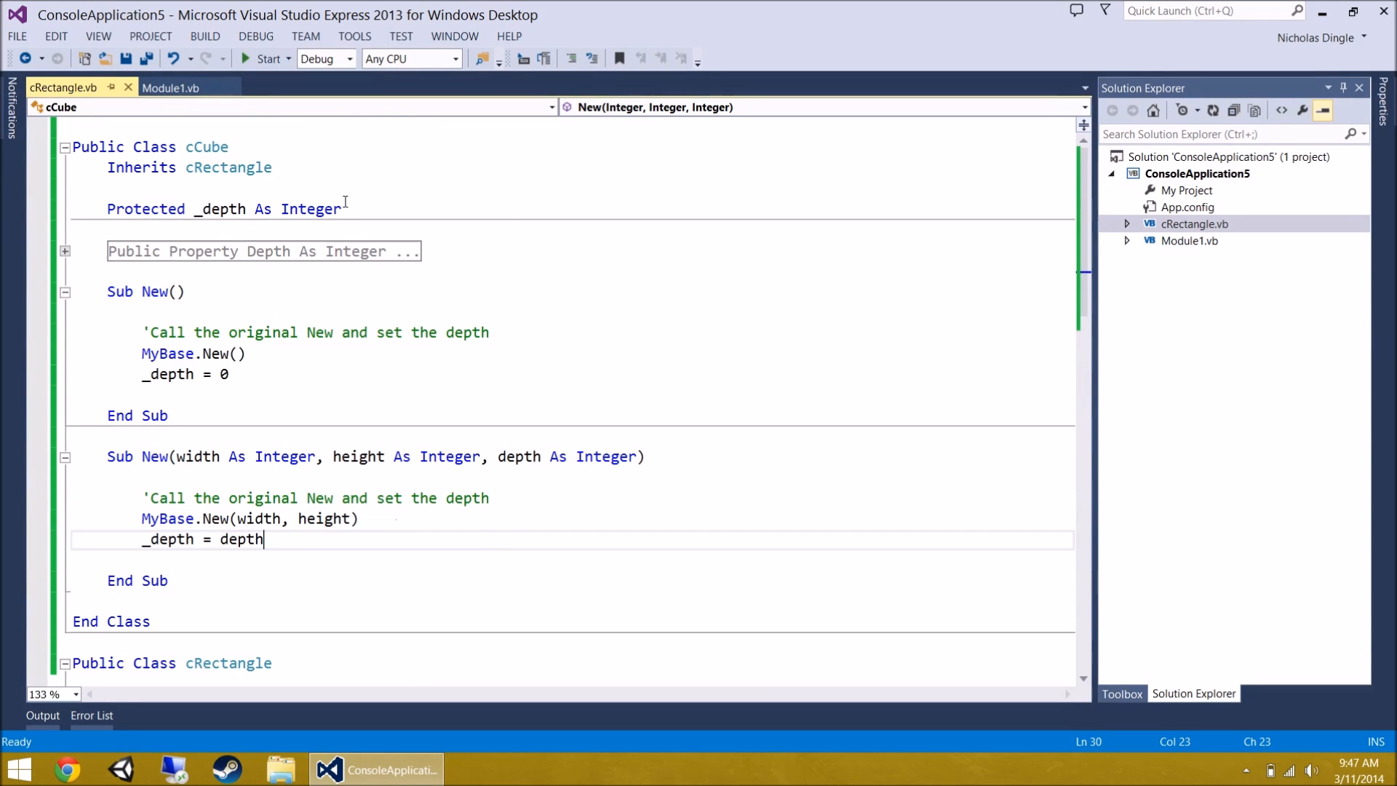
mouse_move(319, 566)
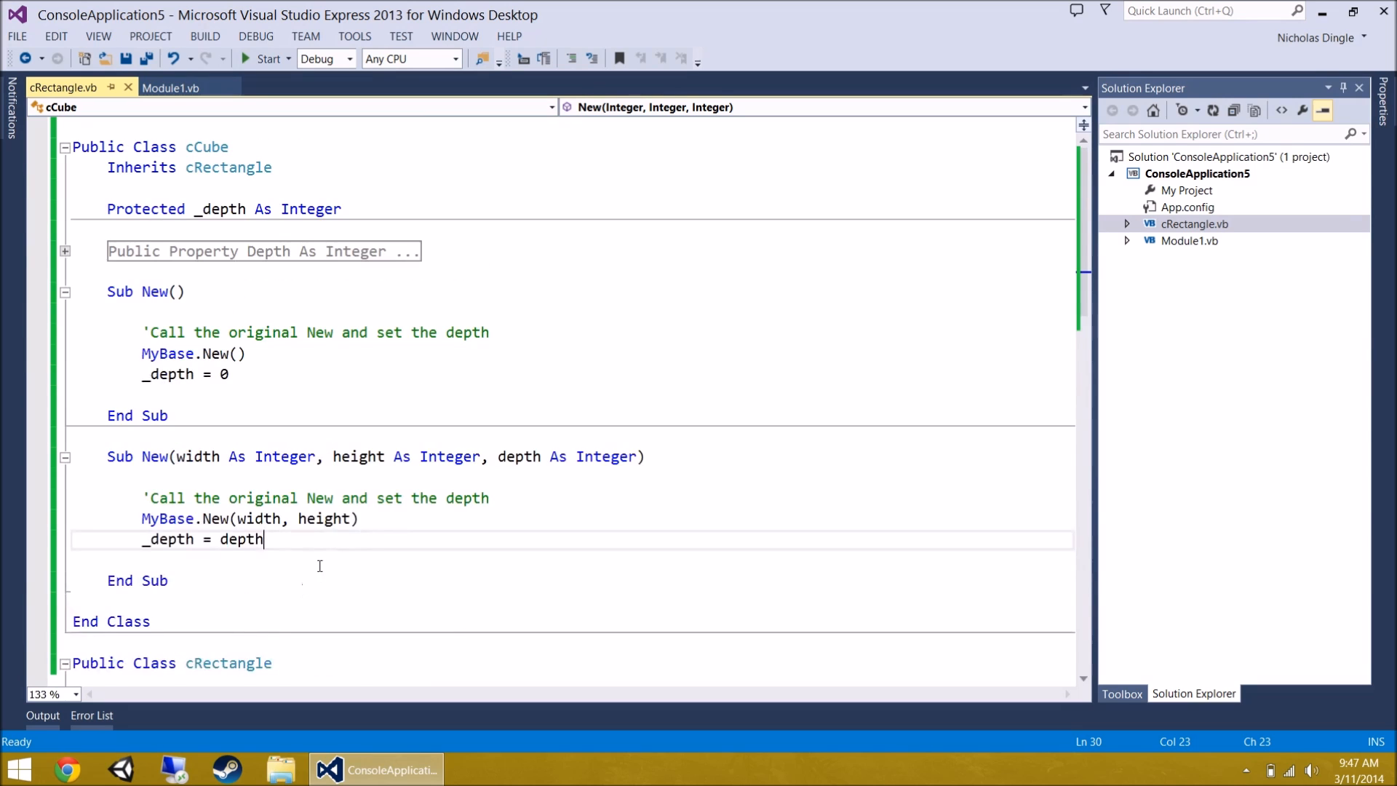
scroll("down", 3)
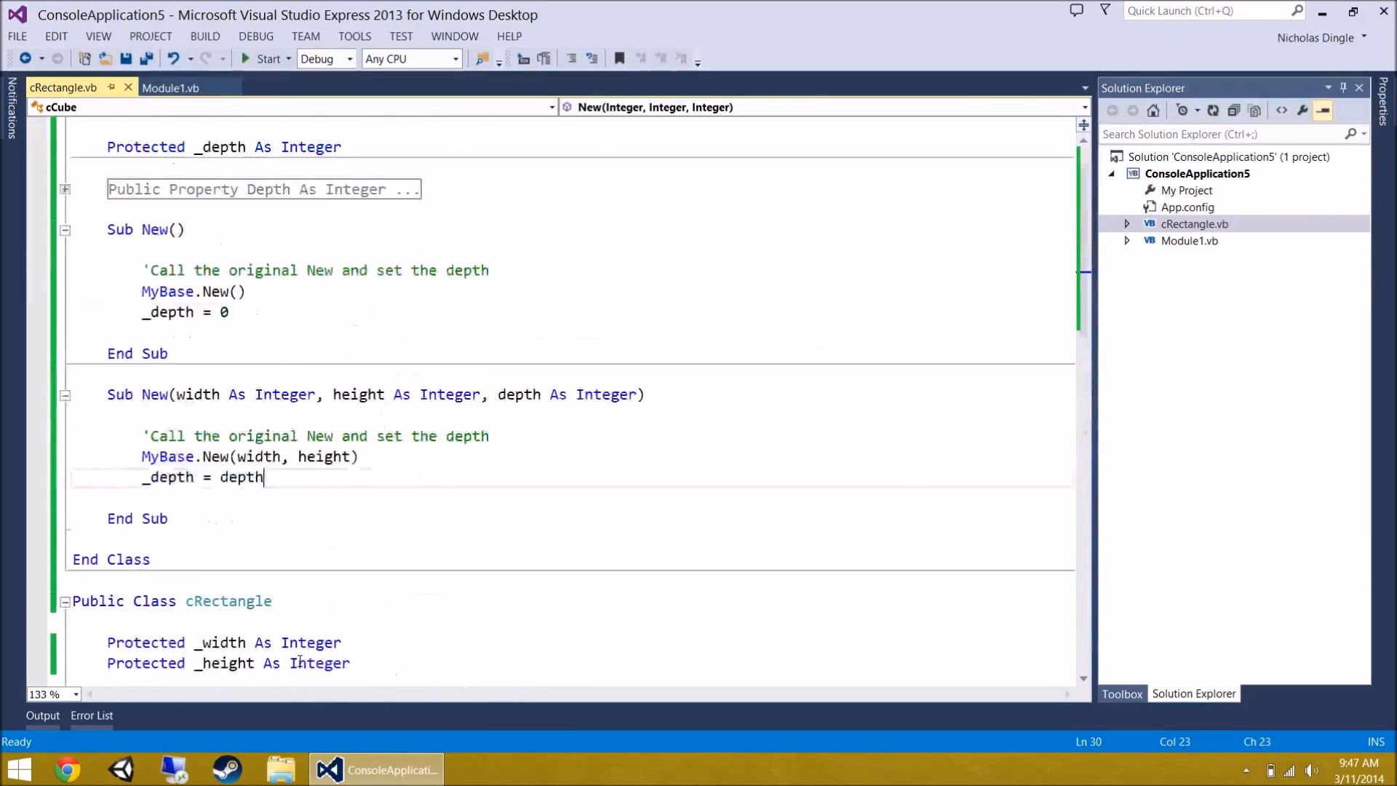
left_click(64, 339)
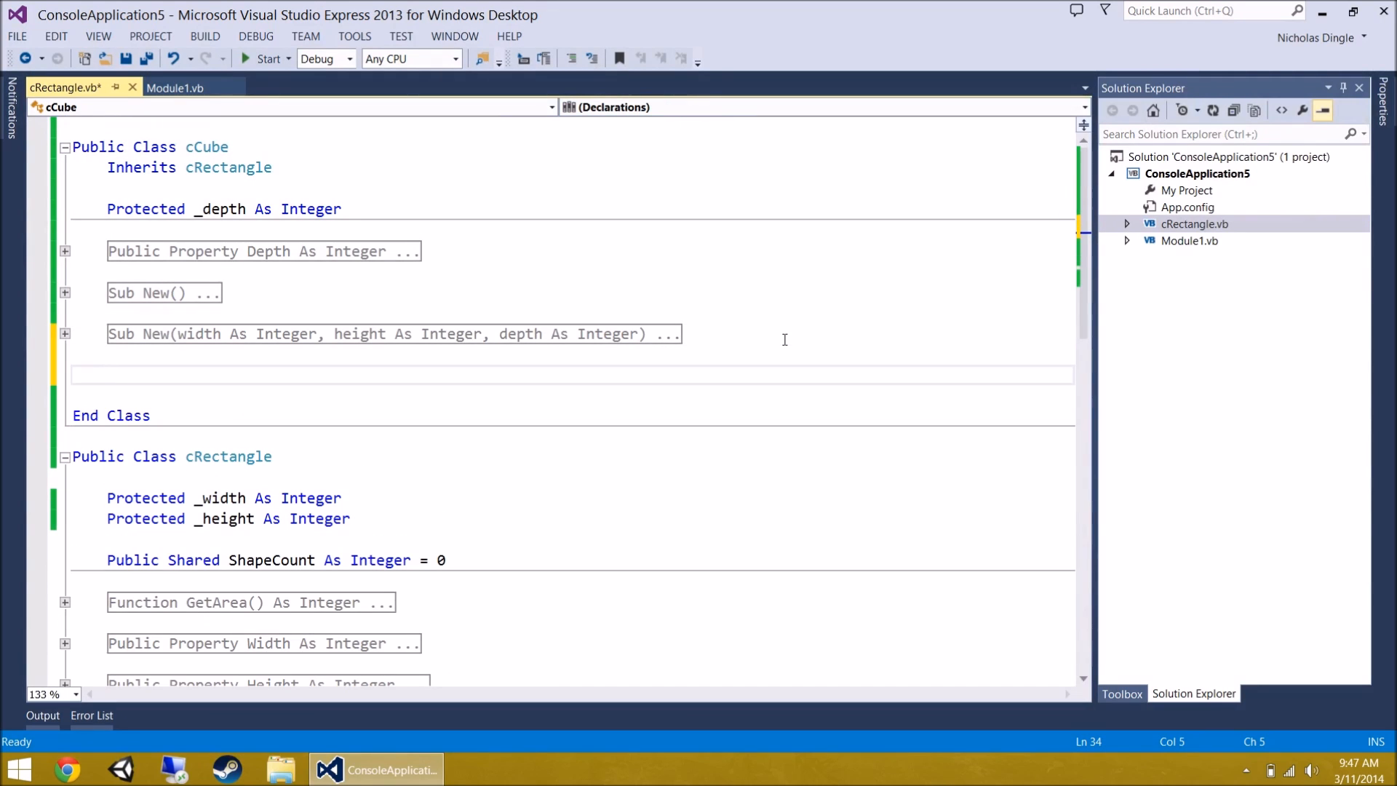
left_click(106, 374)
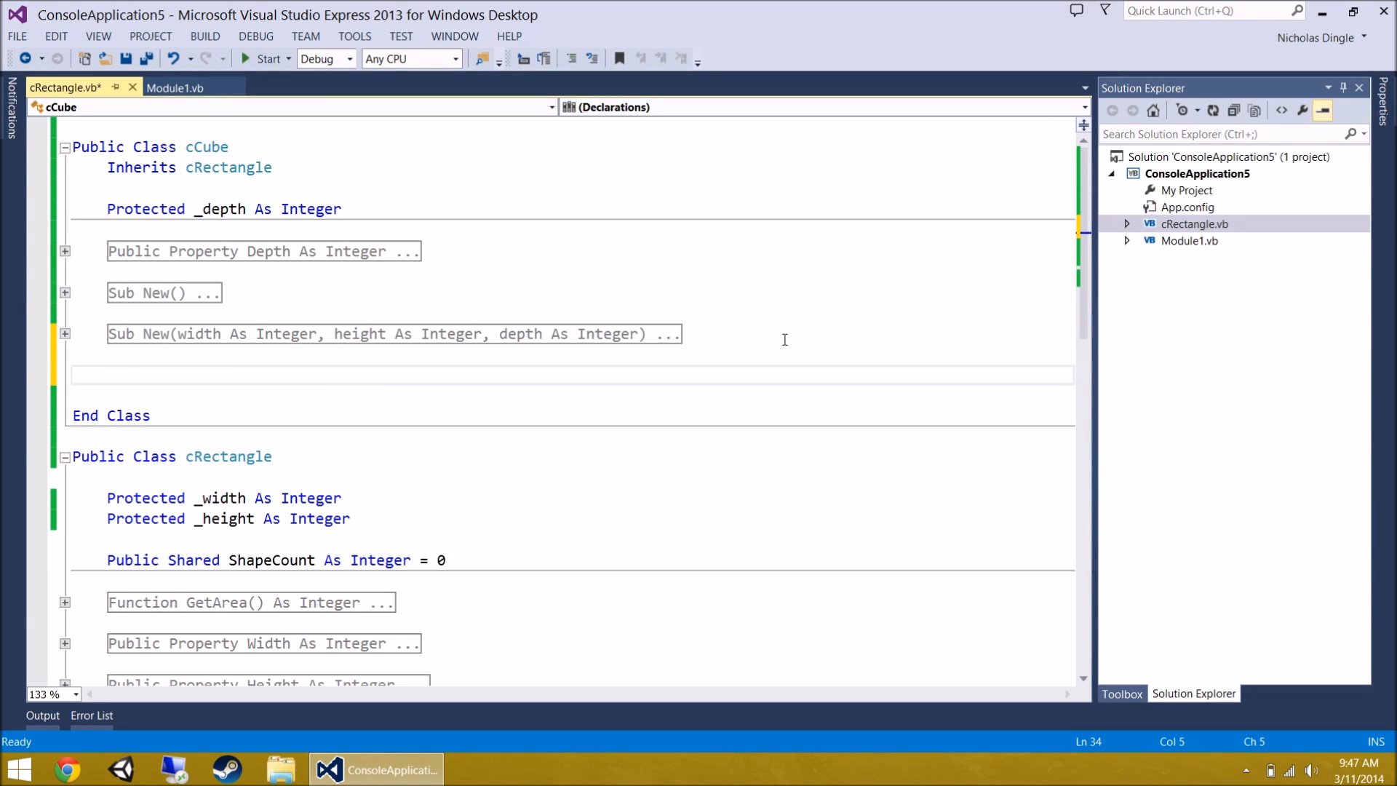
left_click(106, 374)
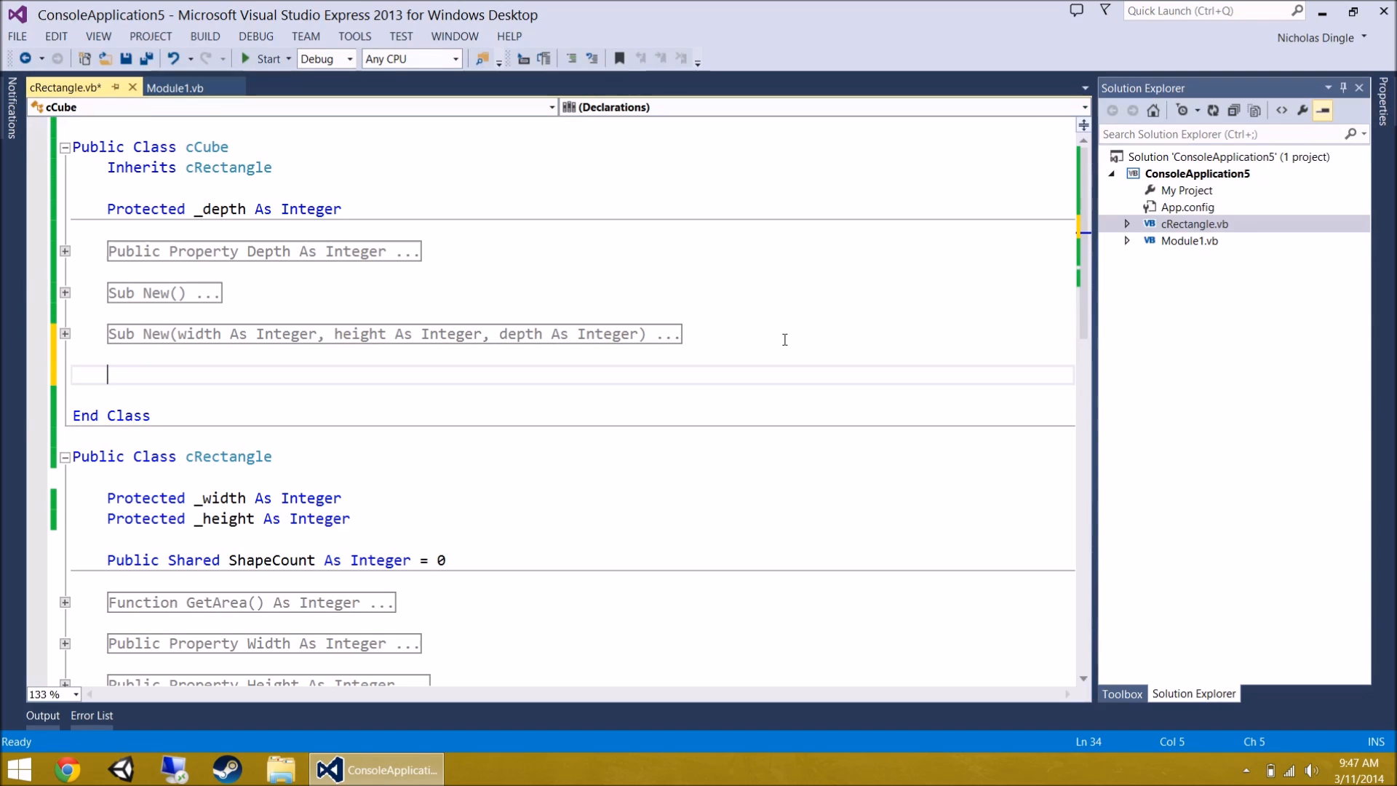
scroll("down", 3)
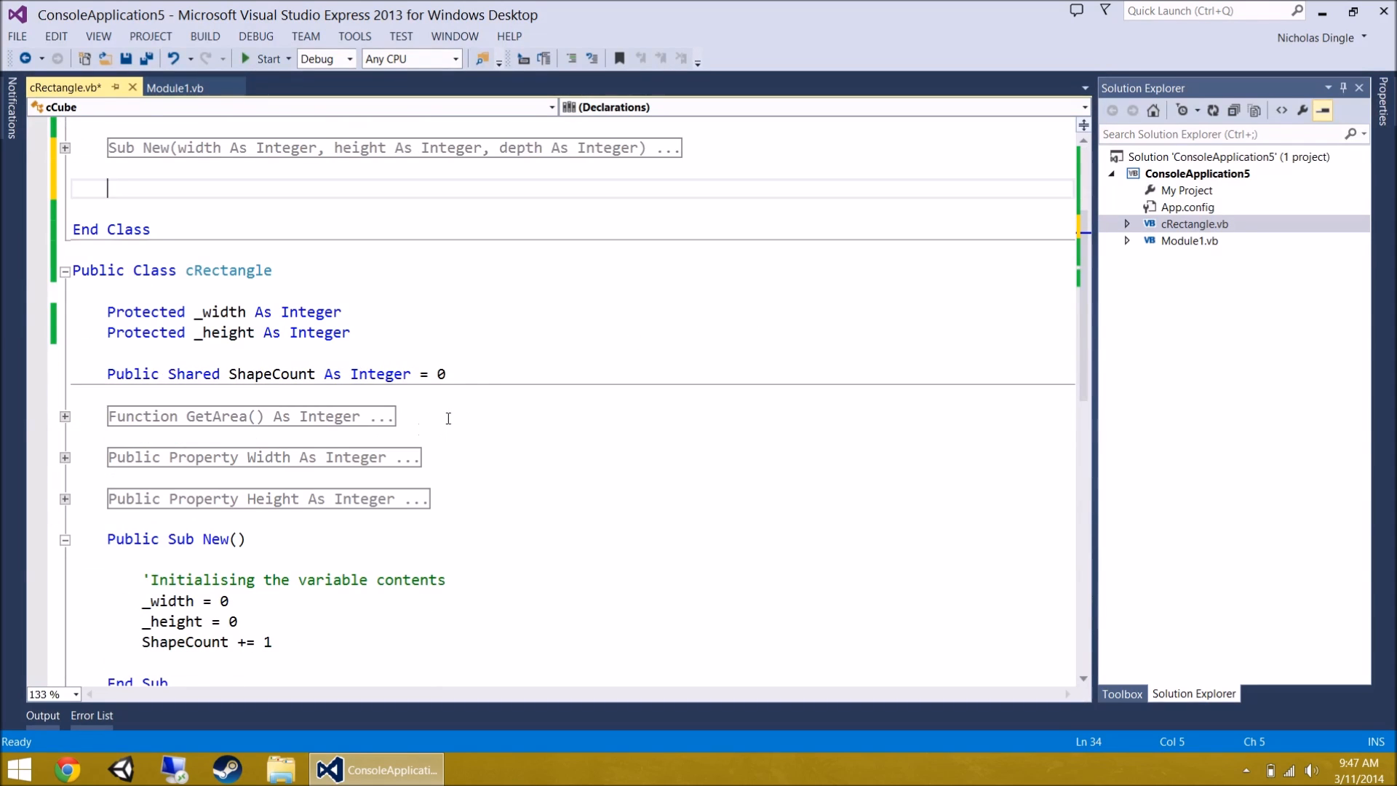
scroll("up", 3)
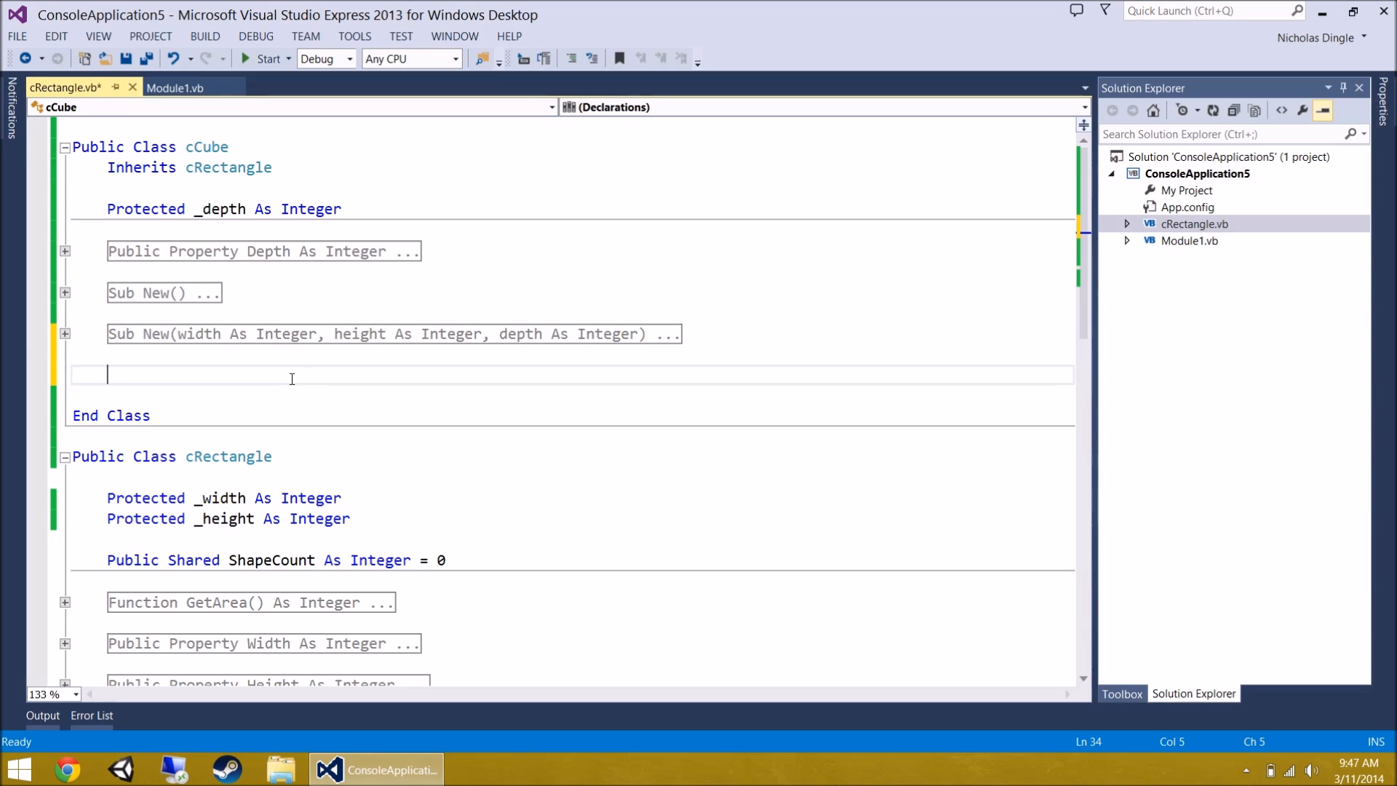
mouse_move(406, 520)
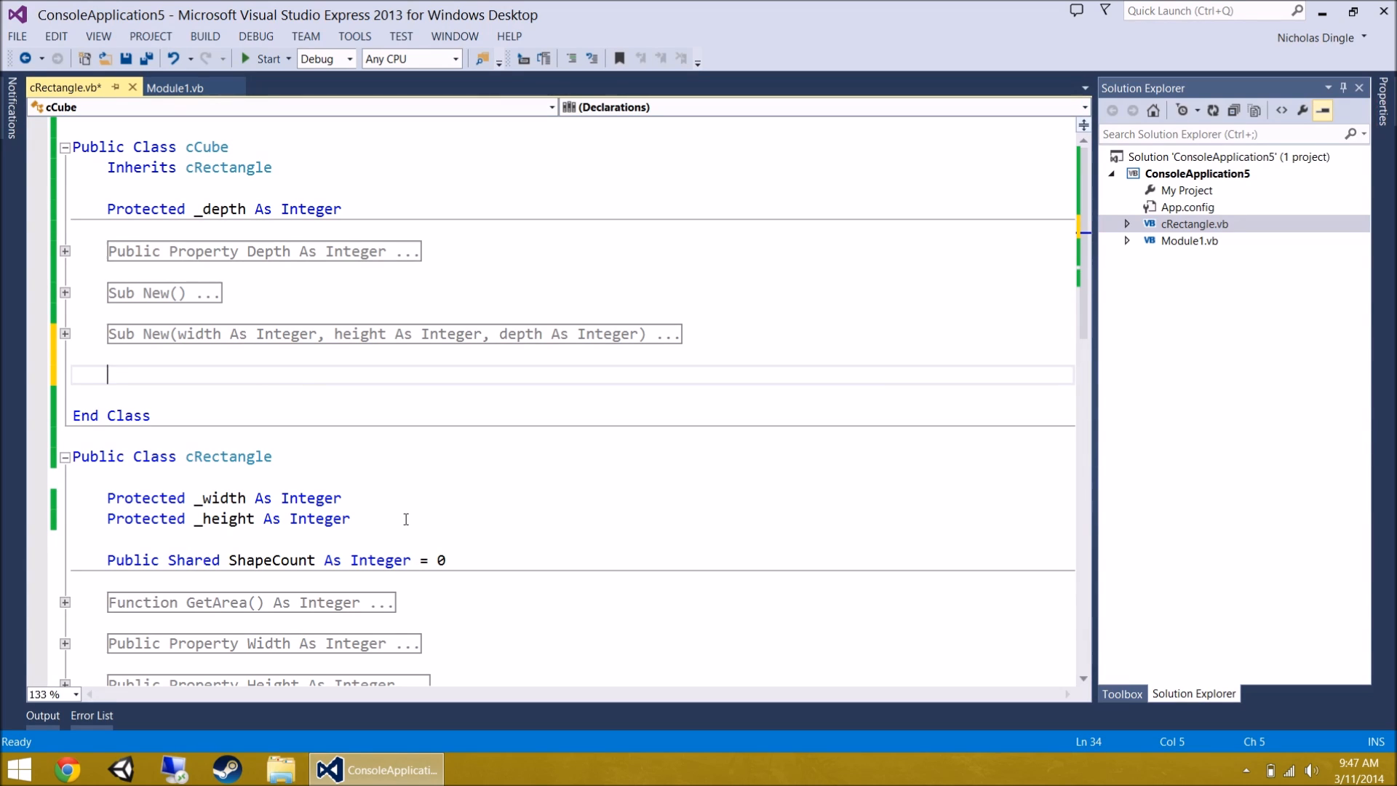
- Add Function GetArea() As Integer to cCube returning _width * _height * _depth
type("Function GetARE")
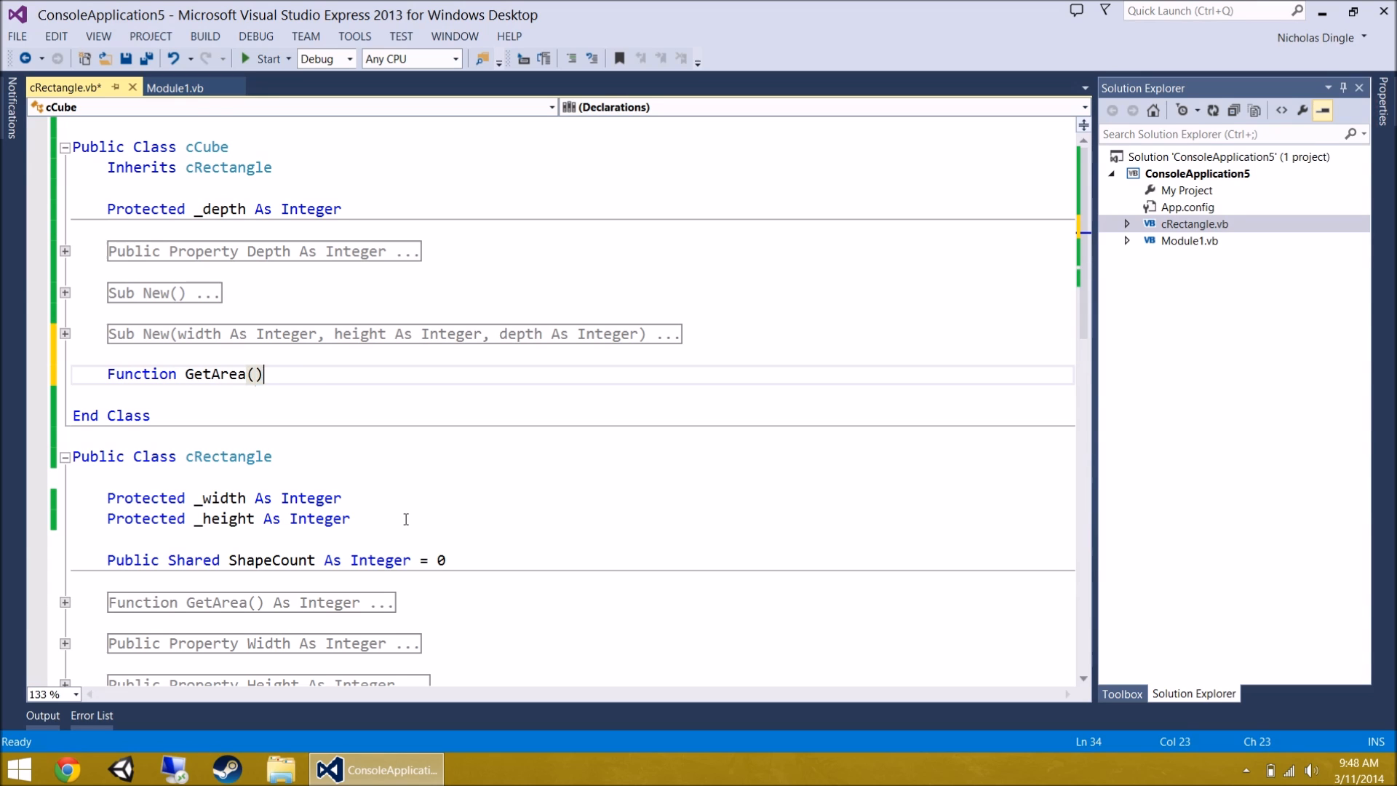
type(" As Intege")
key("Return")
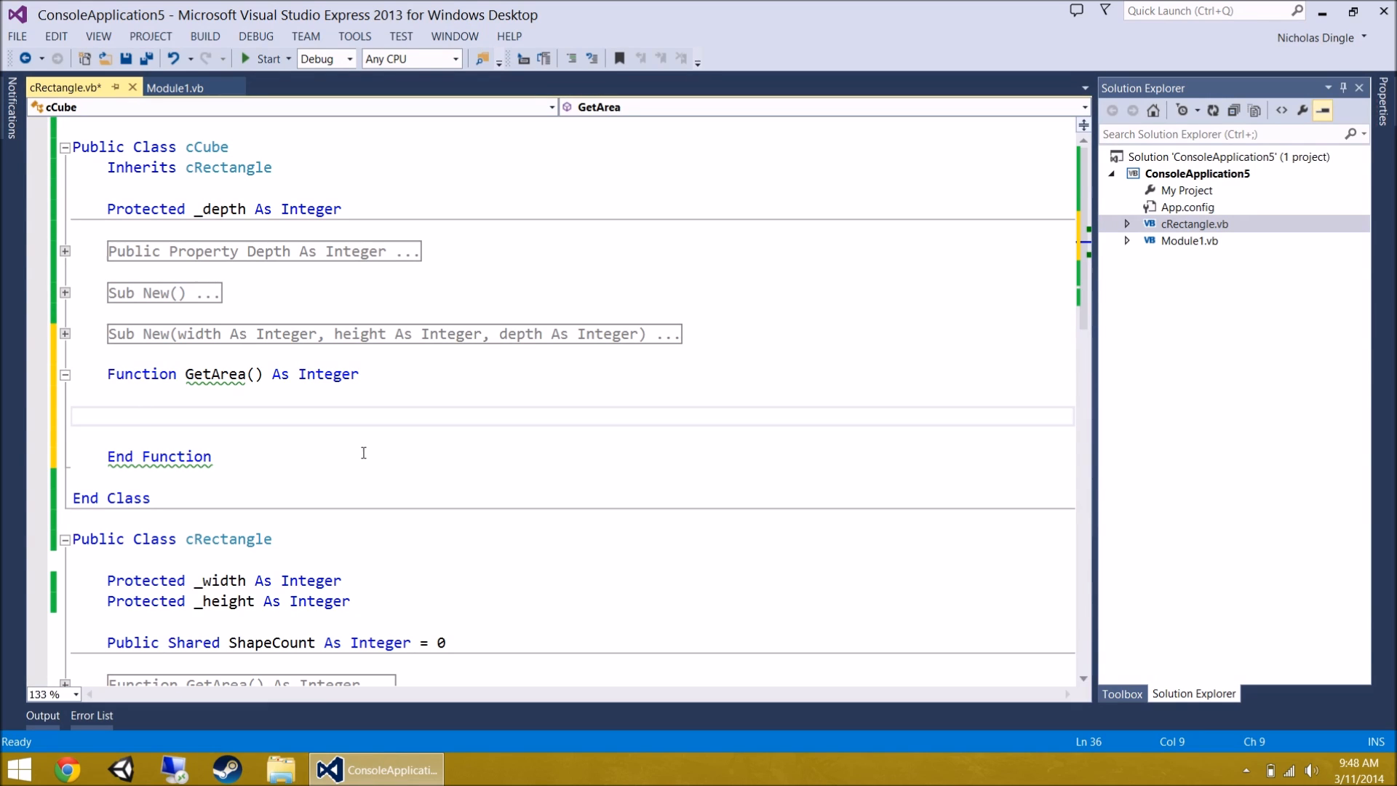
type("return")
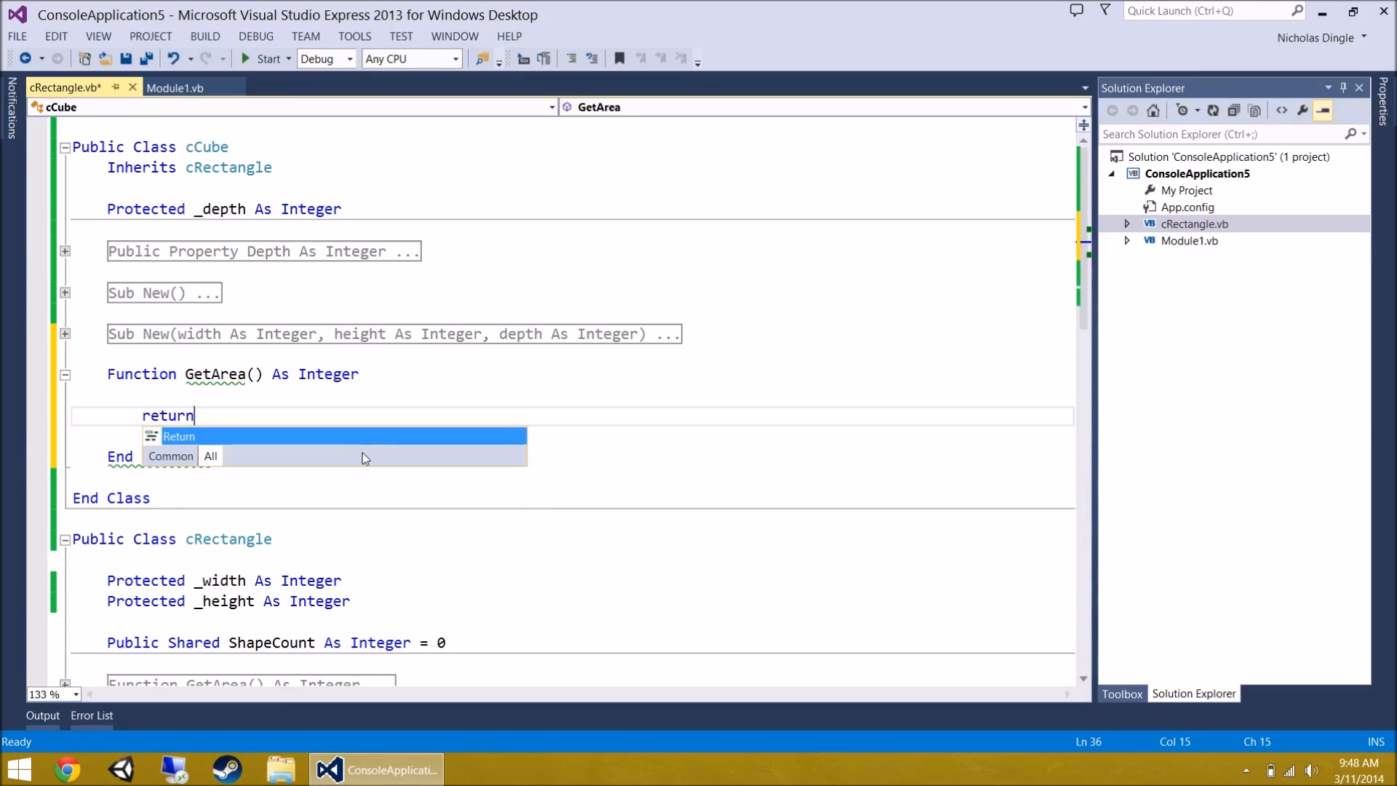
type("_width")
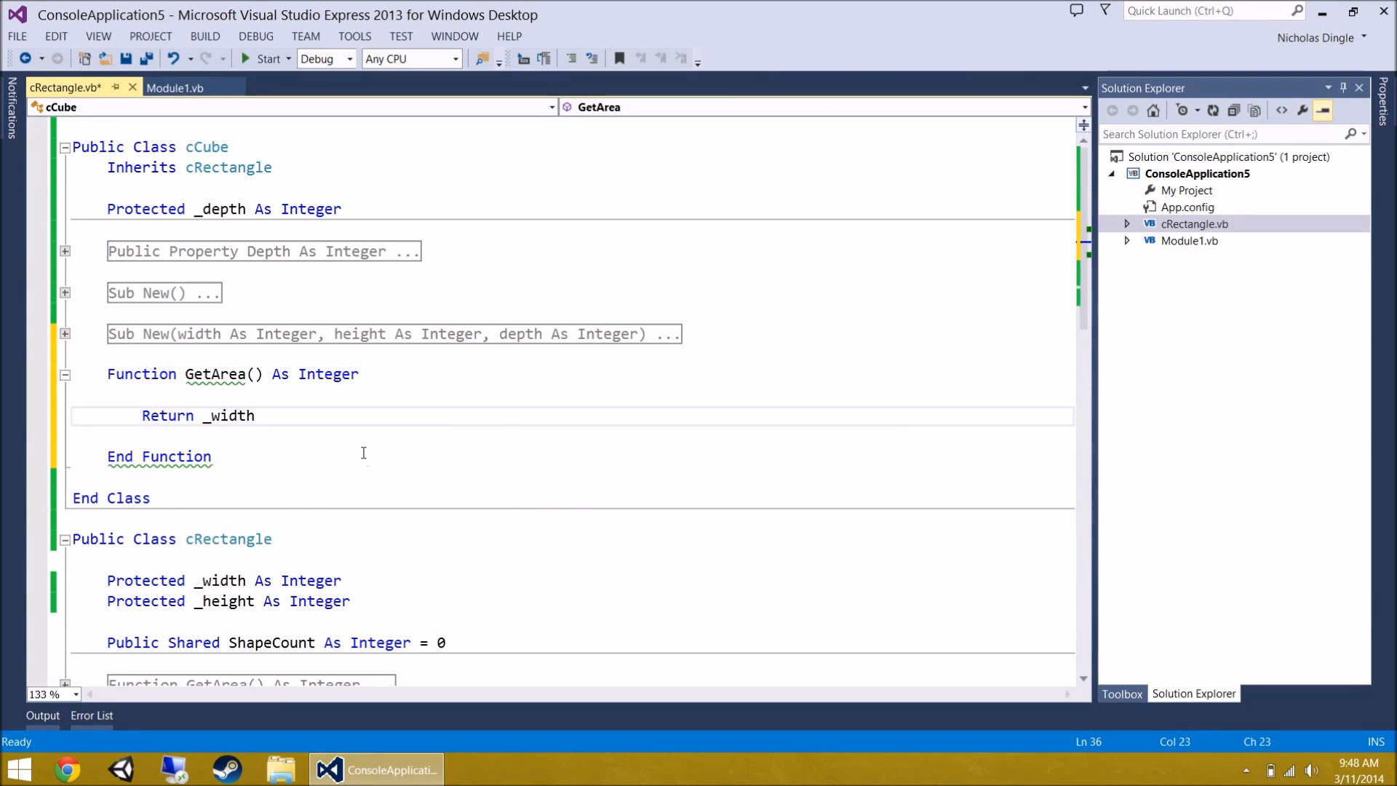
type("* _height *")
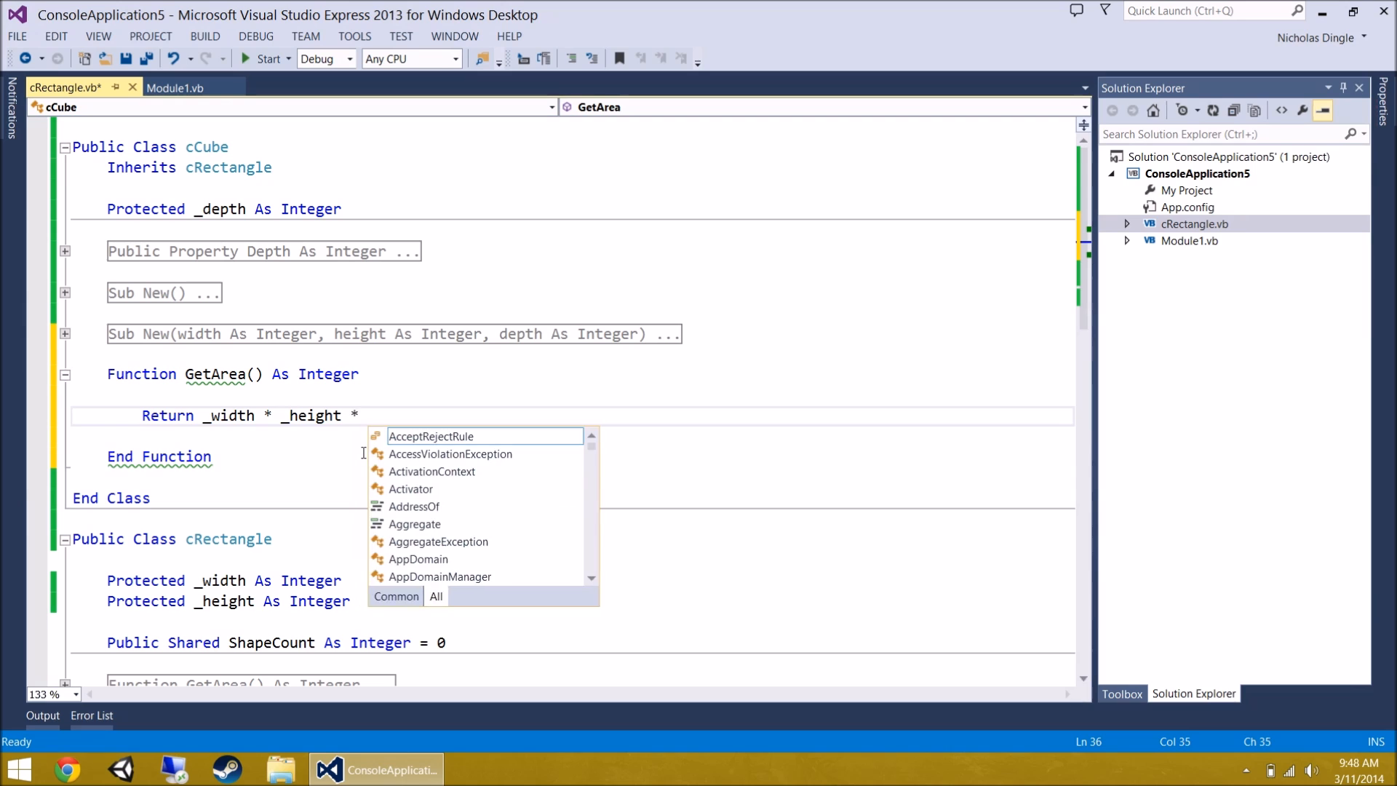
type("_depth")
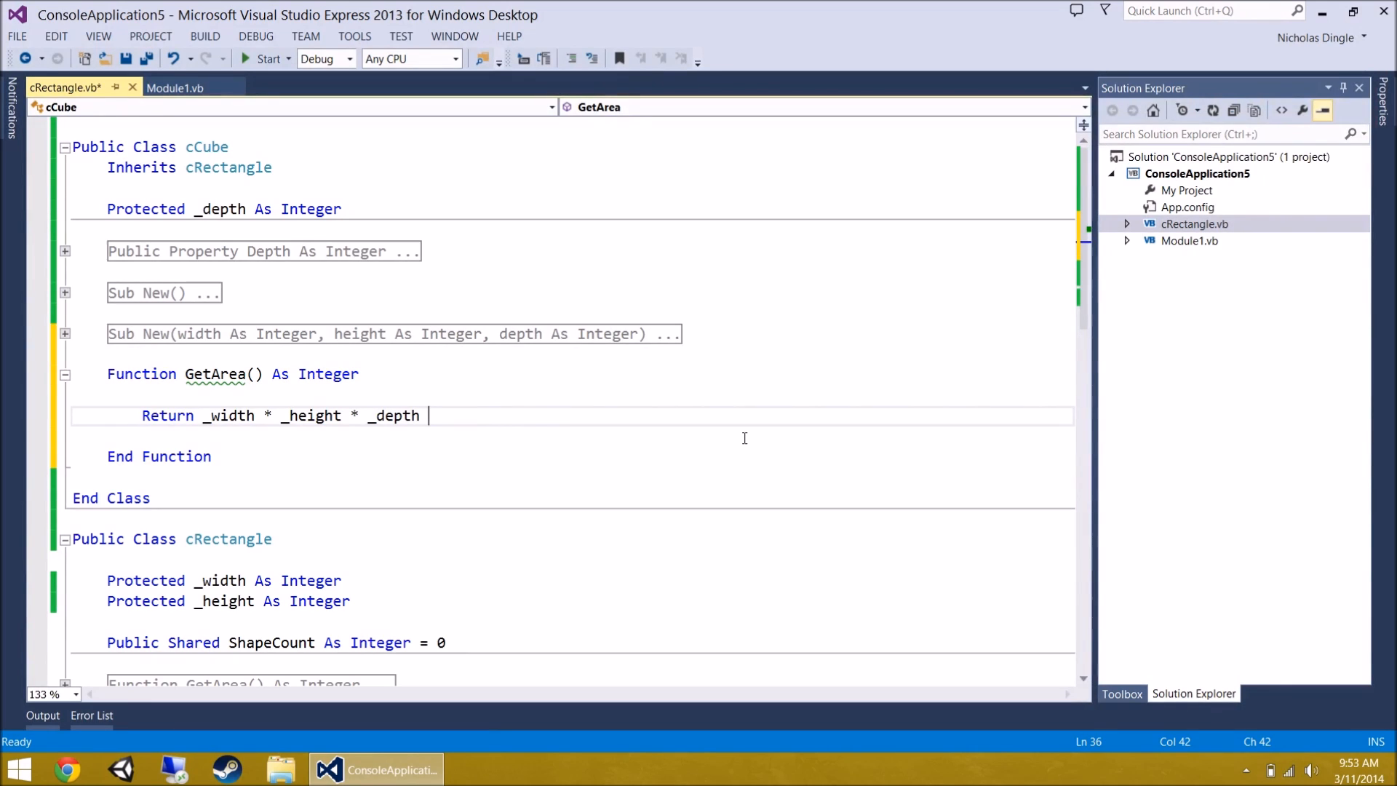
mouse_move(285, 336)
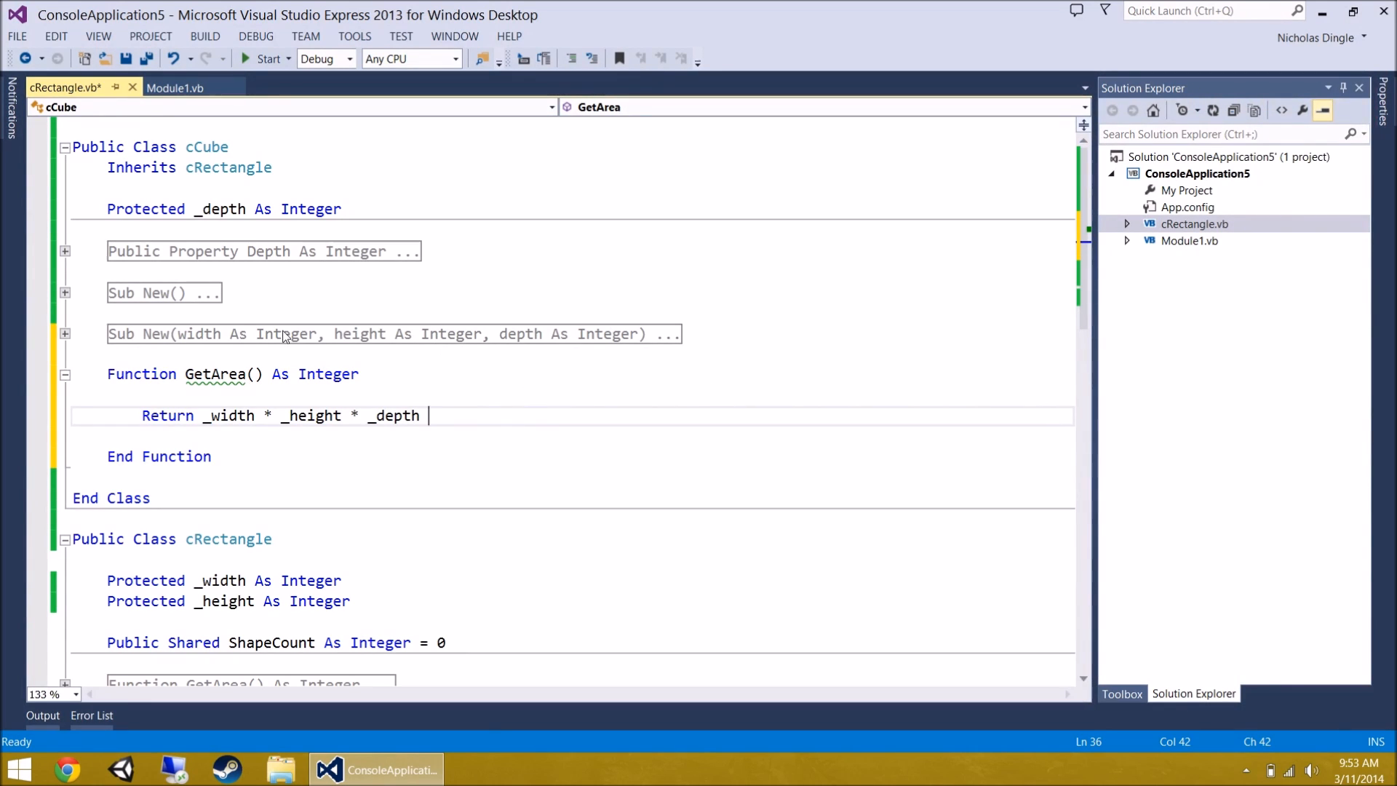
mouse_move(216, 374)
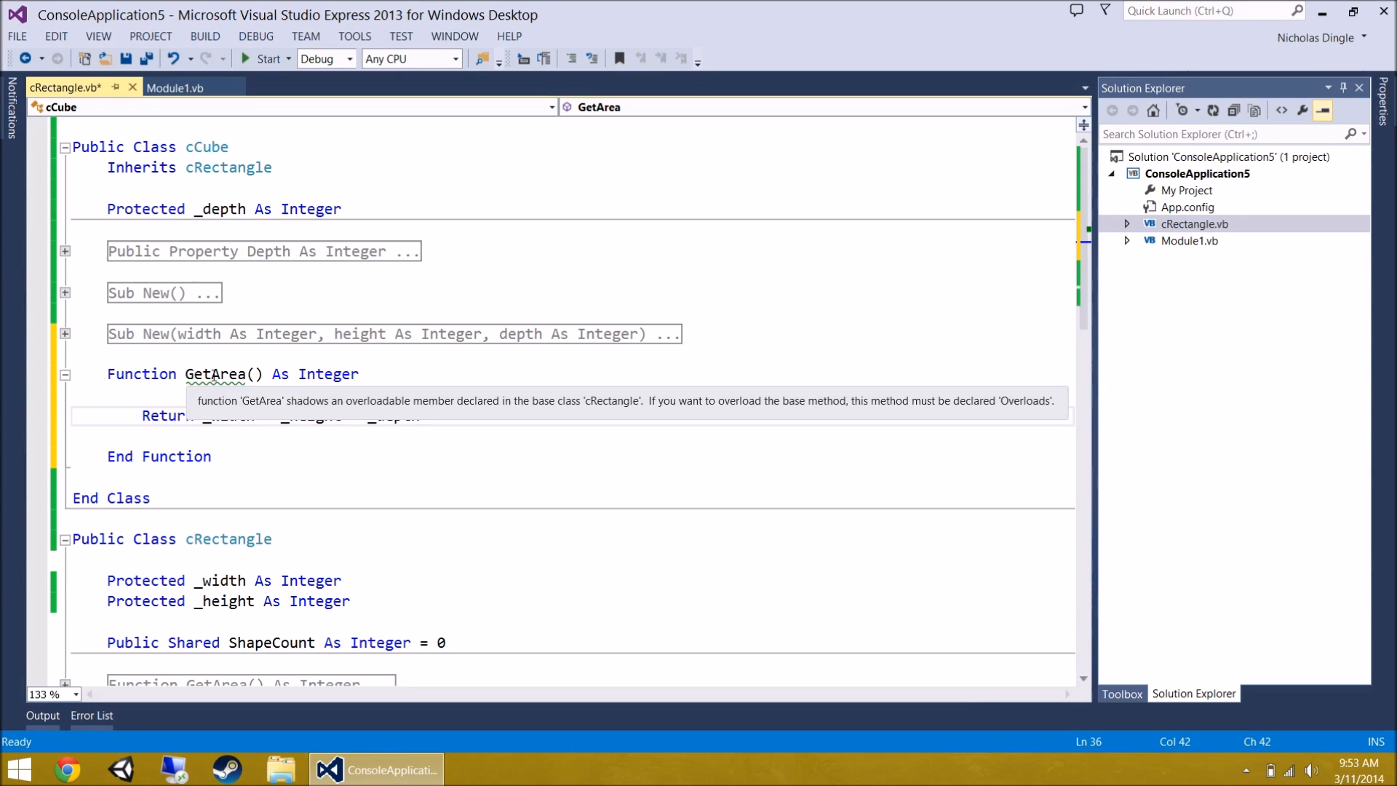
- Review the Inherits line and GetArea declaration flagged by the shadowing warning
scroll("down", 3)
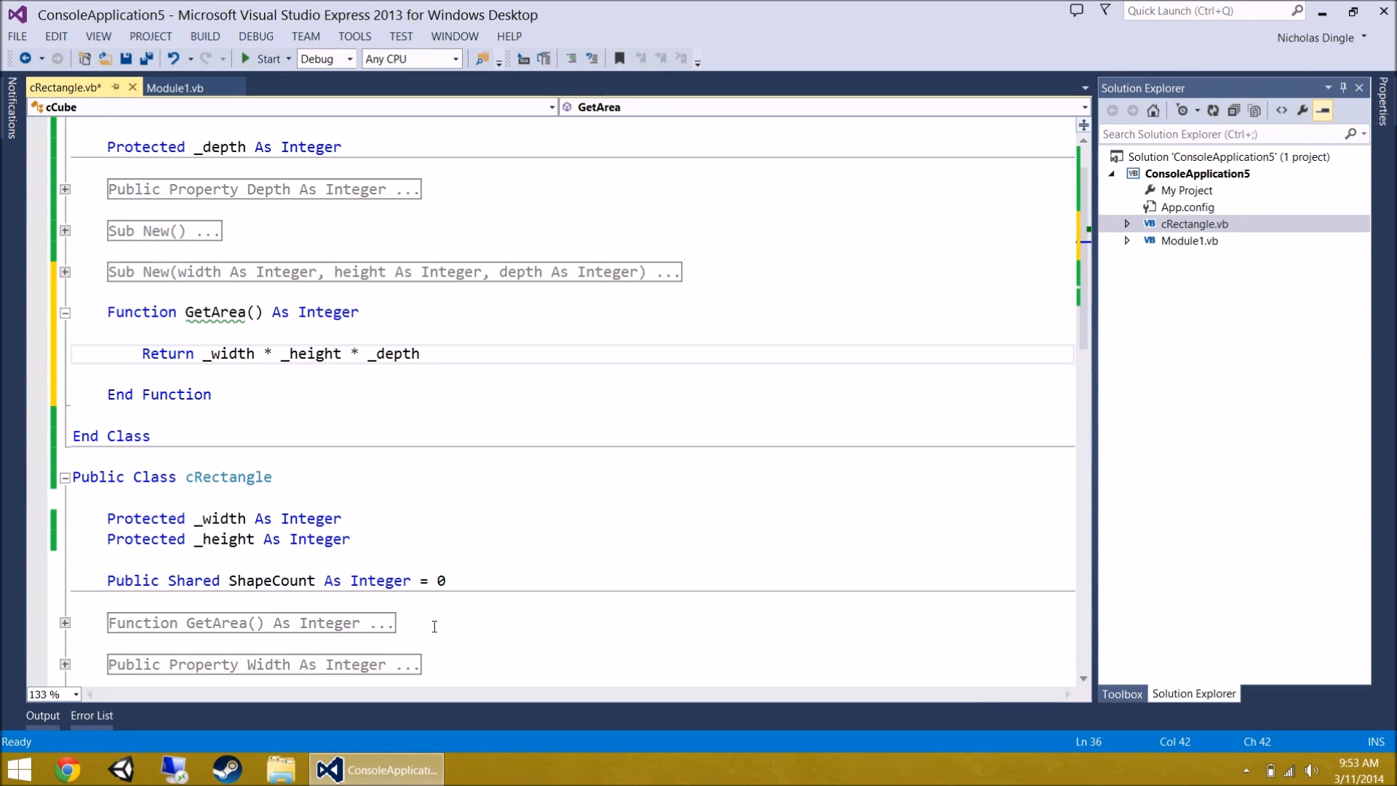
scroll("up", 3)
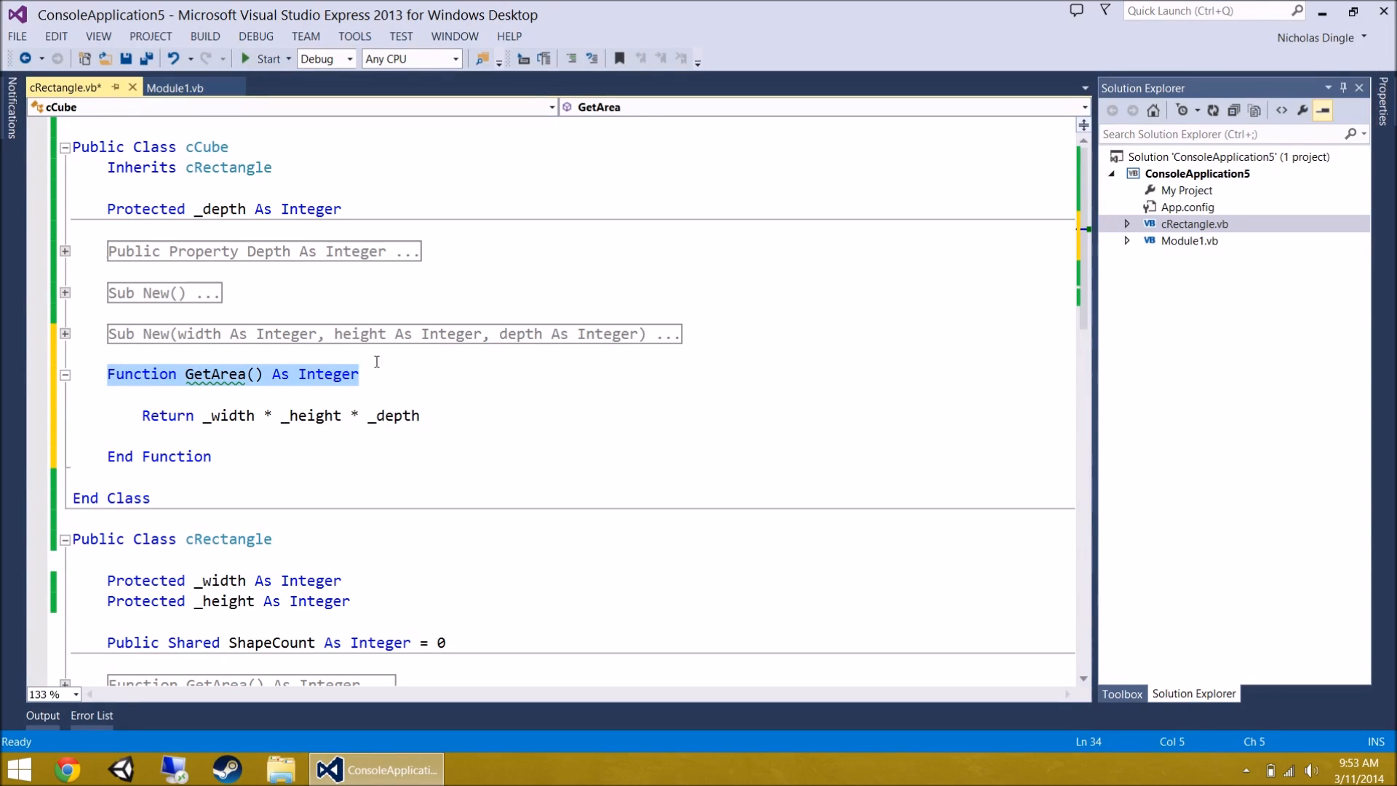
left_click(274, 167)
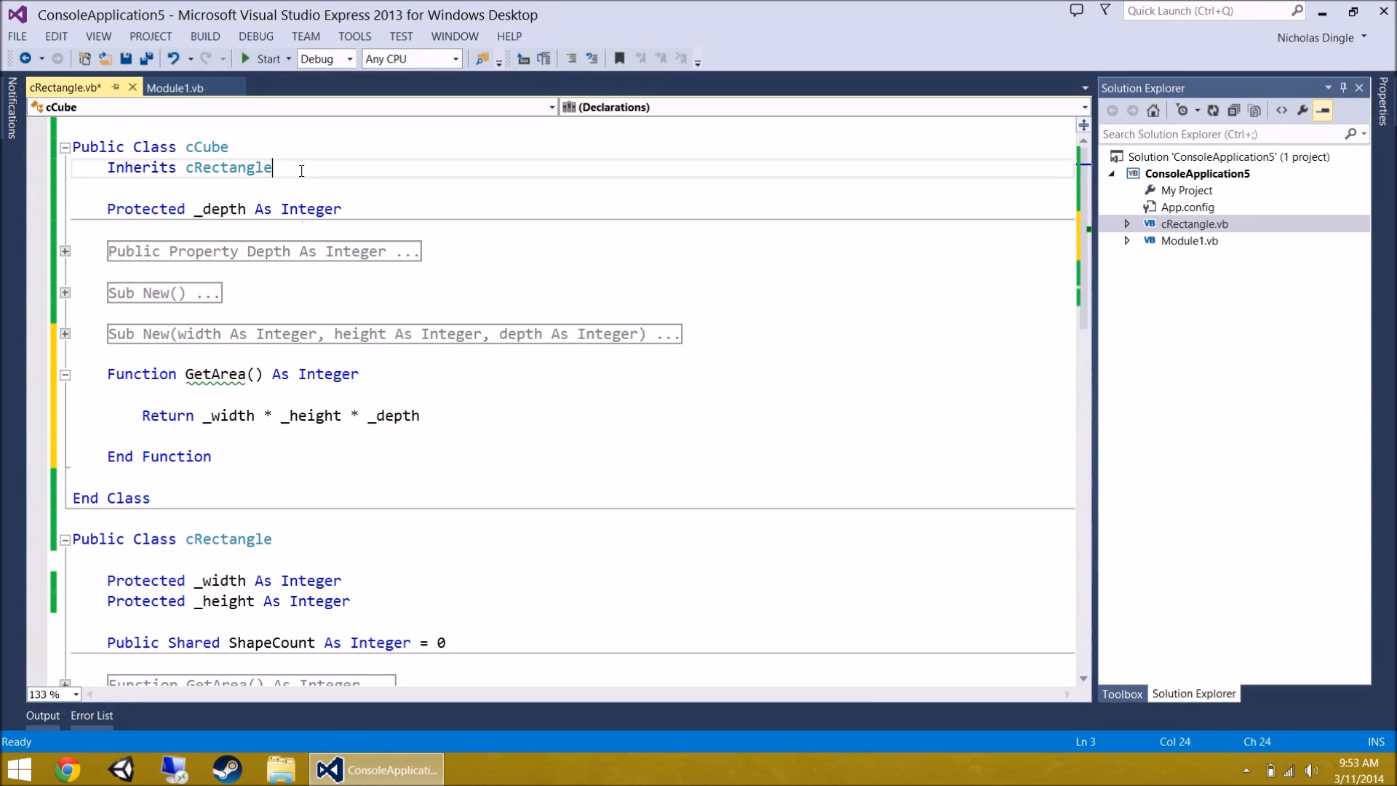
left_click(392, 374)
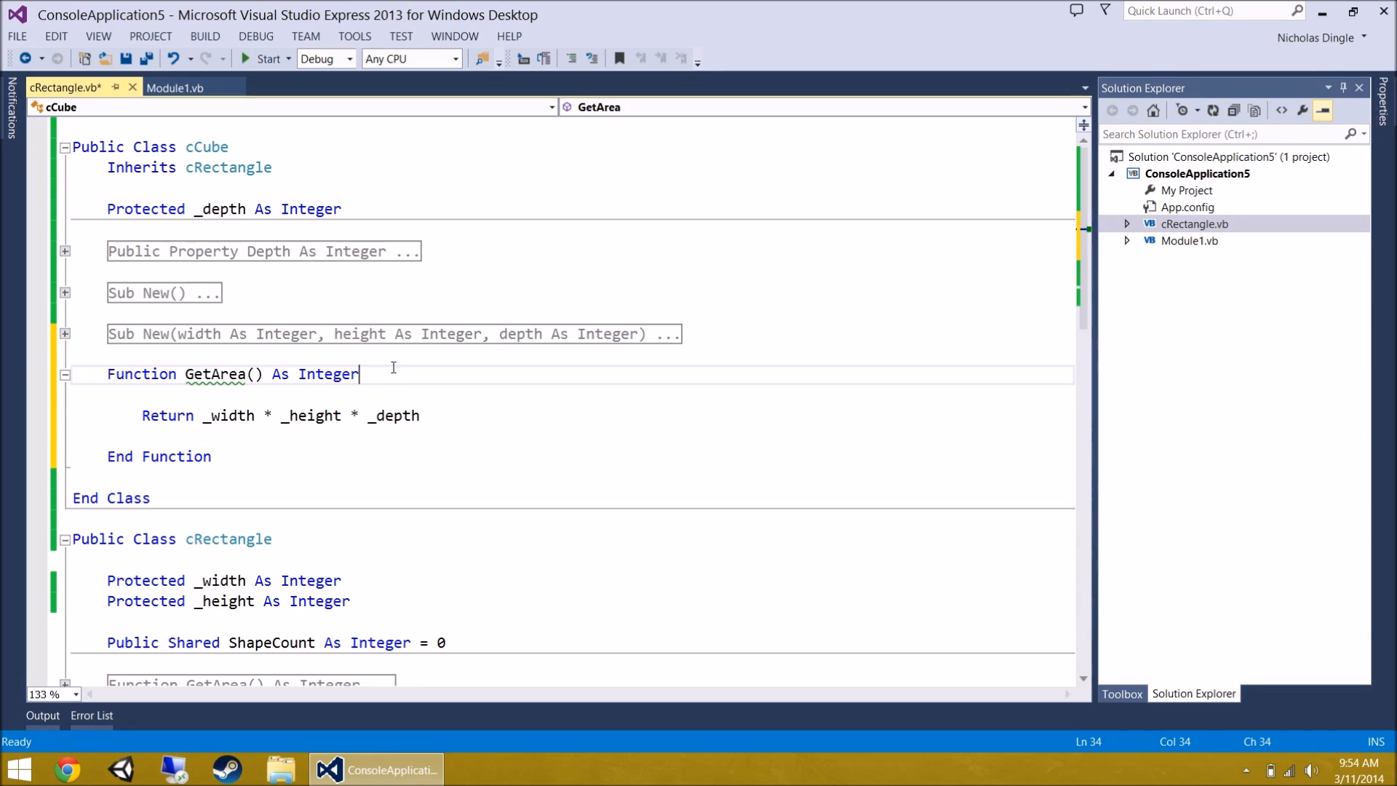
mouse_move(240, 387)
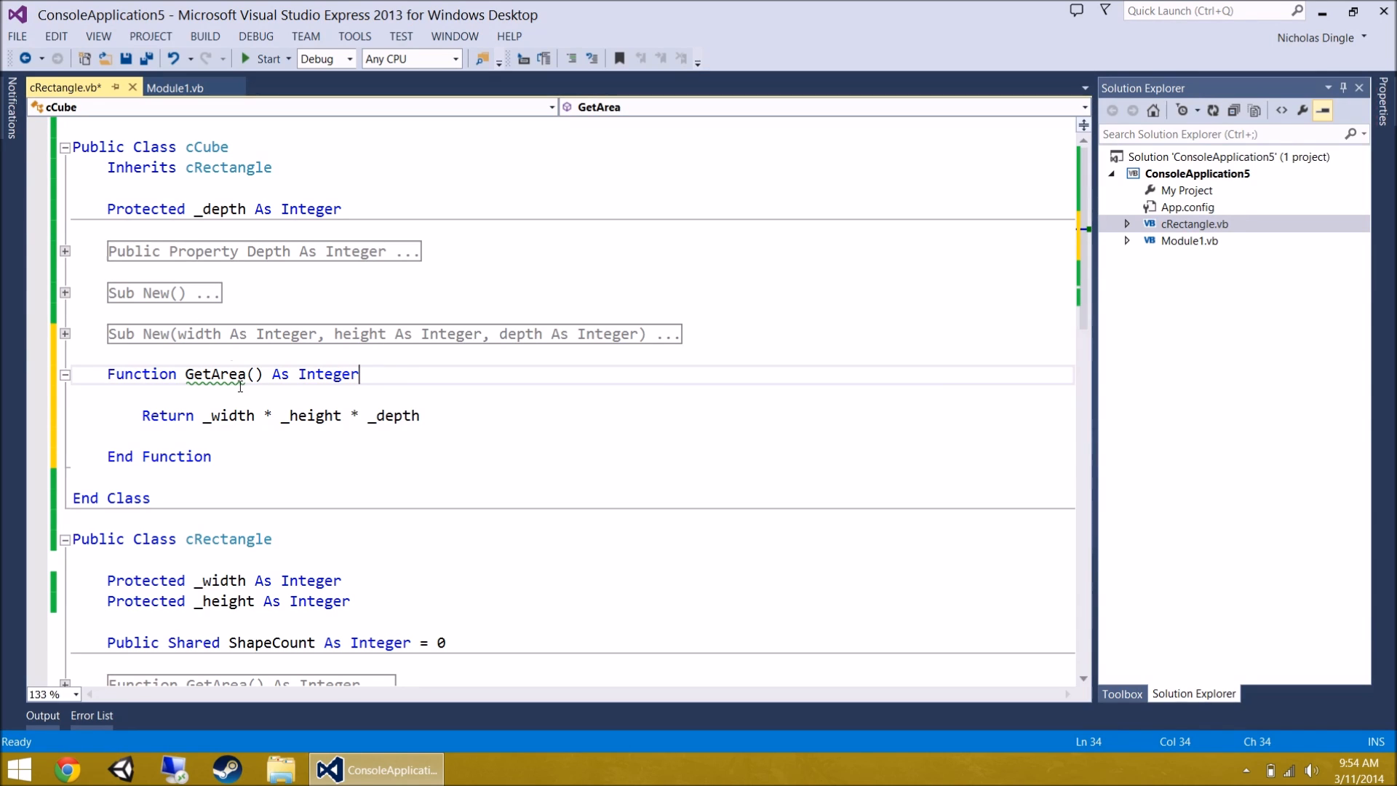
mouse_move(215, 374)
type("Overloads ")
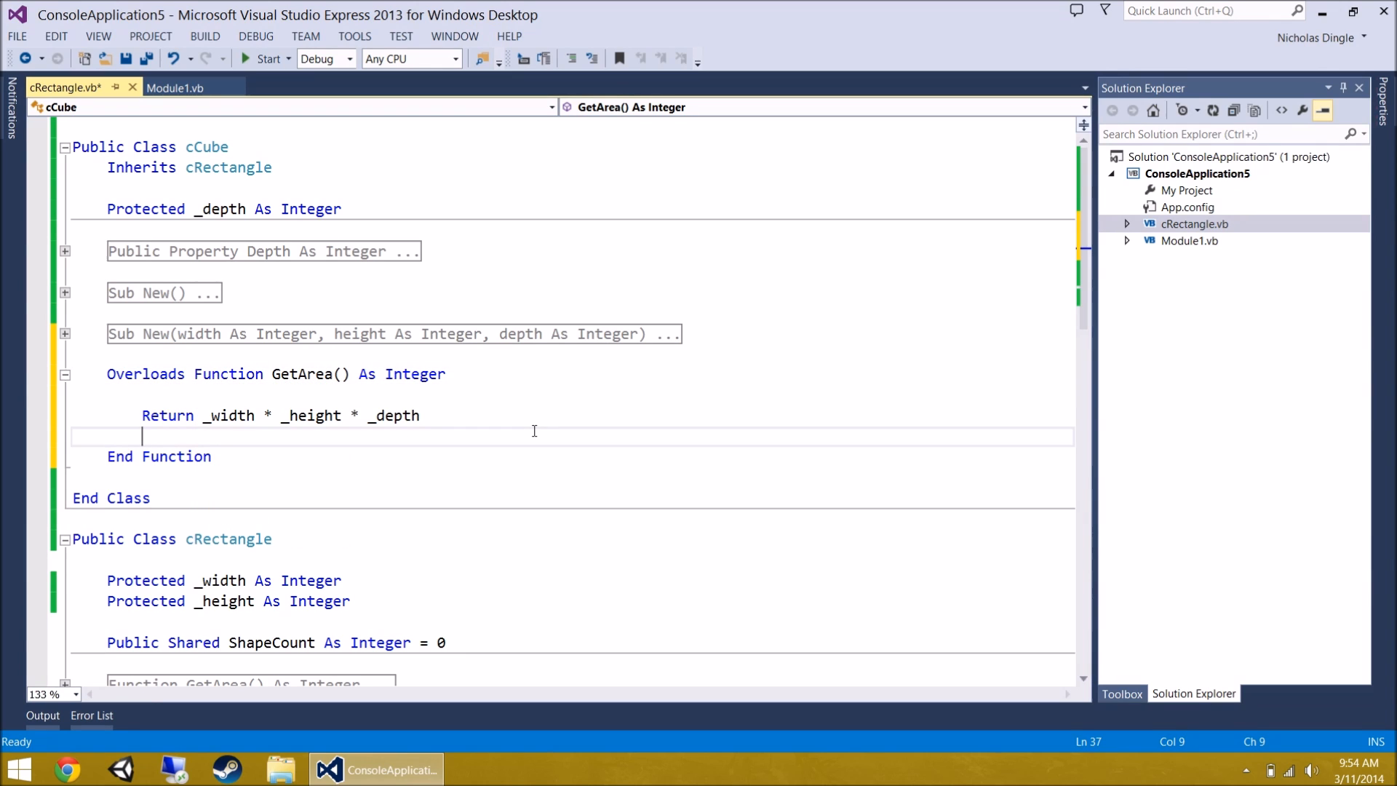
mouse_move(396, 415)
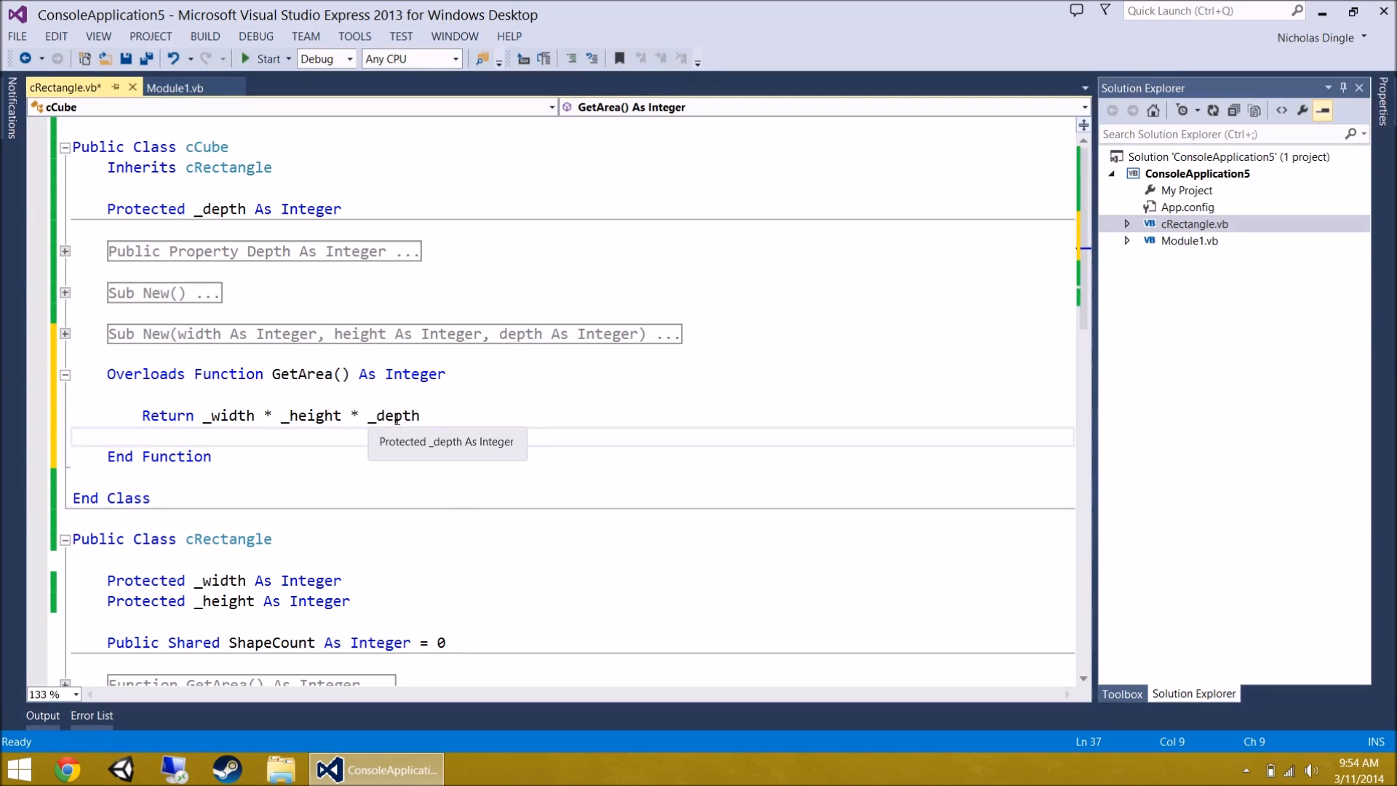
left_click(301, 477)
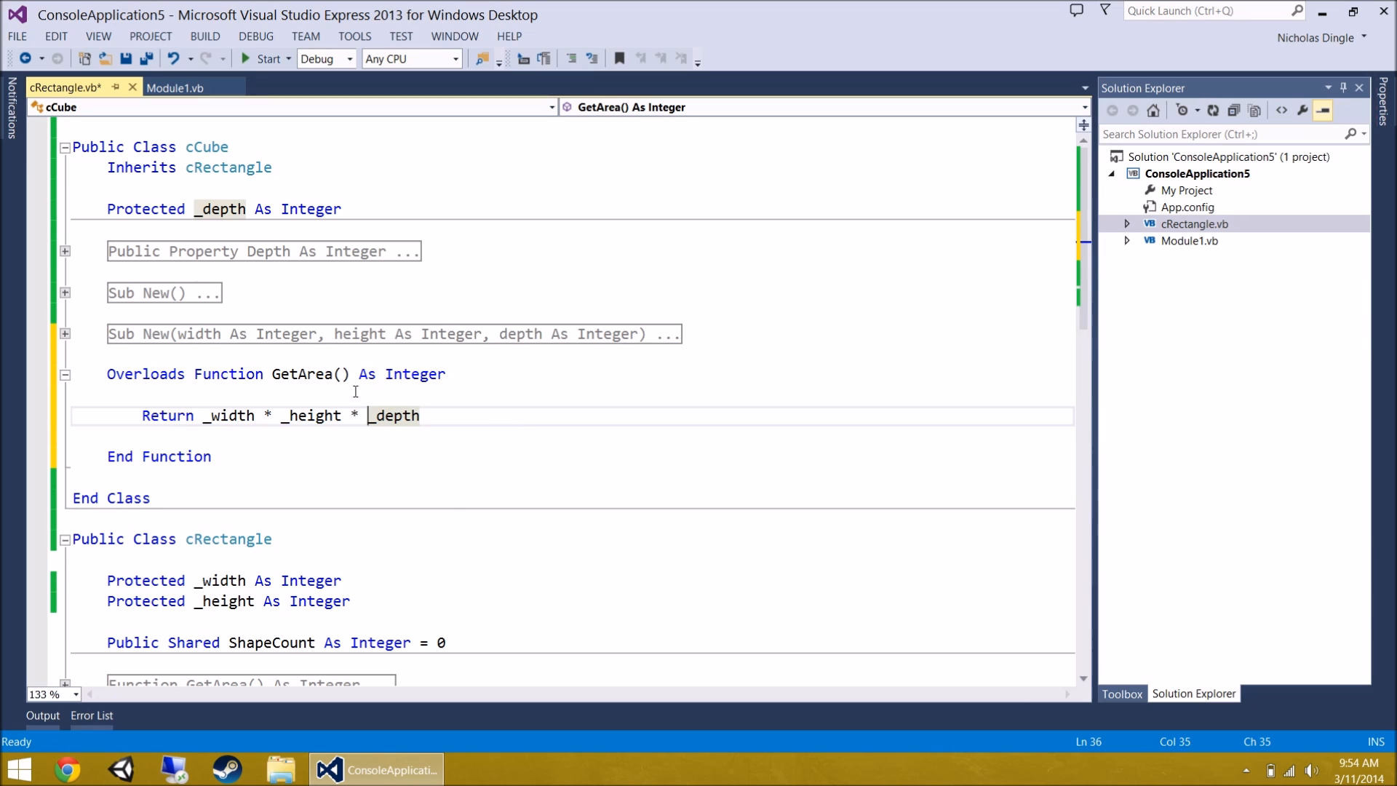
- Declare cCube's GetArea as Overloads Function and collapse it in the outline
scroll("down", 3)
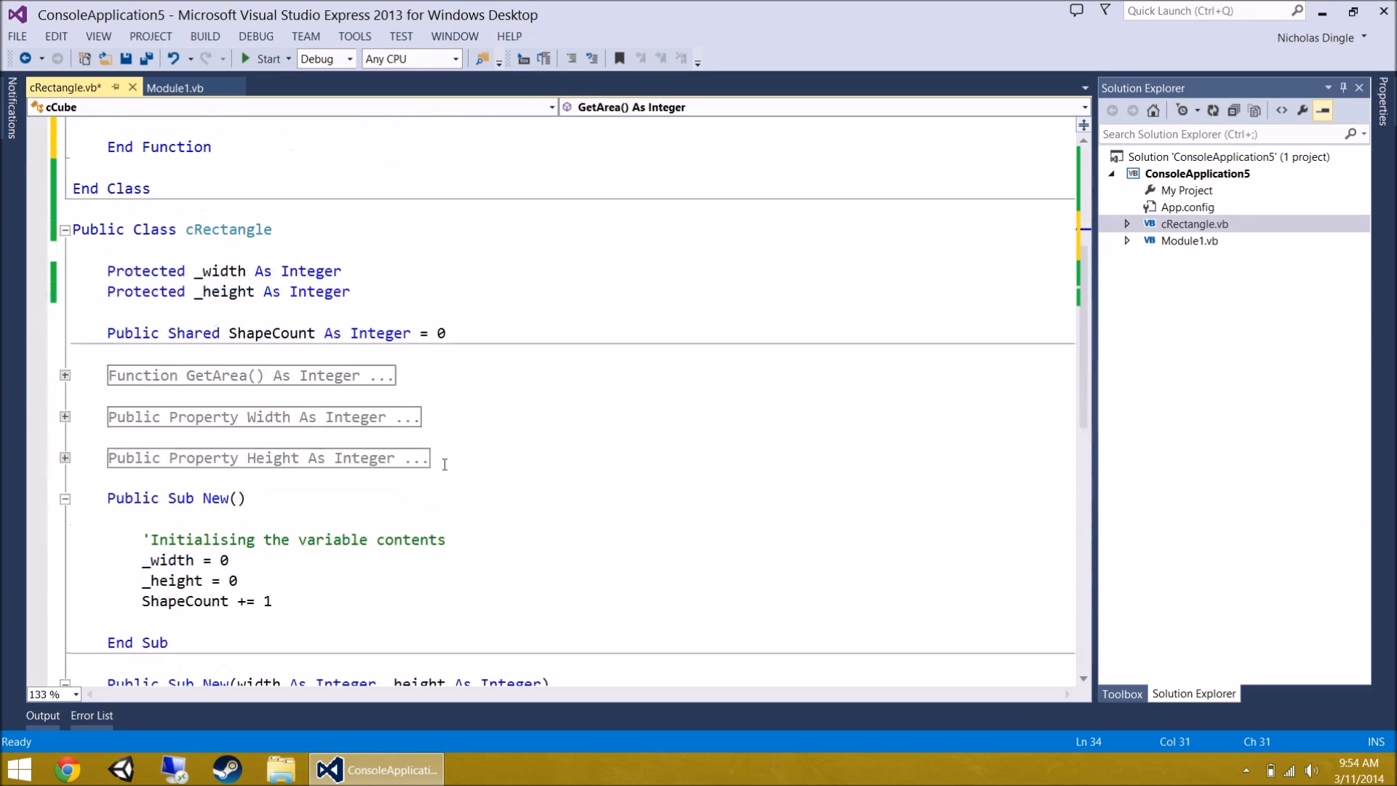
scroll("up", 3)
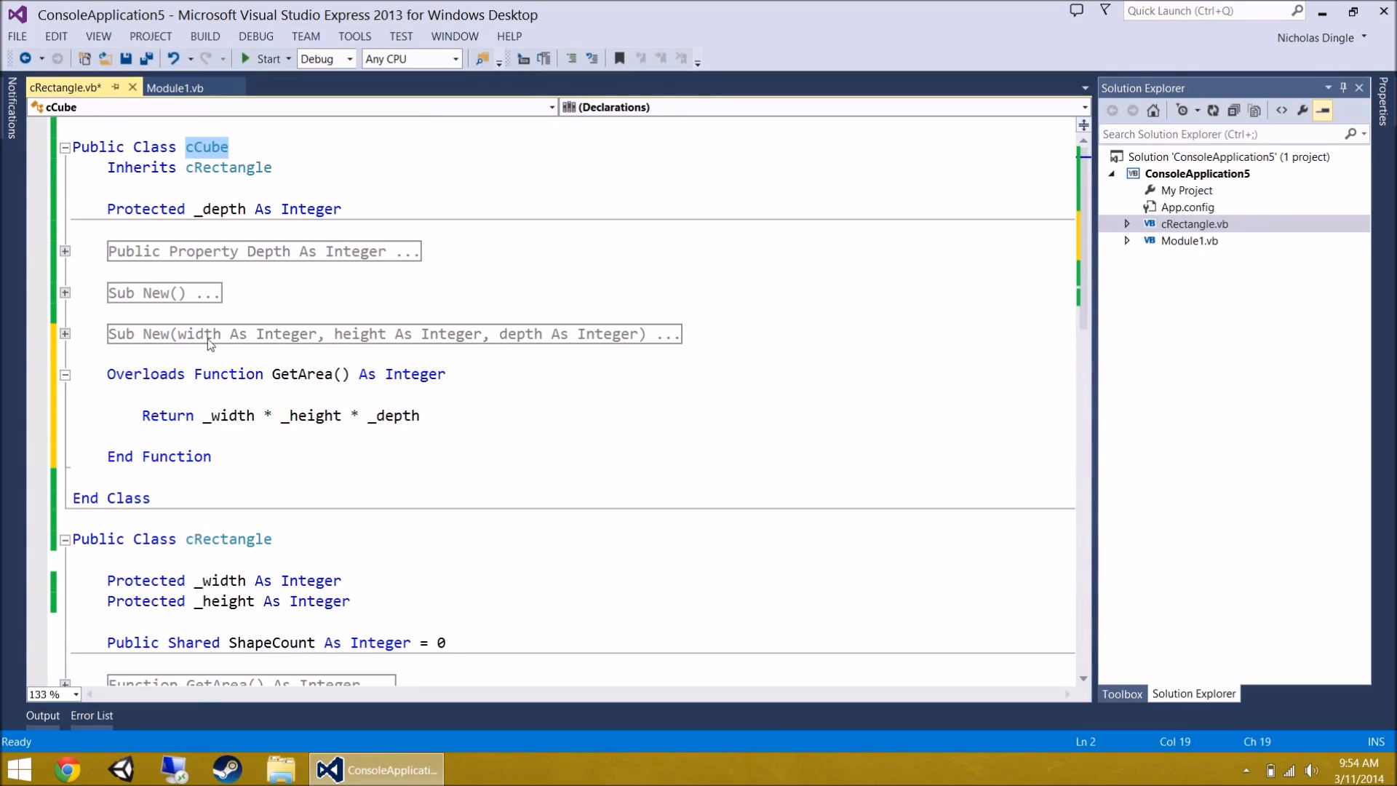
left_click(267, 374)
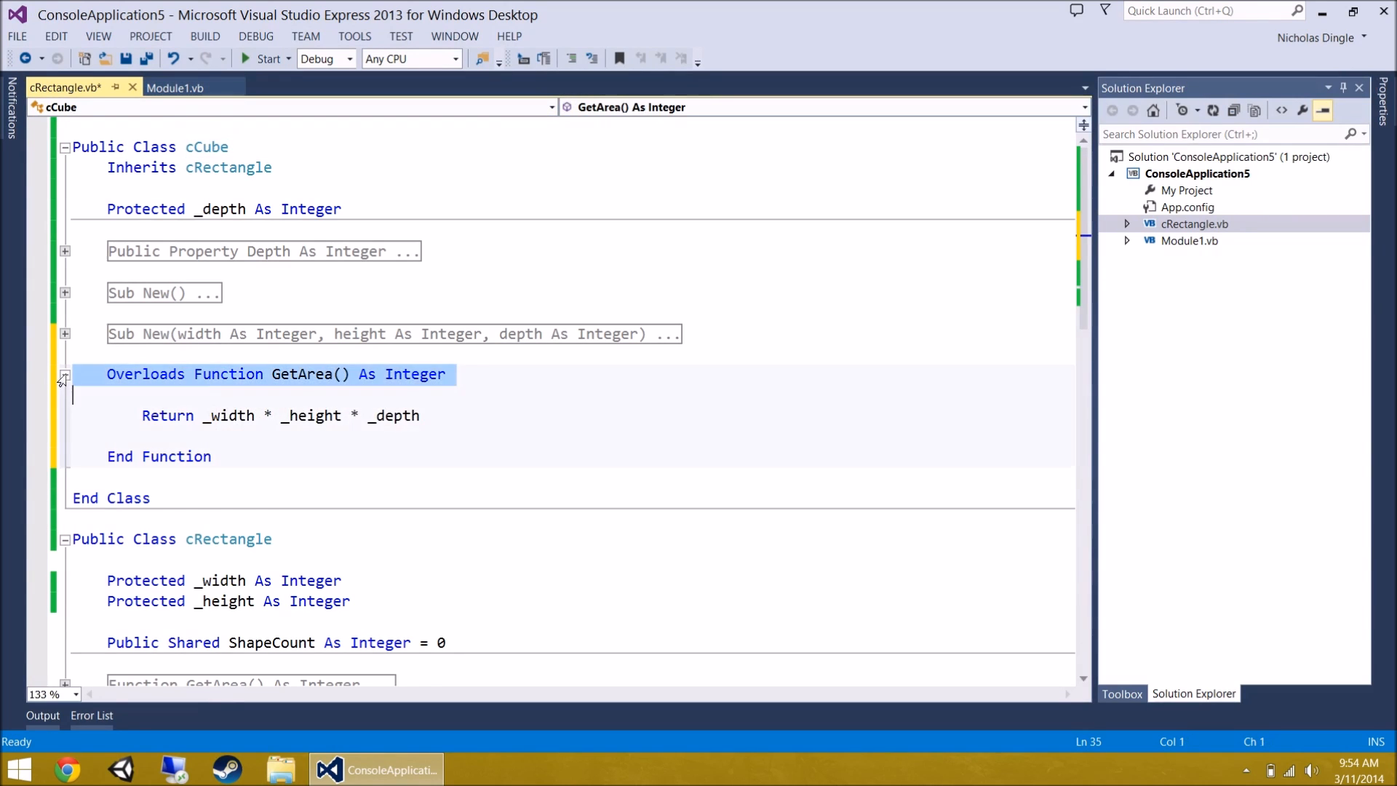
left_click(176, 87)
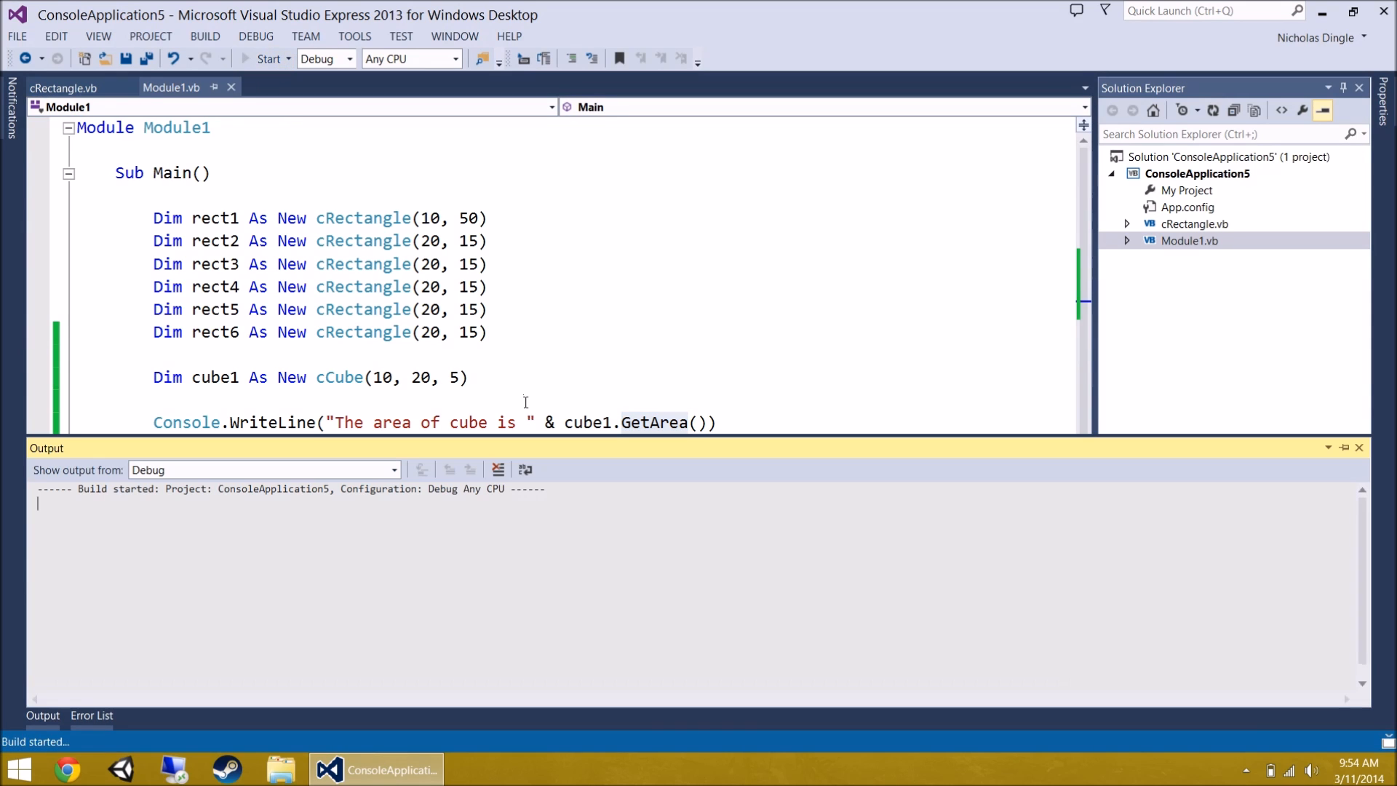
- Start a build, return to cRectangle.vb and sit on the blank line before End Class
left_click(265, 58)
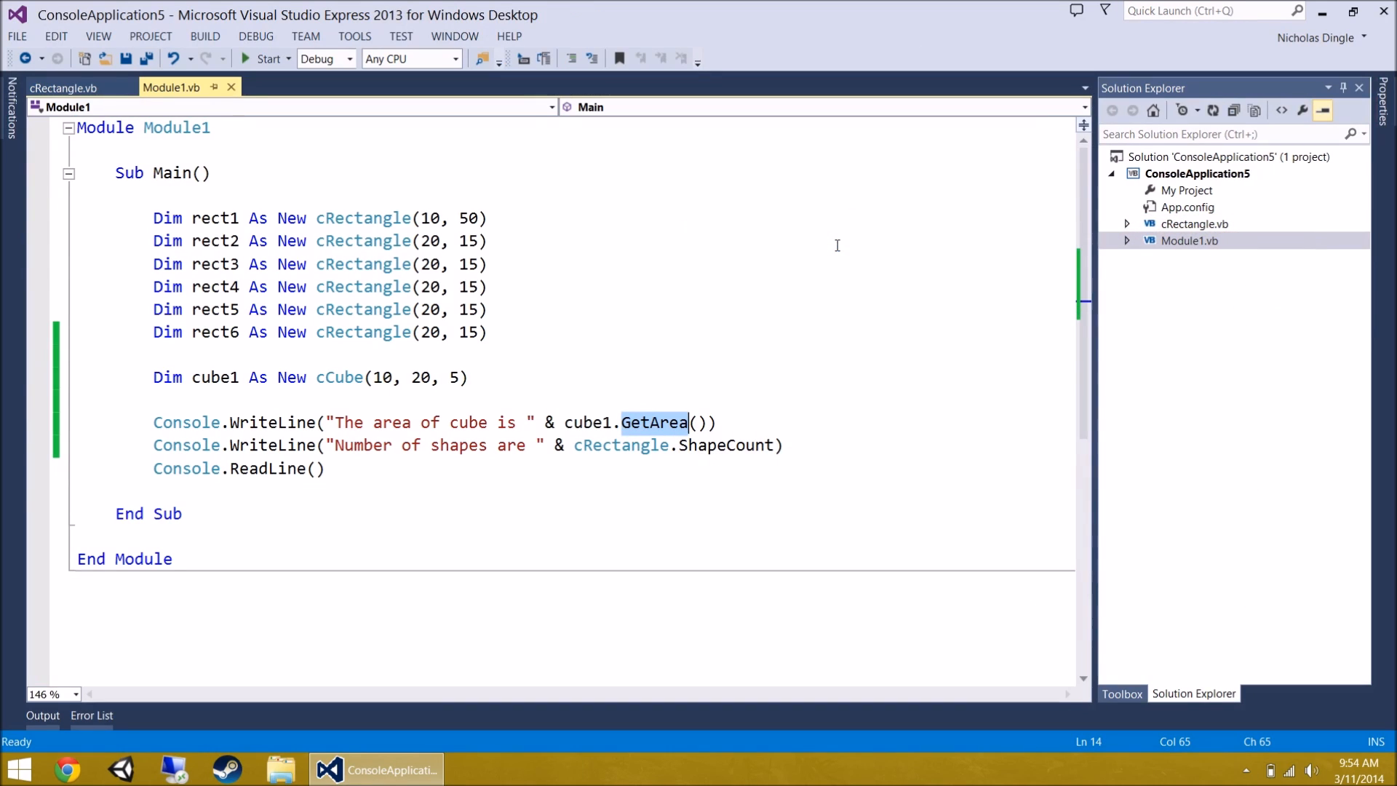
left_click(62, 88)
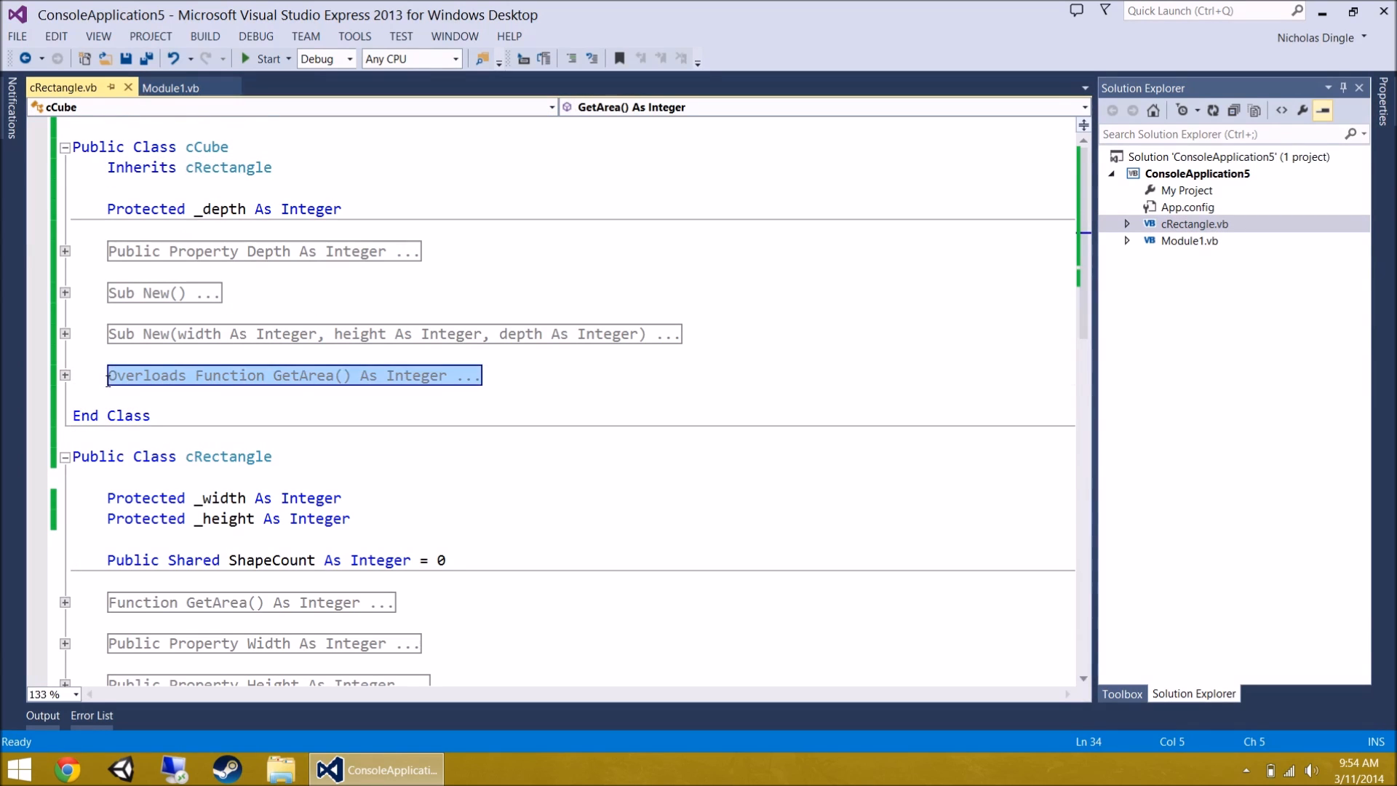
left_click(268, 394)
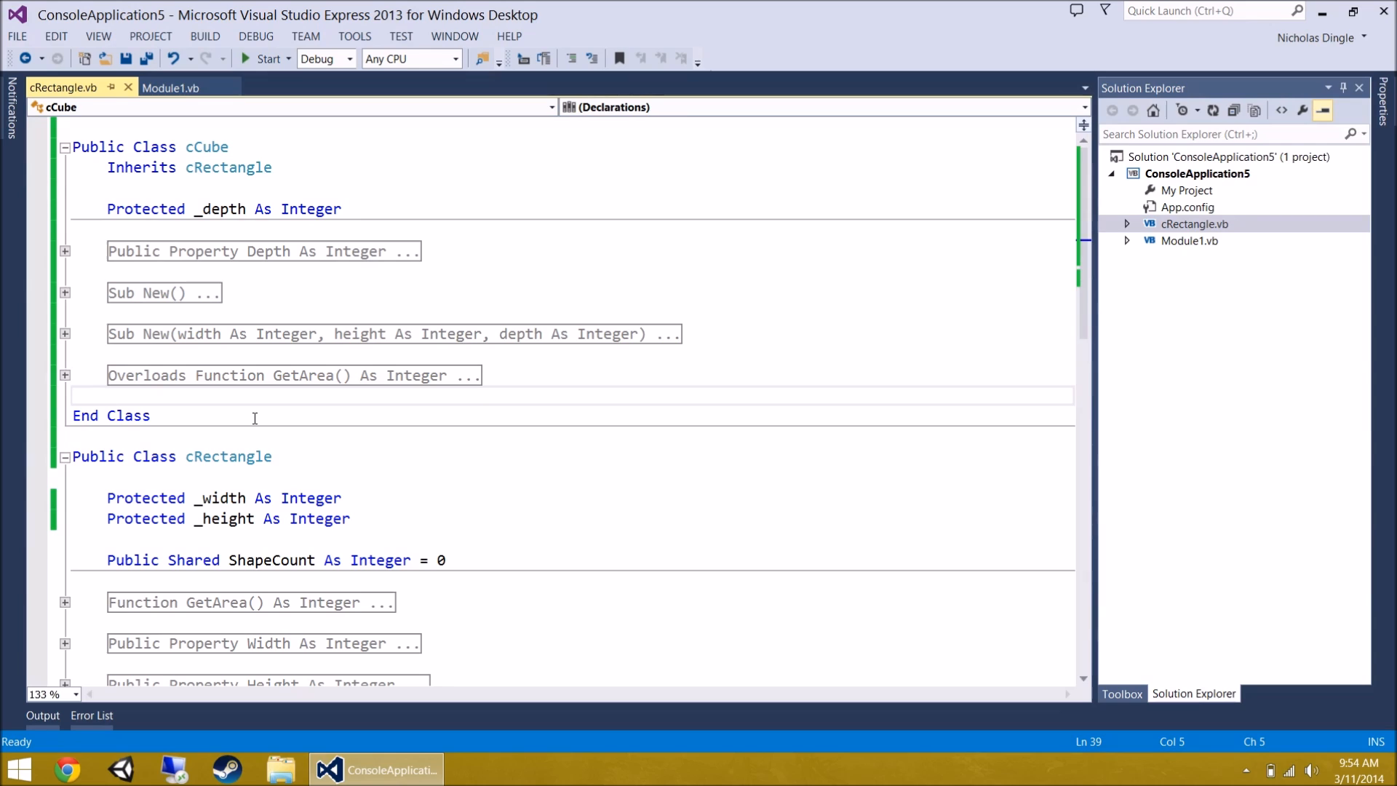
left_click(108, 394)
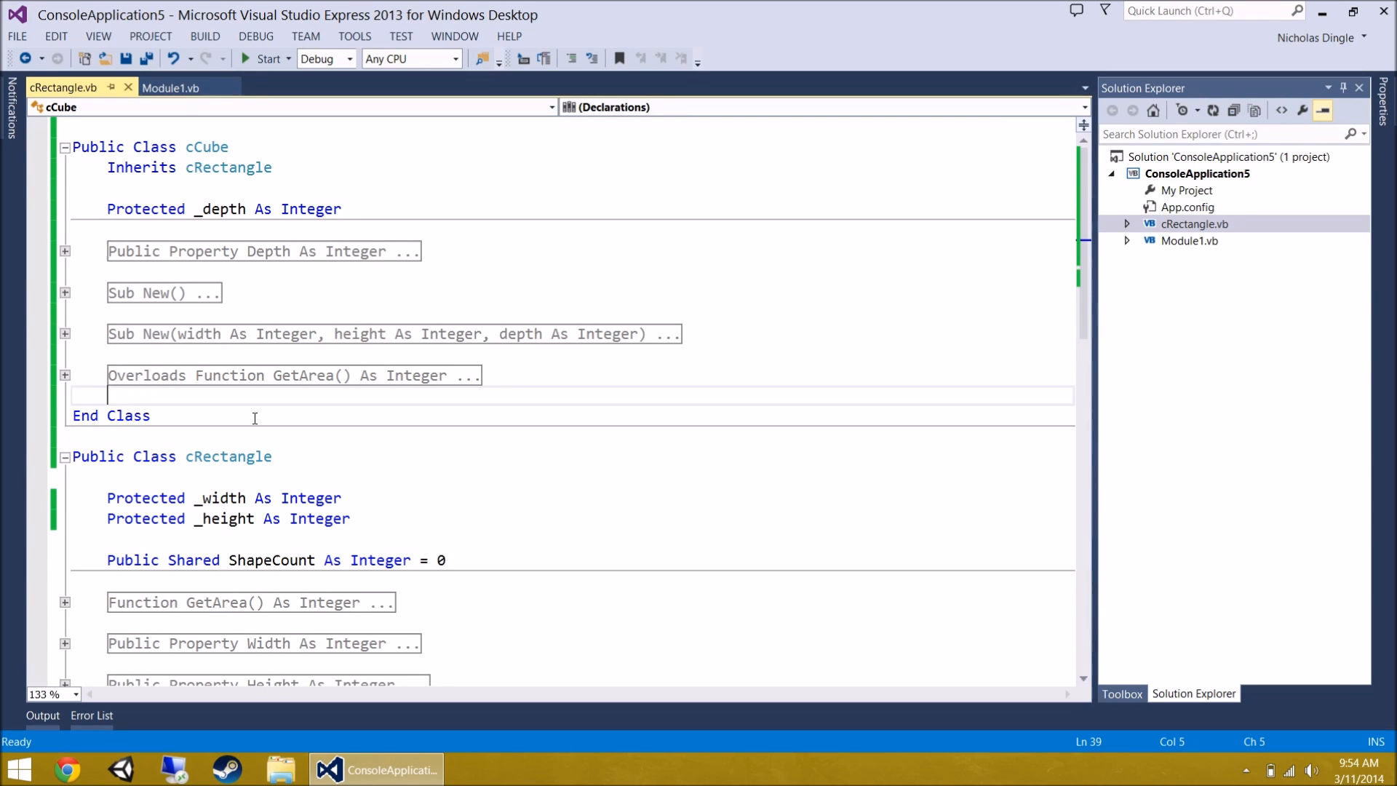